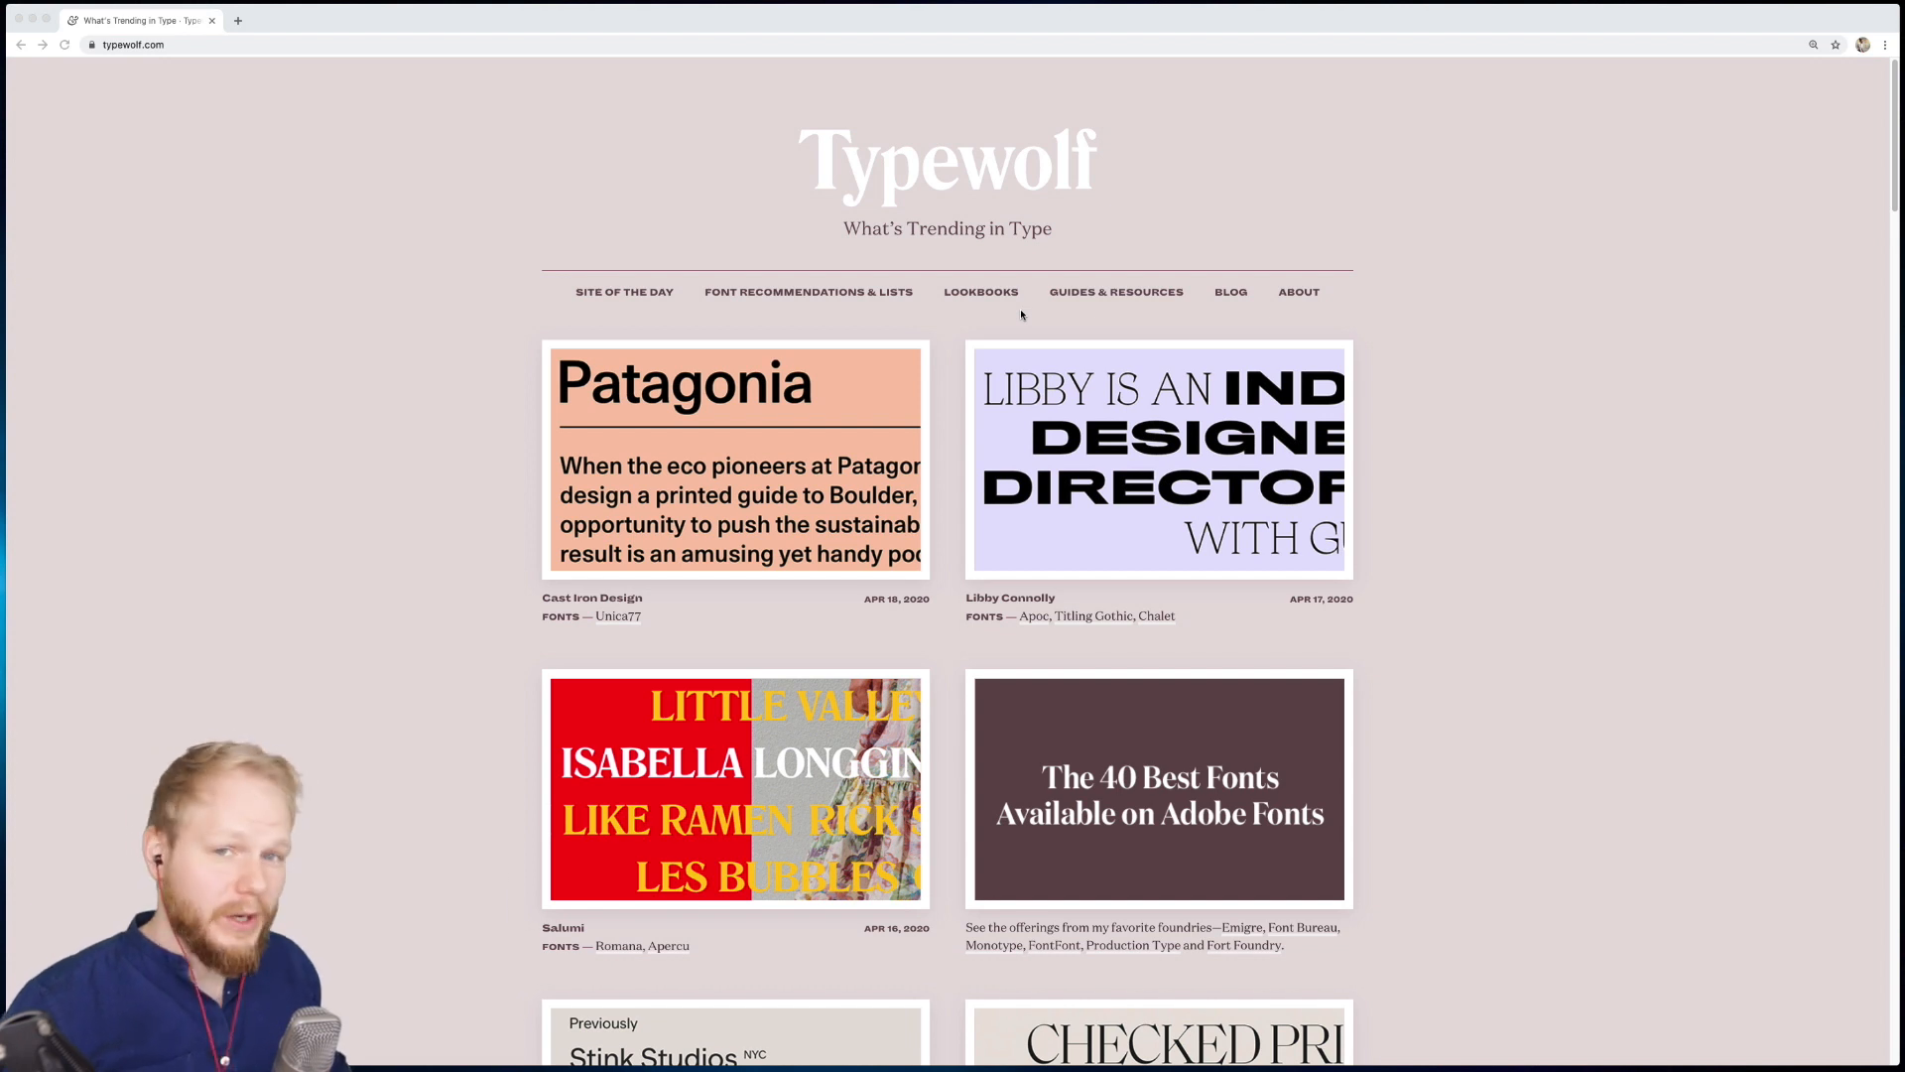
mouse_move(1023, 287)
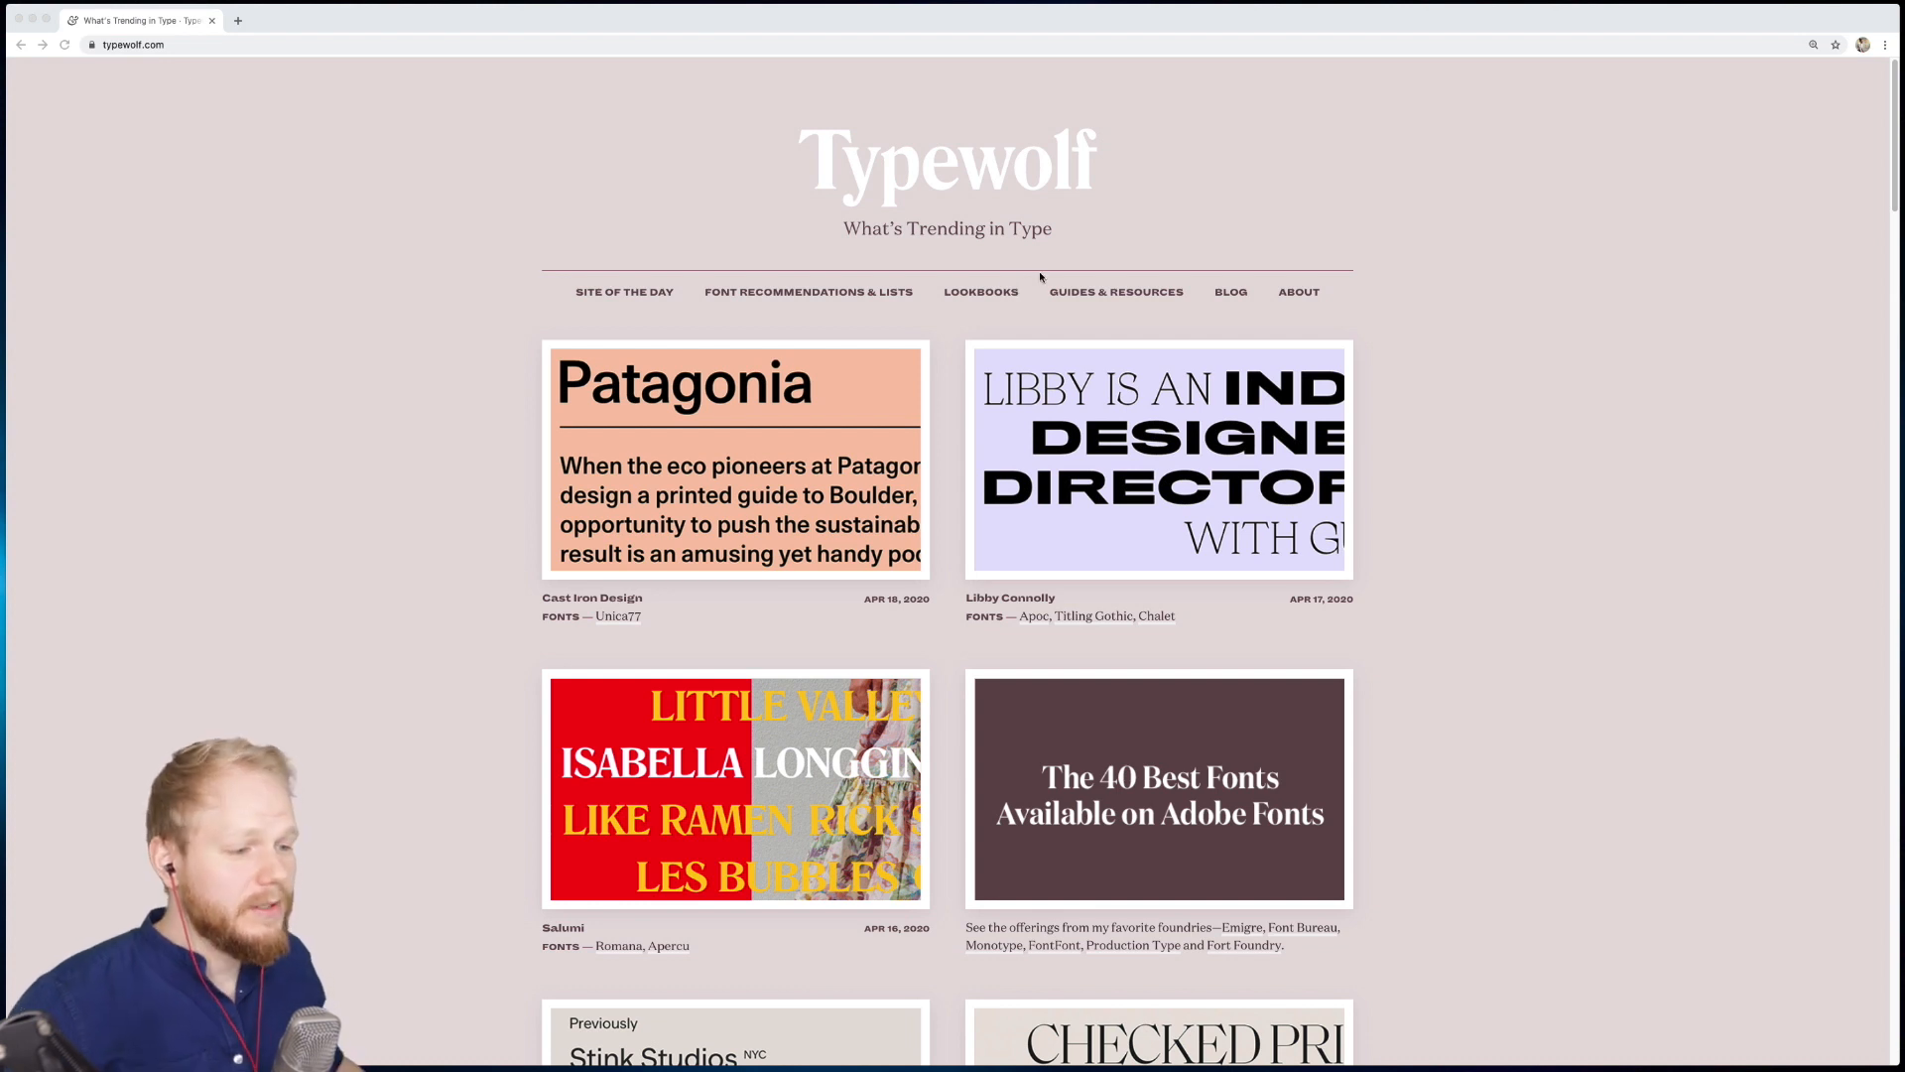
mouse_move(898, 281)
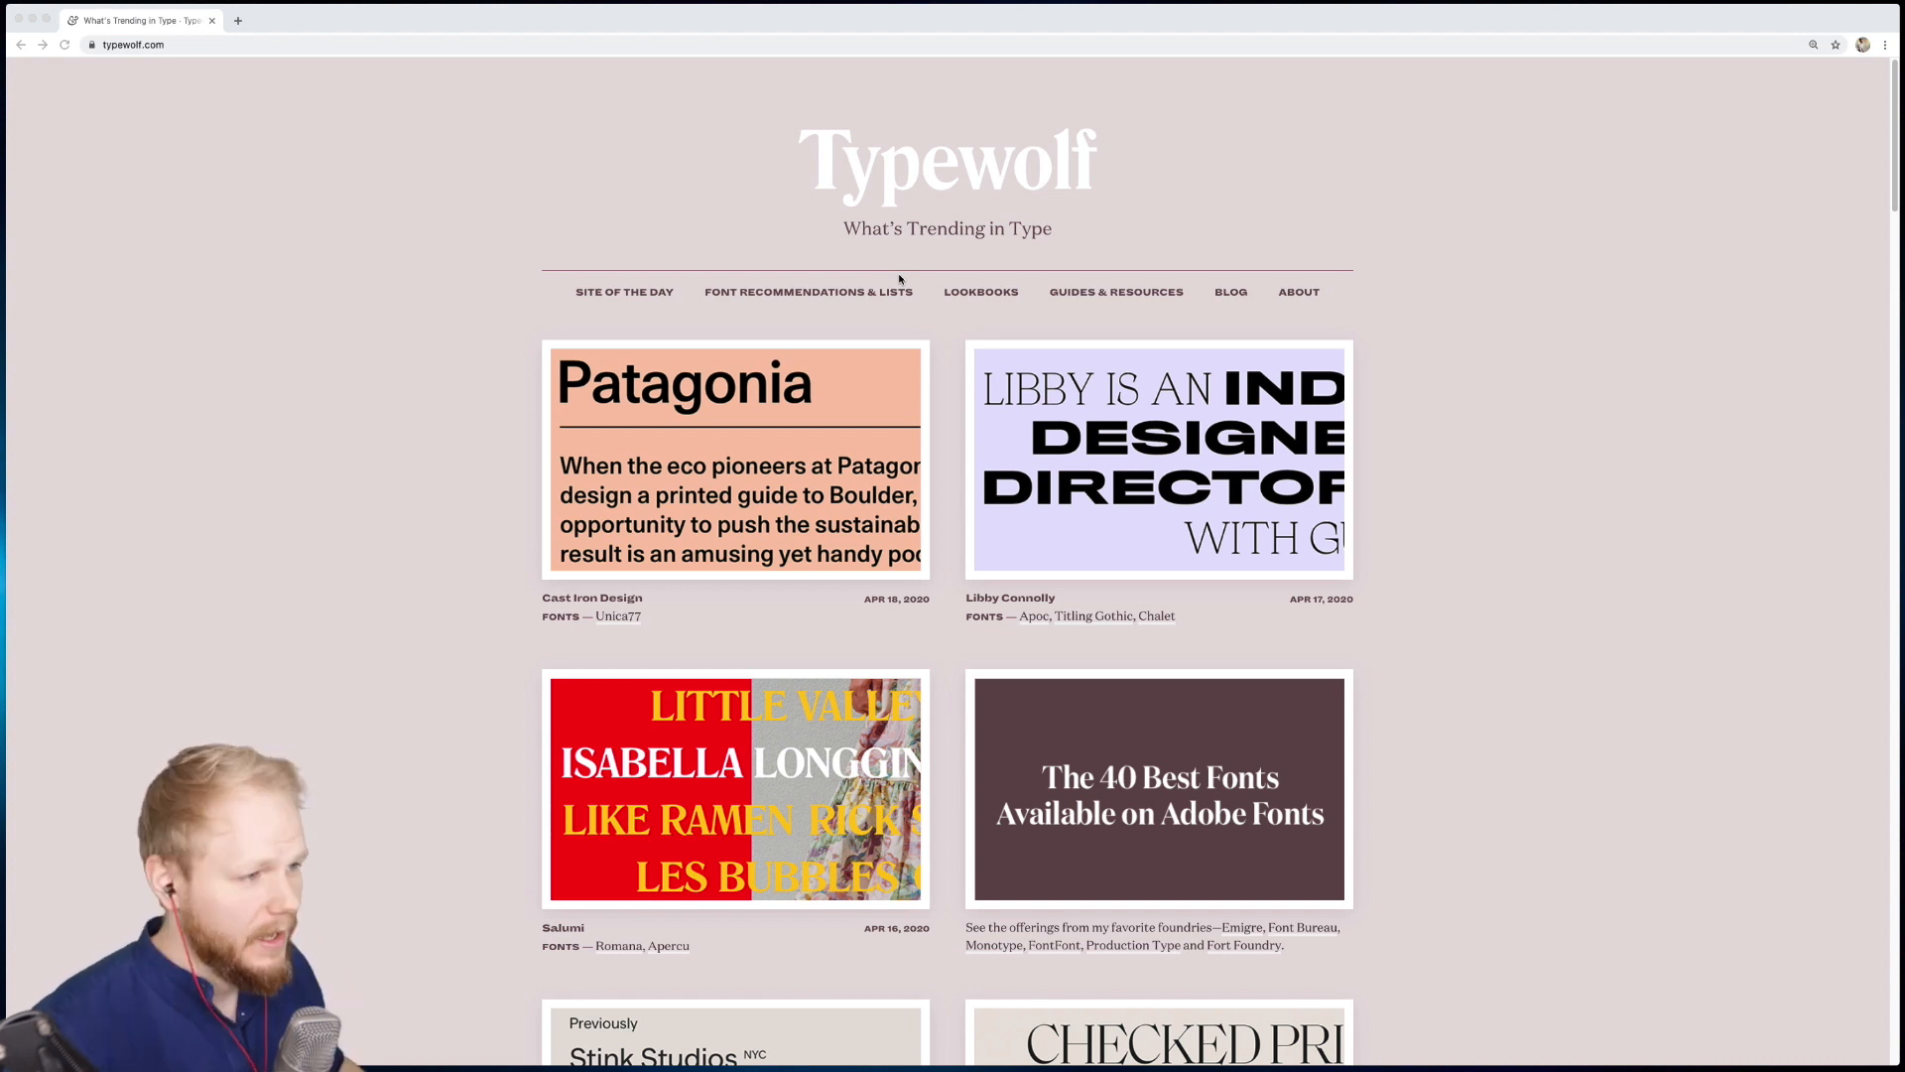
Step: Load Site of the Day page 2 and scroll down to its Page 2 of 279 pagination
scroll(up, 3)
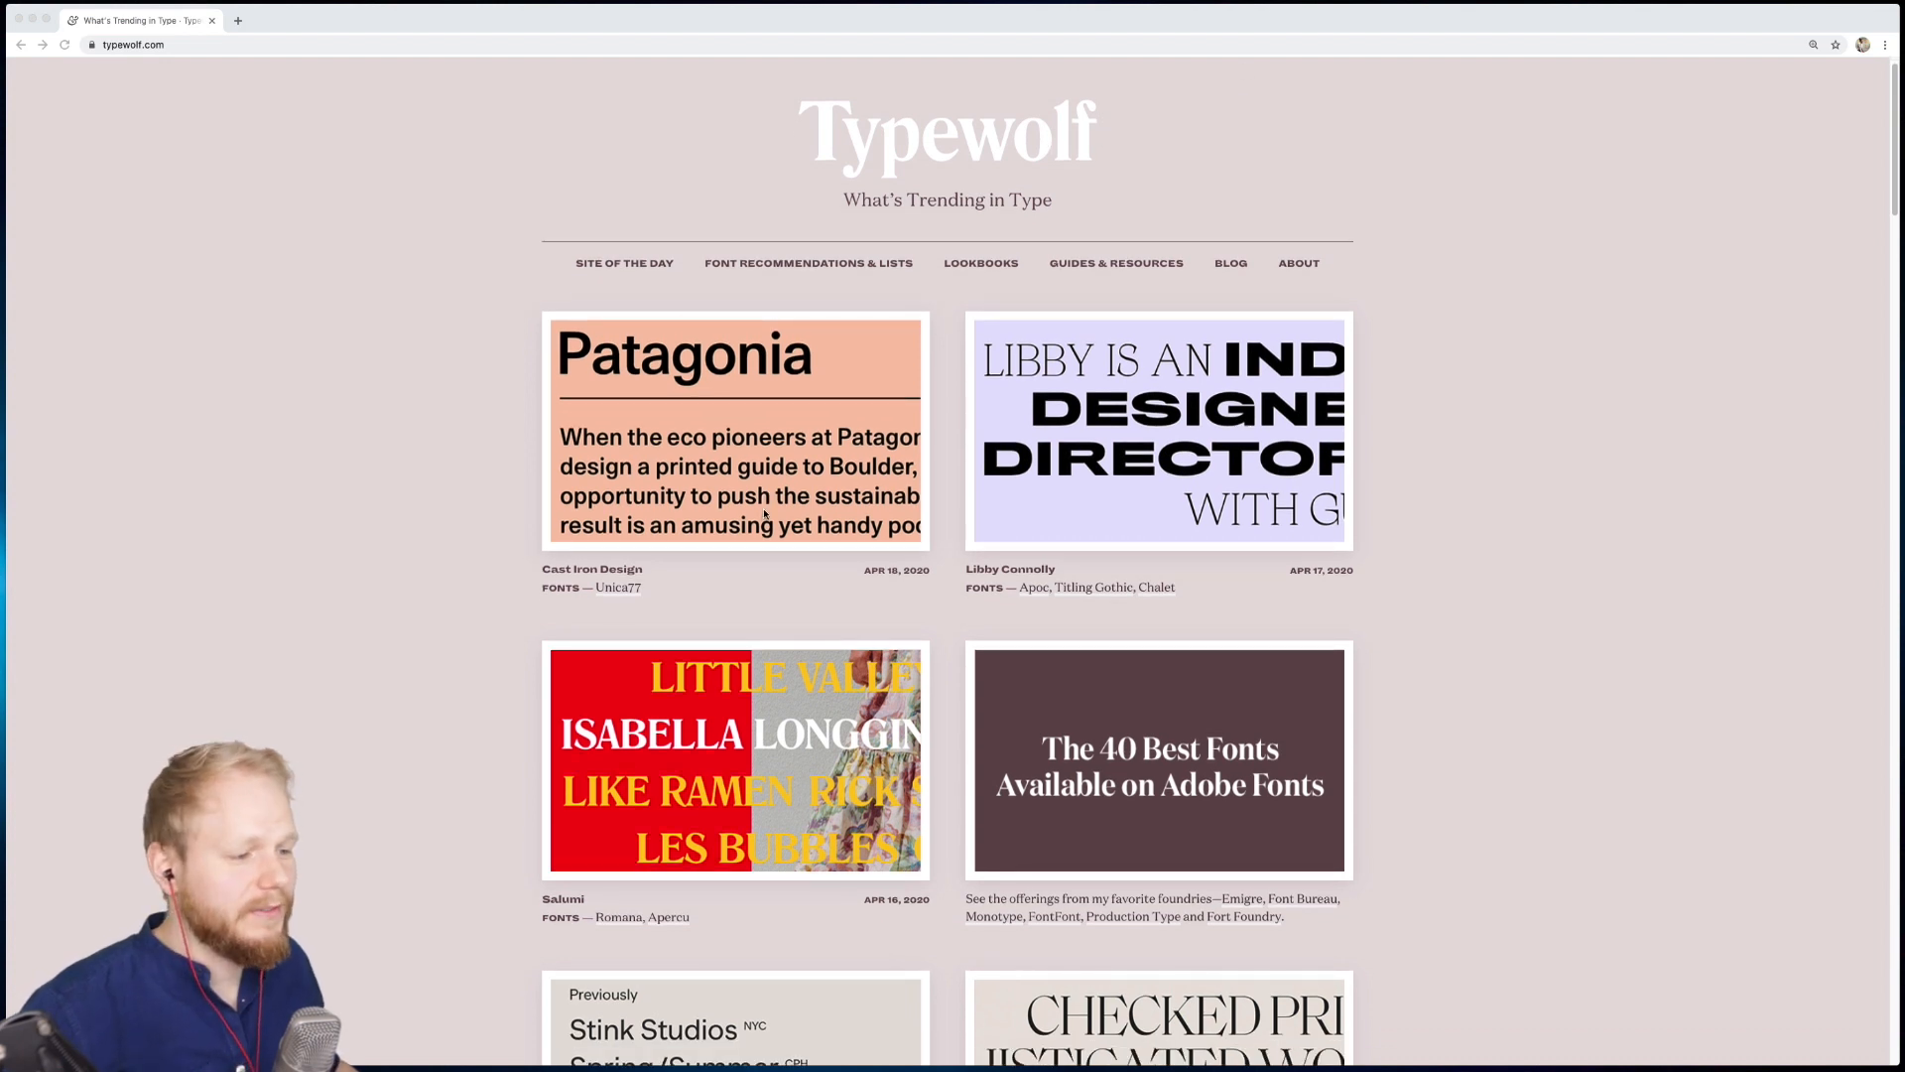
scroll(up, 3)
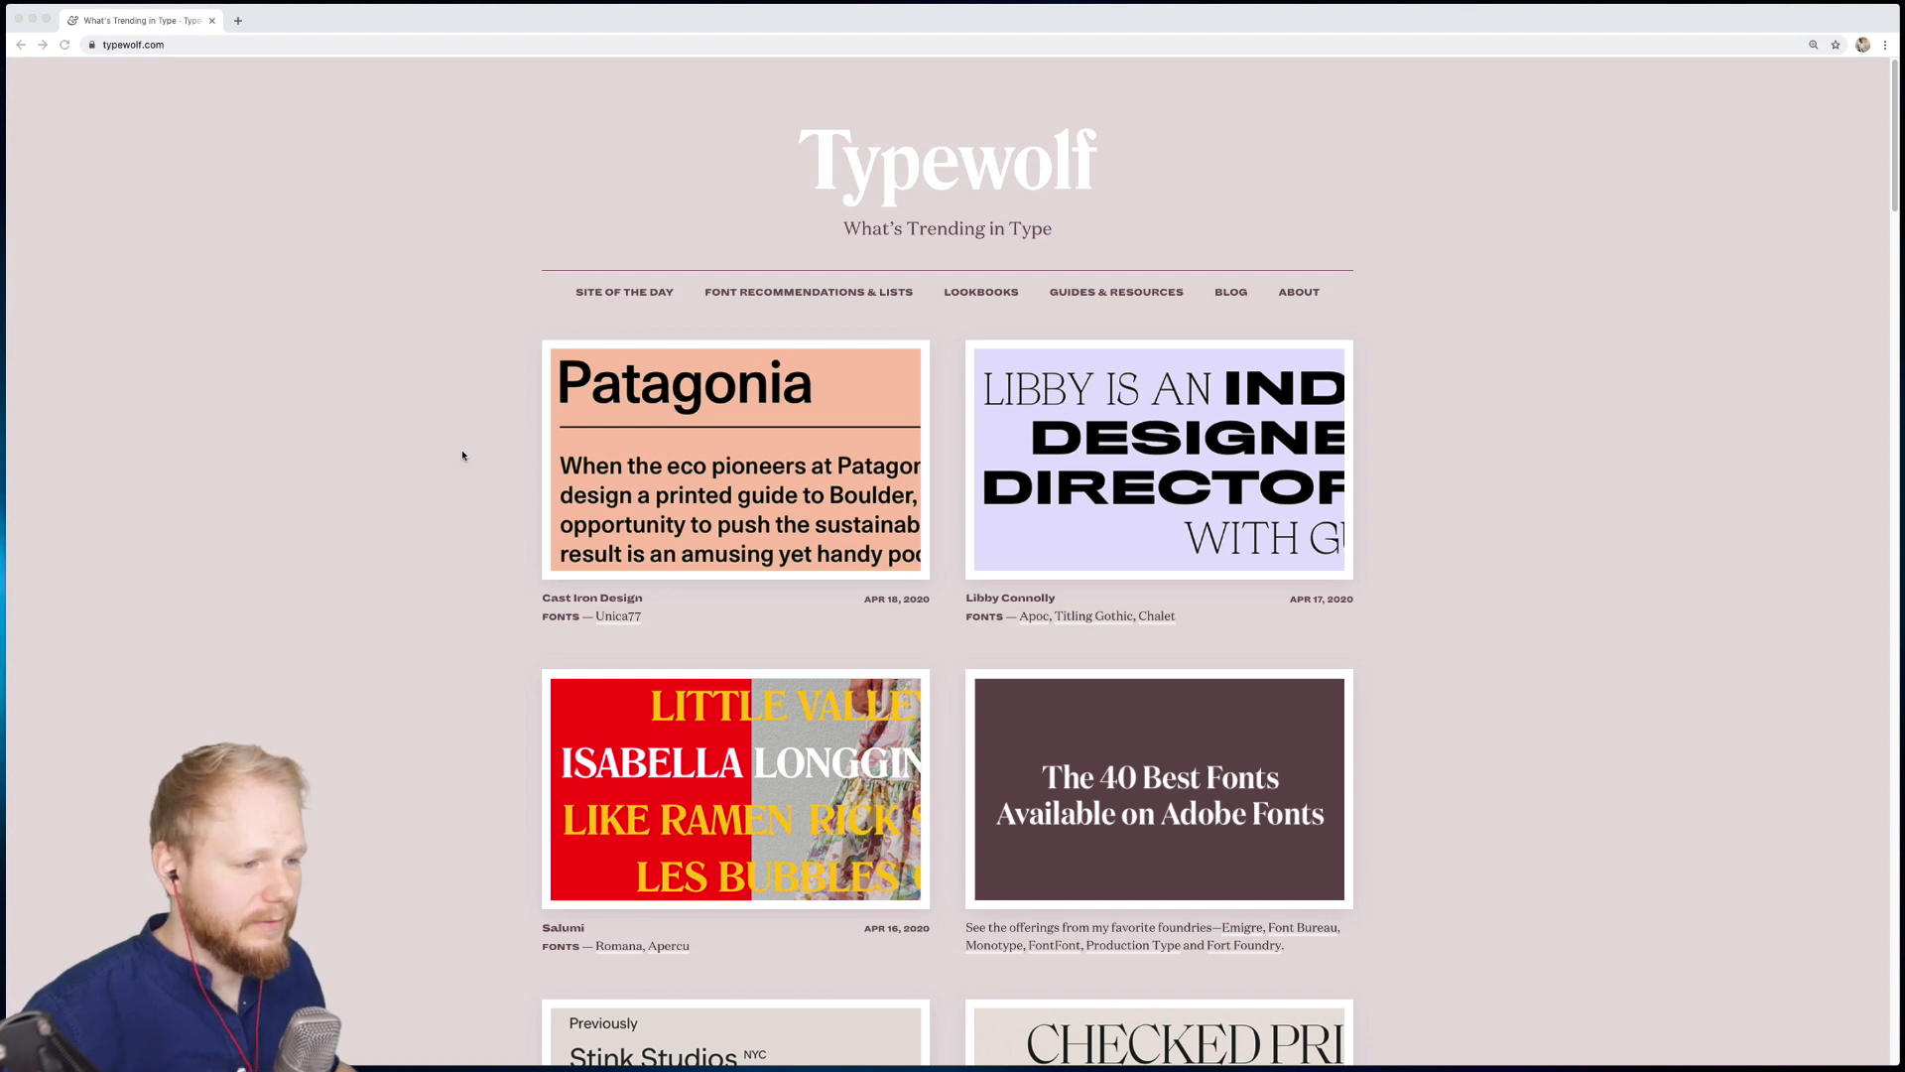
scroll(down, 3)
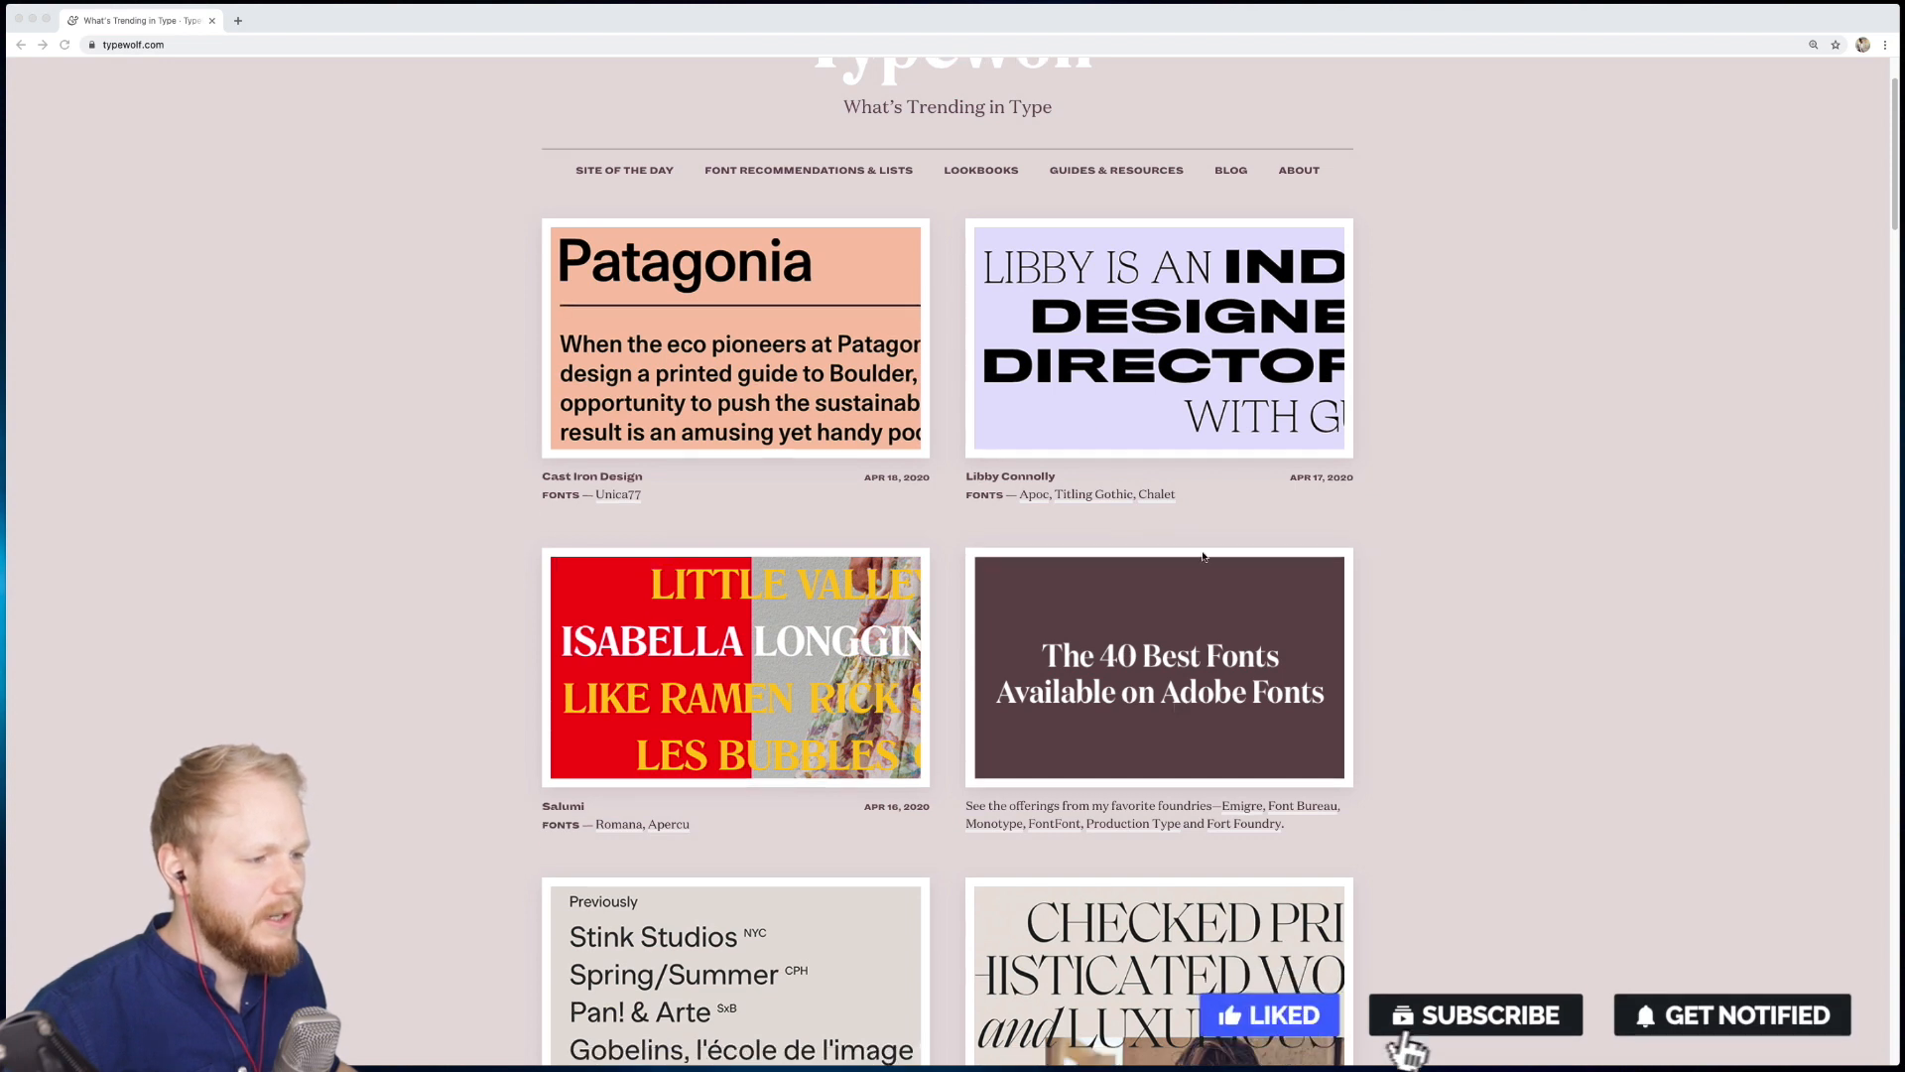
click(1475, 1014)
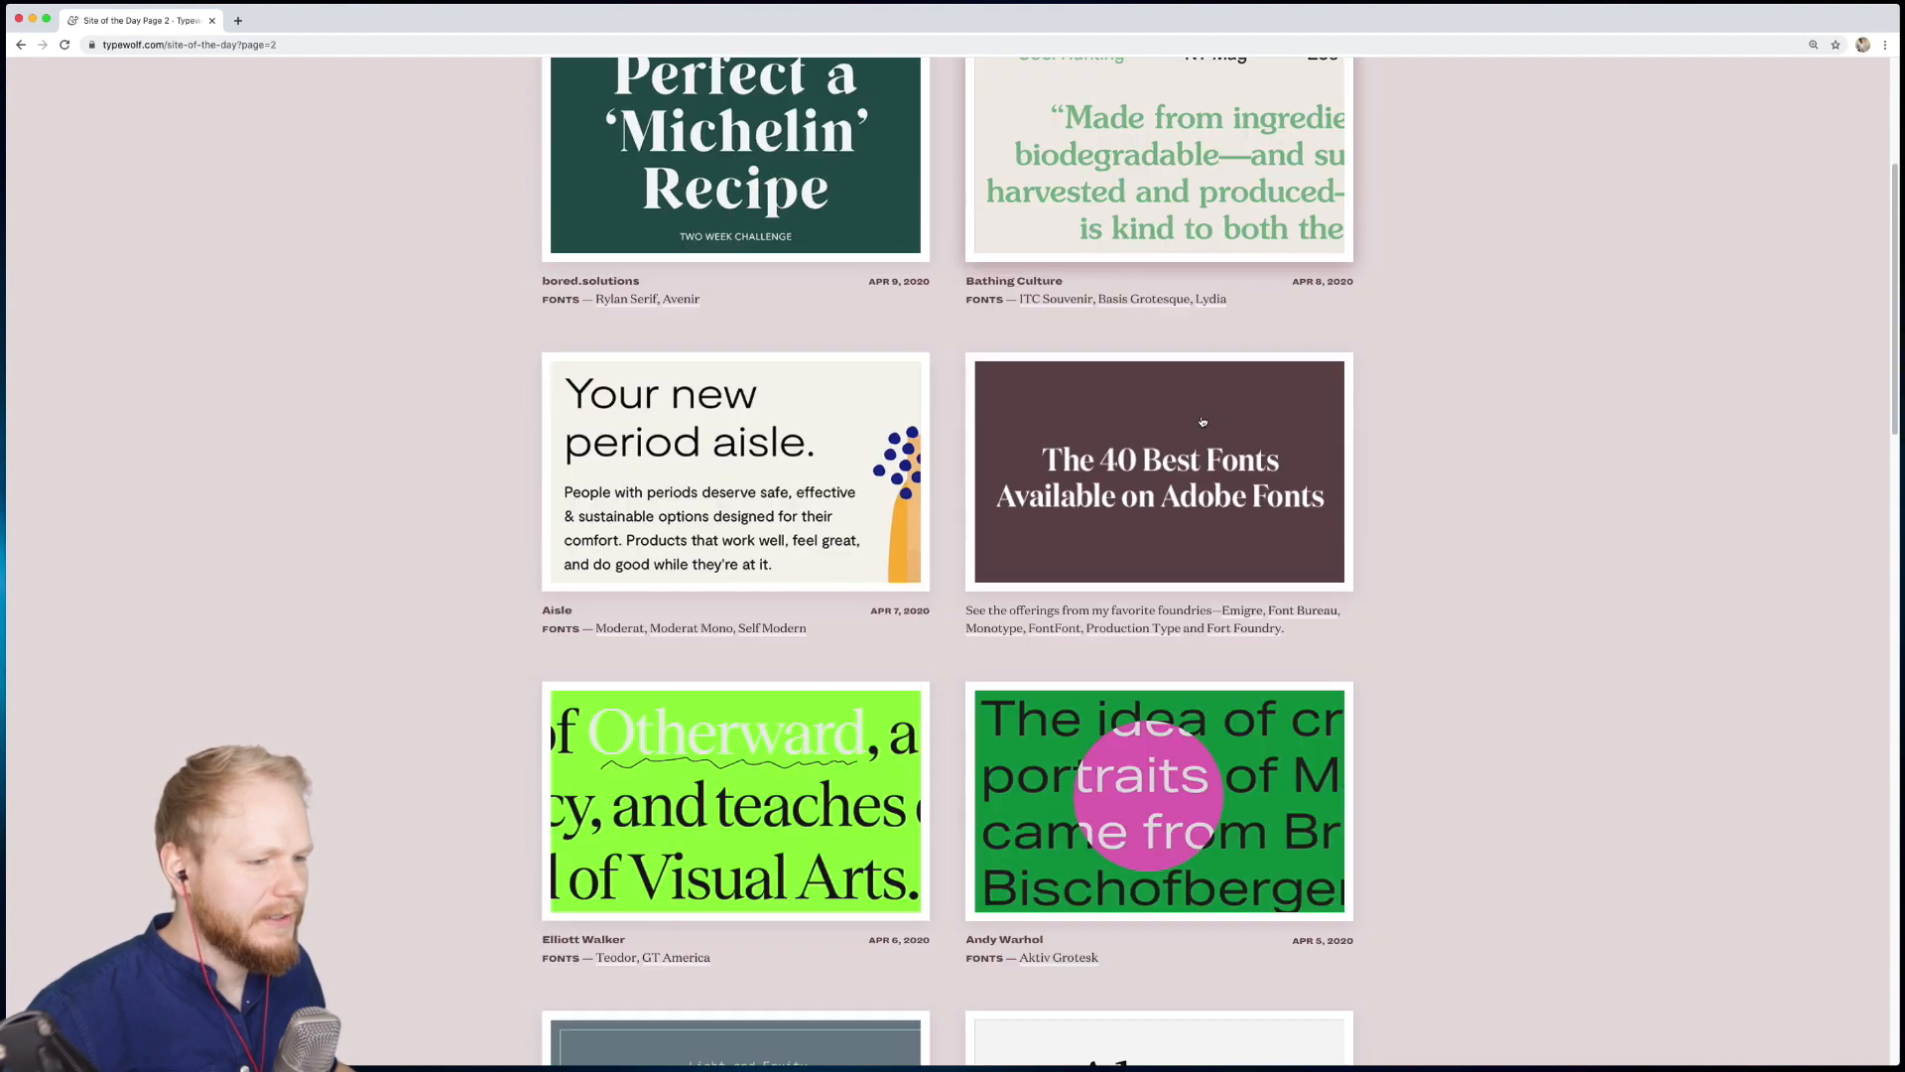
scroll(down, 3)
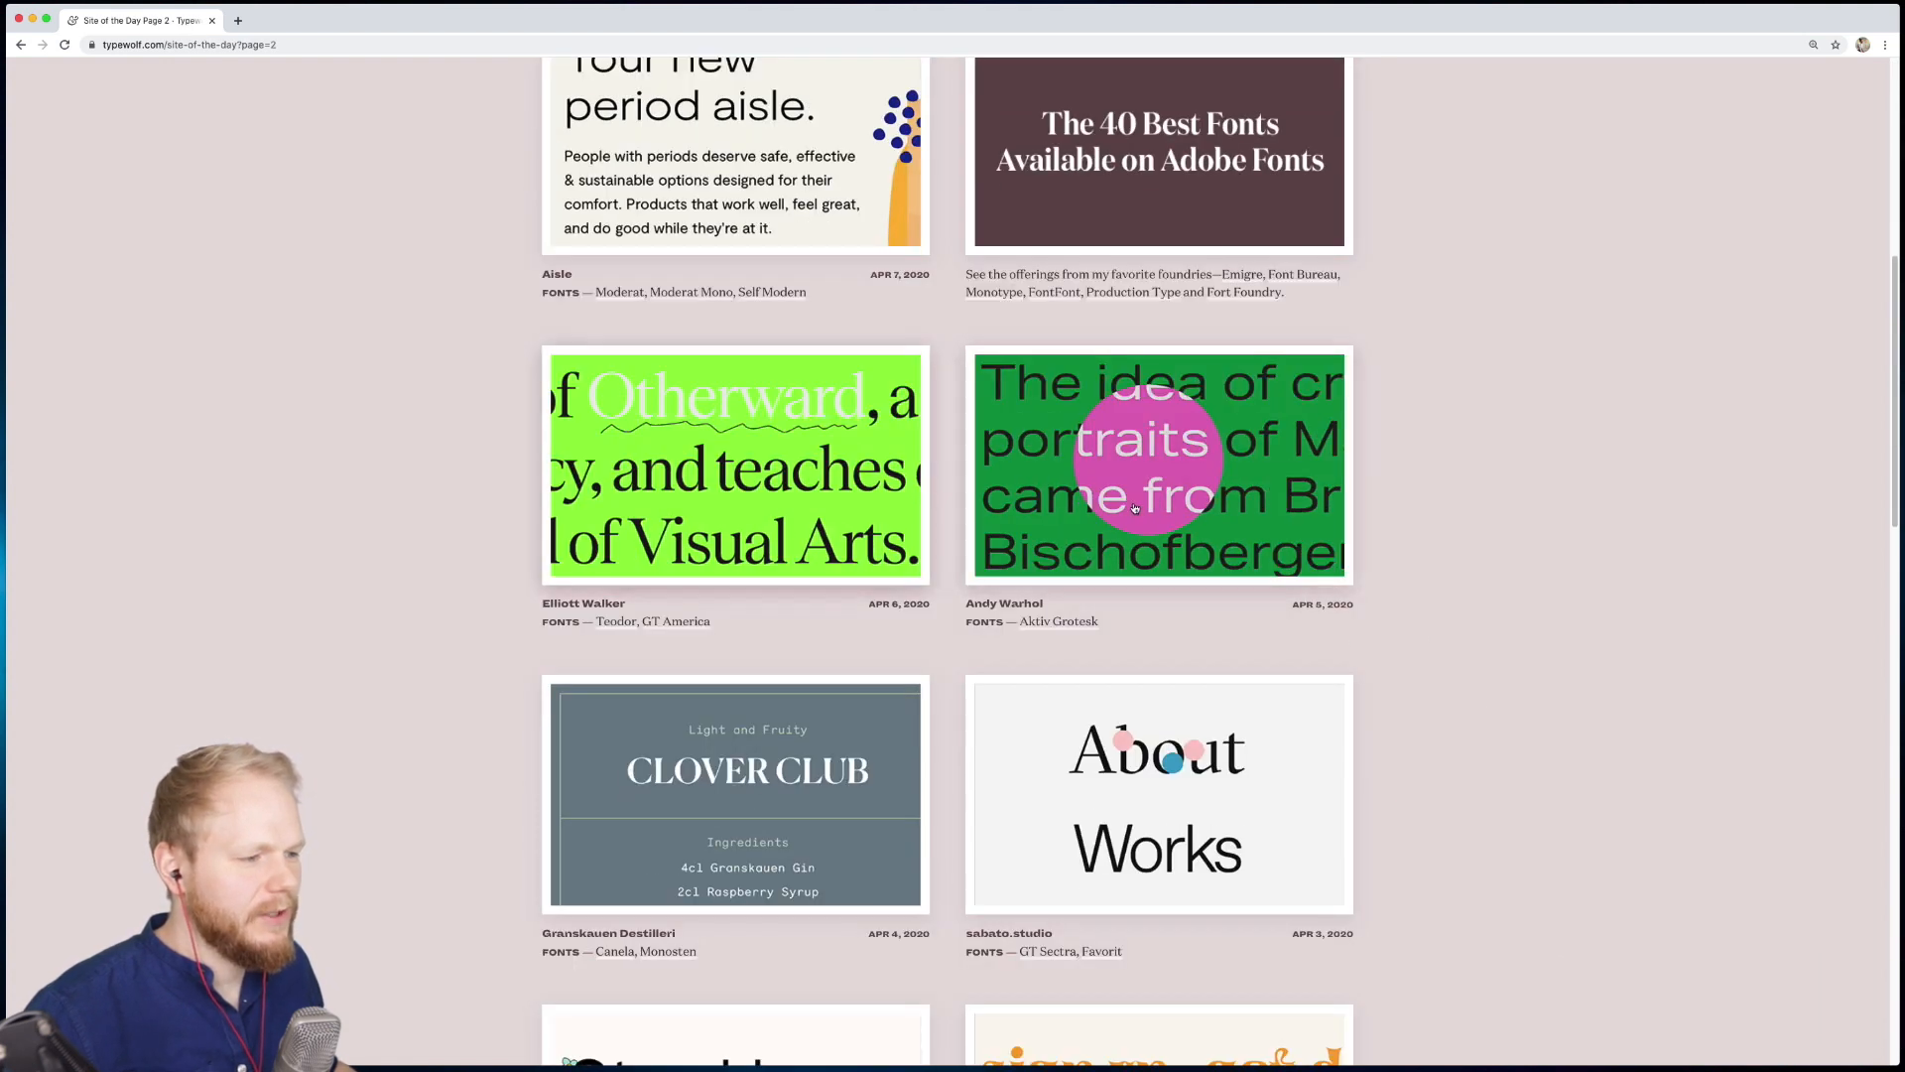
scroll(down, 3)
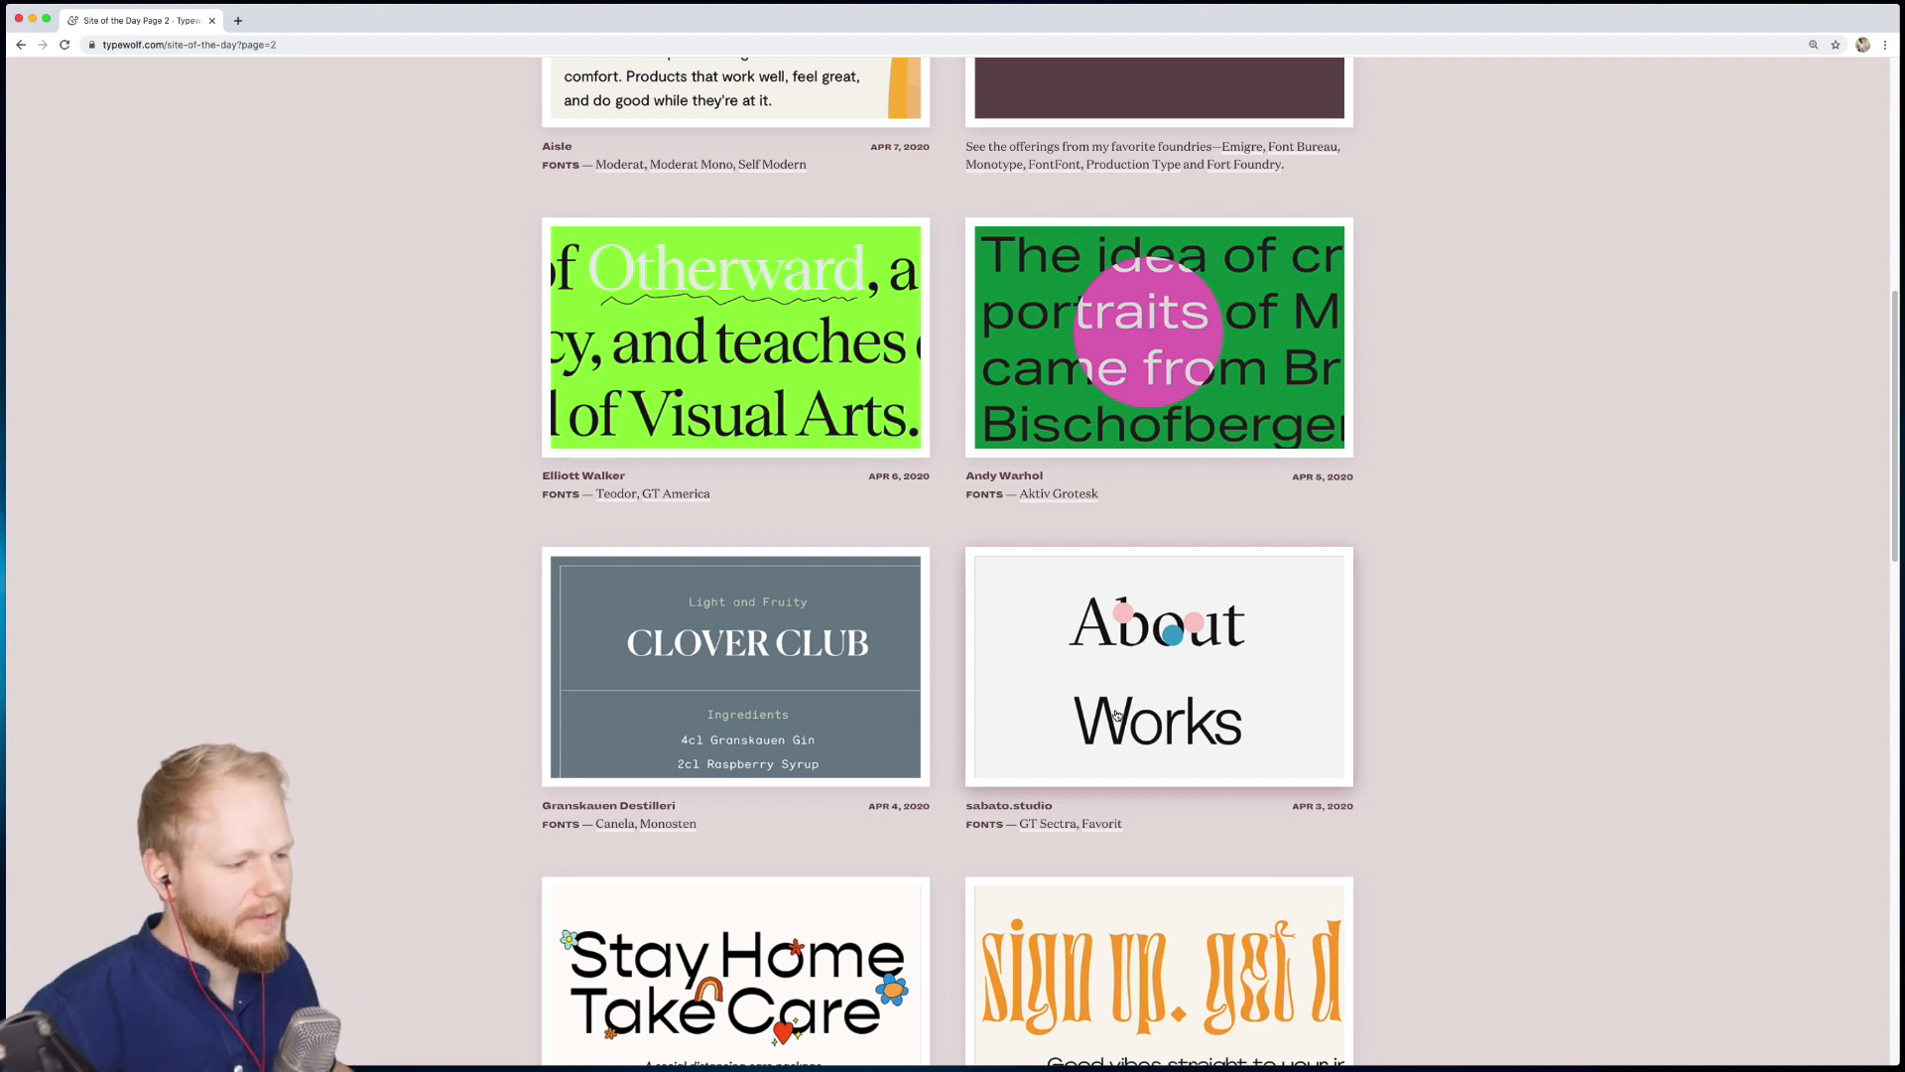
scroll(down, 3)
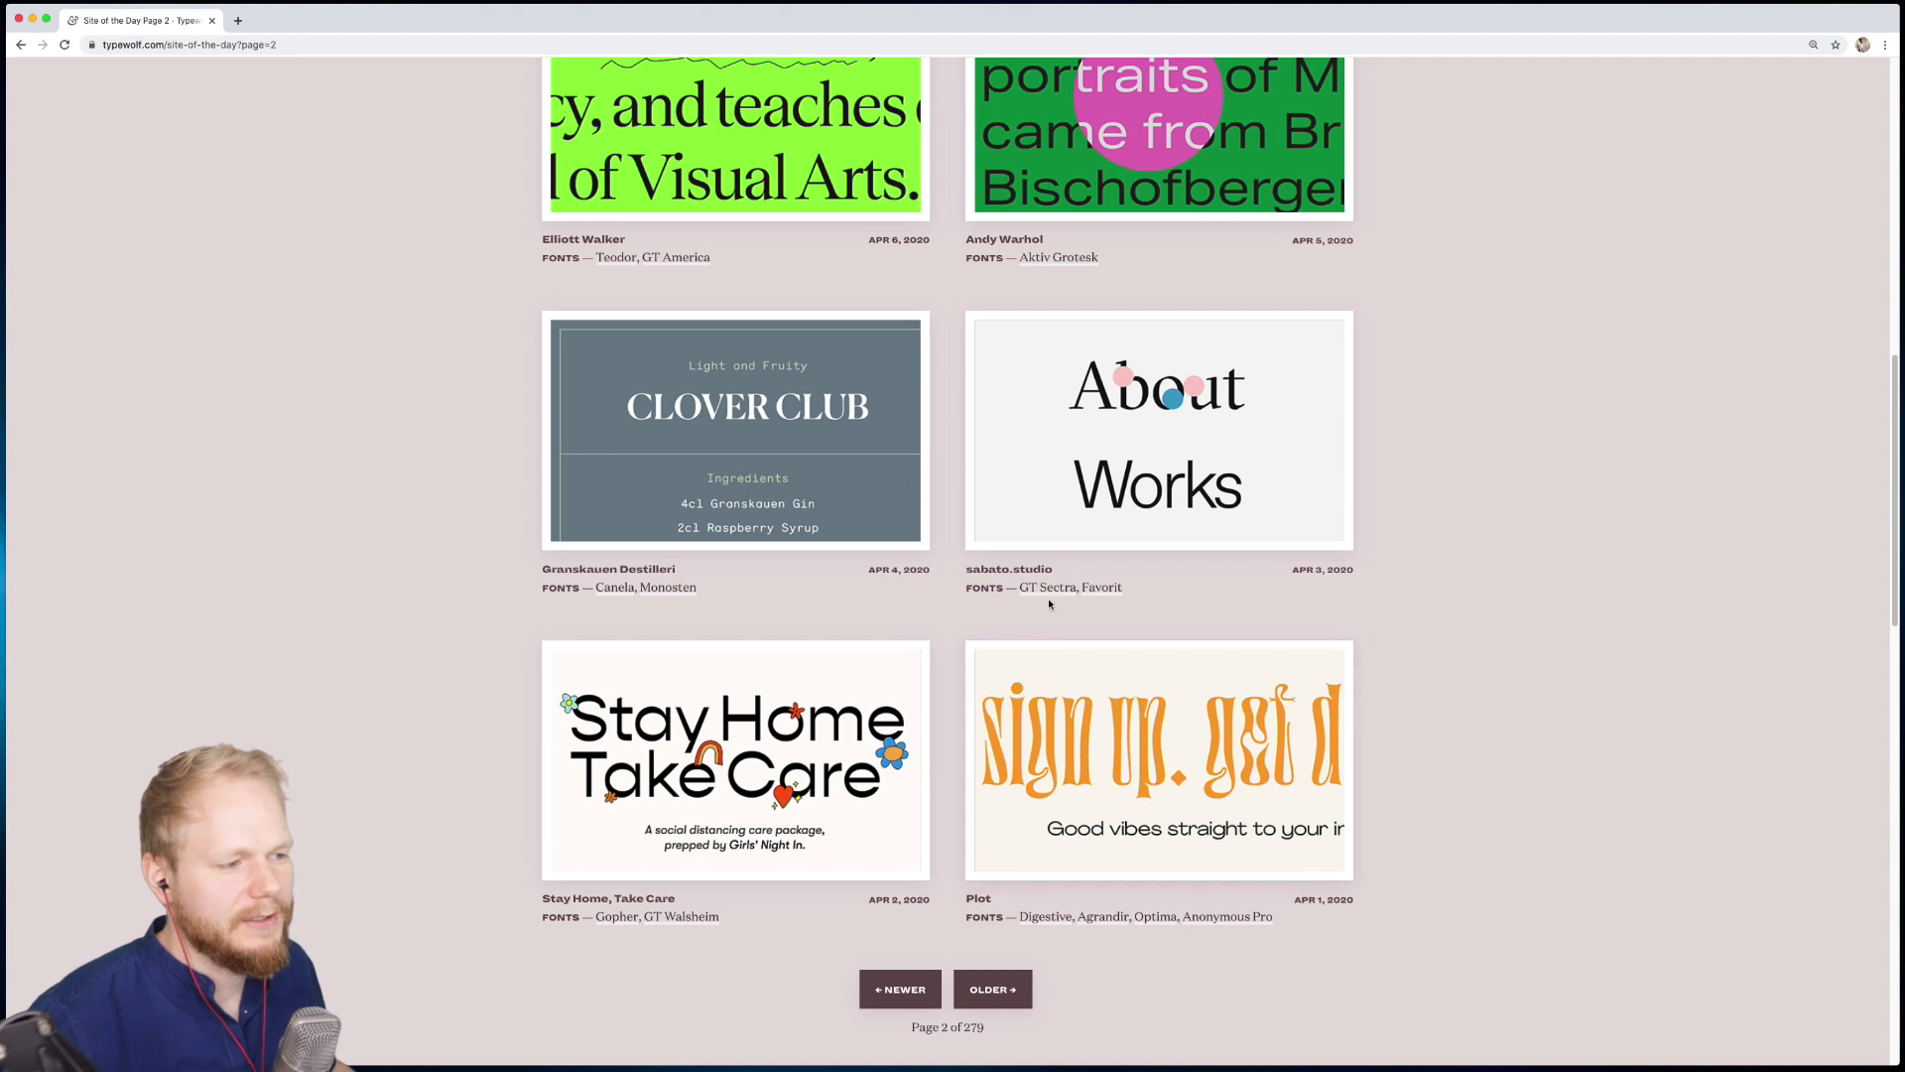
scroll(down, 3)
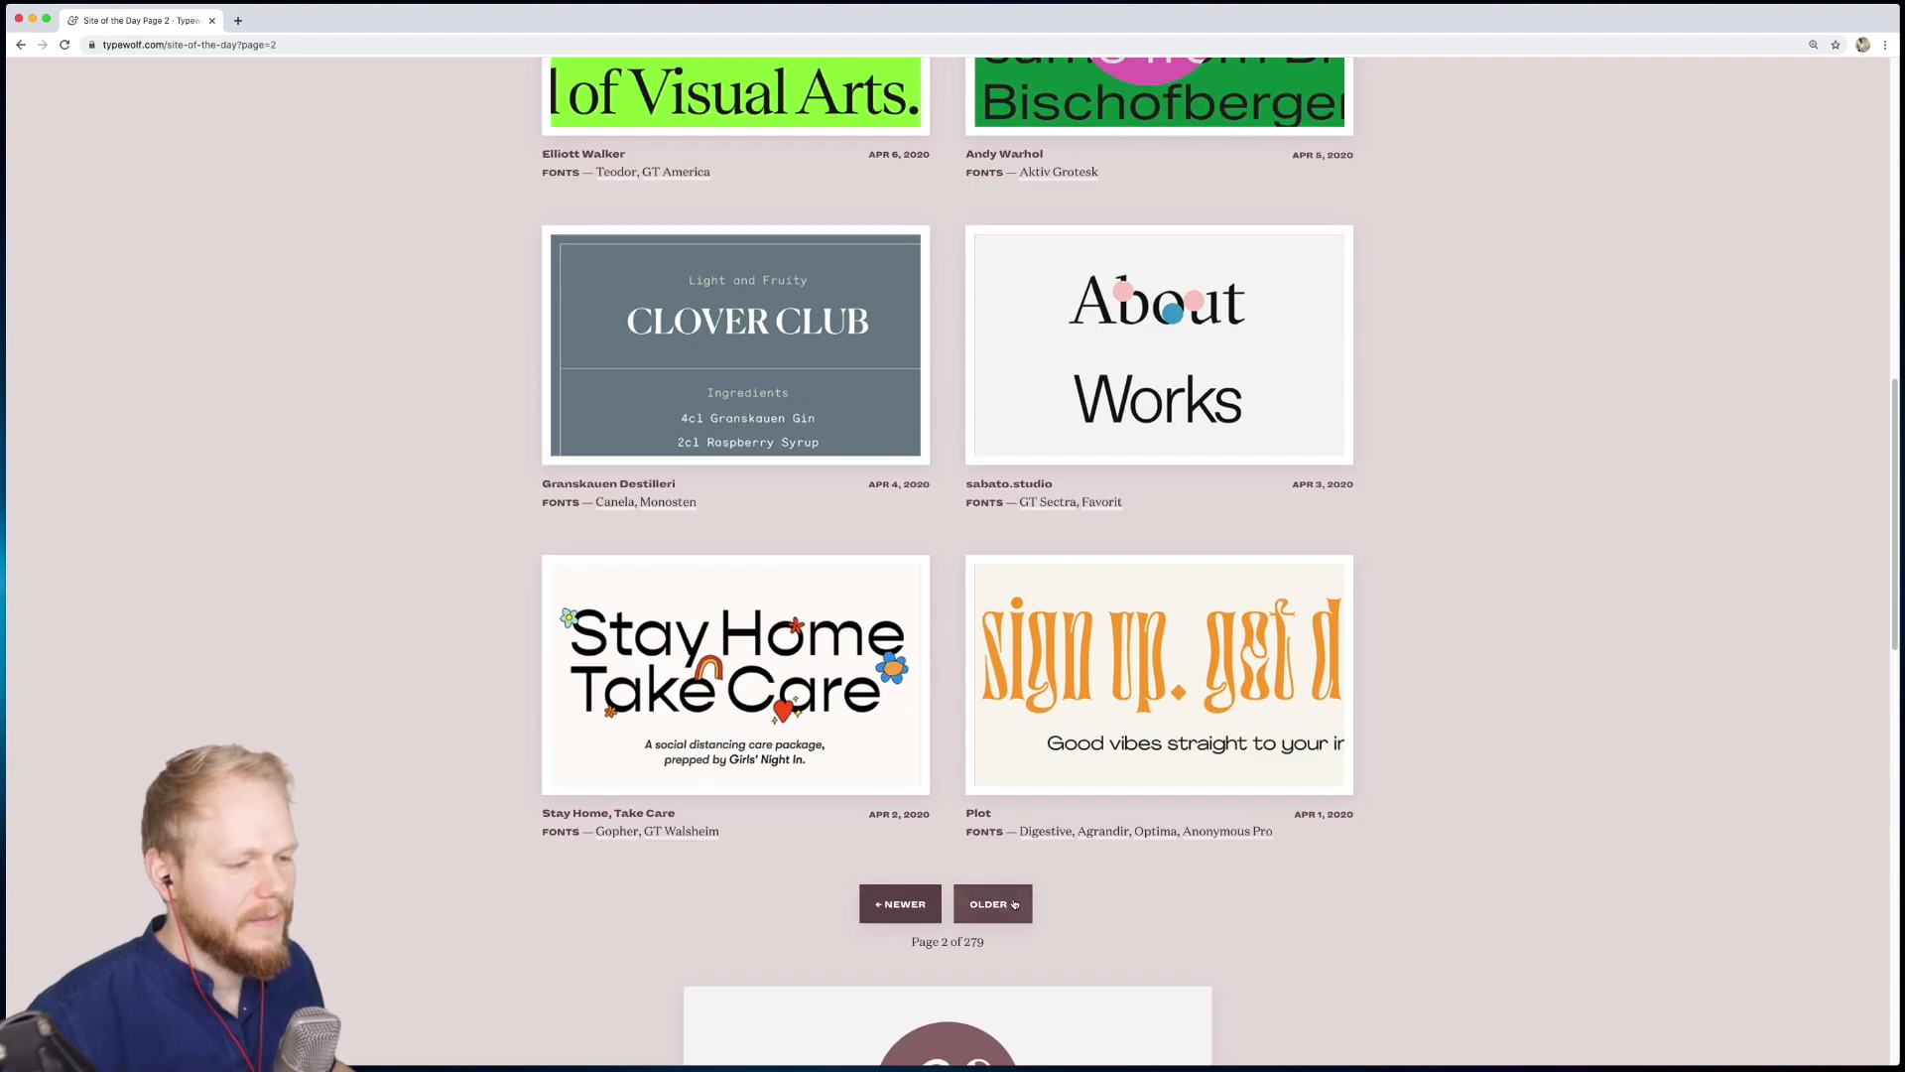
Step: Open gallery page 3, then scroll the first gallery page to its popular fonts footer
click(992, 903)
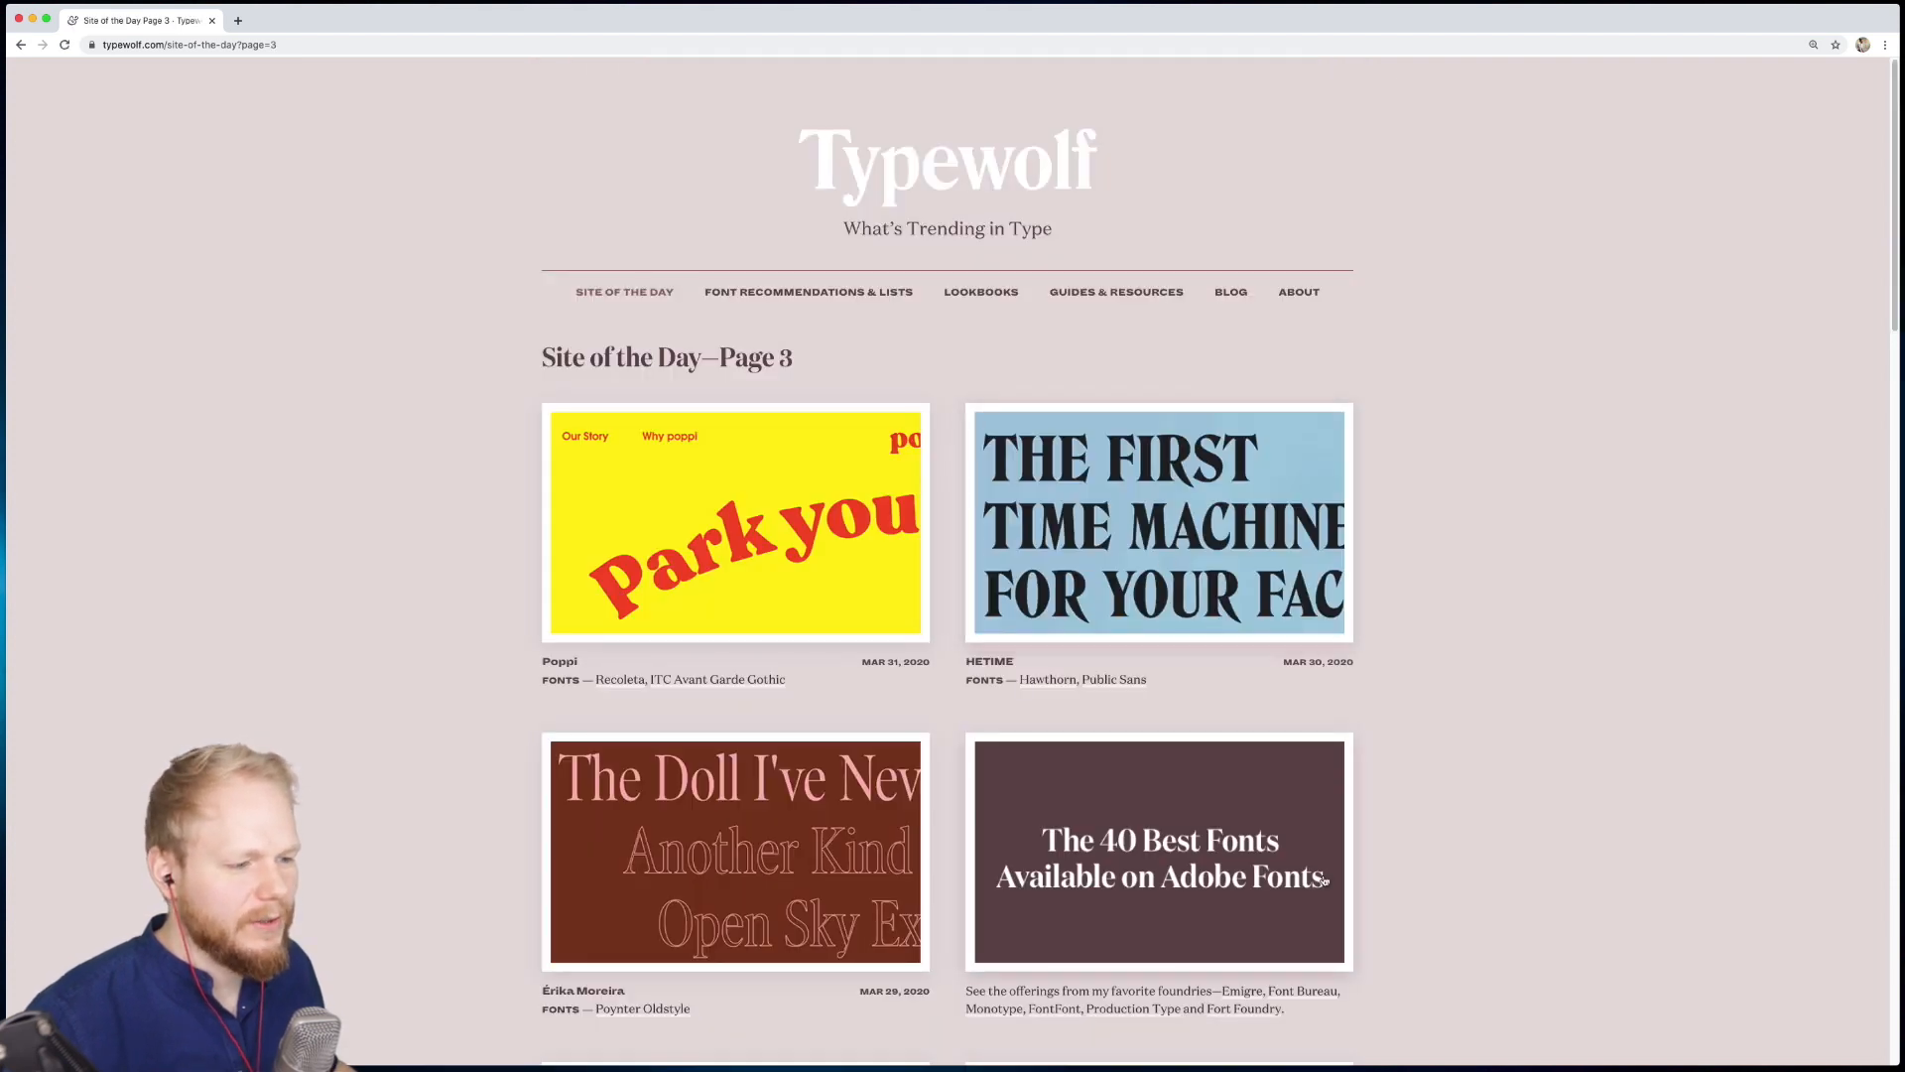
scroll(down, 3)
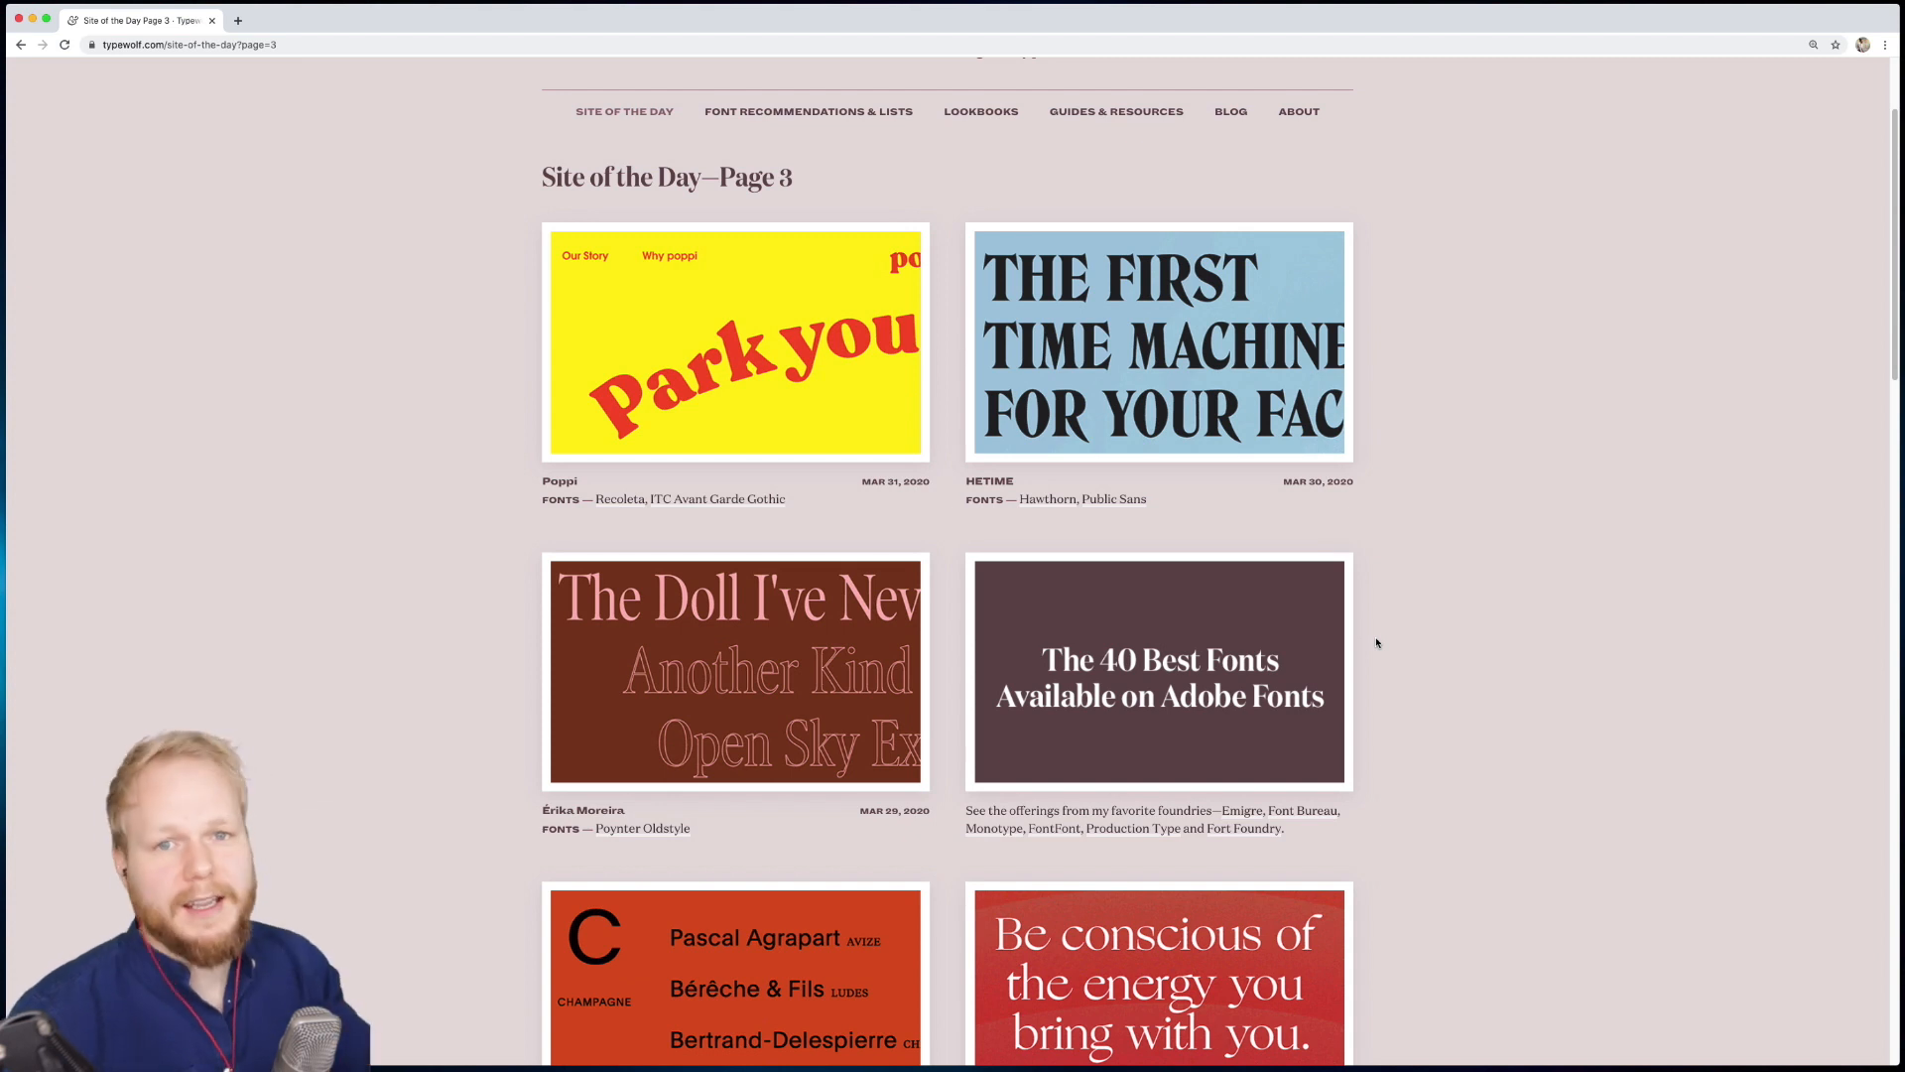
mouse_move(1352, 598)
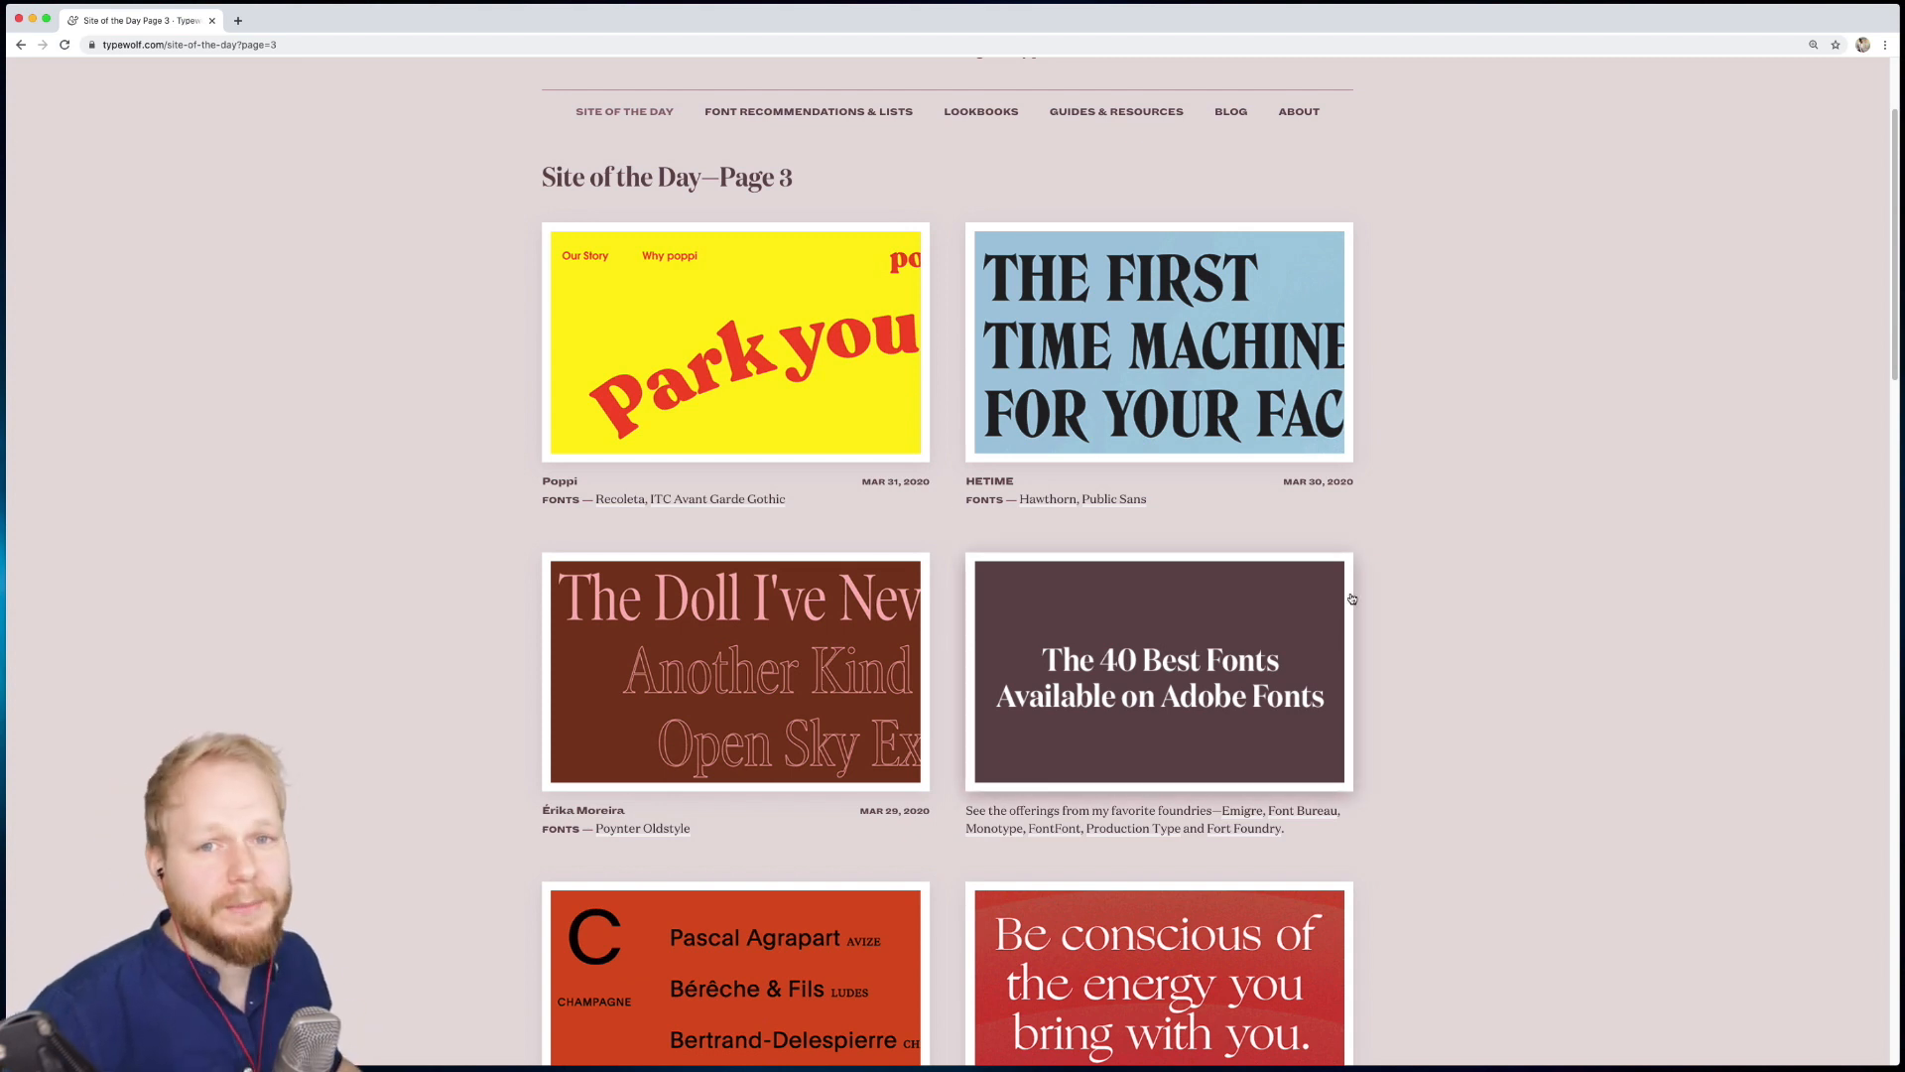
scroll(down, 3)
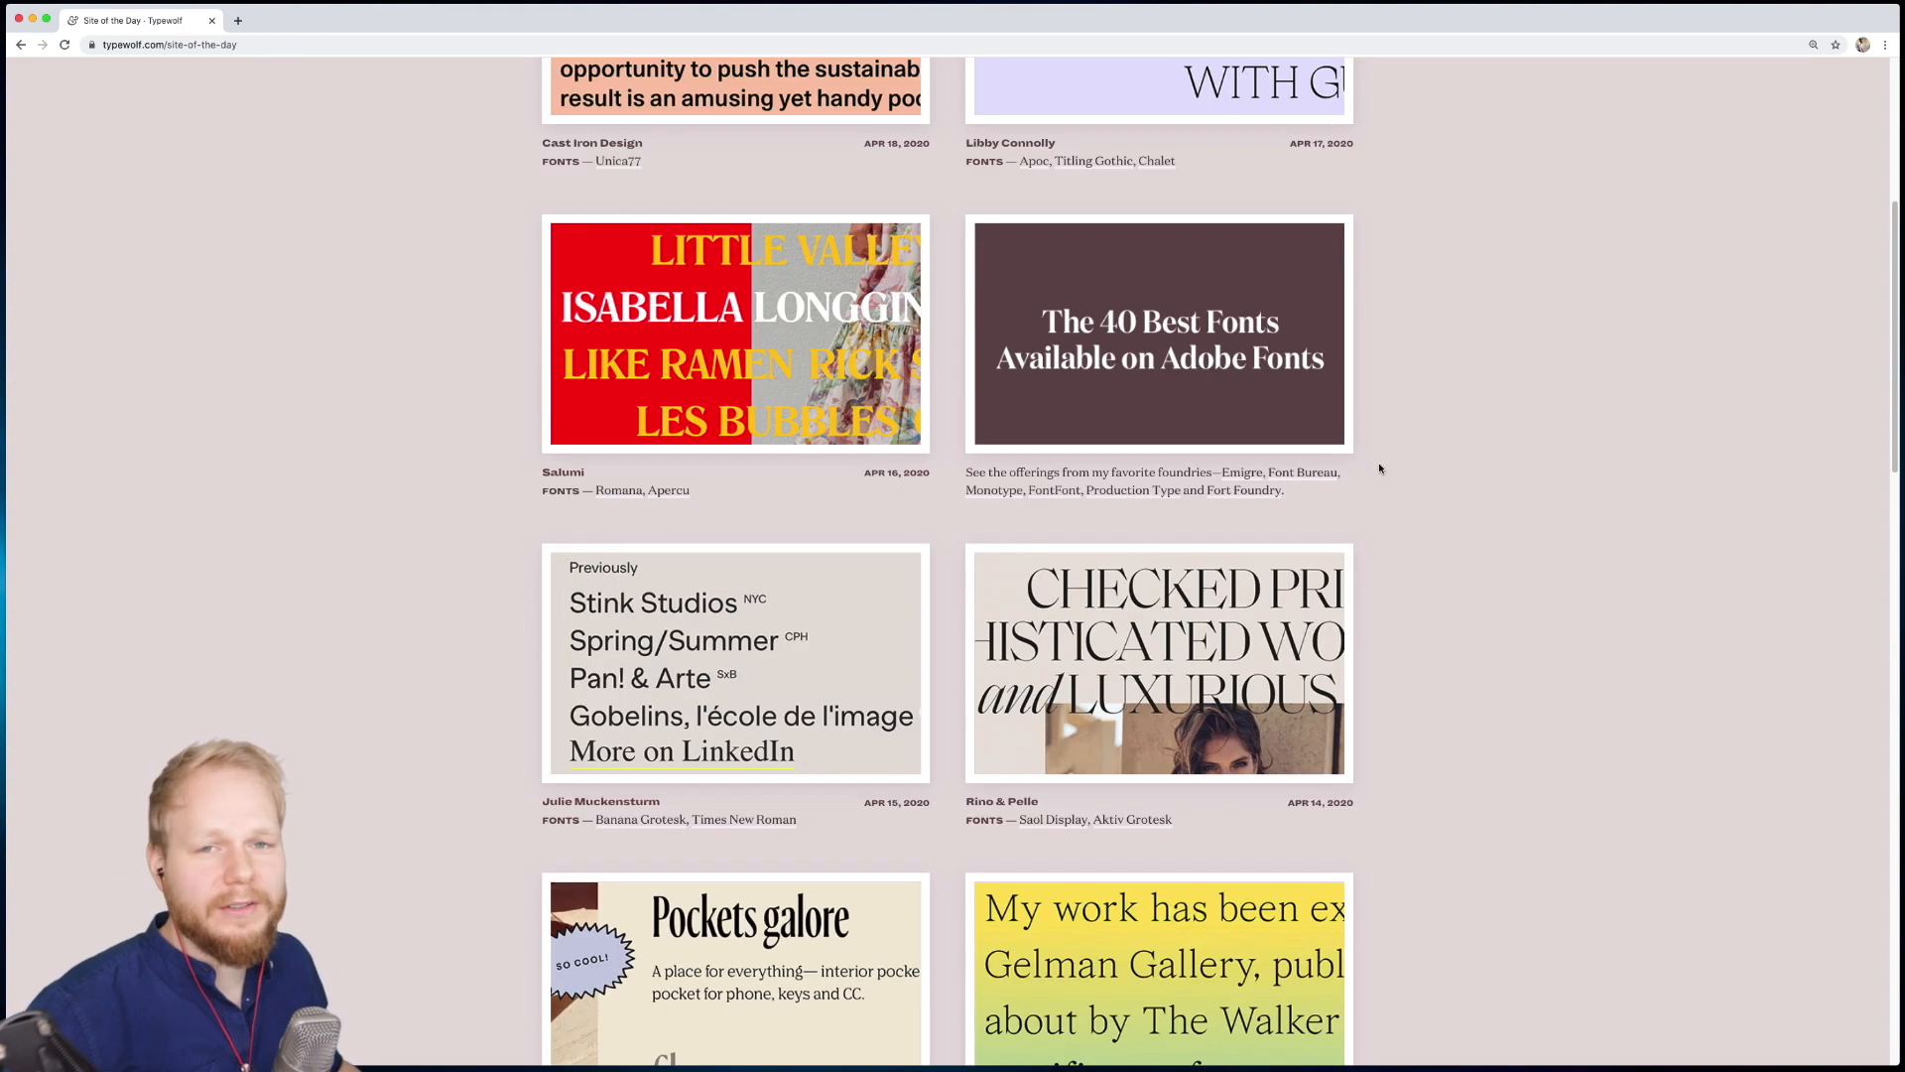
scroll(up, 3)
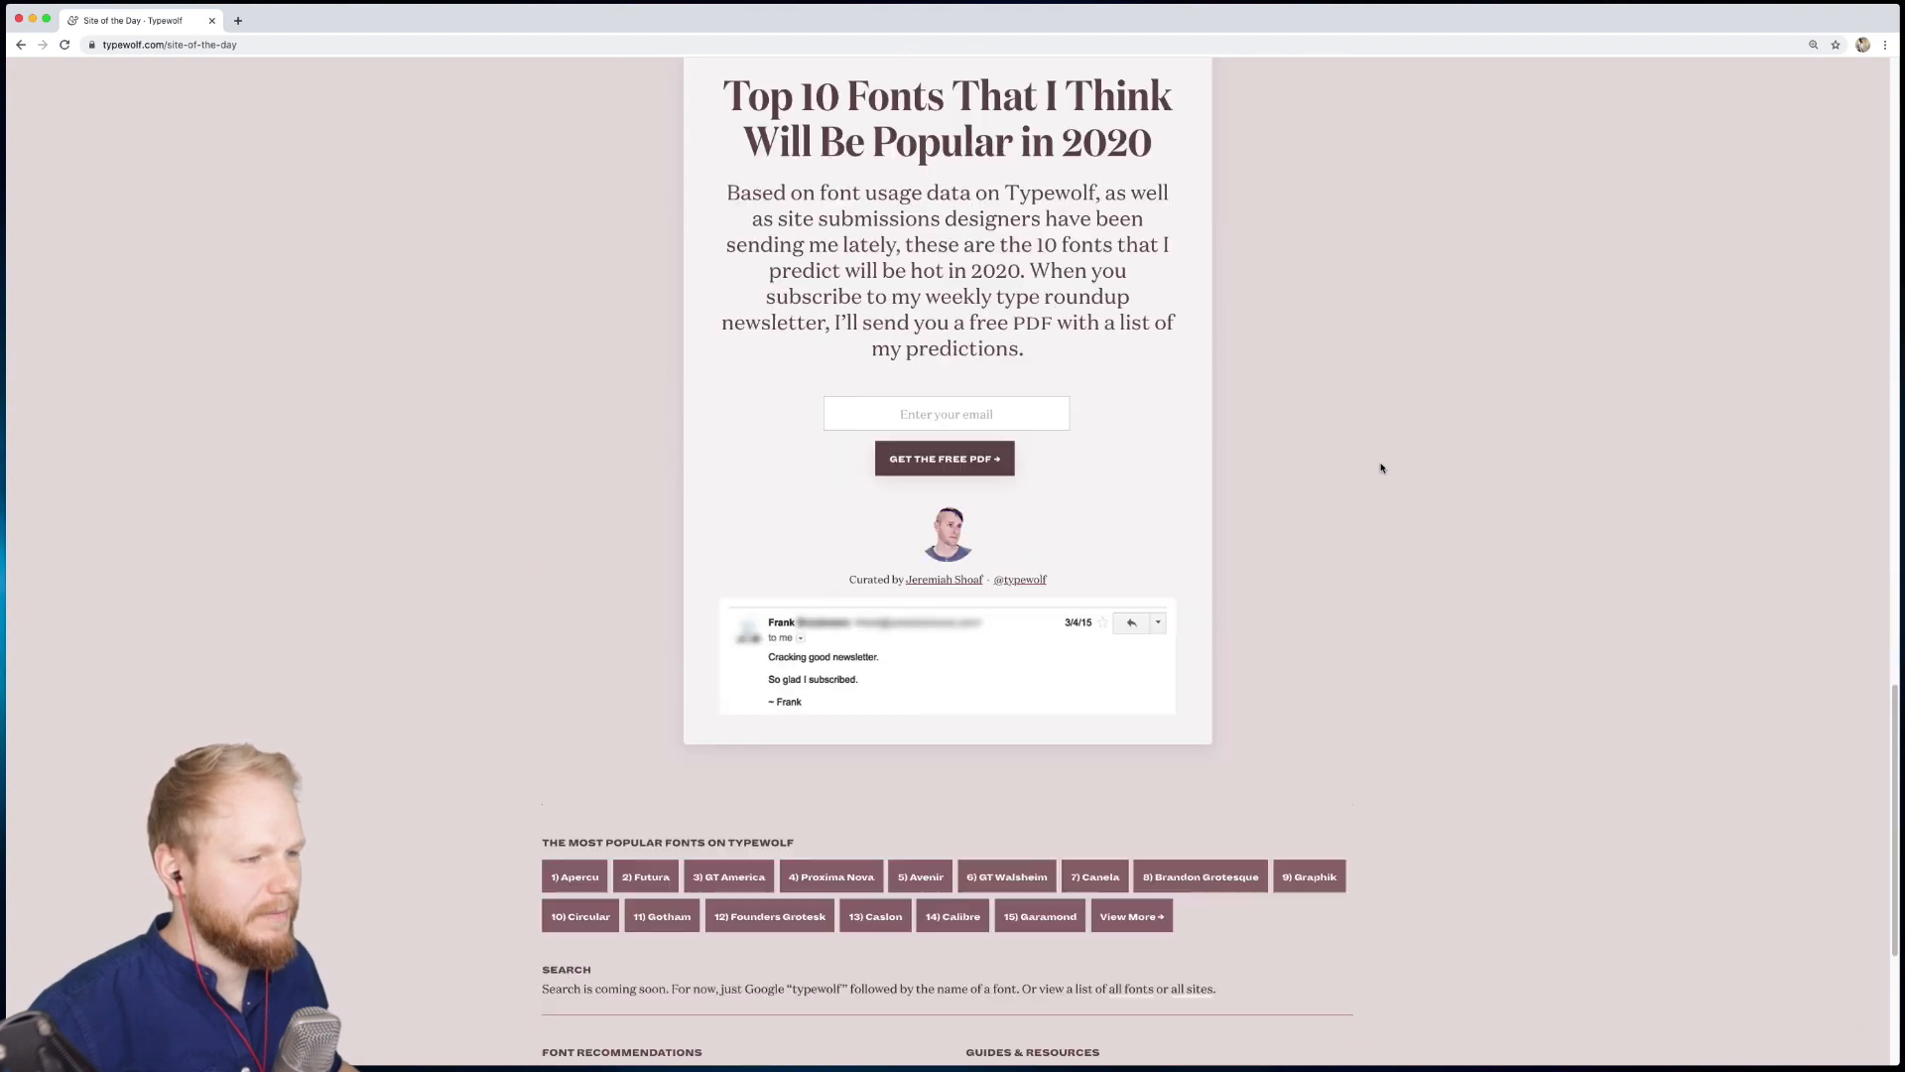
scroll(down, 3)
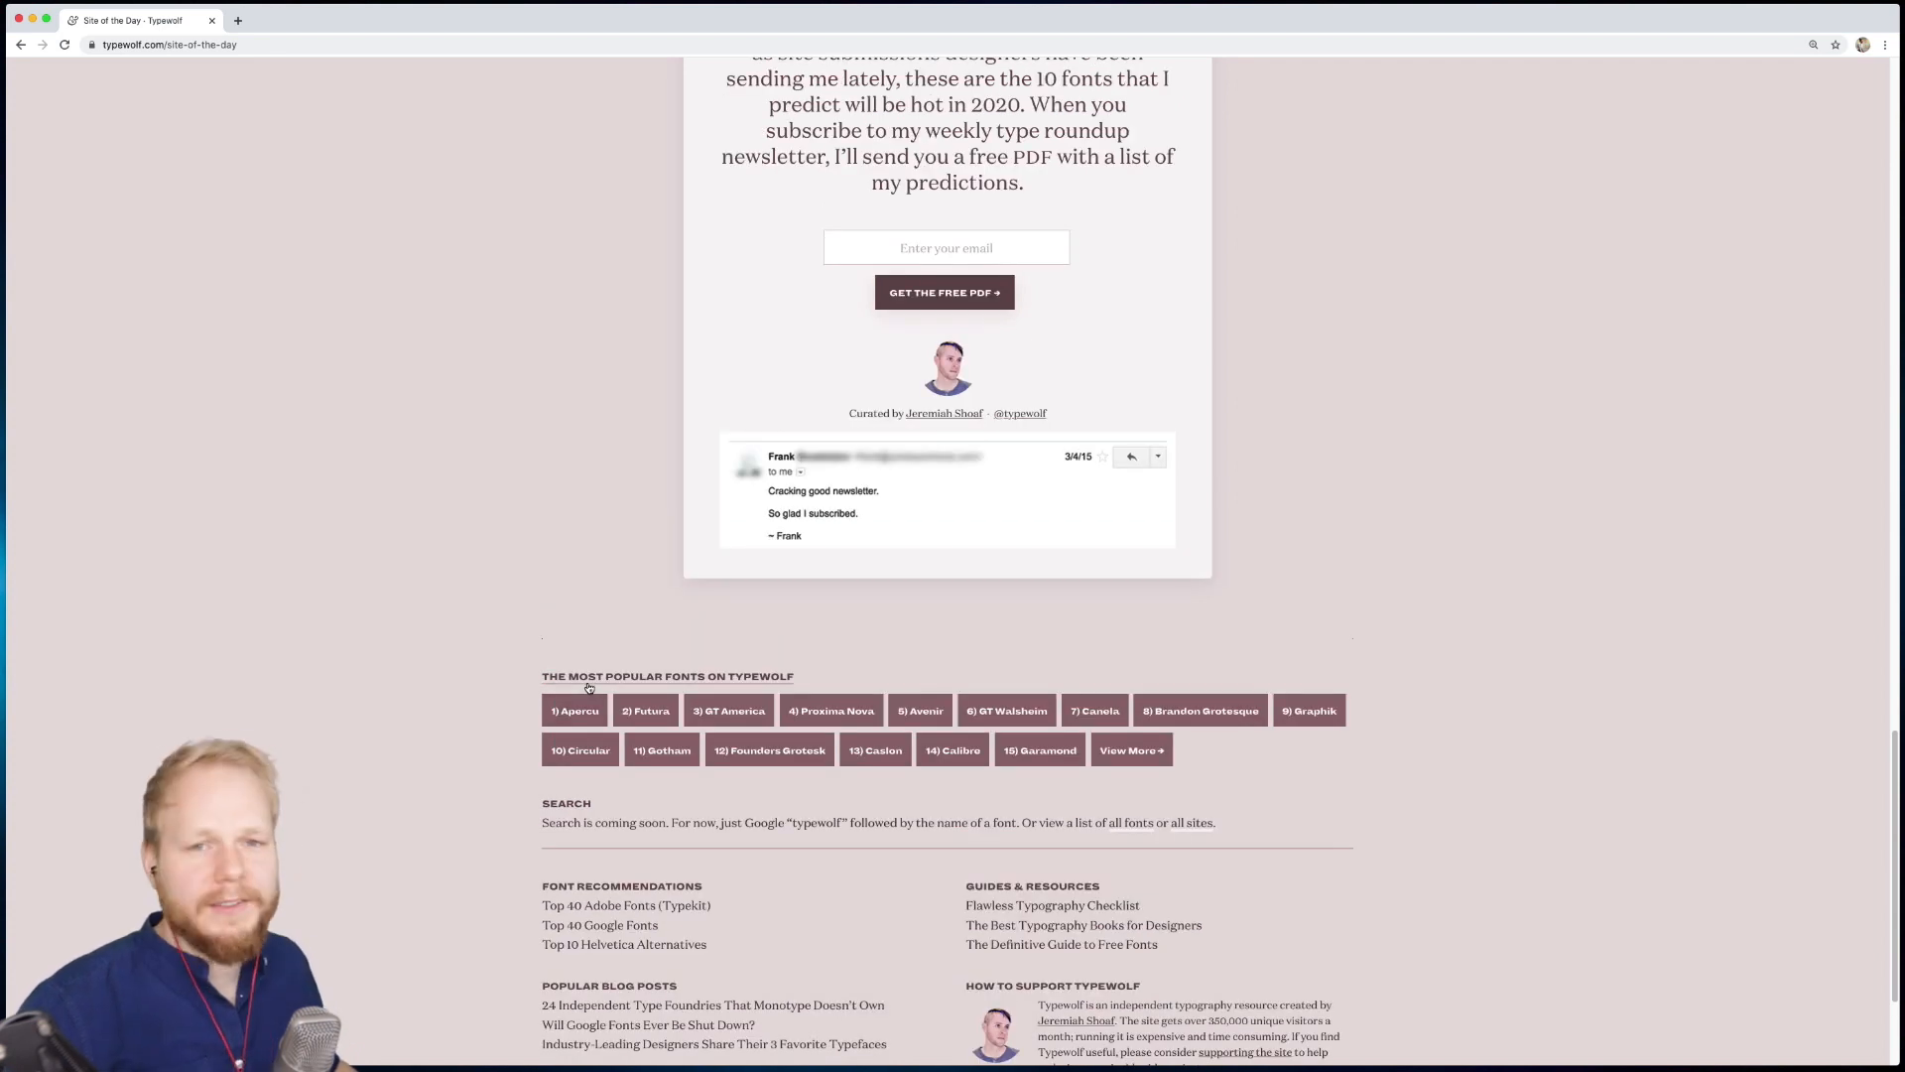
mouse_move(532, 498)
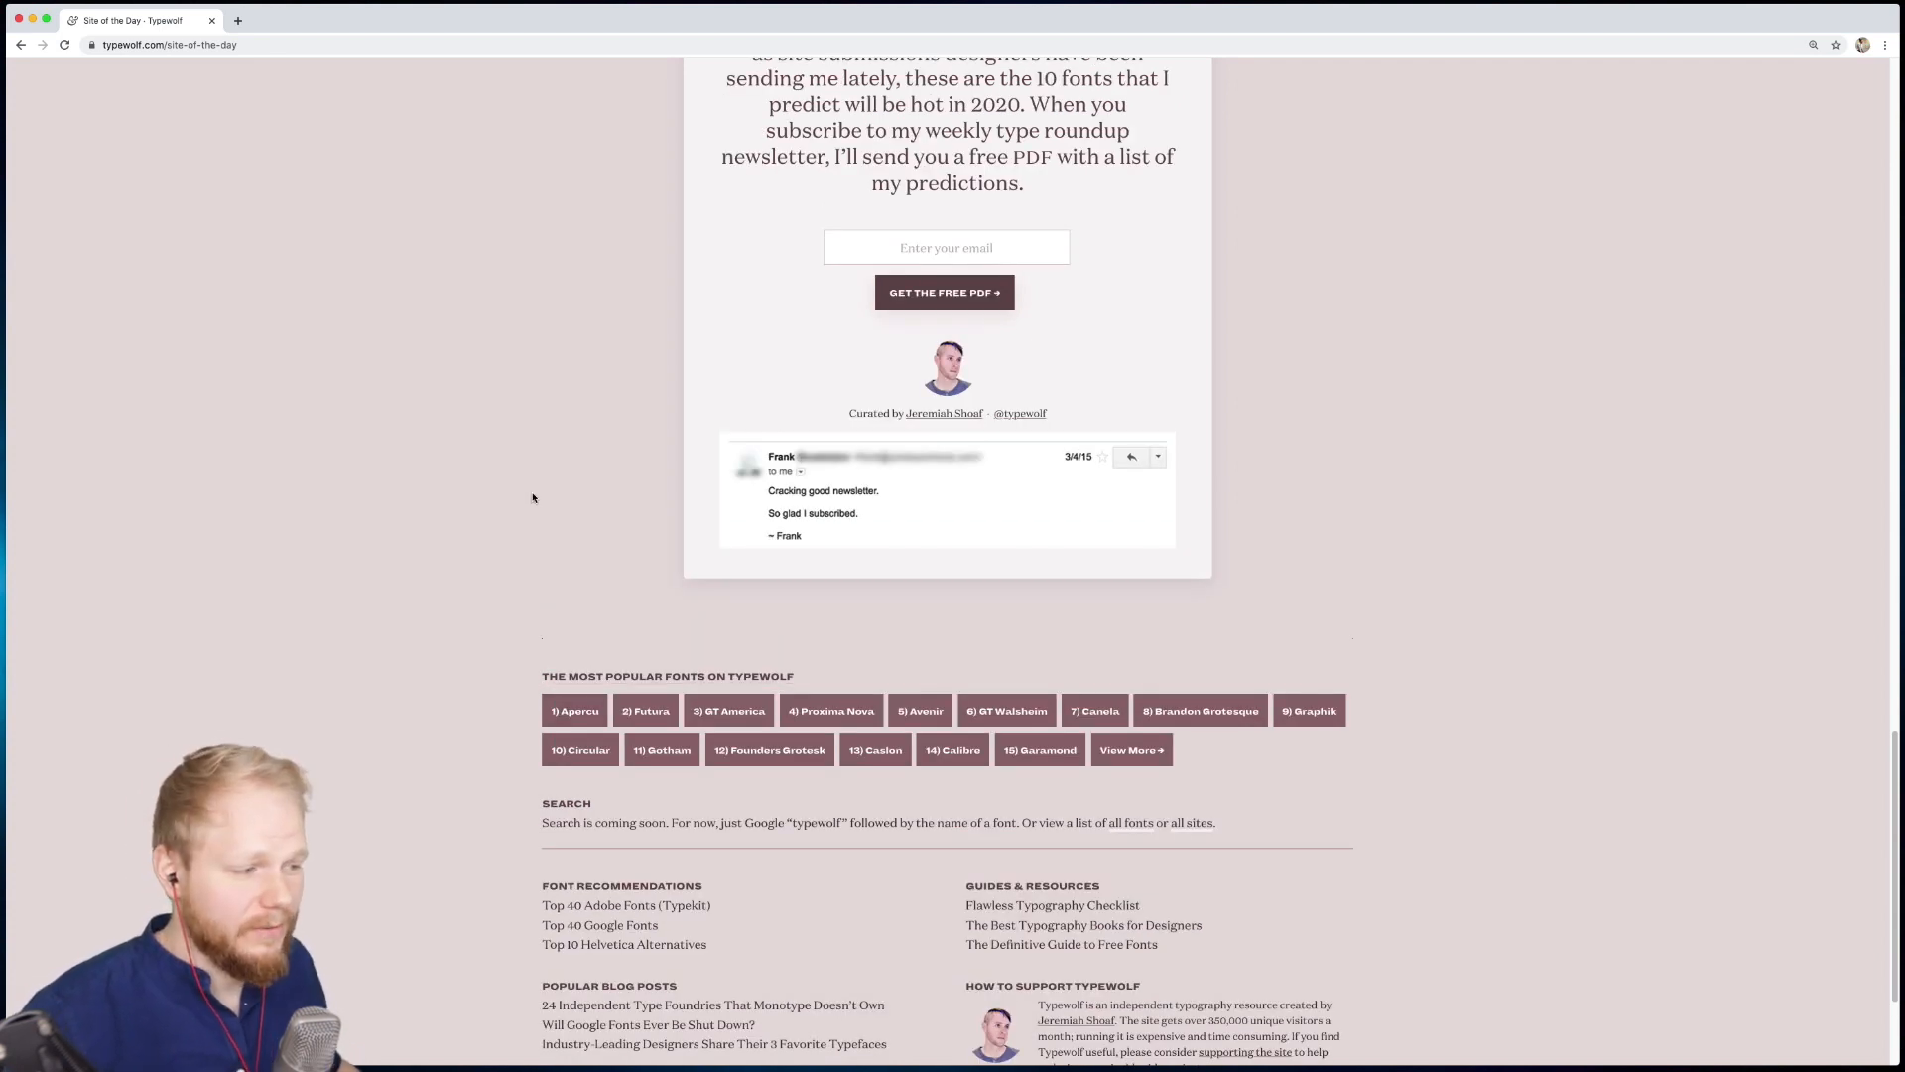
mouse_move(1078, 747)
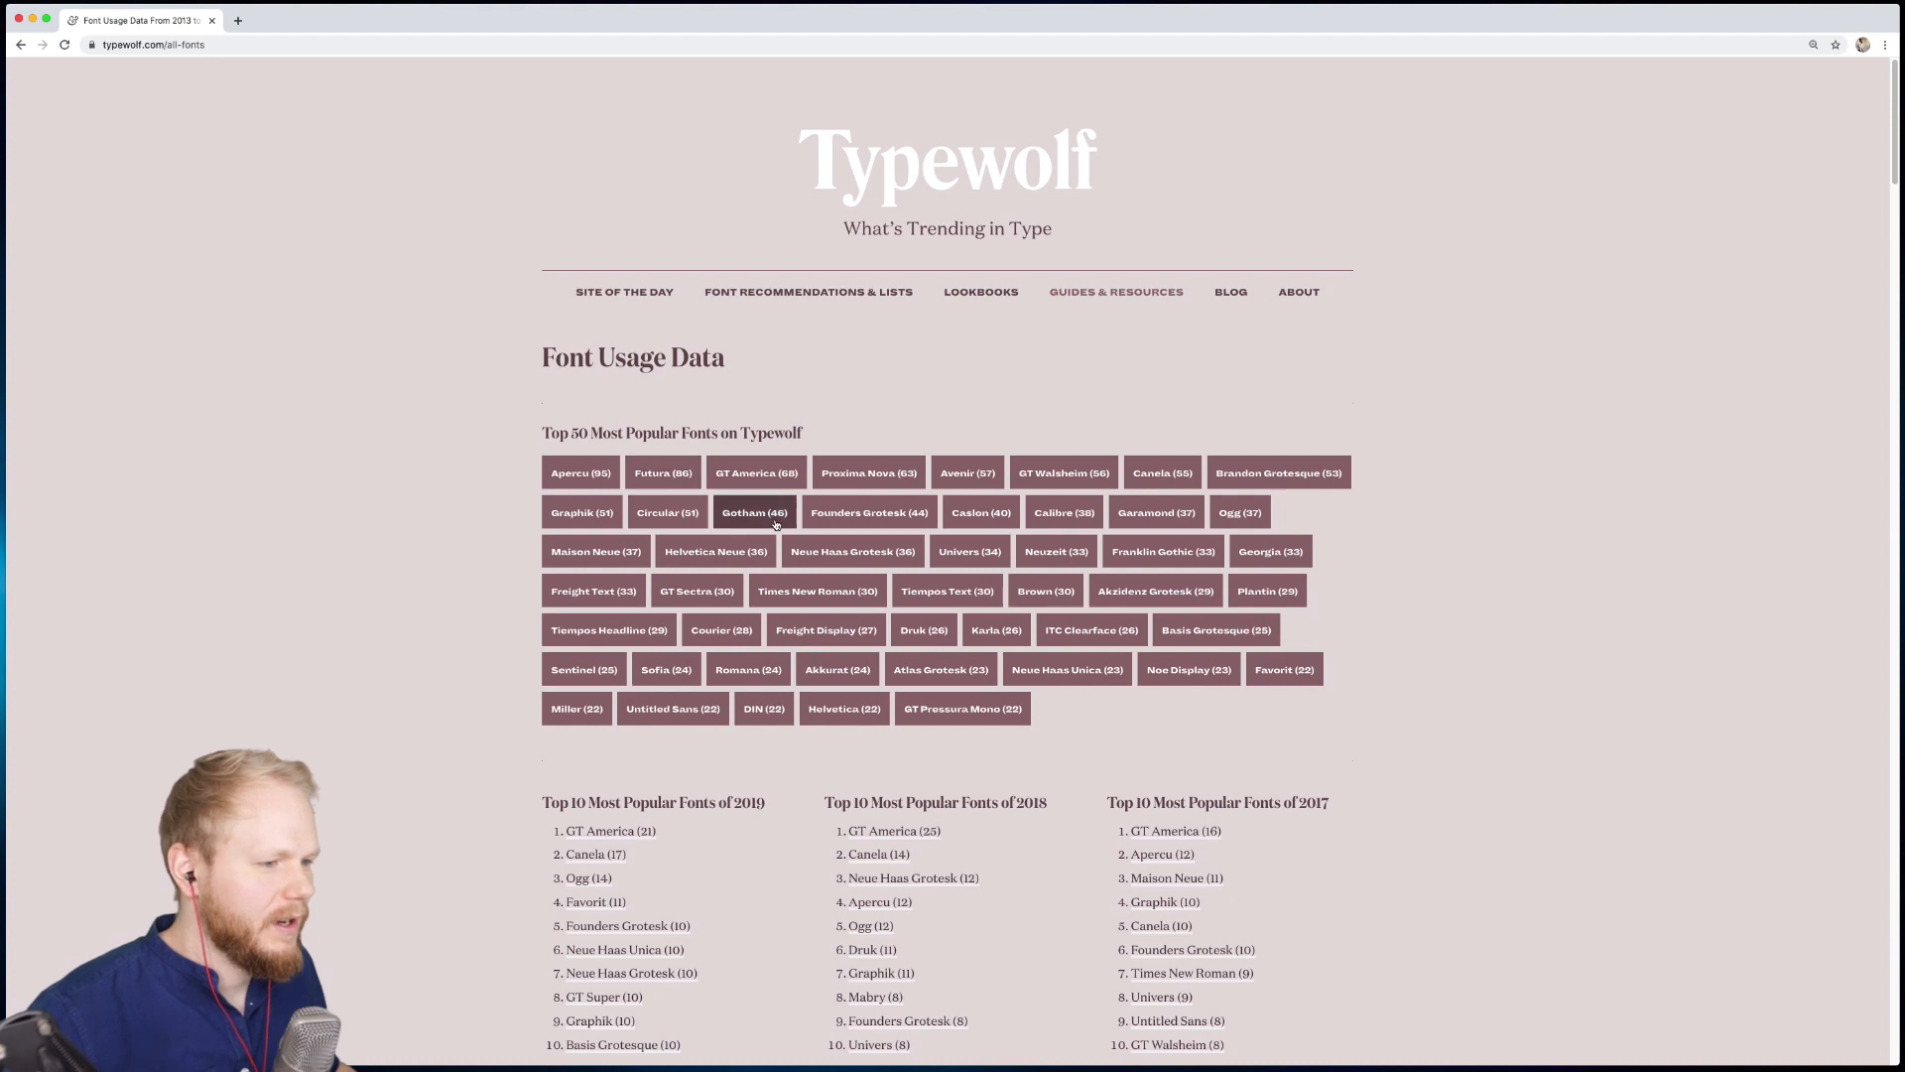
mouse_move(1298, 688)
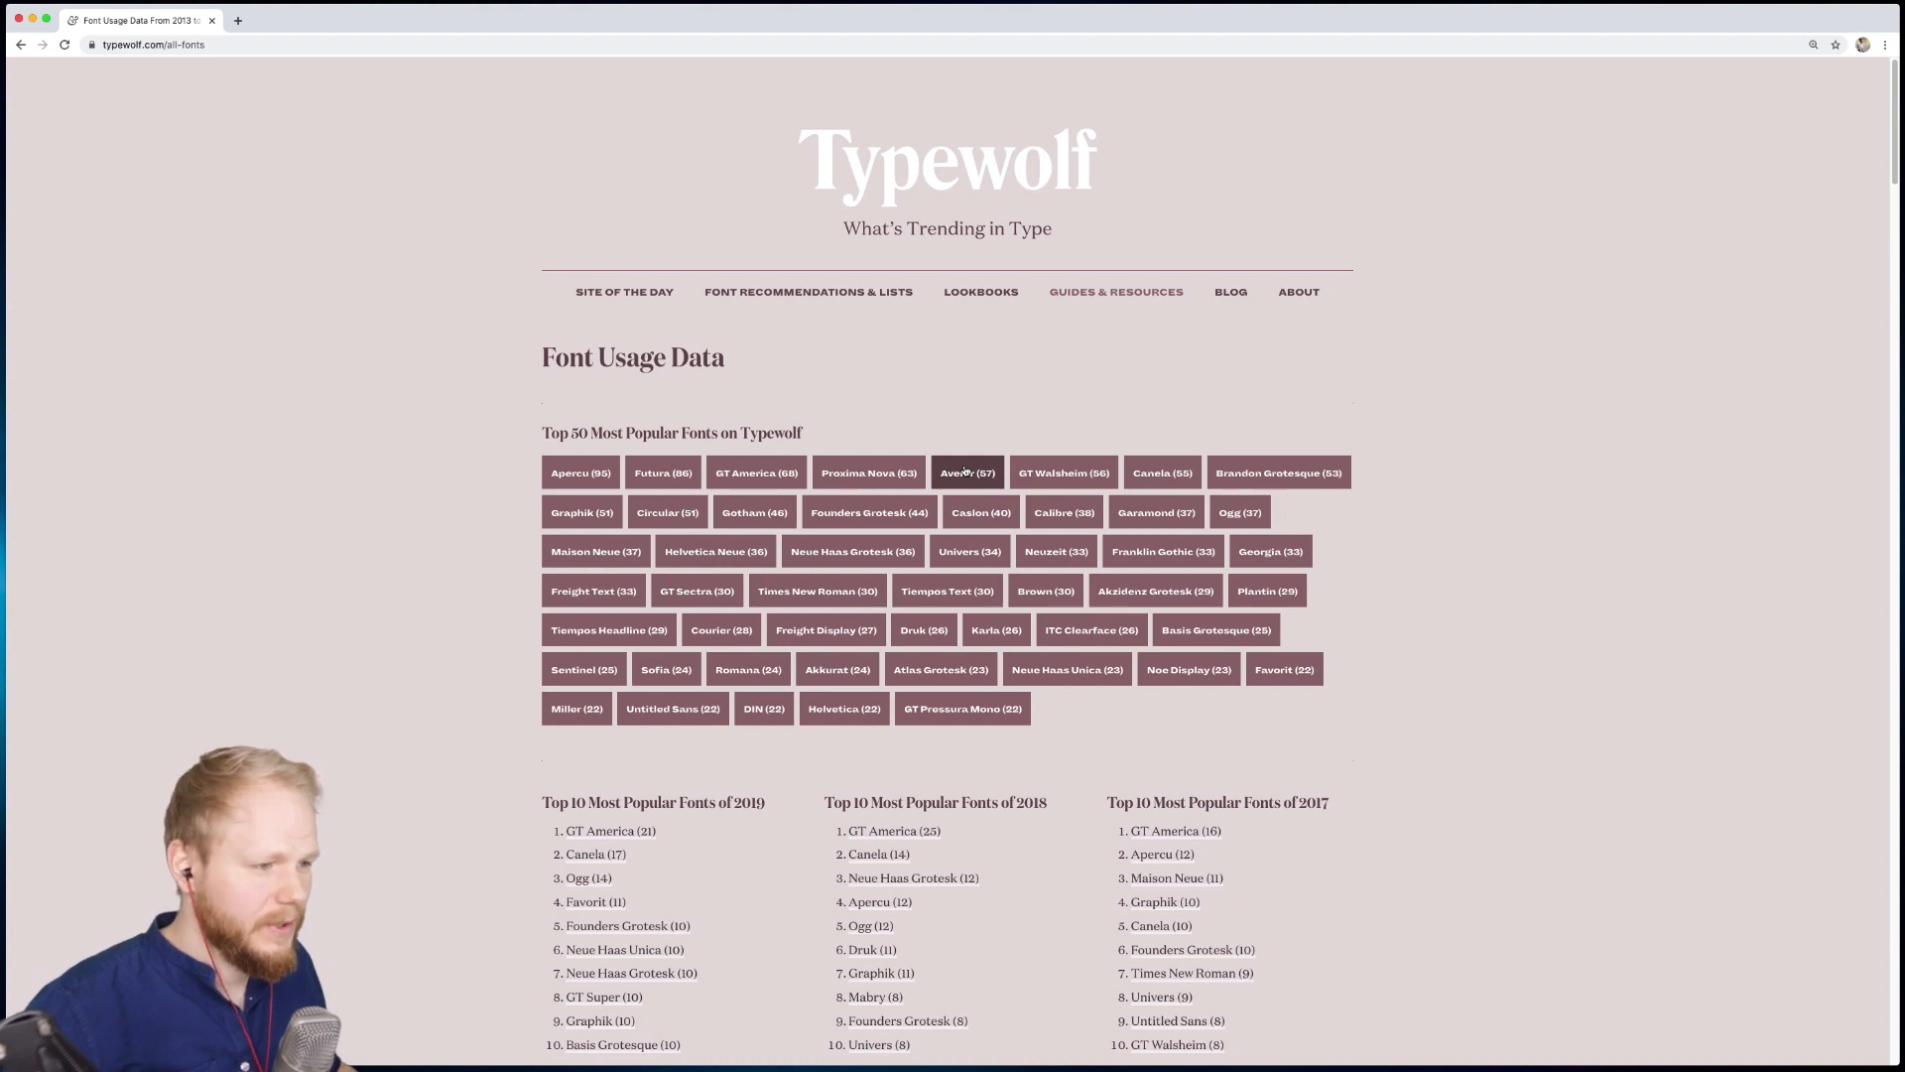
Step: Open the Avenir (57) font page and scroll down to its Avenir Font Pairings gallery
click(965, 472)
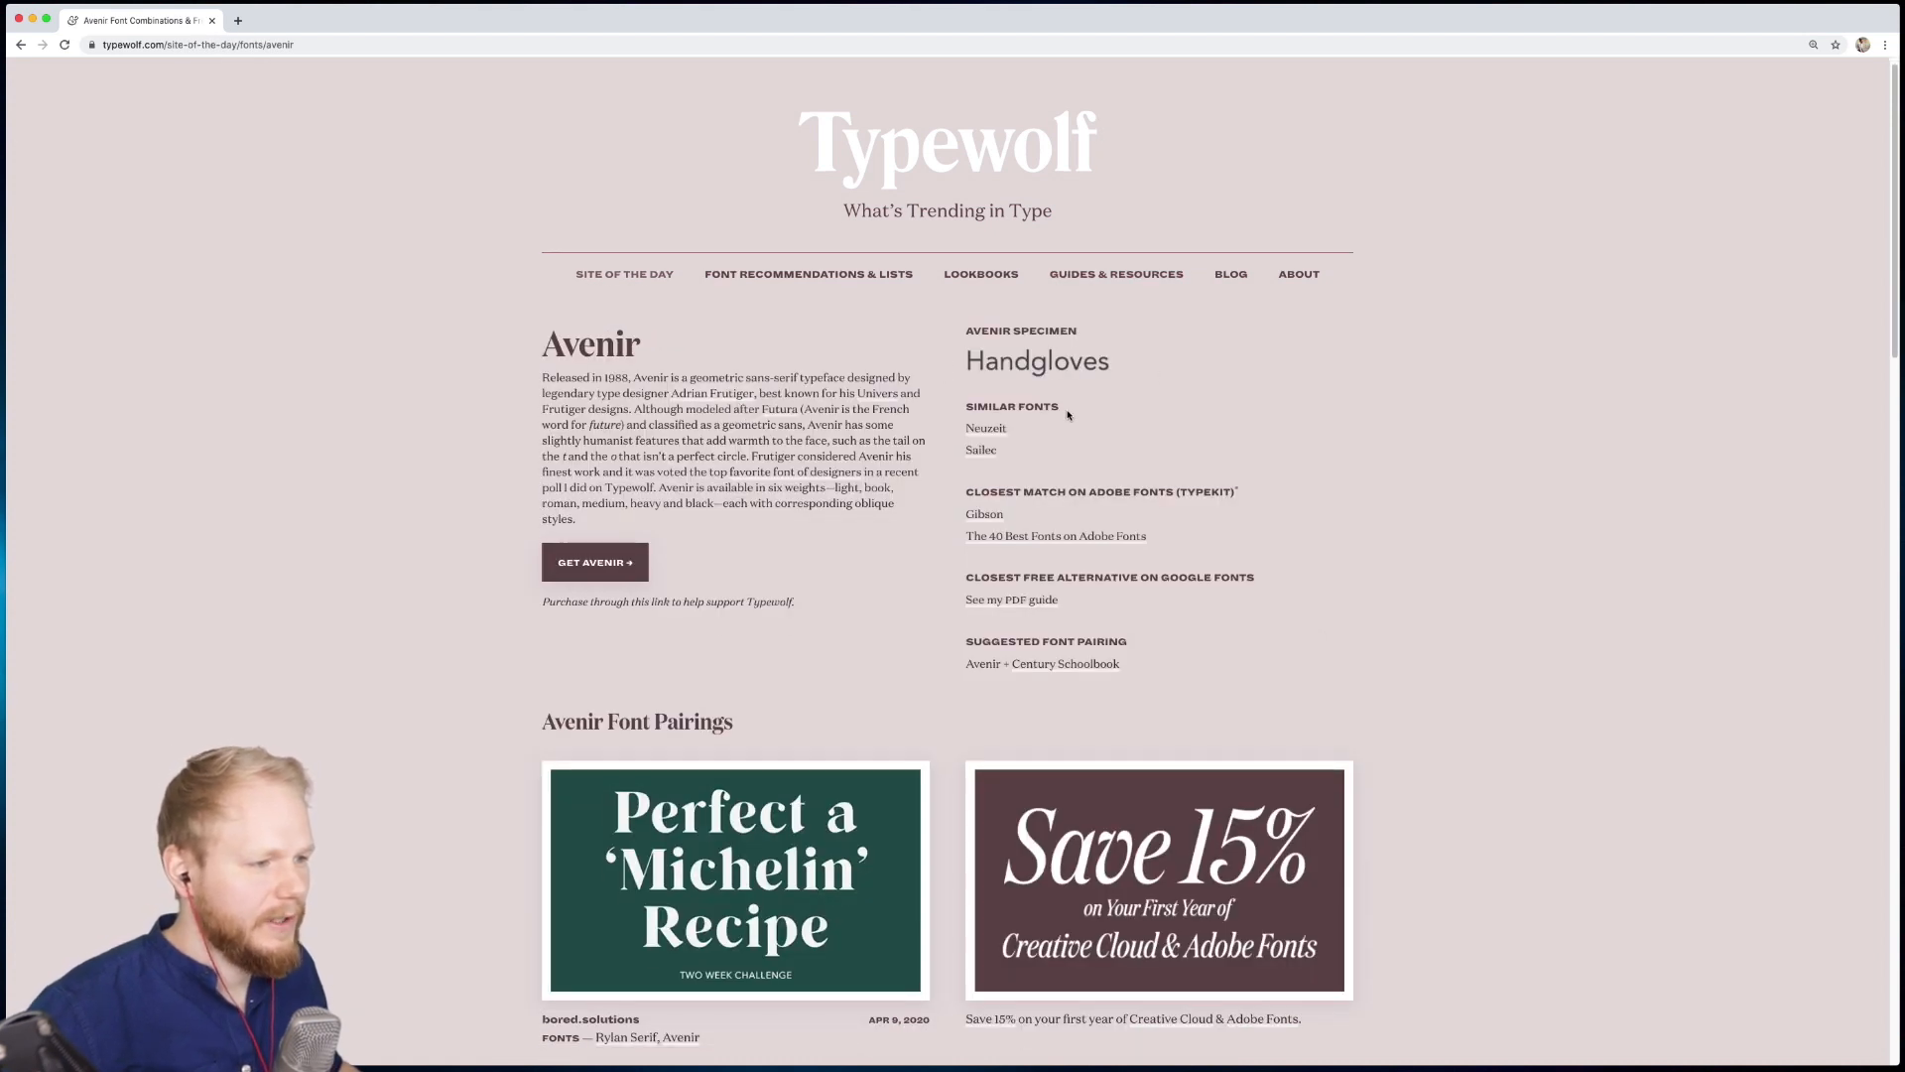
mouse_move(984, 453)
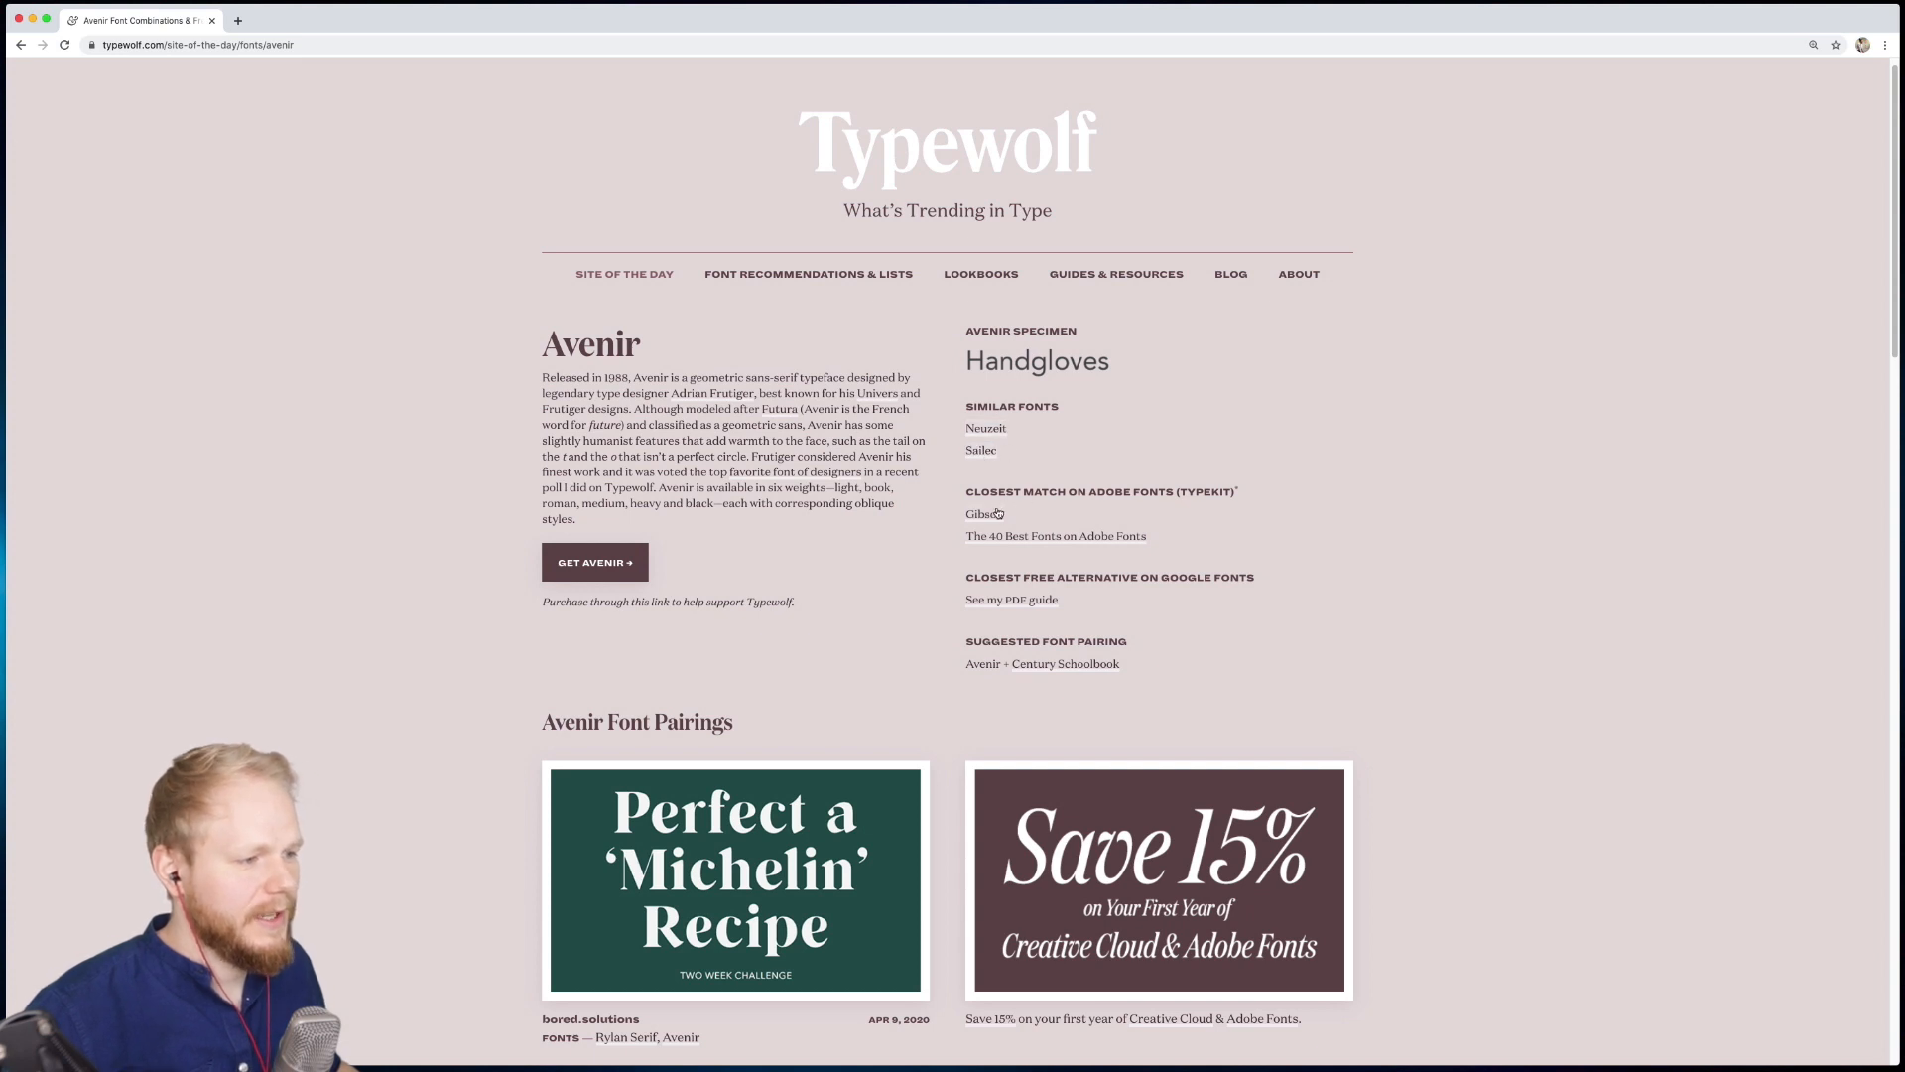
mouse_move(1188, 492)
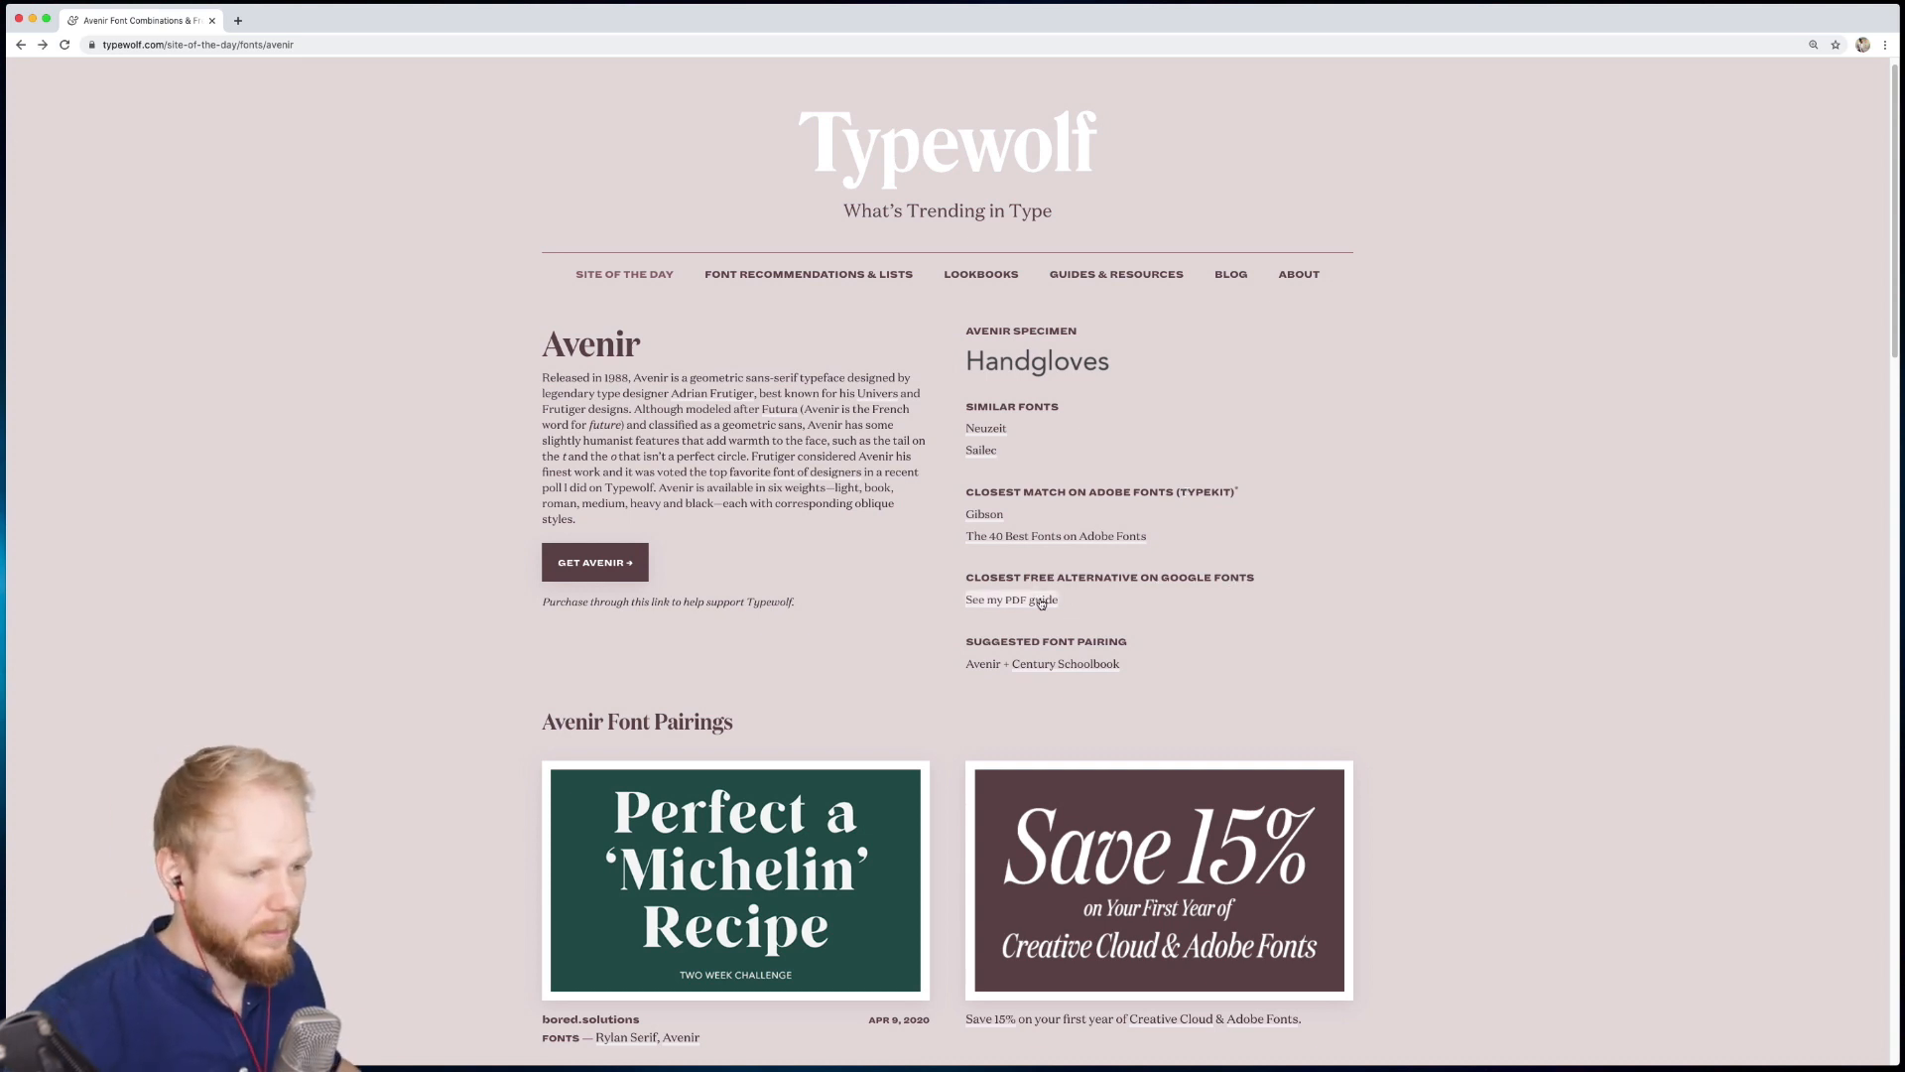
scroll(down, 3)
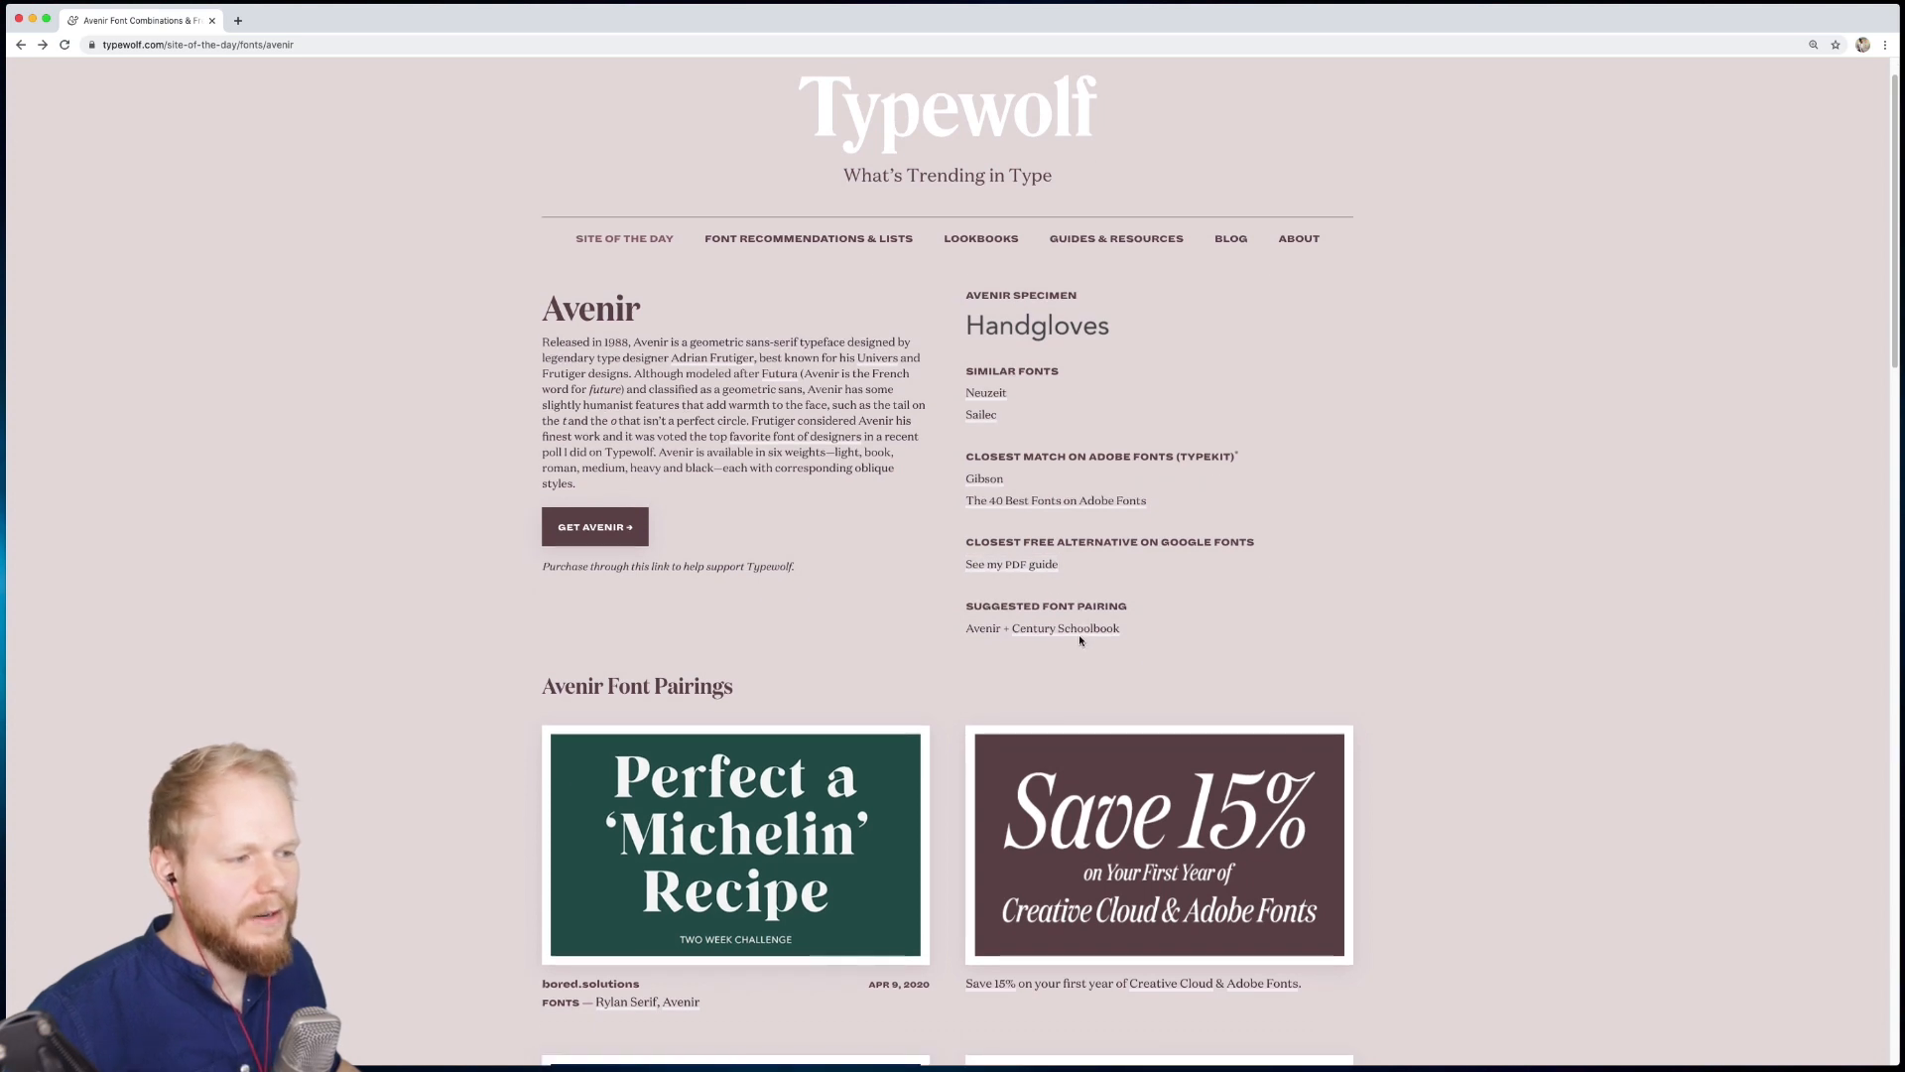
mouse_move(1001, 640)
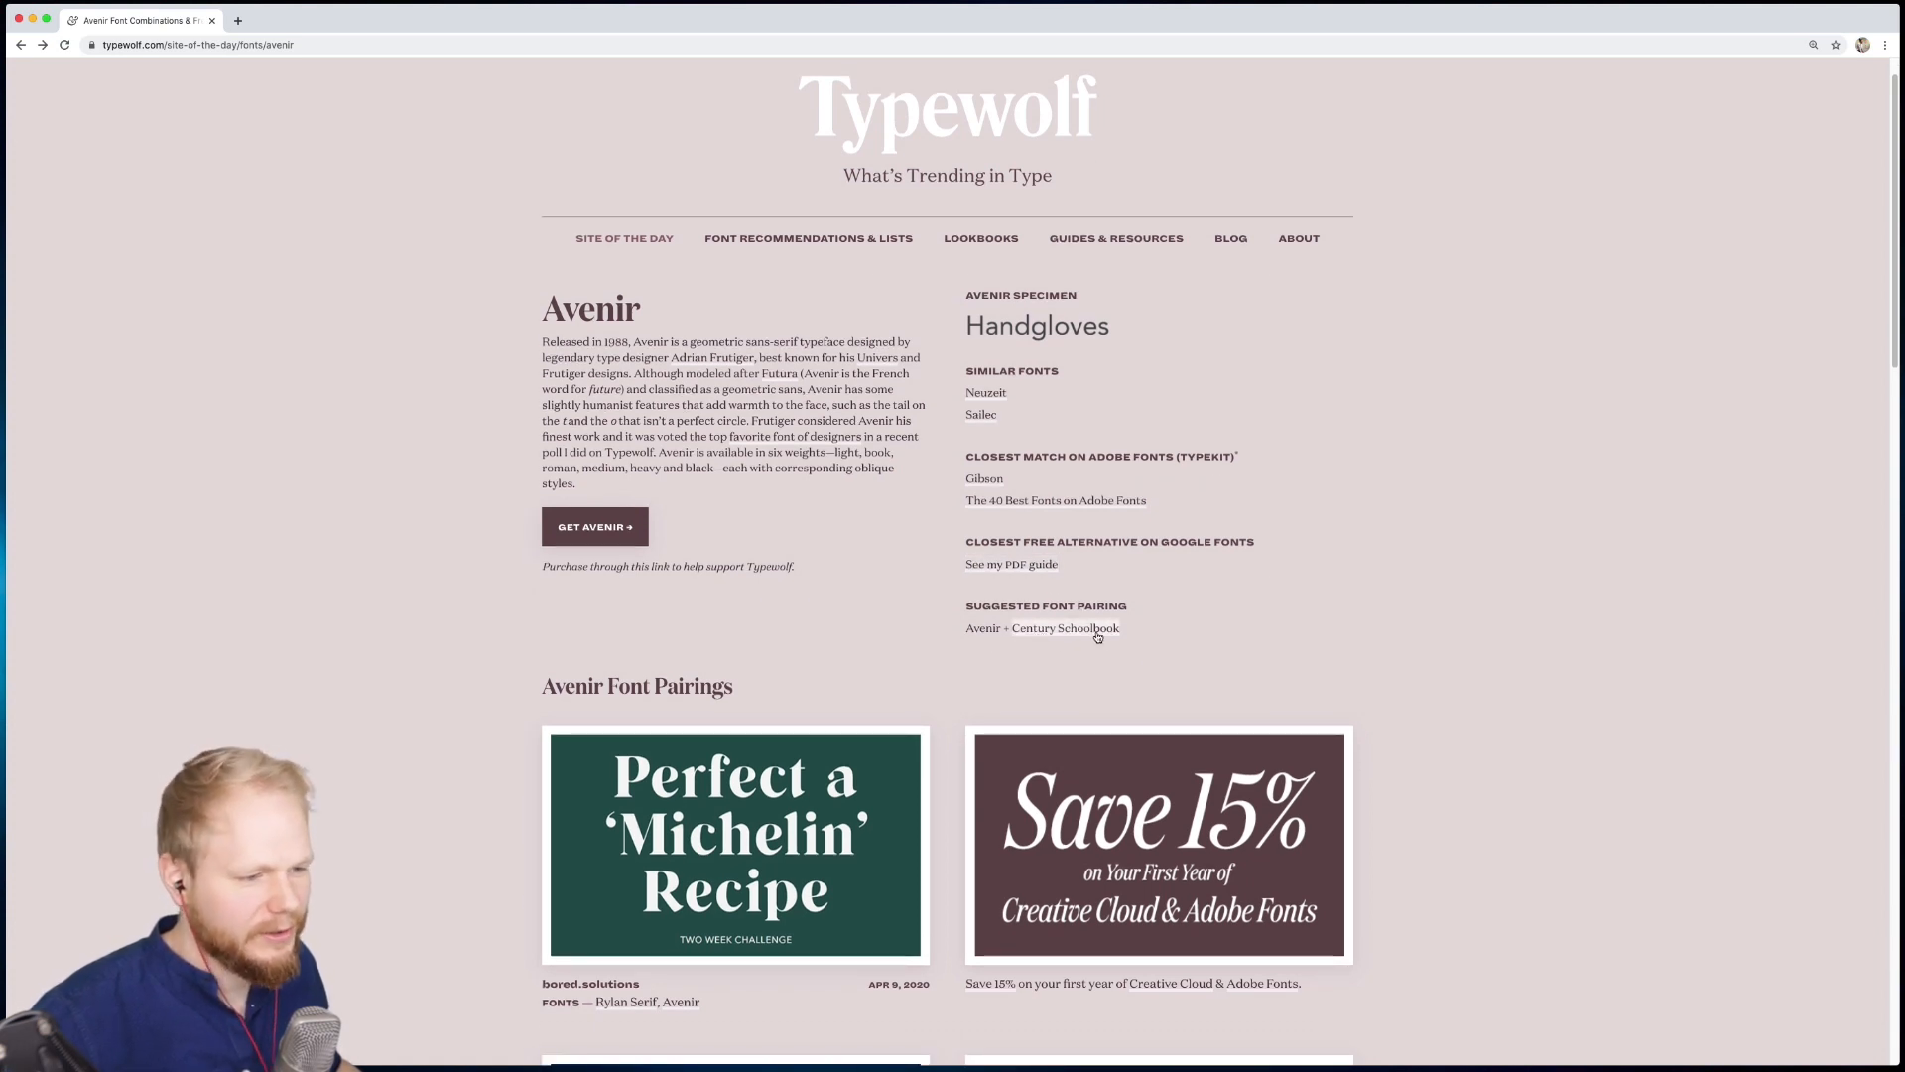
scroll(down, 3)
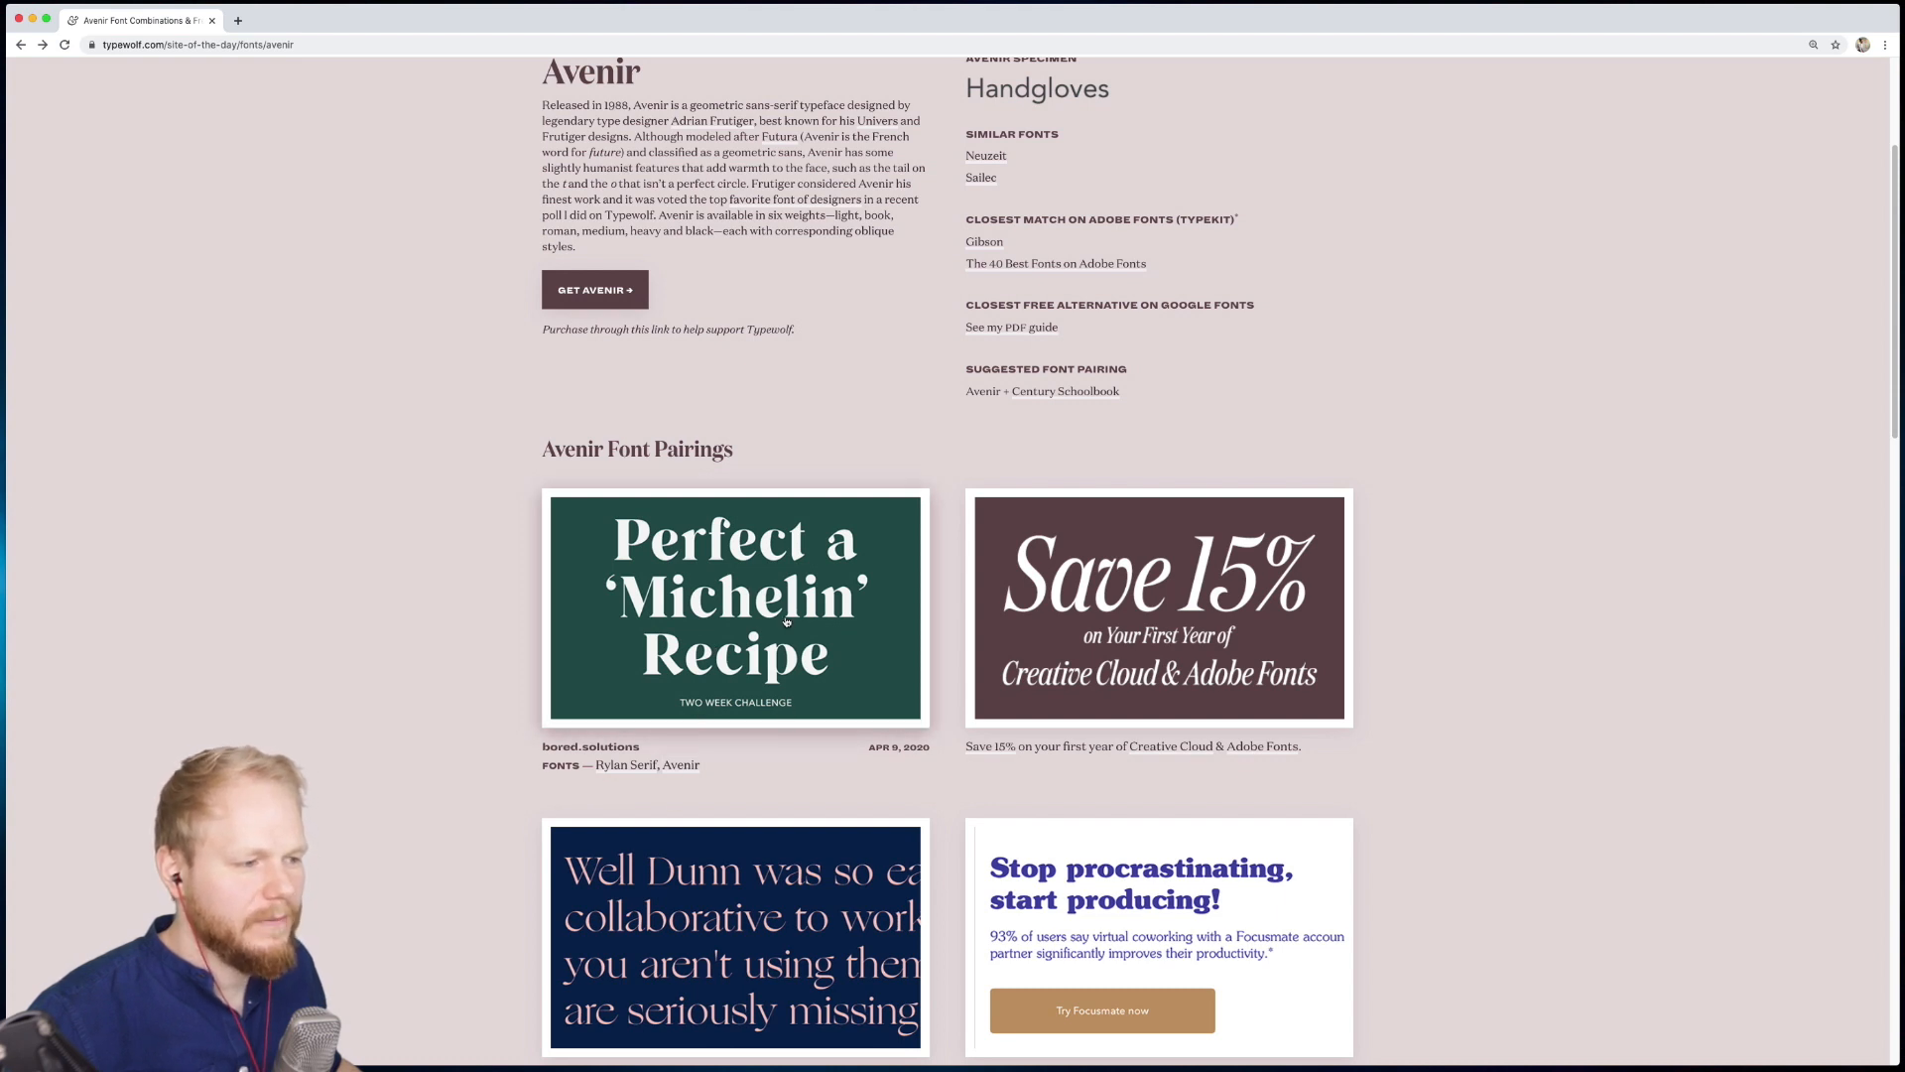
Step: Scroll the Avenir pairings grid from Perfect a Michelin Recipe to Gin Lane and Page 1 of 12
scroll(down, 3)
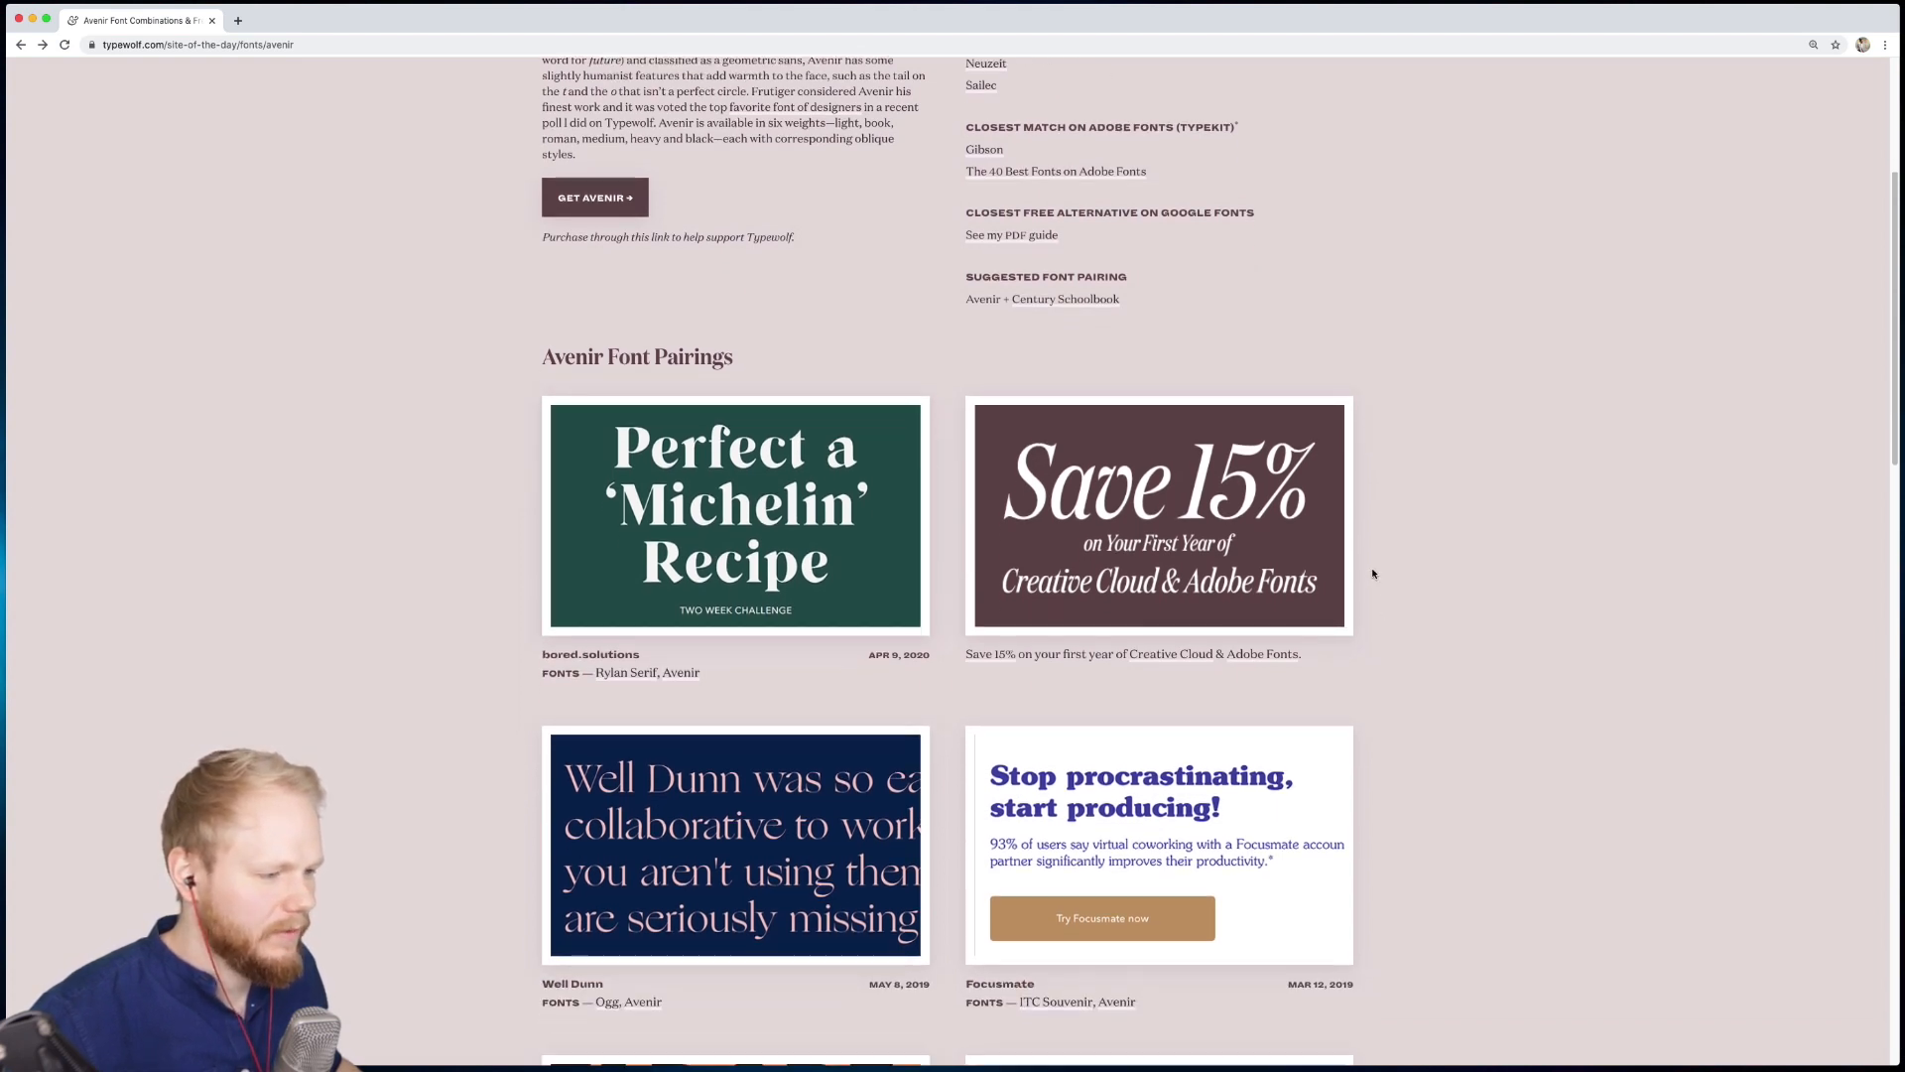
scroll(down, 3)
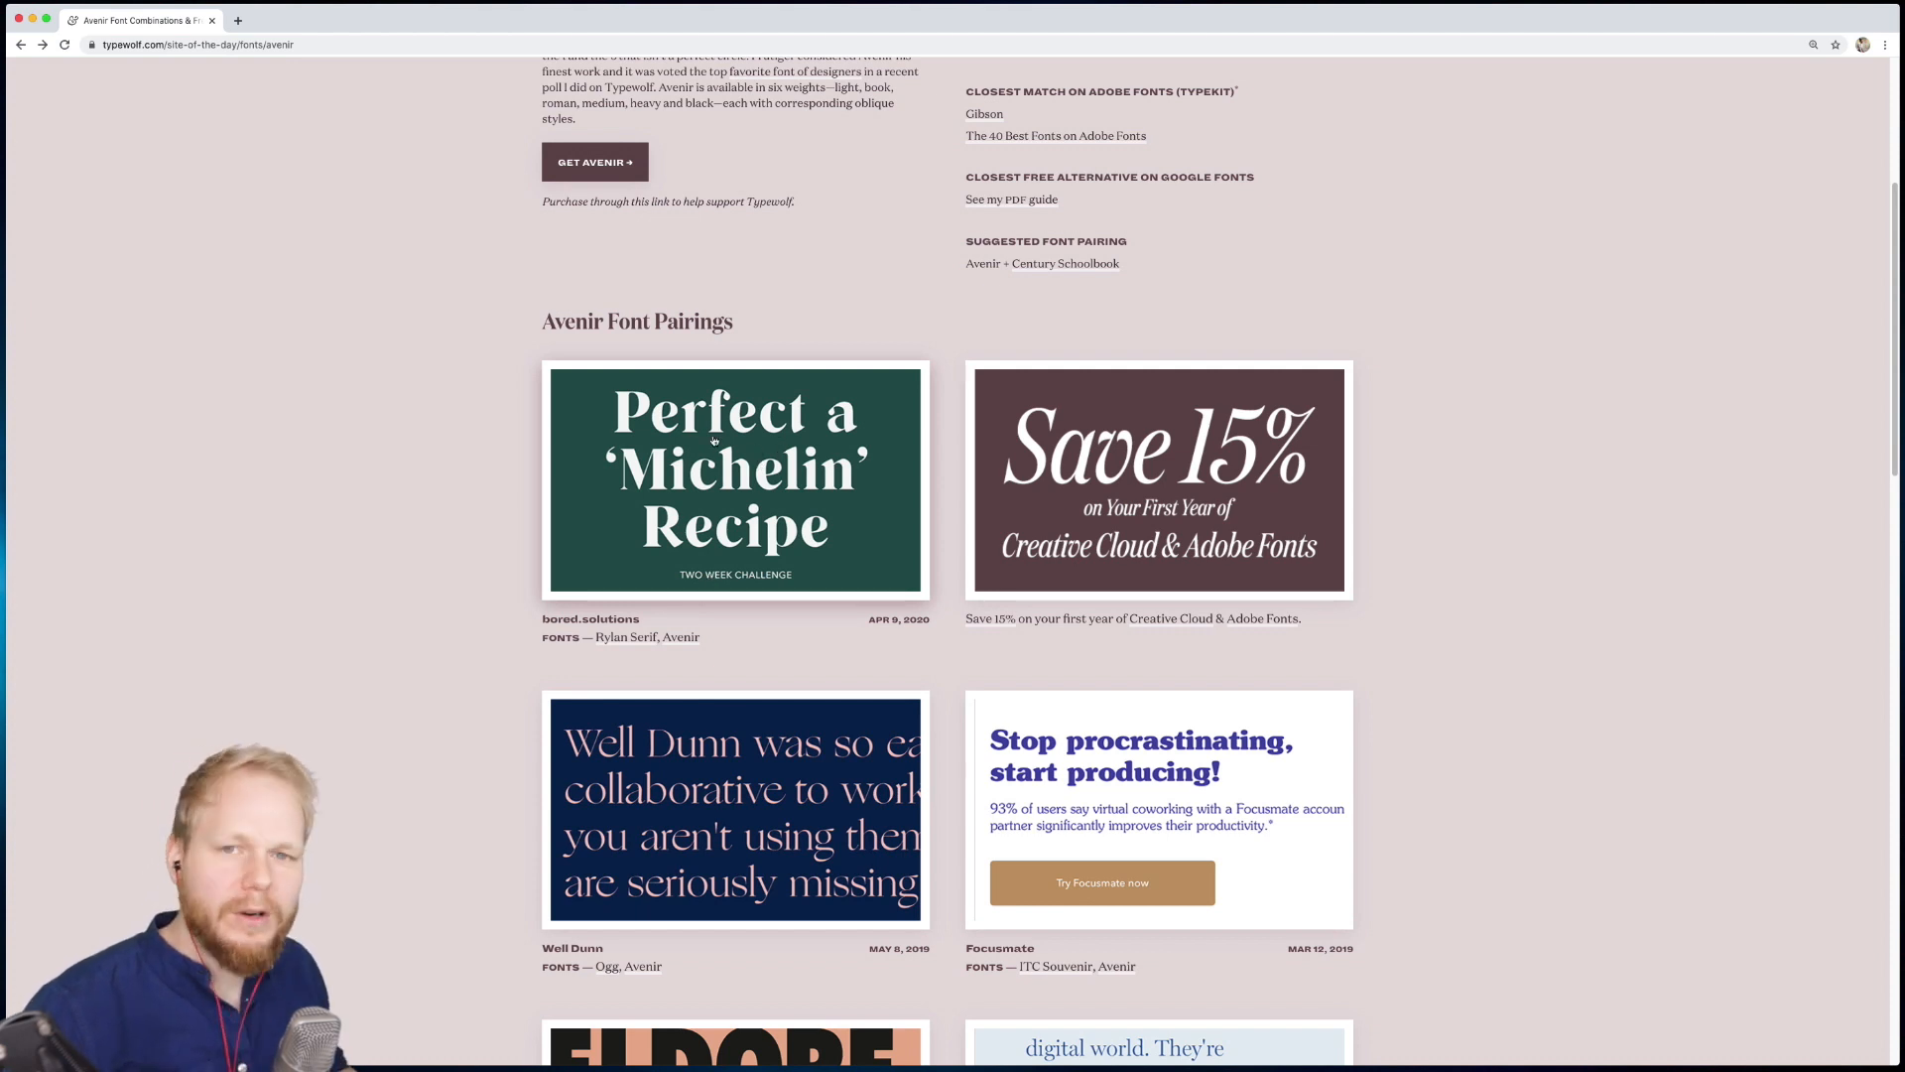
scroll(down, 3)
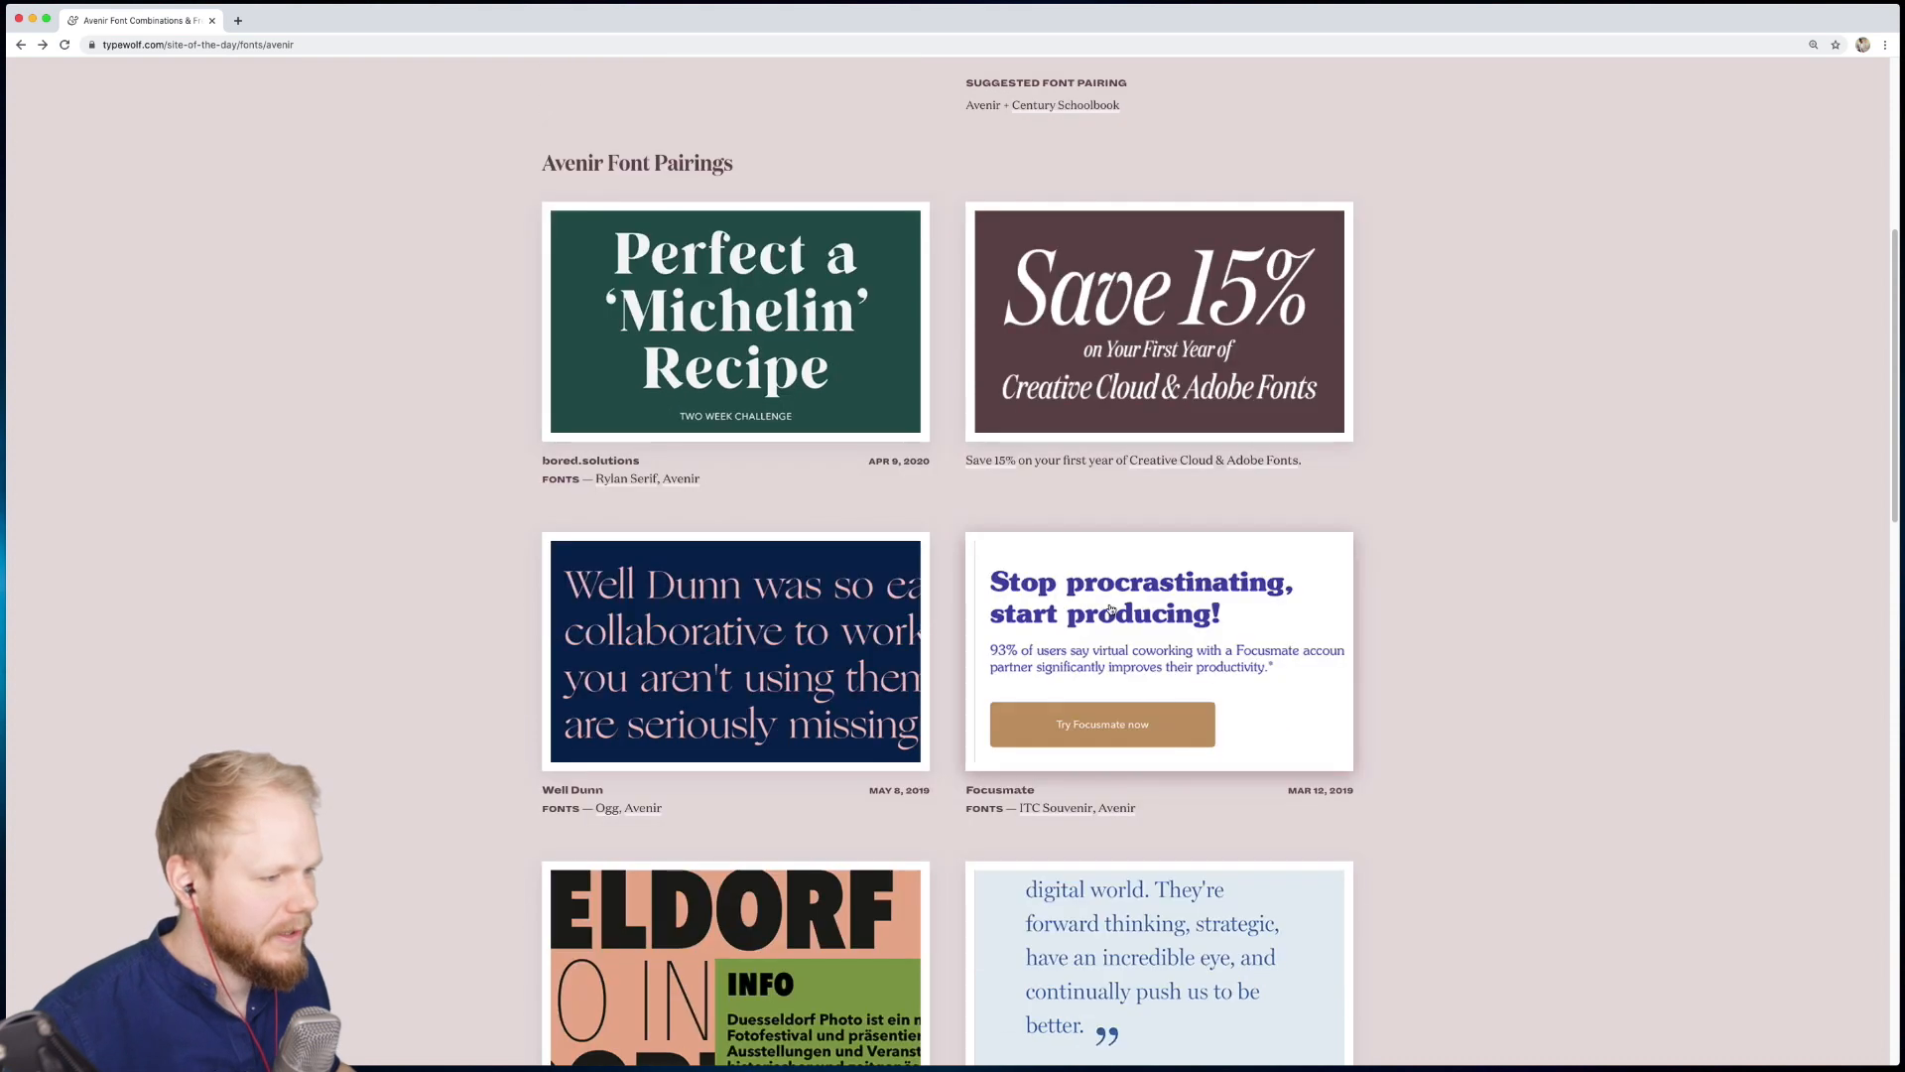
mouse_move(1060, 817)
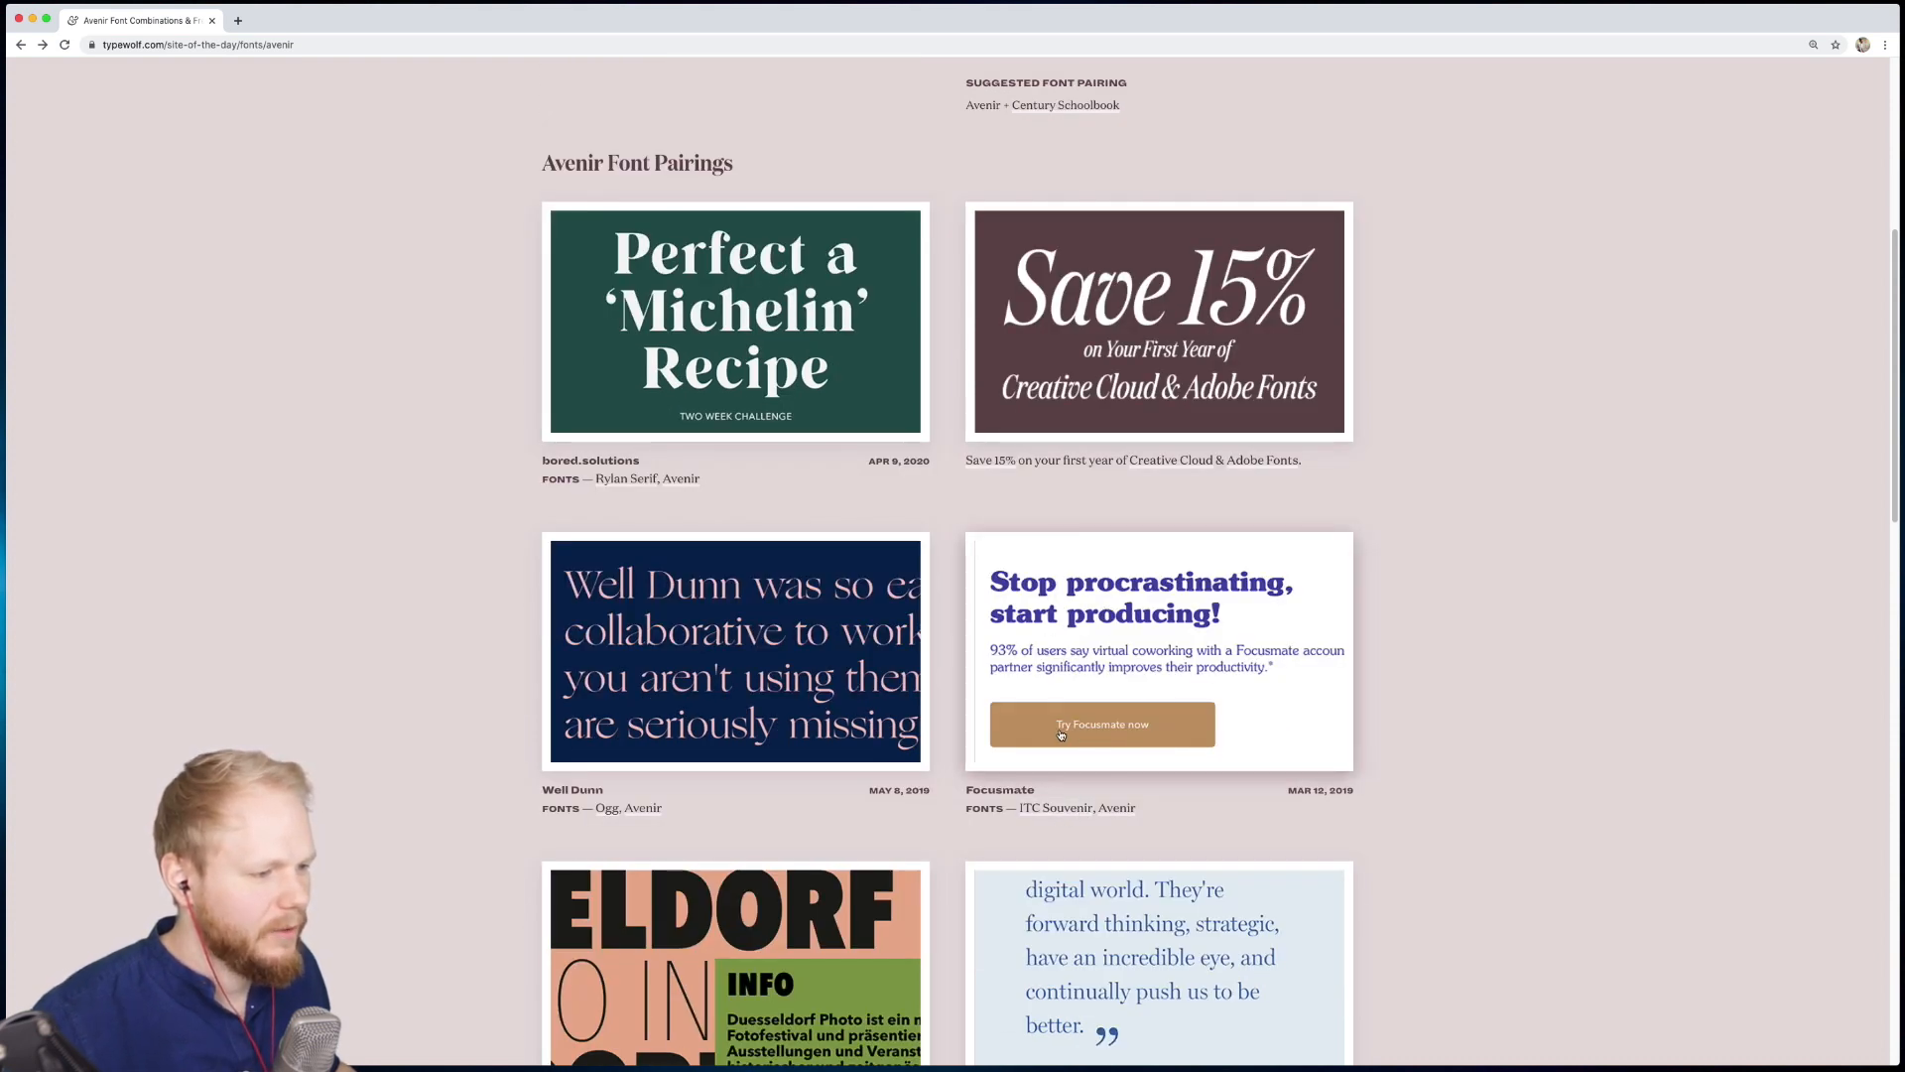
mouse_move(1163, 687)
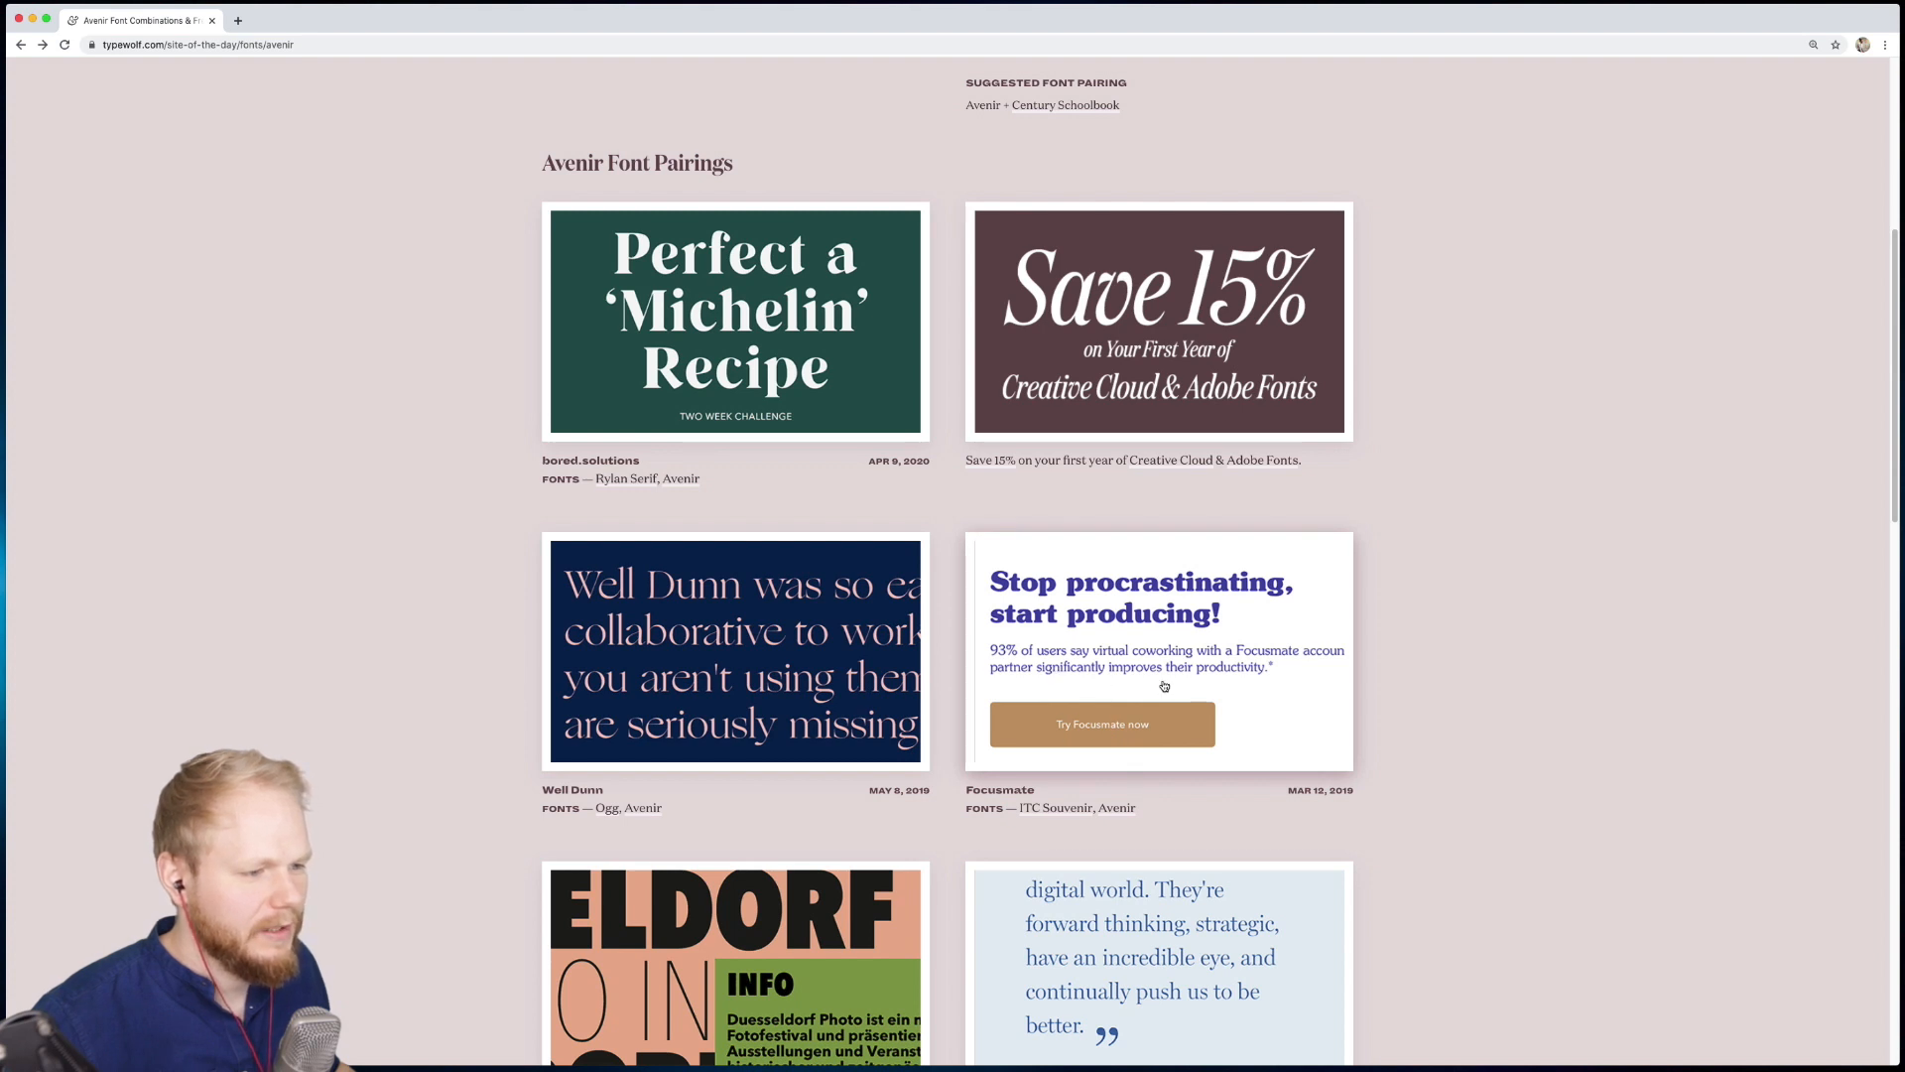
scroll(down, 3)
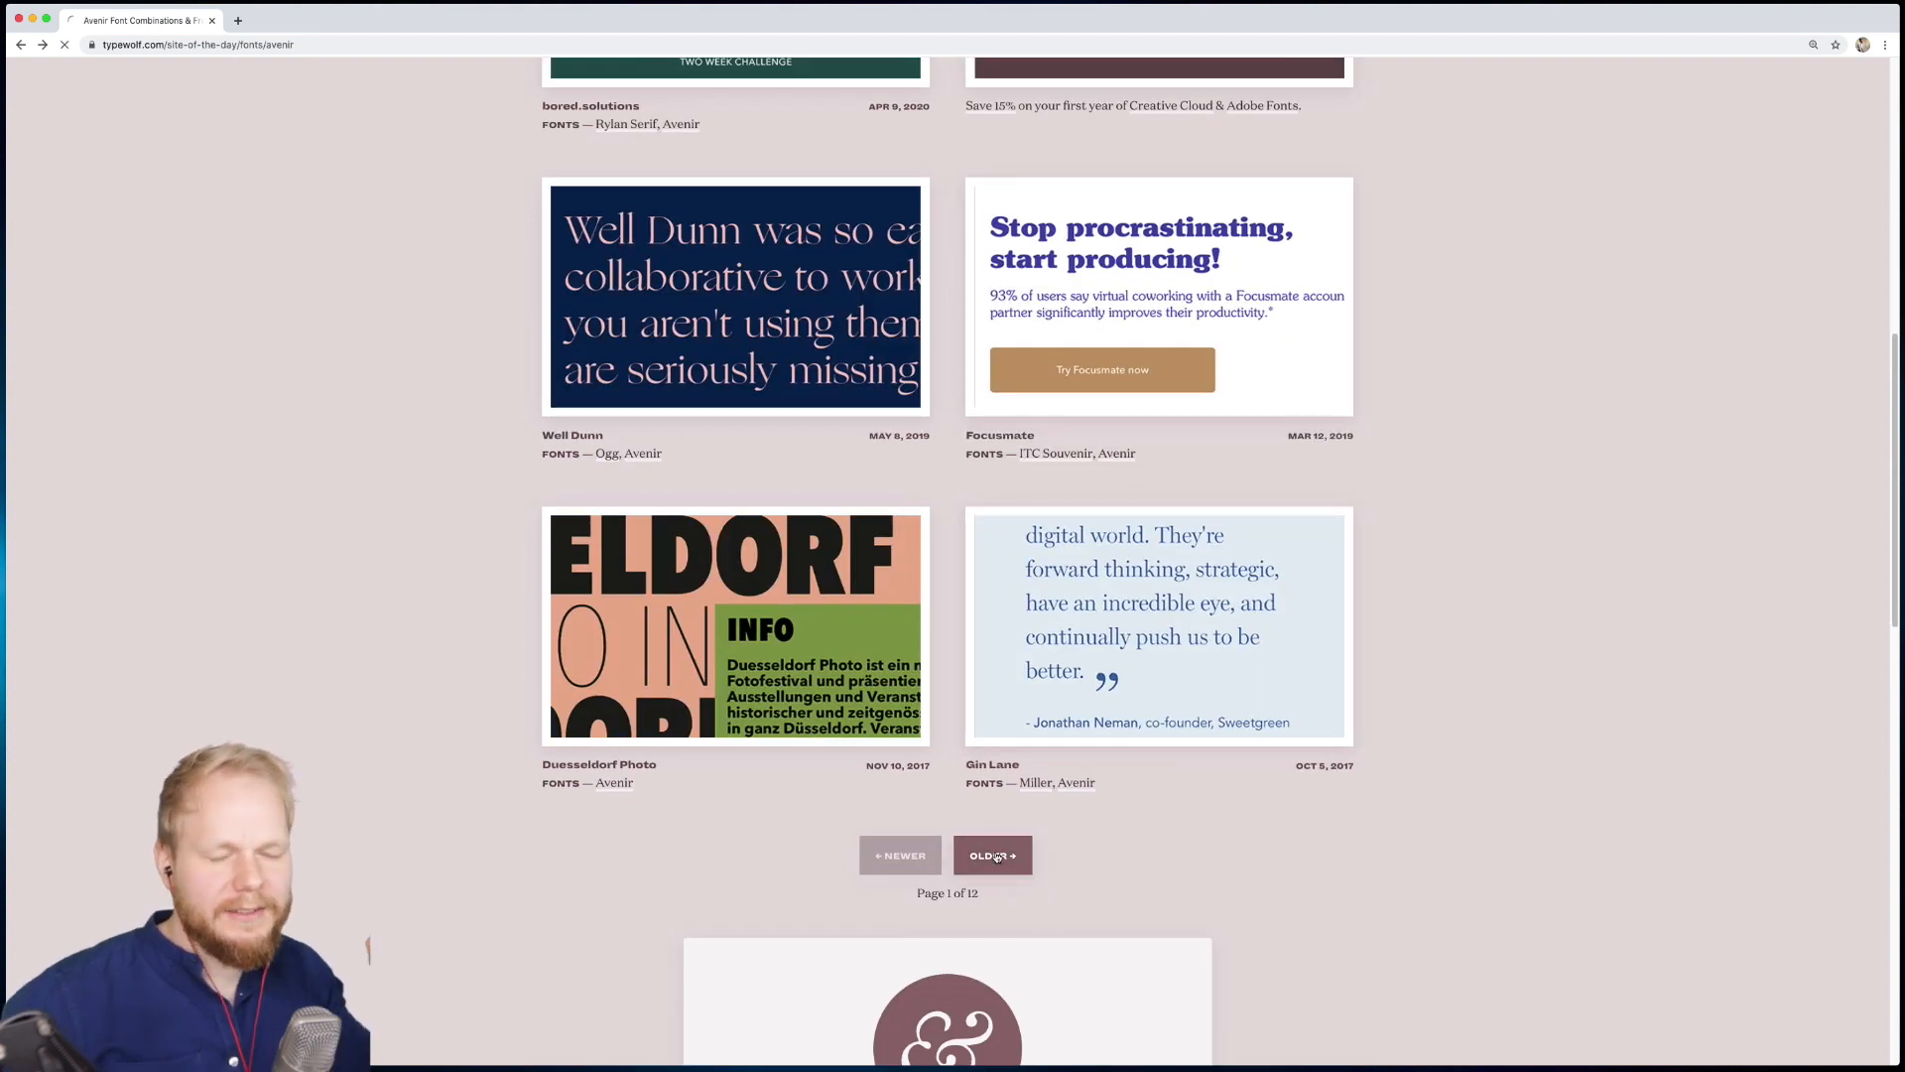
Step: Load Avenir Font Pairings page 2 of 12 and scroll through its examples
click(992, 854)
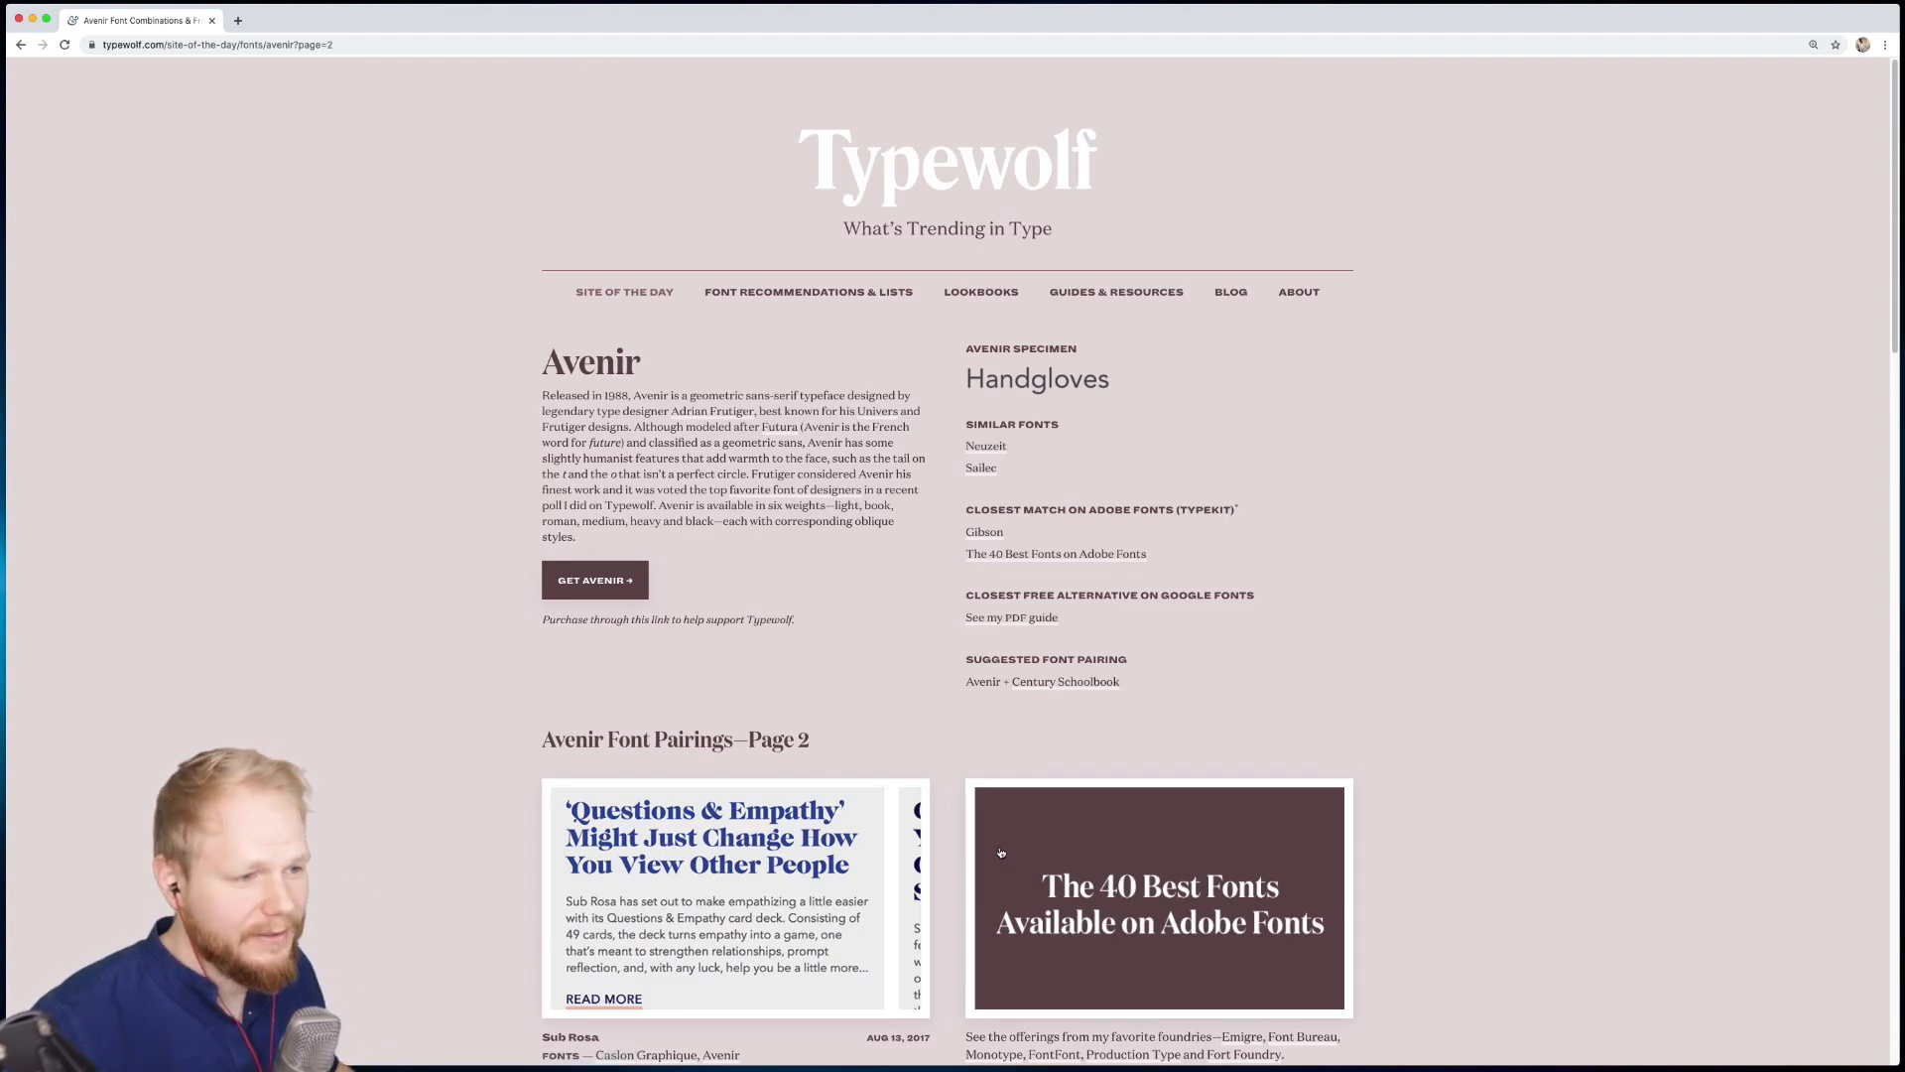
scroll(down, 3)
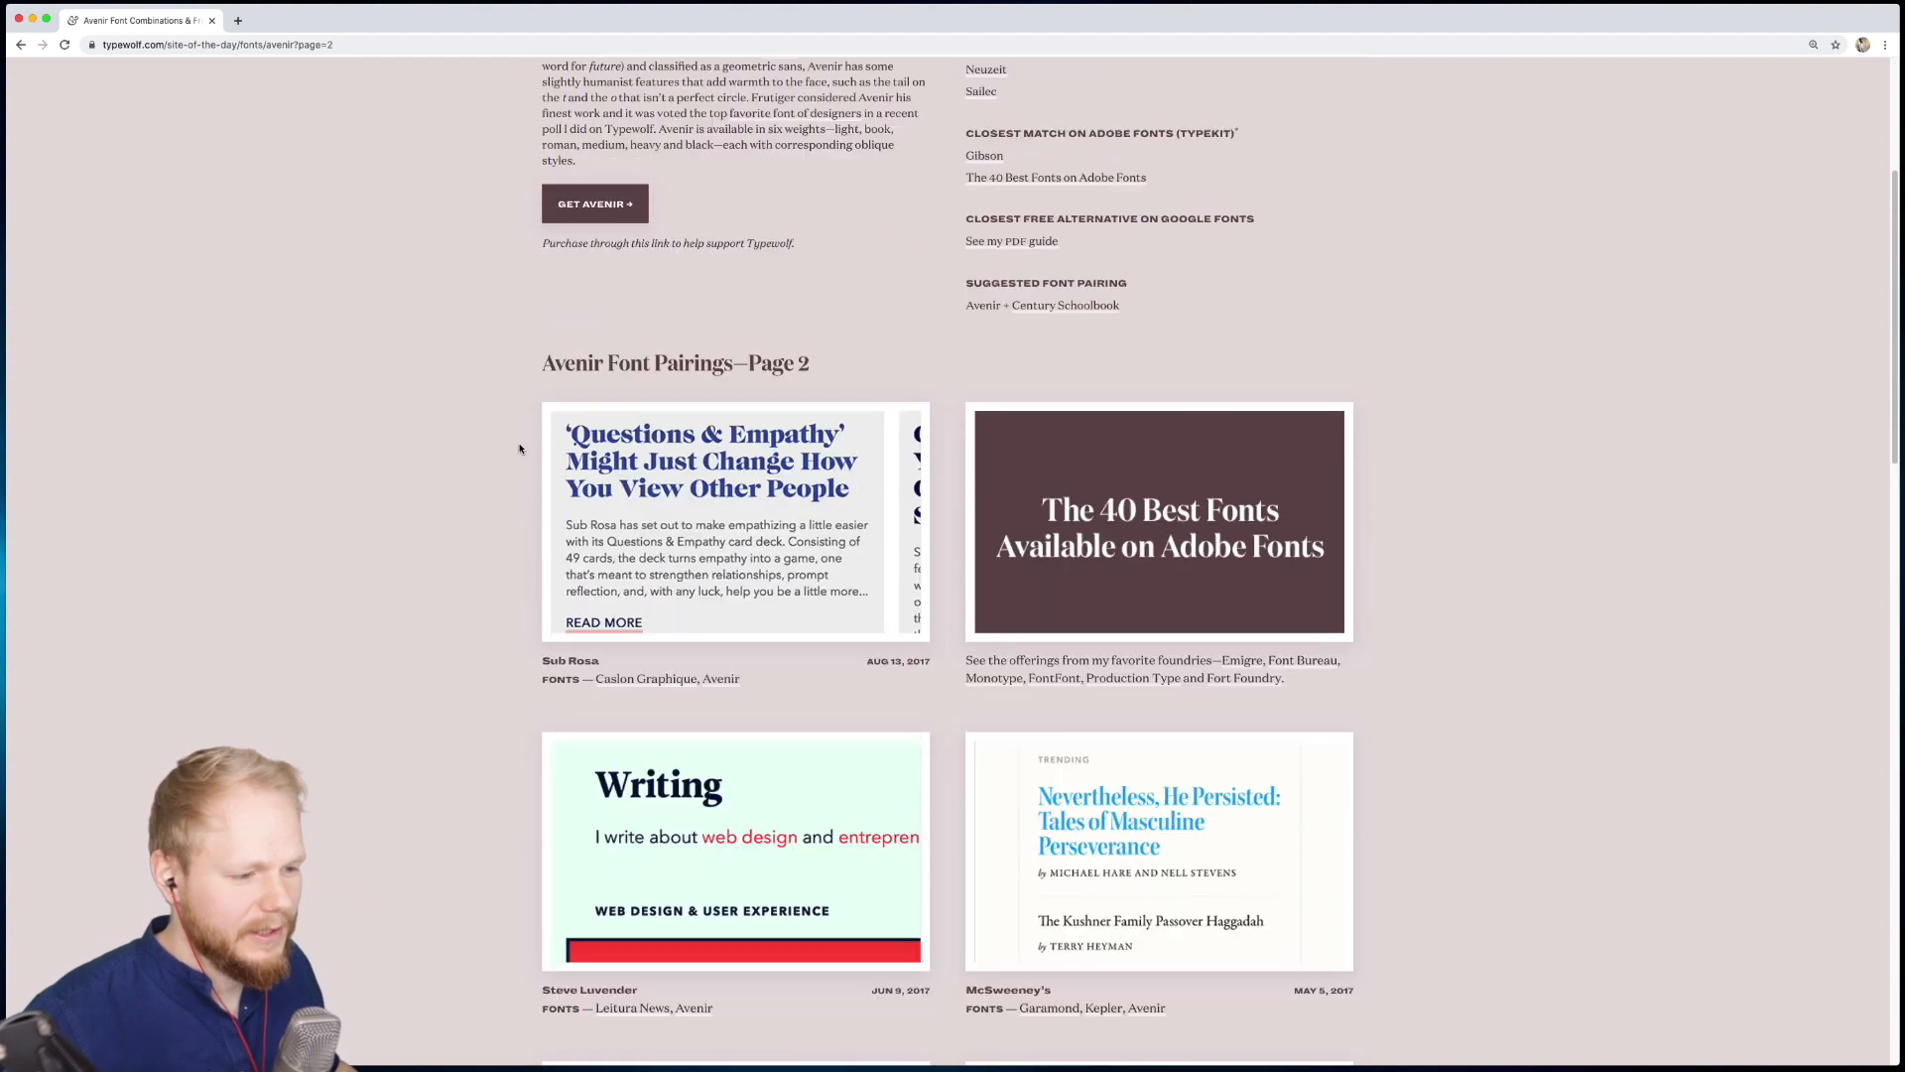
scroll(down, 3)
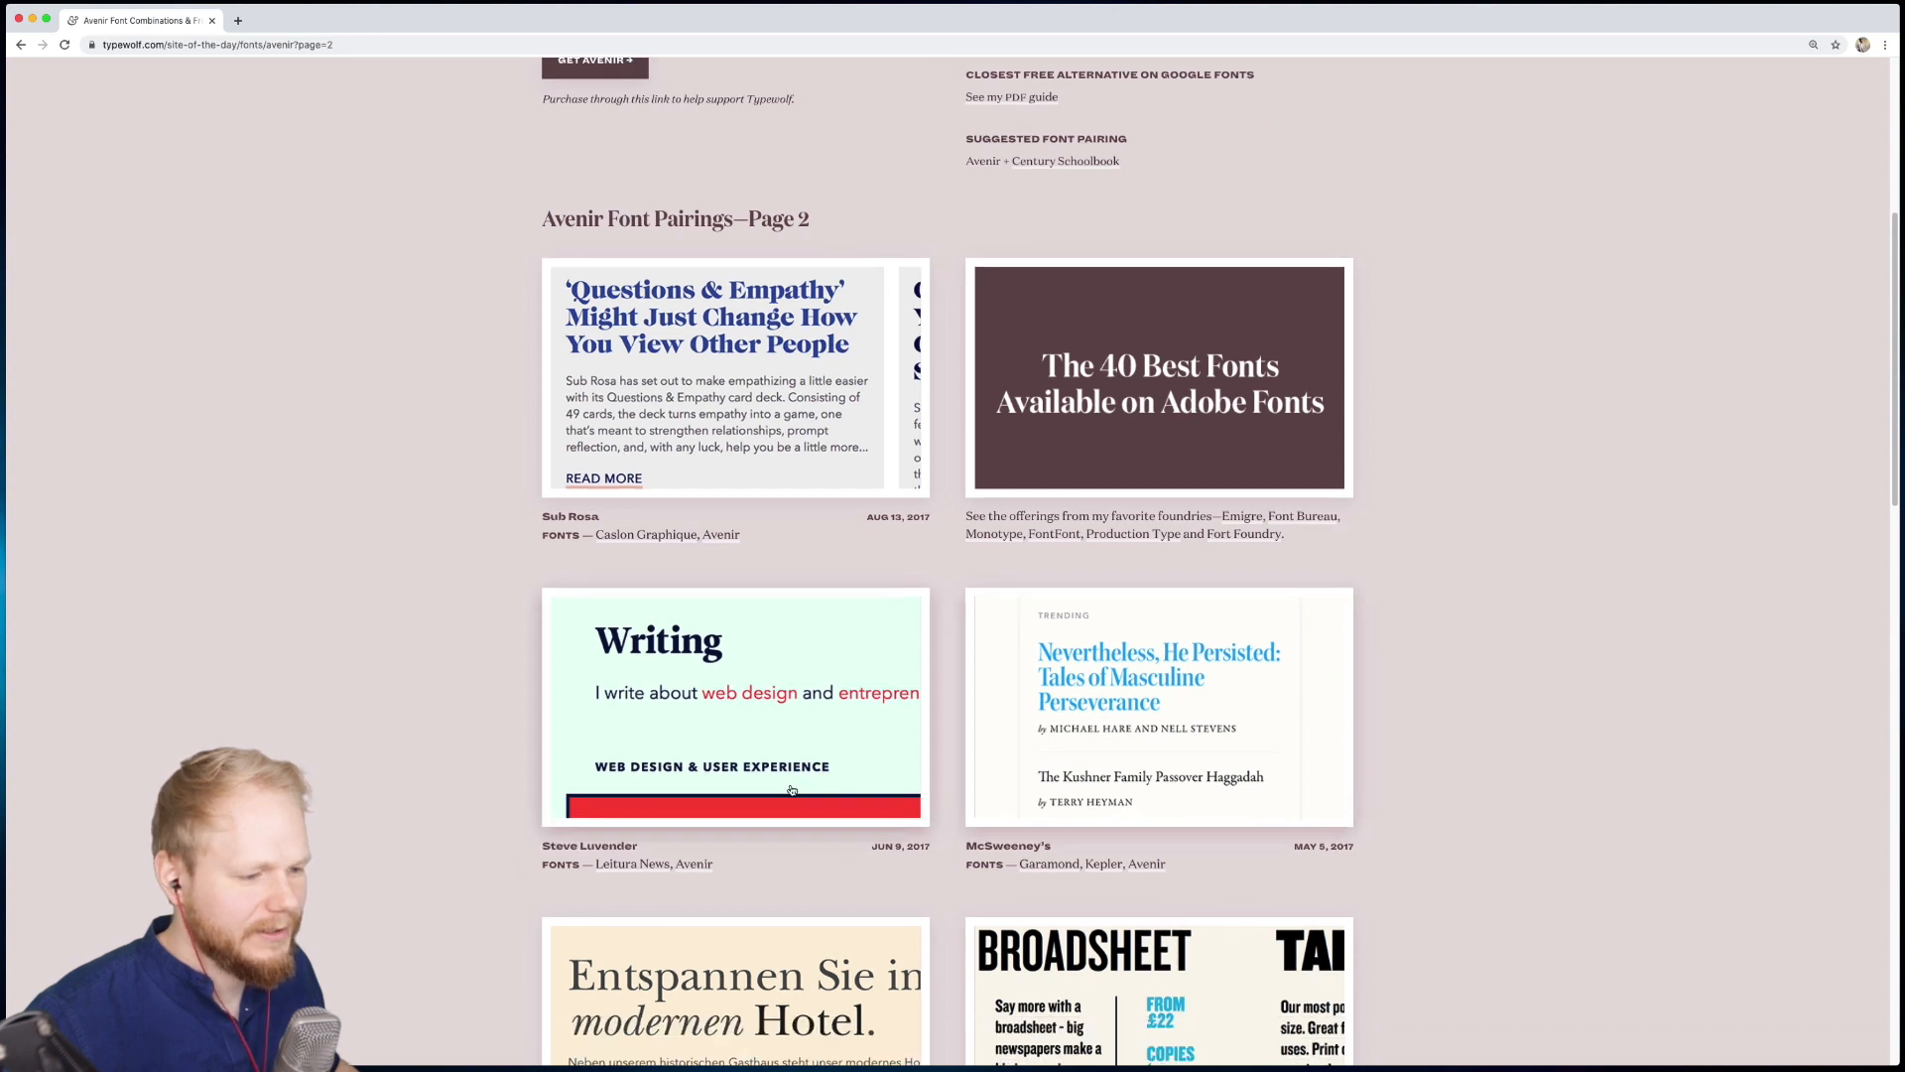
scroll(down, 3)
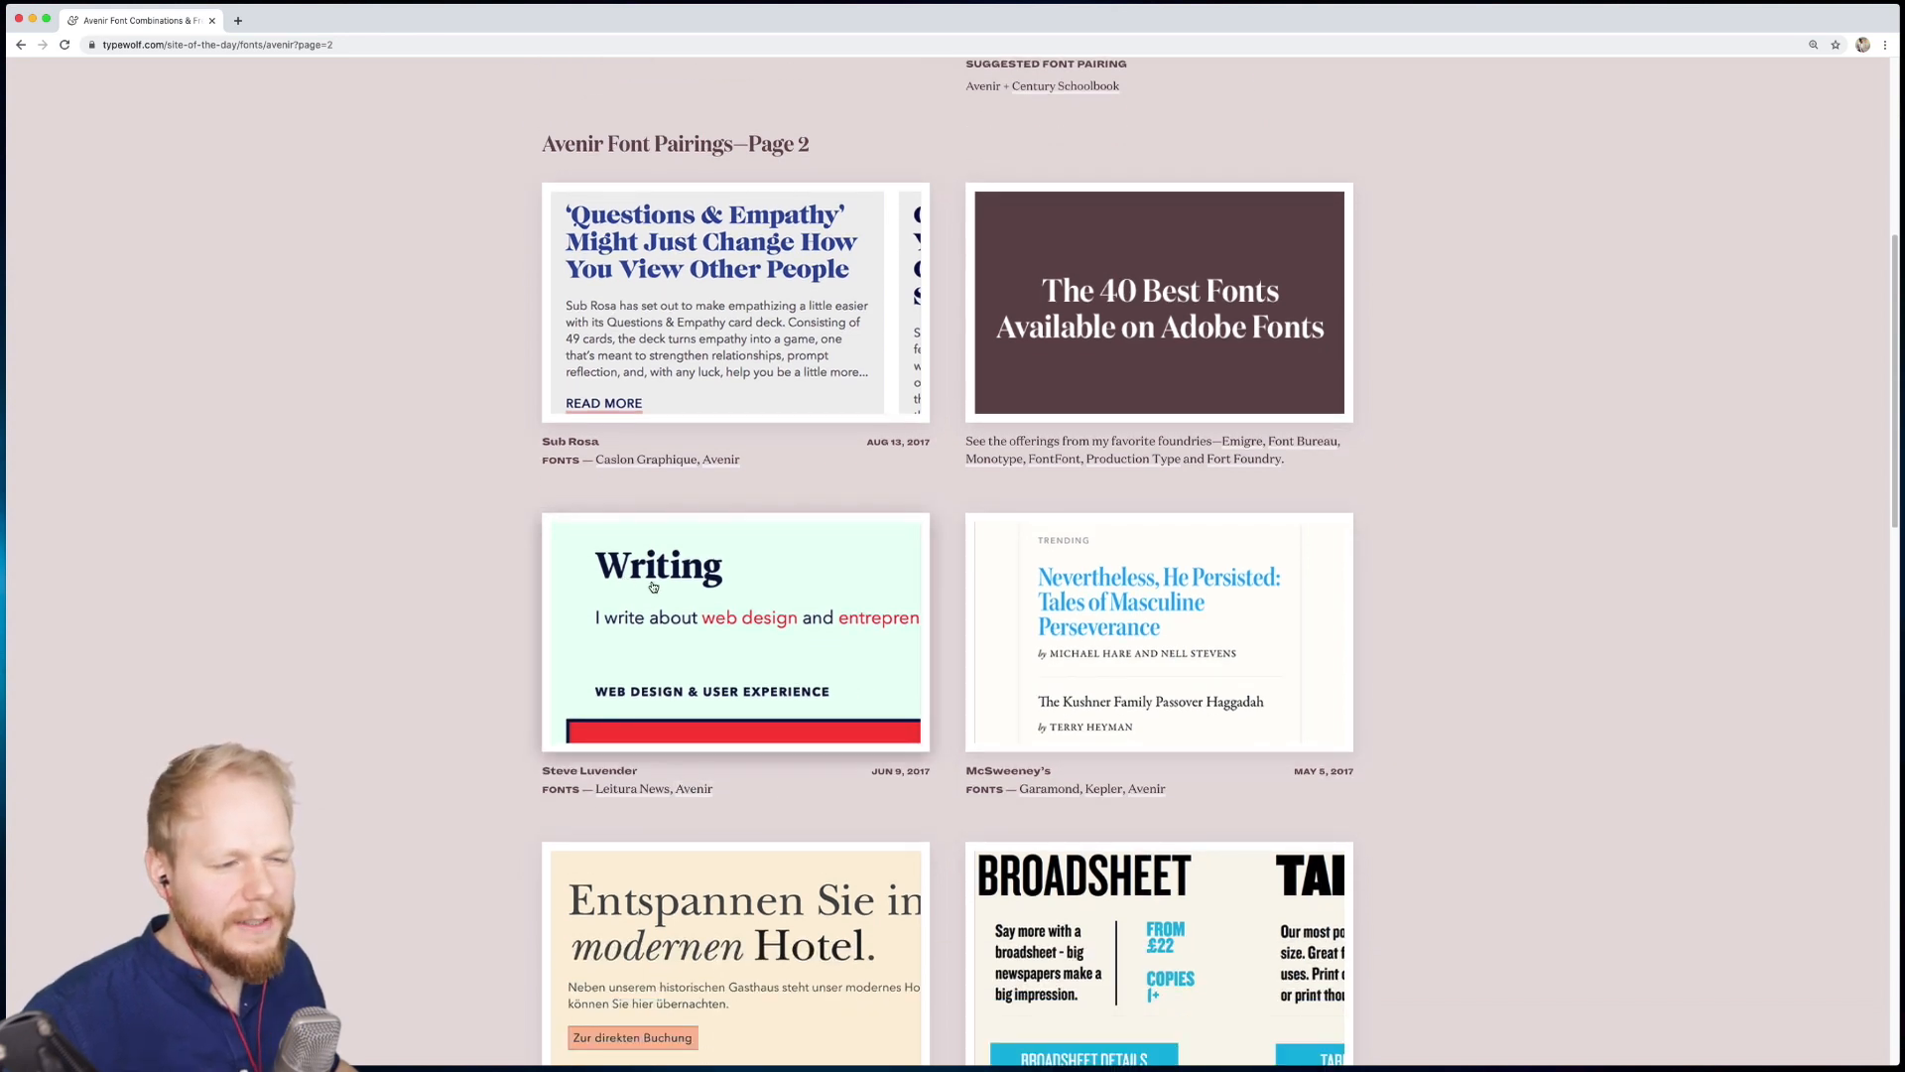
mouse_move(633, 638)
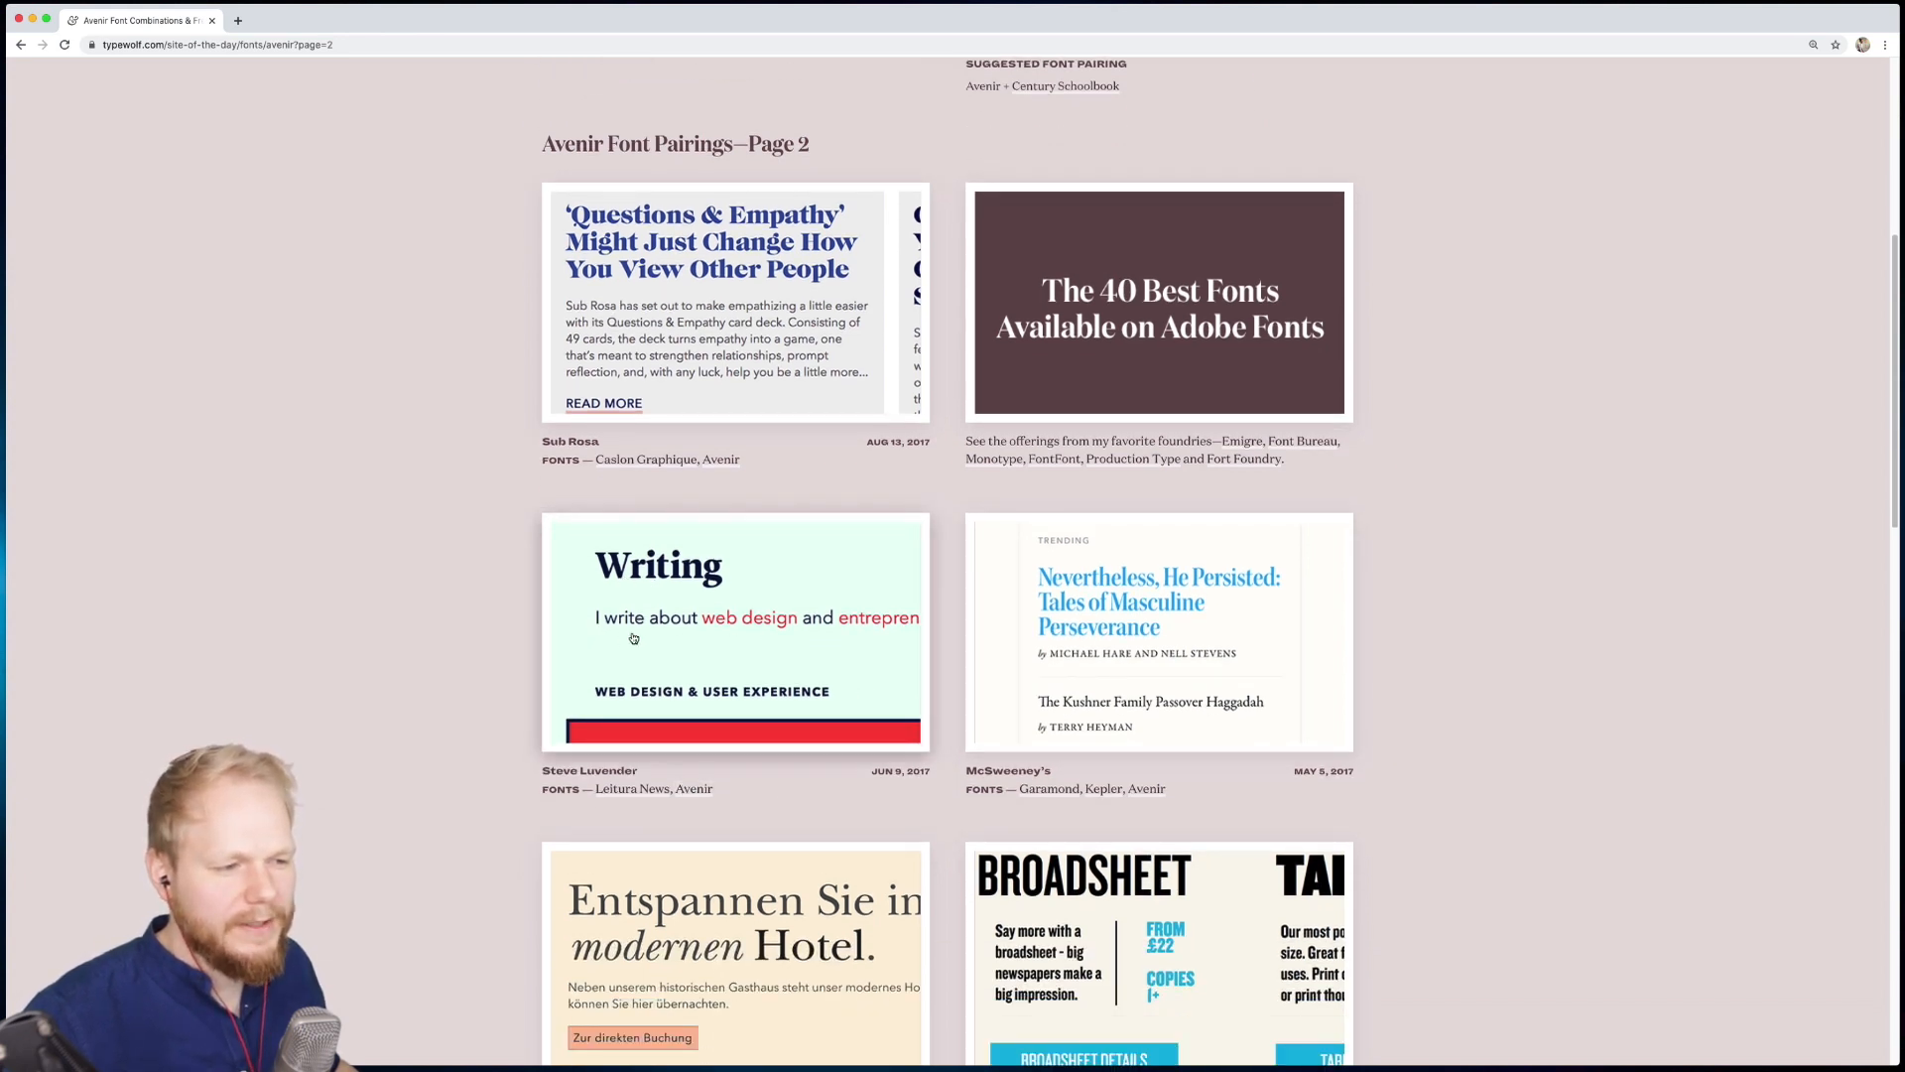
mouse_move(731, 642)
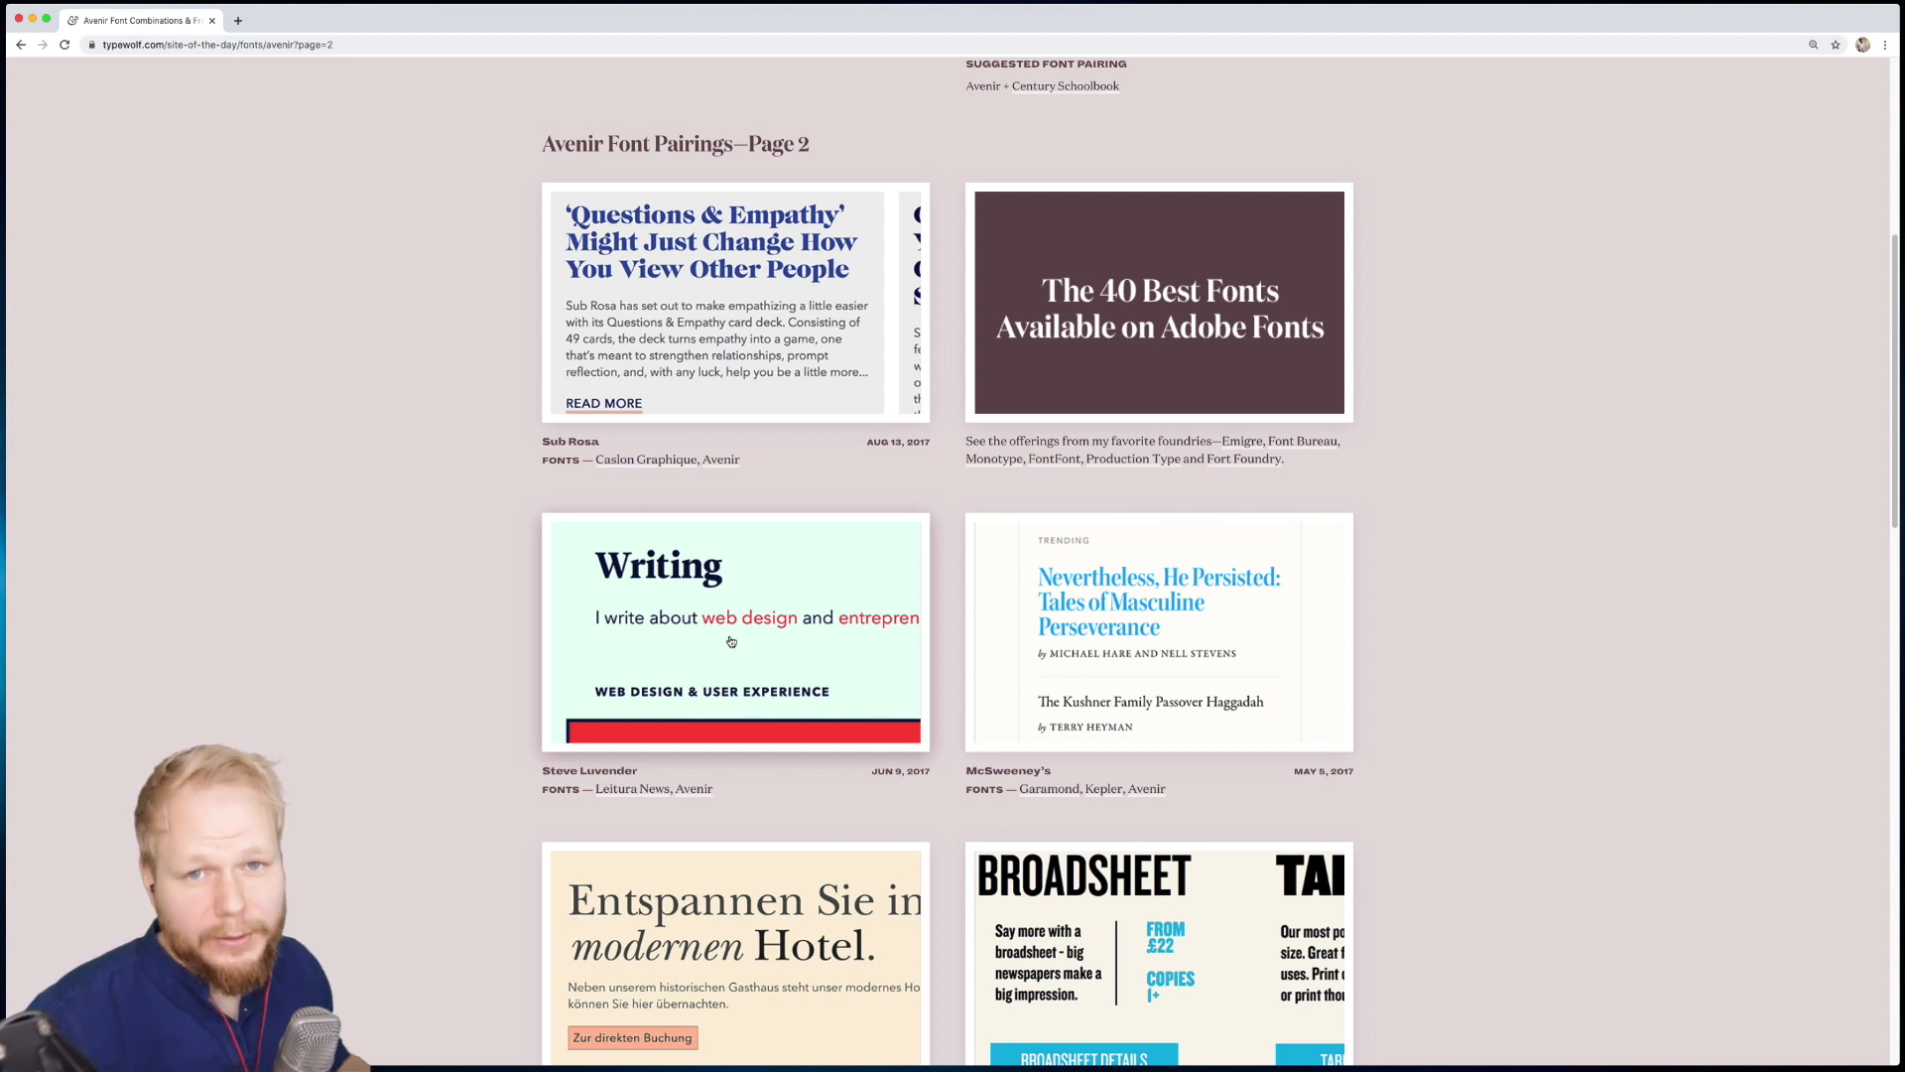
scroll(up, 3)
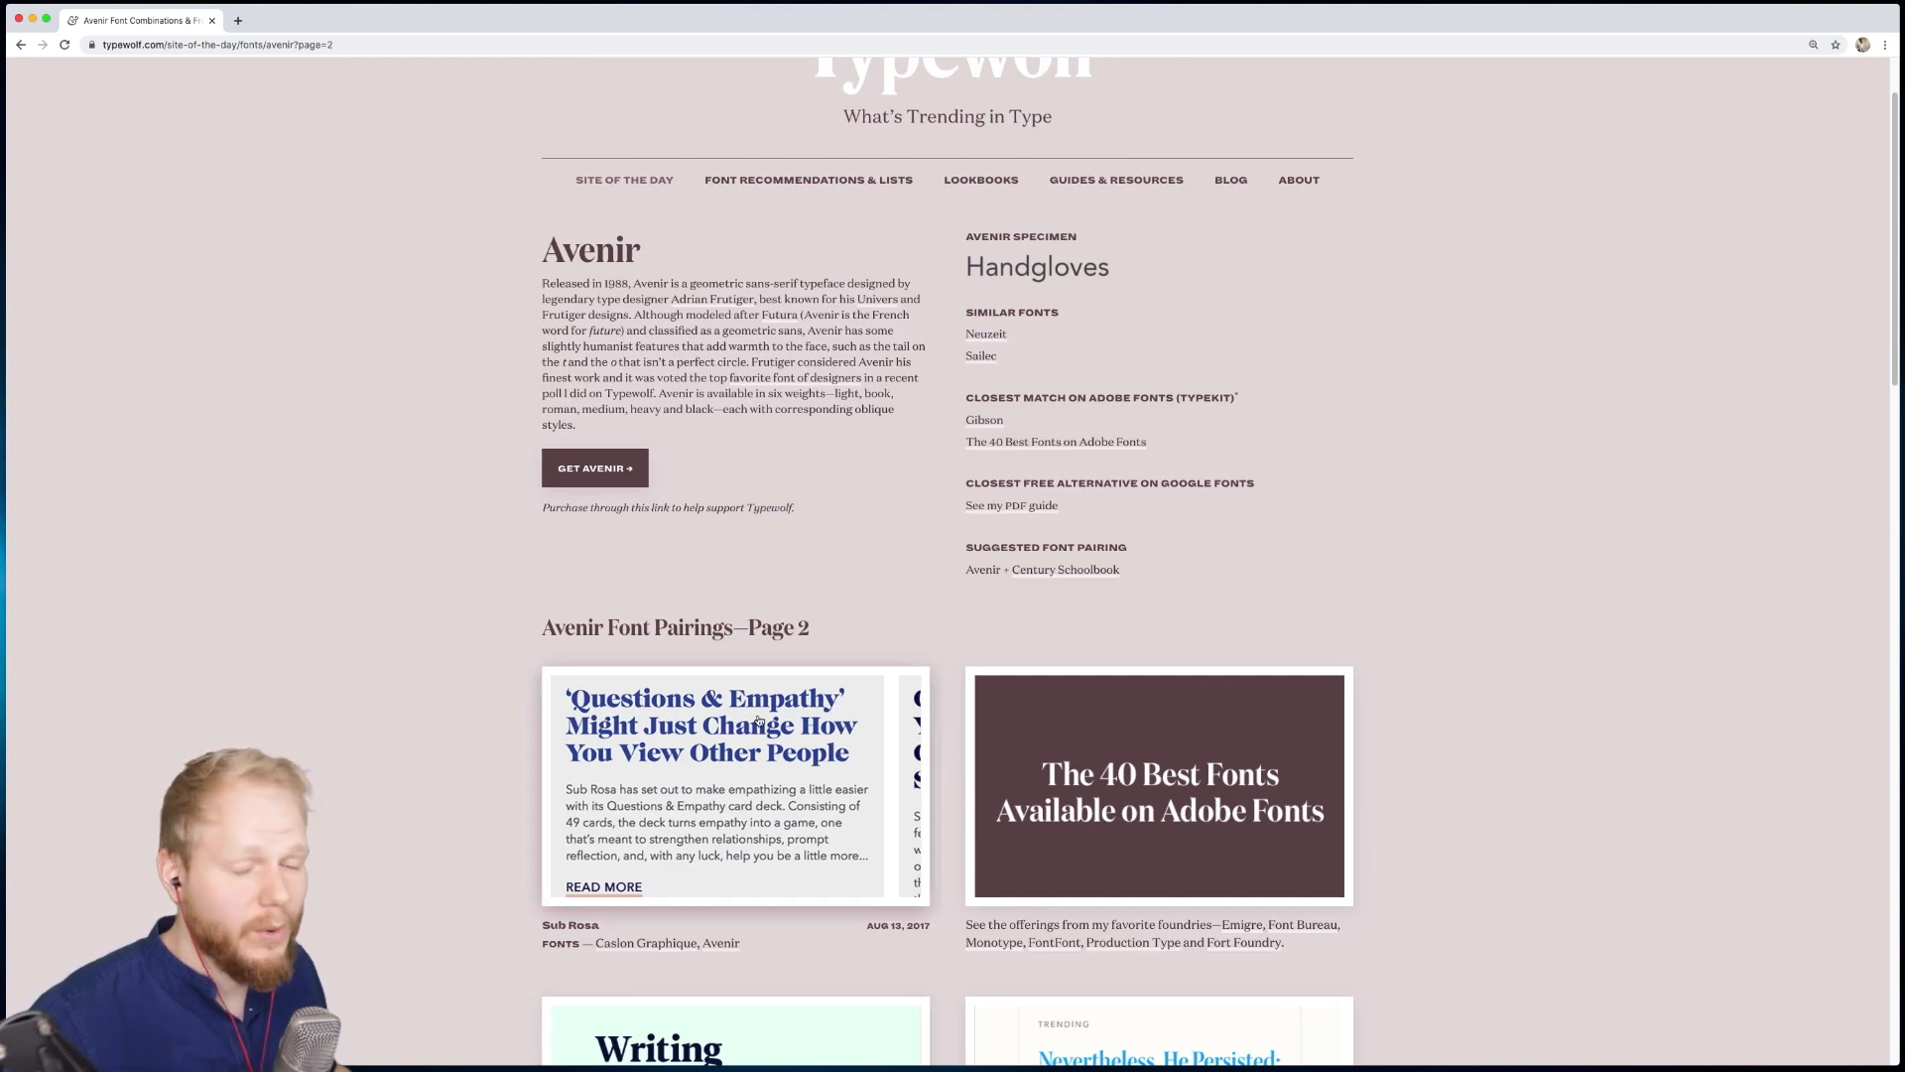
mouse_move(704, 548)
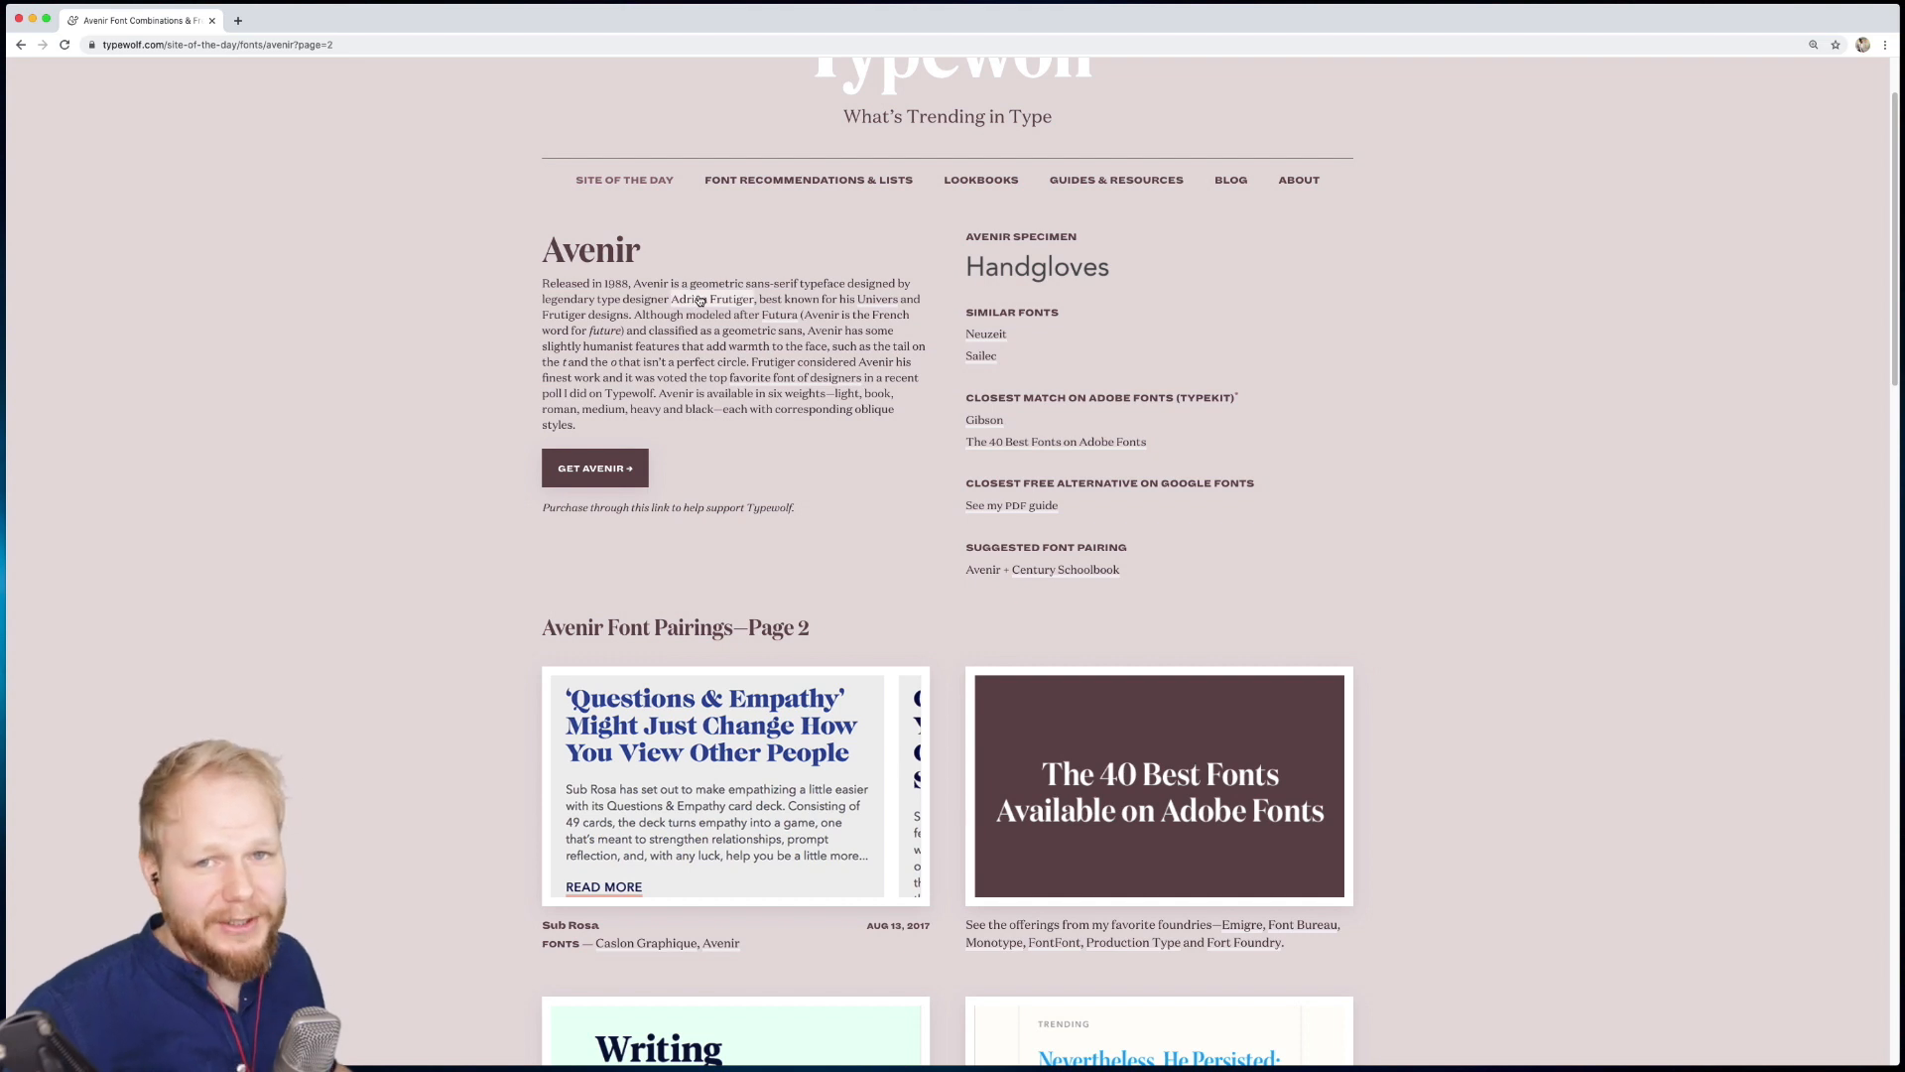
scroll(down, 3)
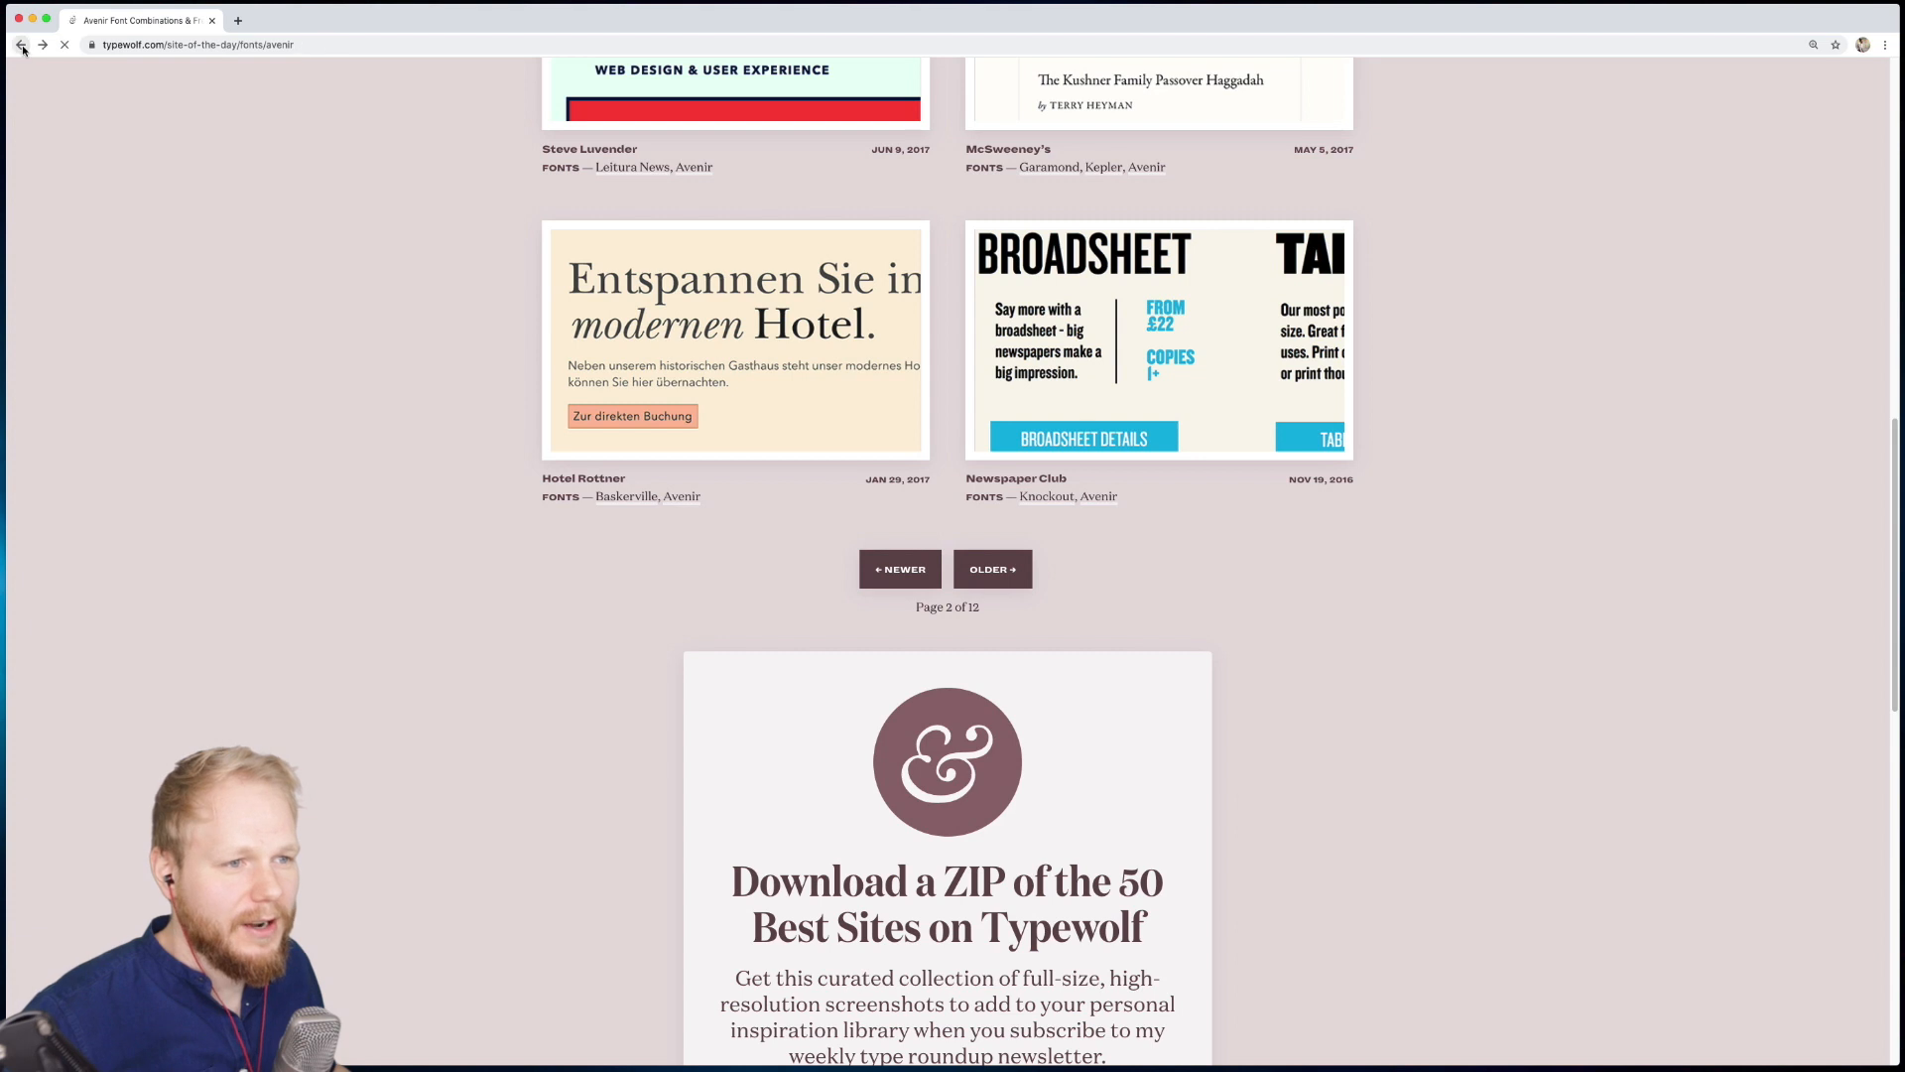
Step: Return to Font Usage Data and review the top-10 font lists from 2019 to 2013
click(21, 45)
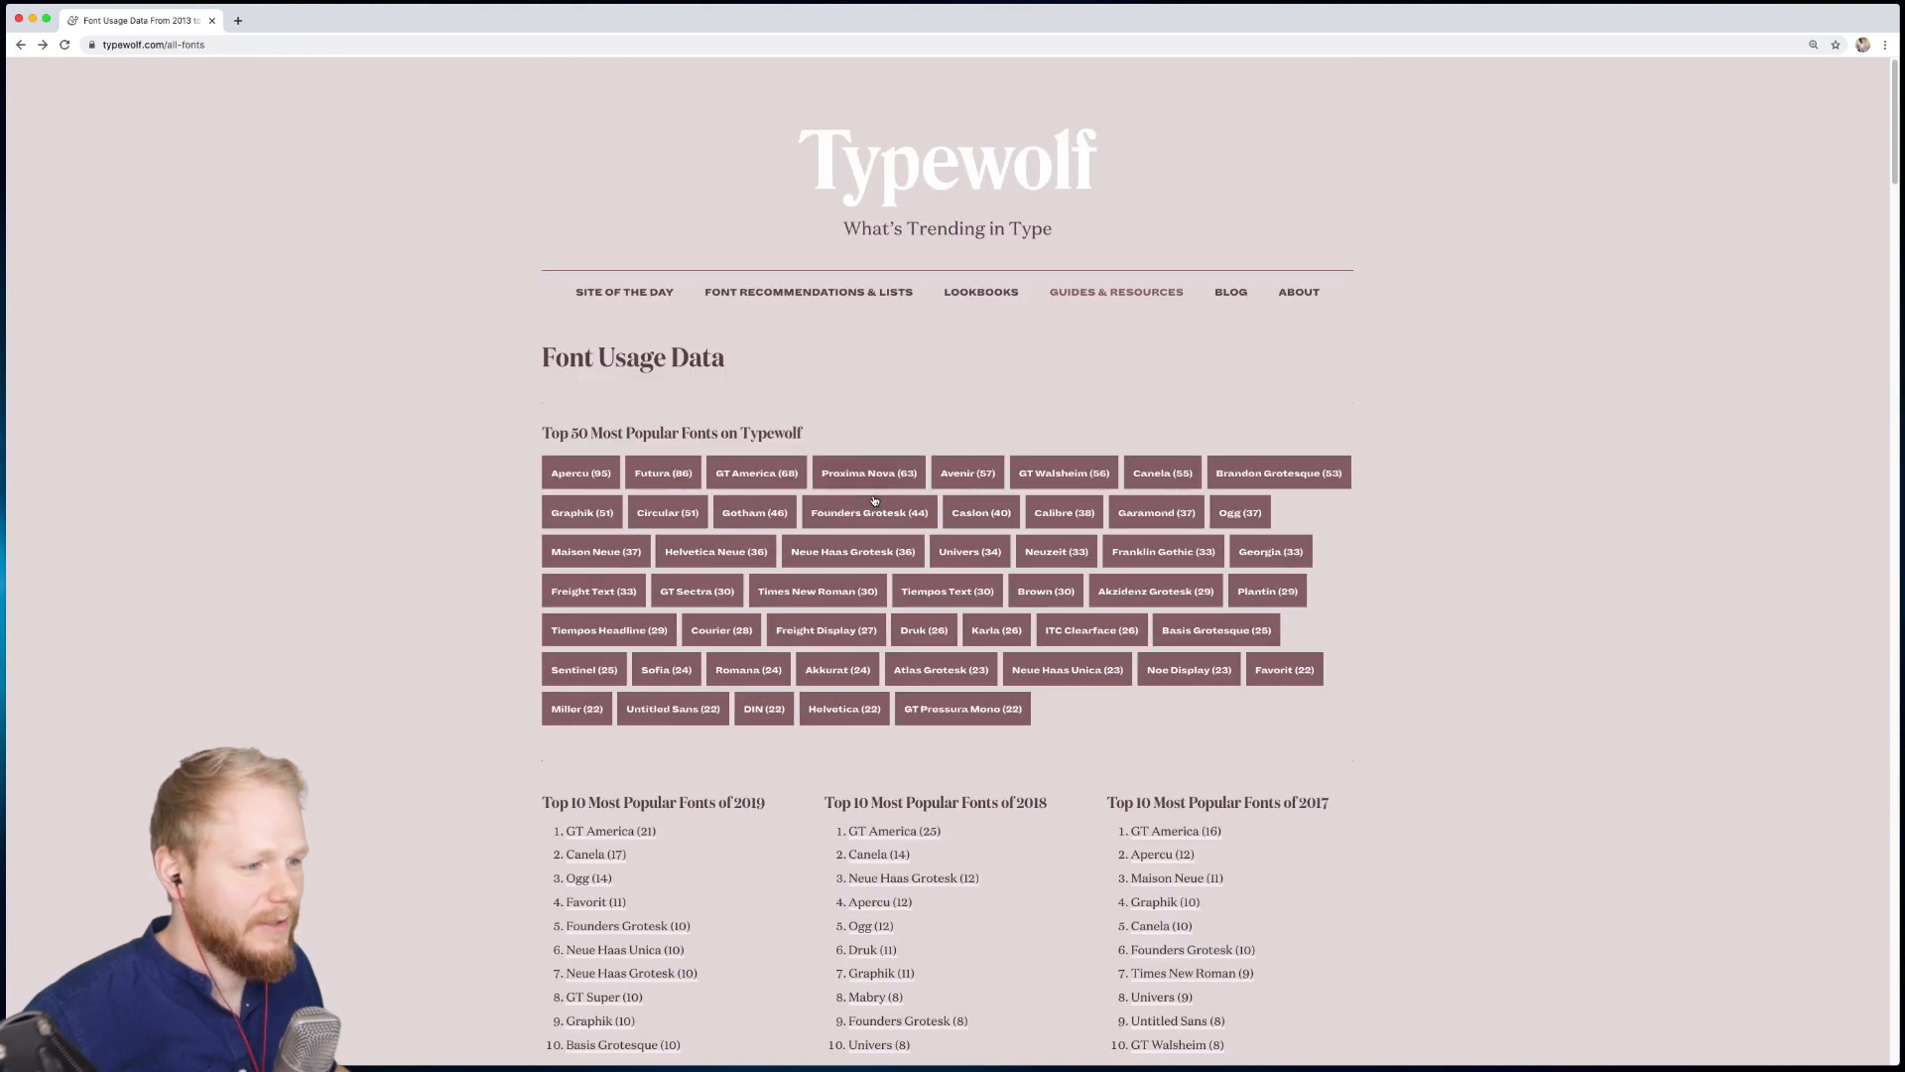
scroll(down, 3)
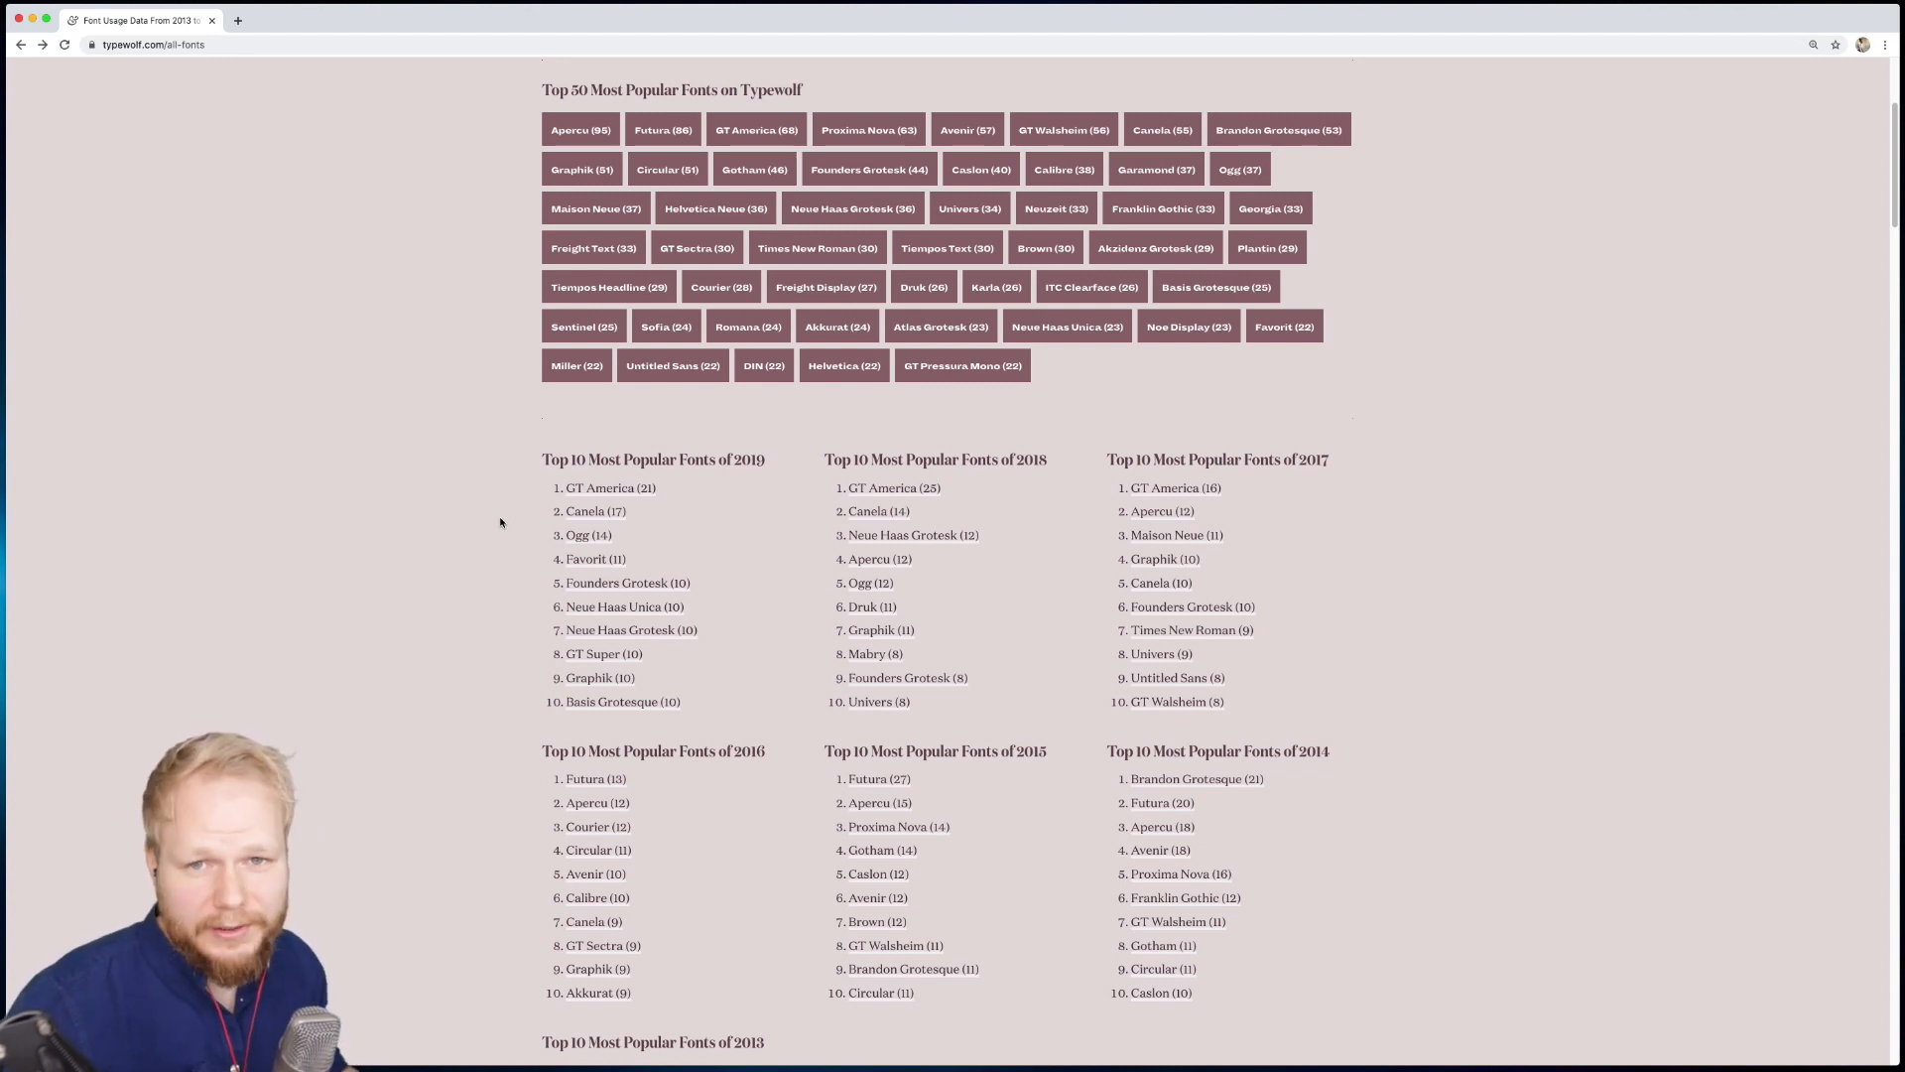
scroll(down, 3)
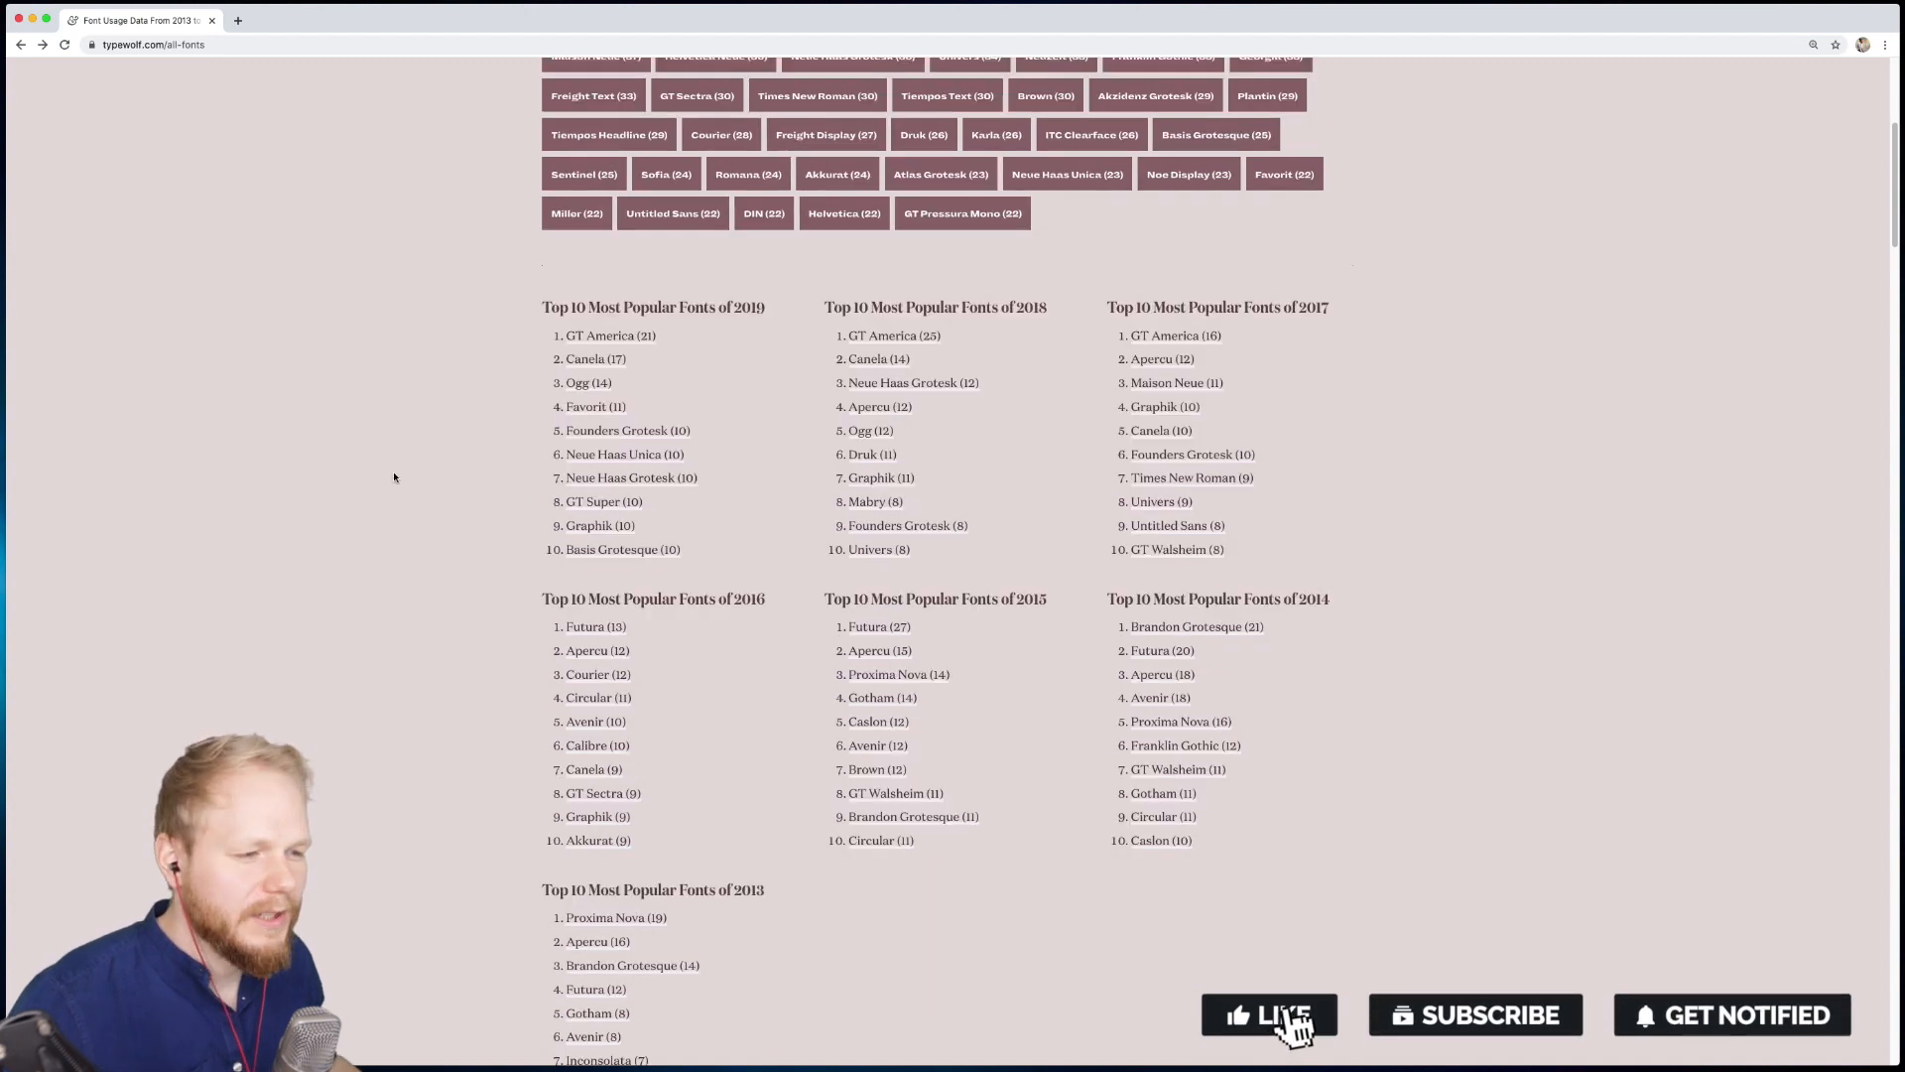
click(1268, 1014)
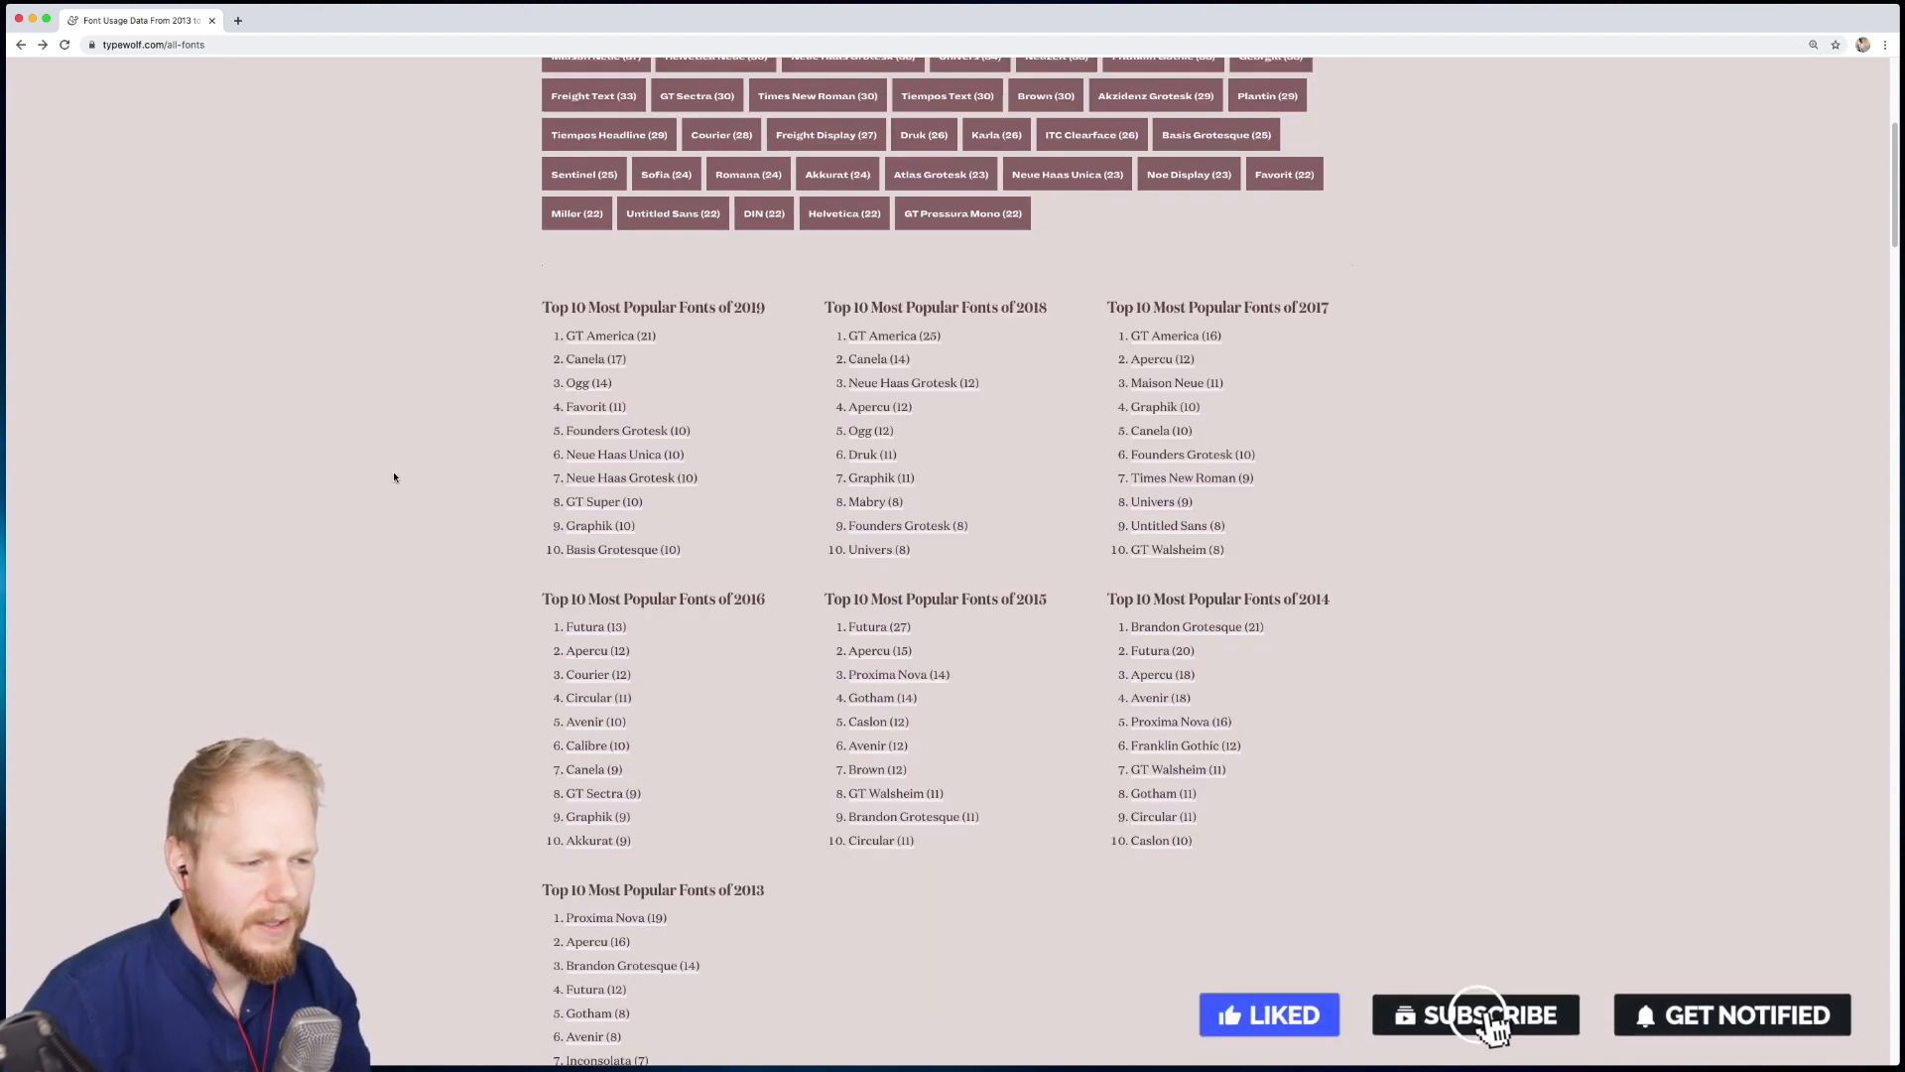
click(1474, 1014)
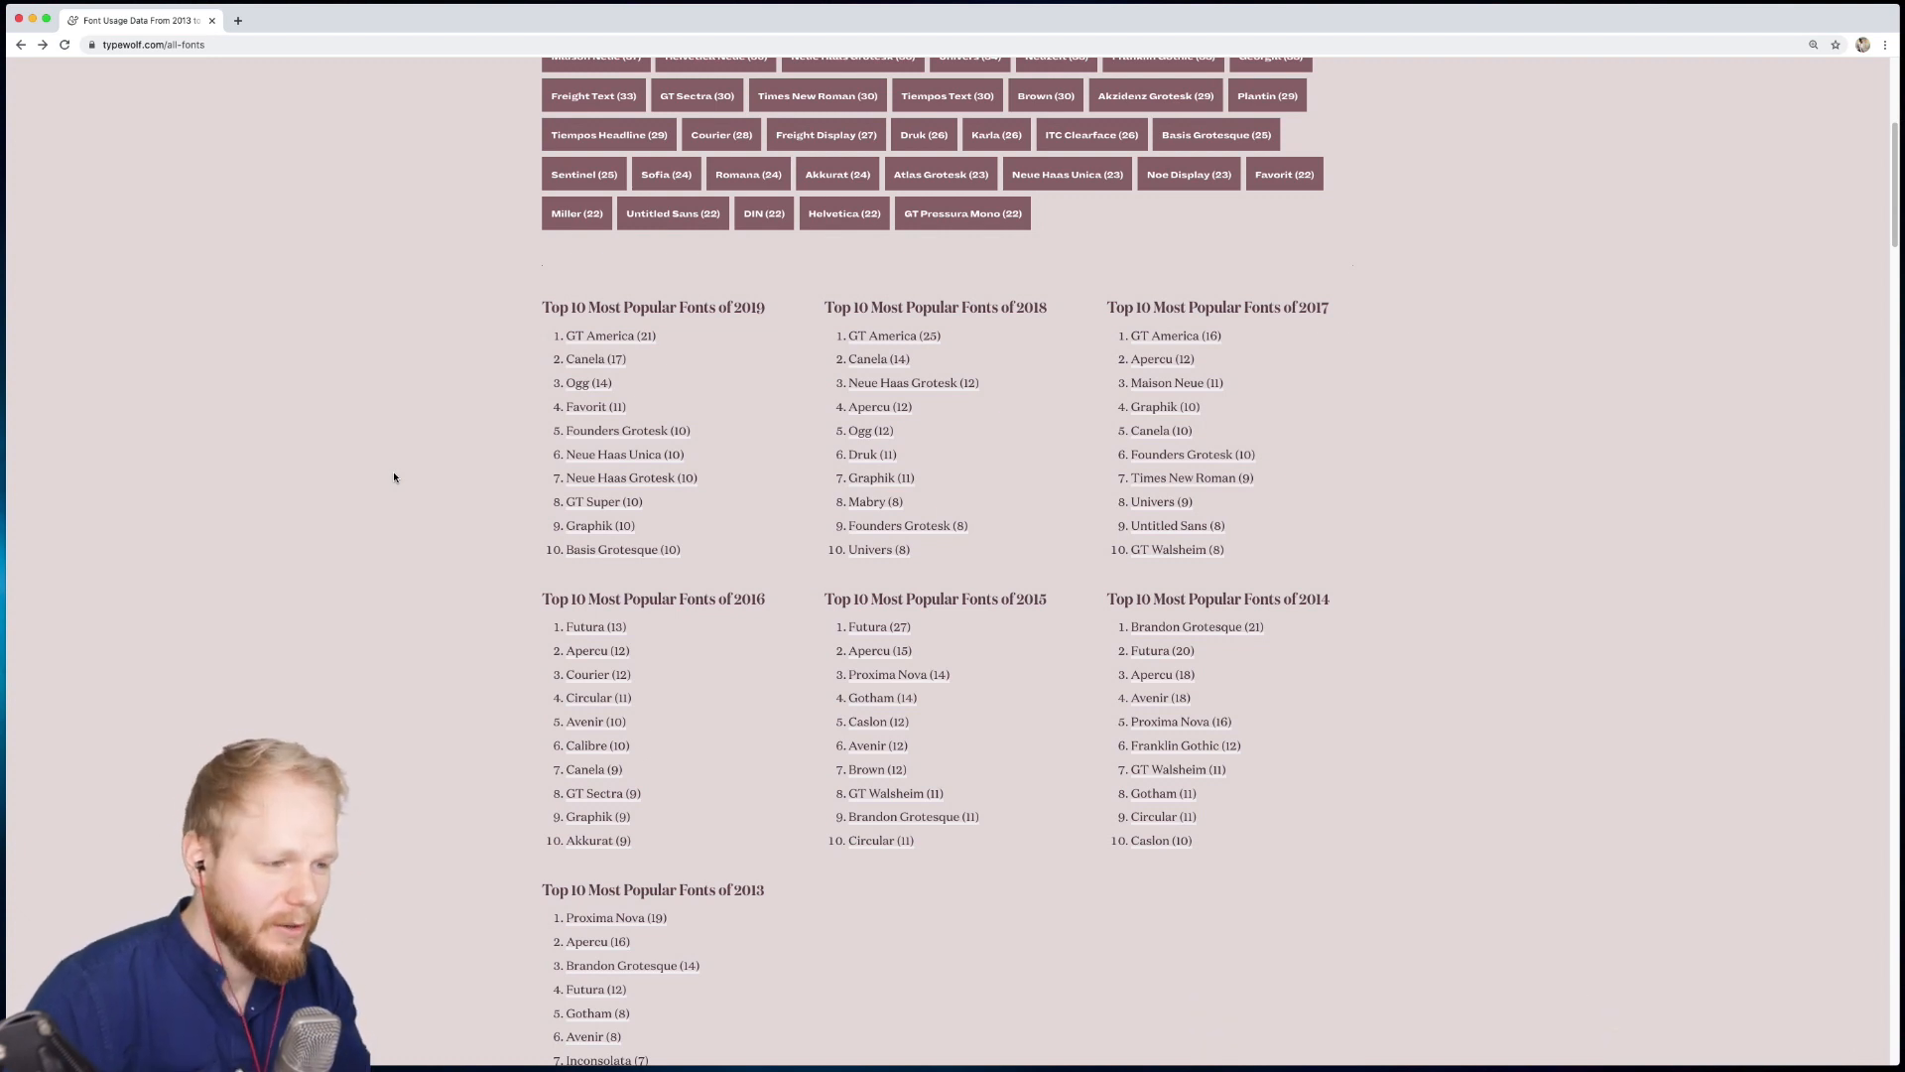
scroll(up, 3)
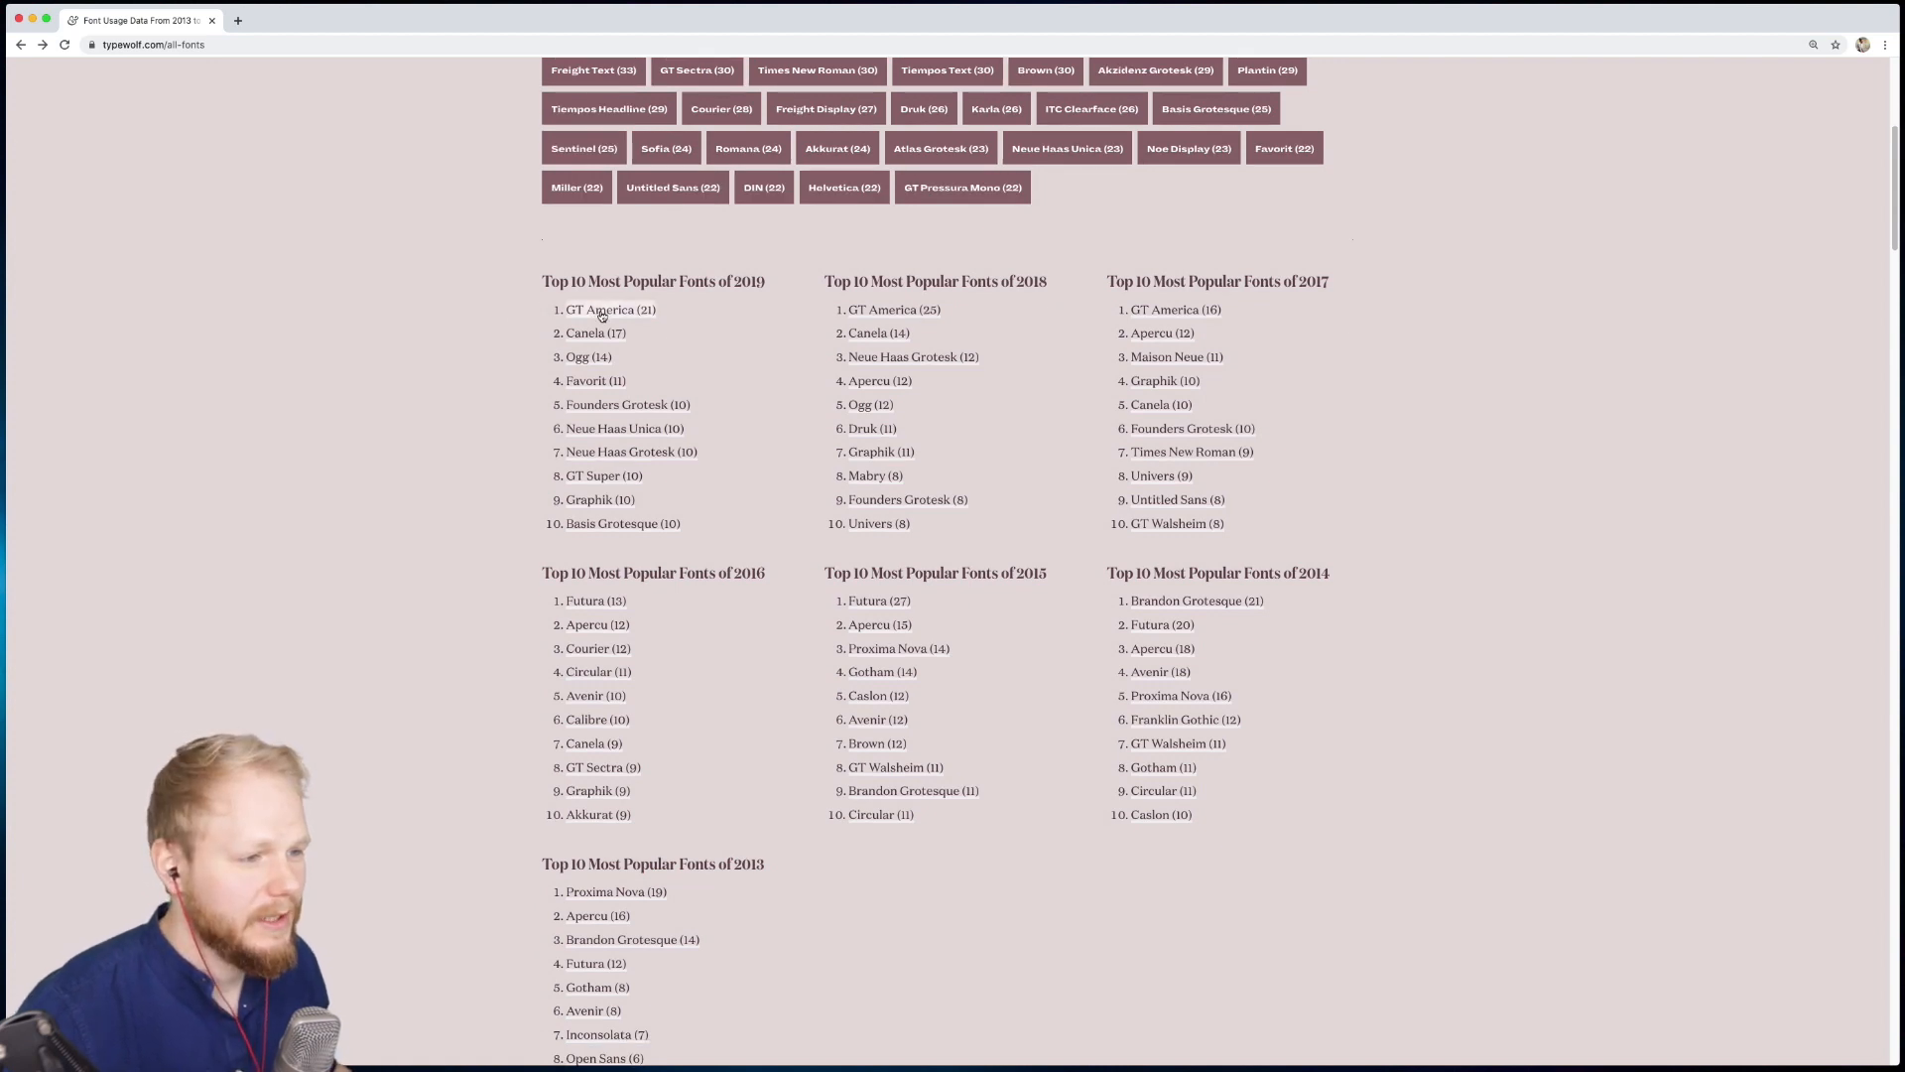
mouse_move(897, 374)
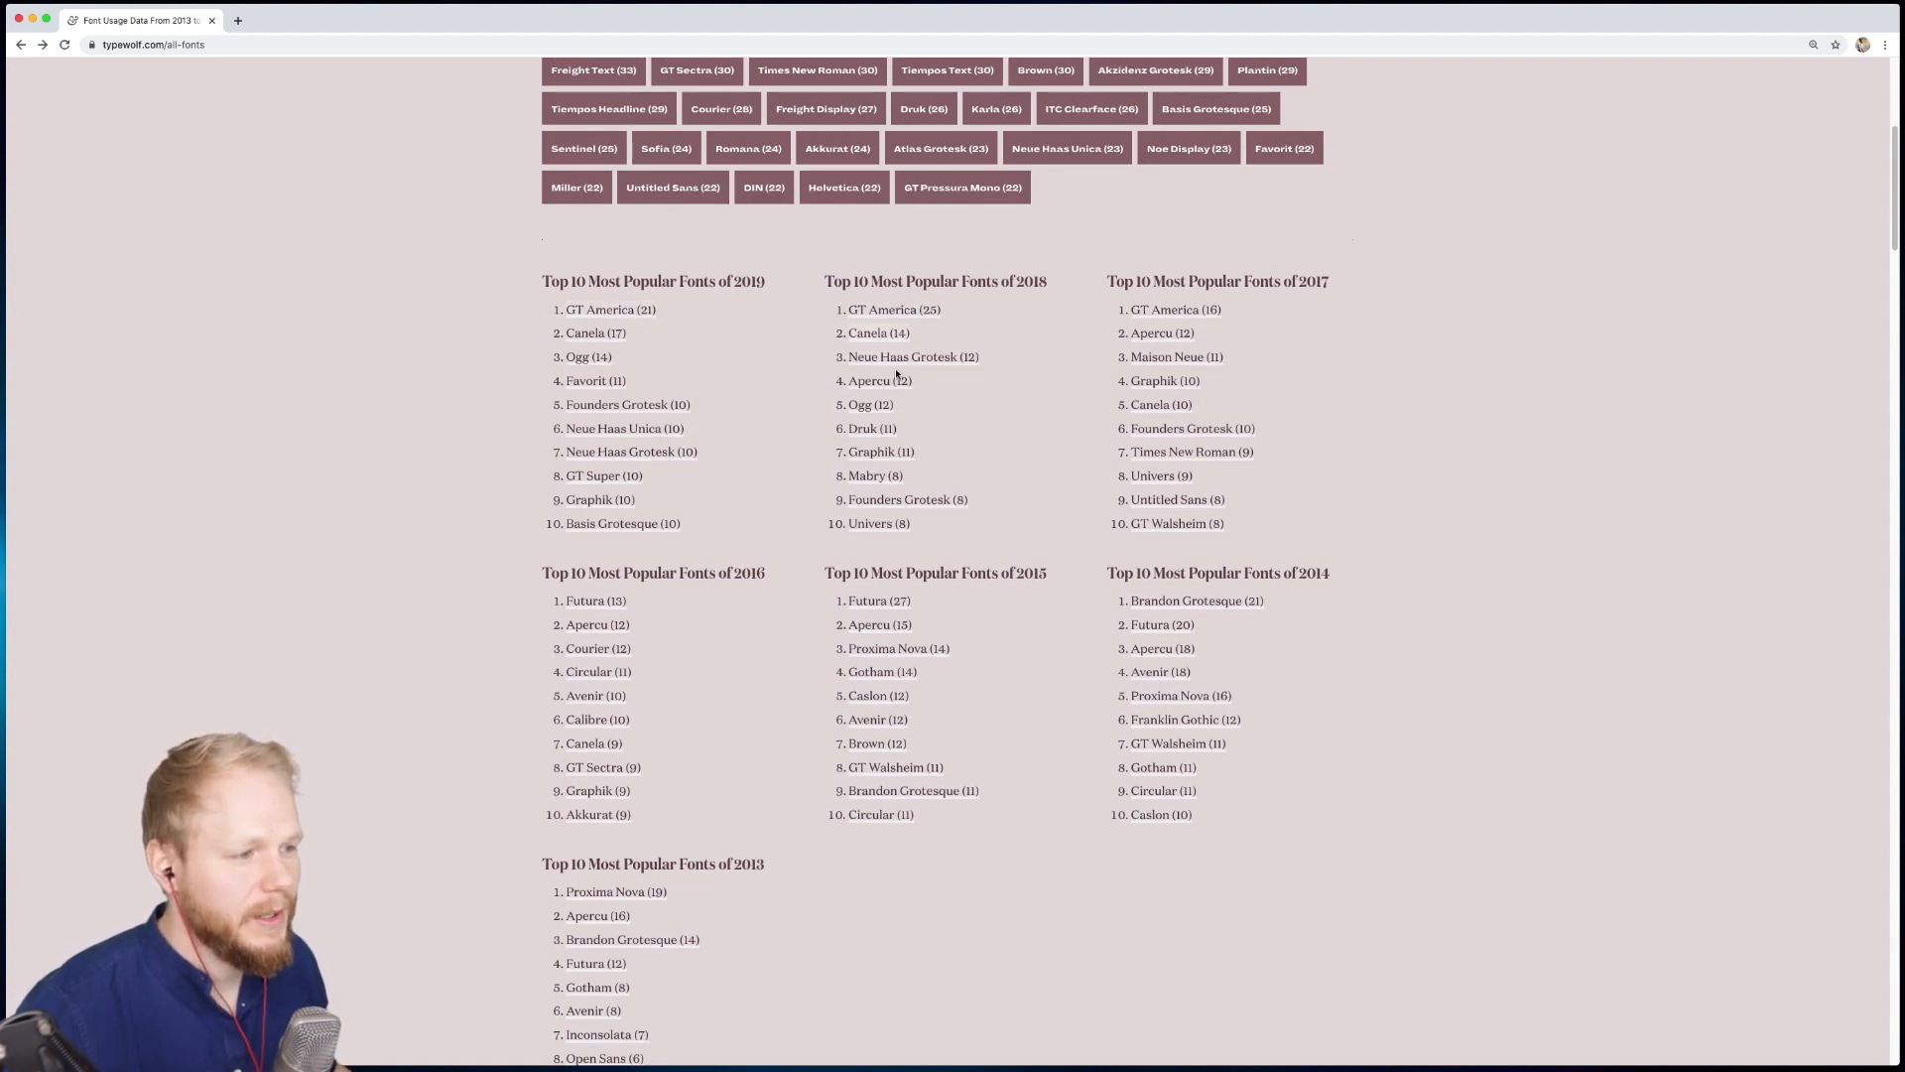
mouse_move(1192, 504)
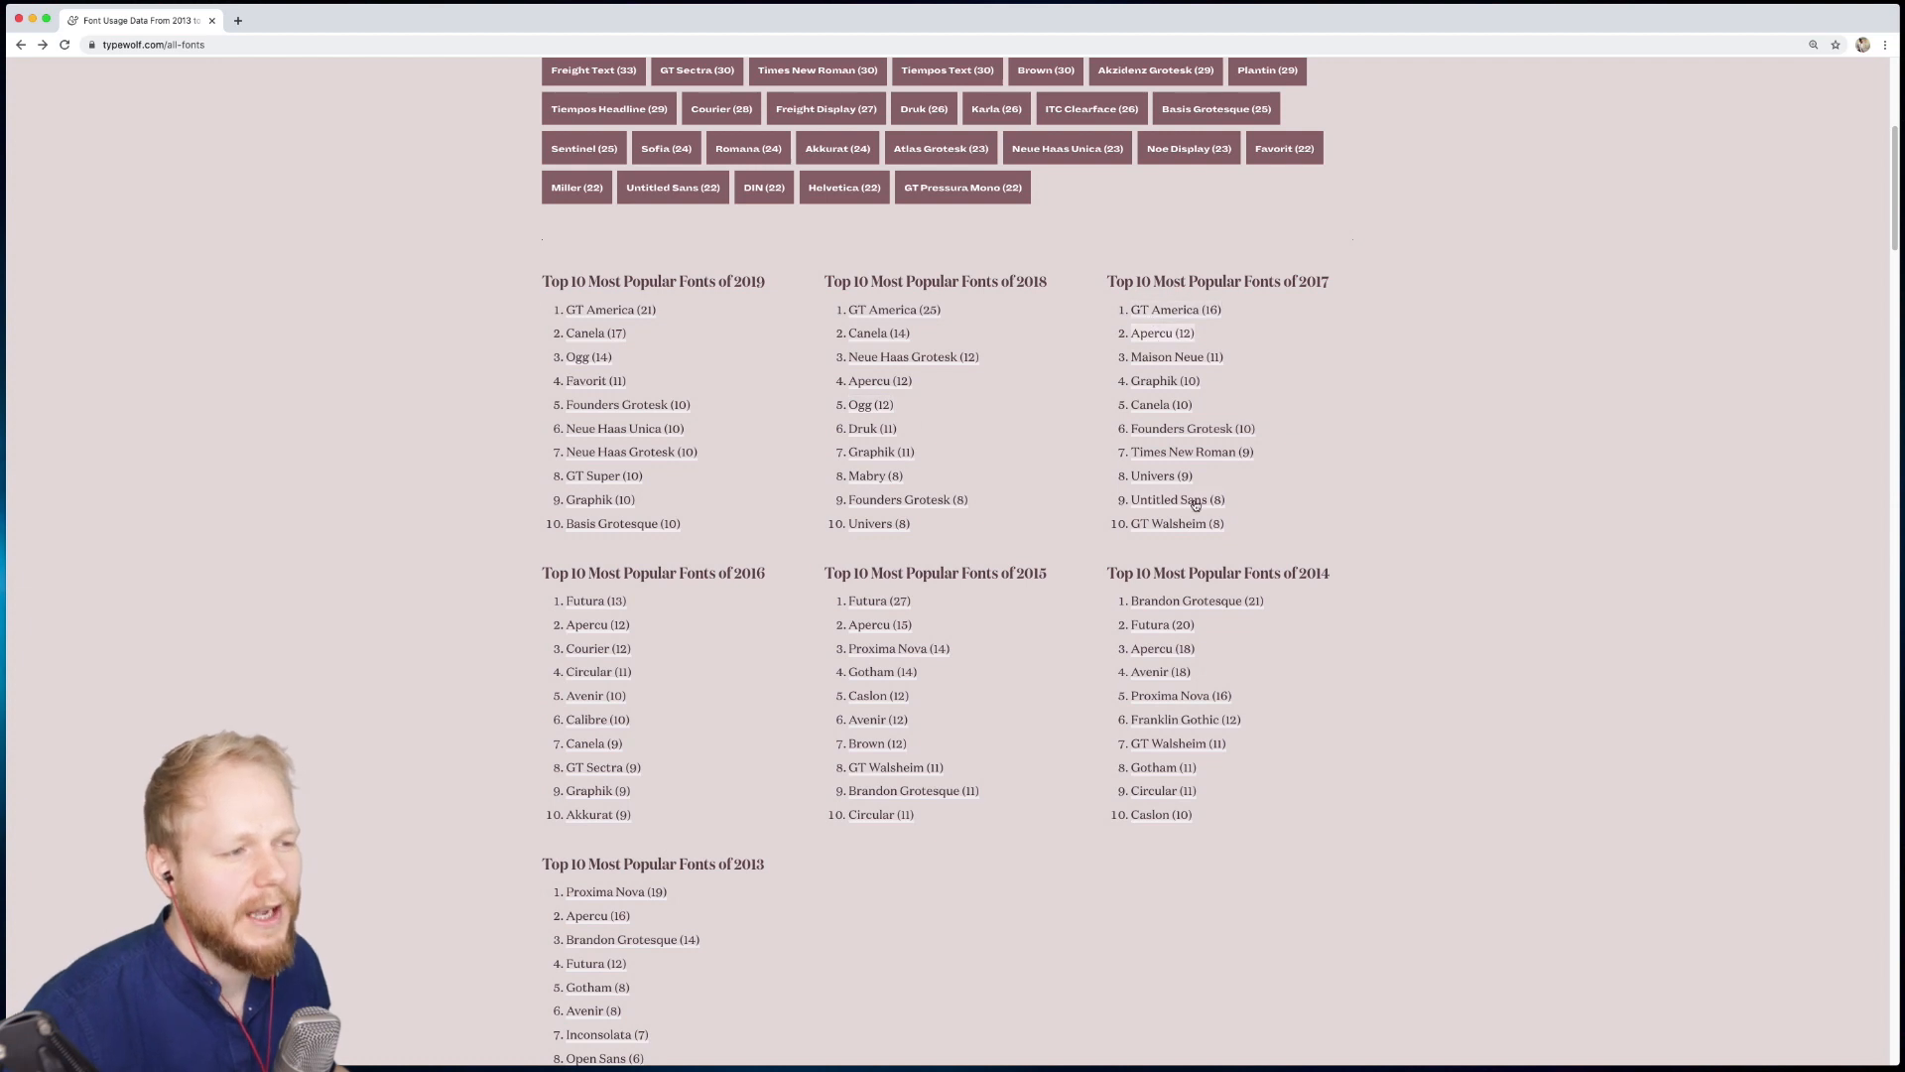
mouse_move(569, 321)
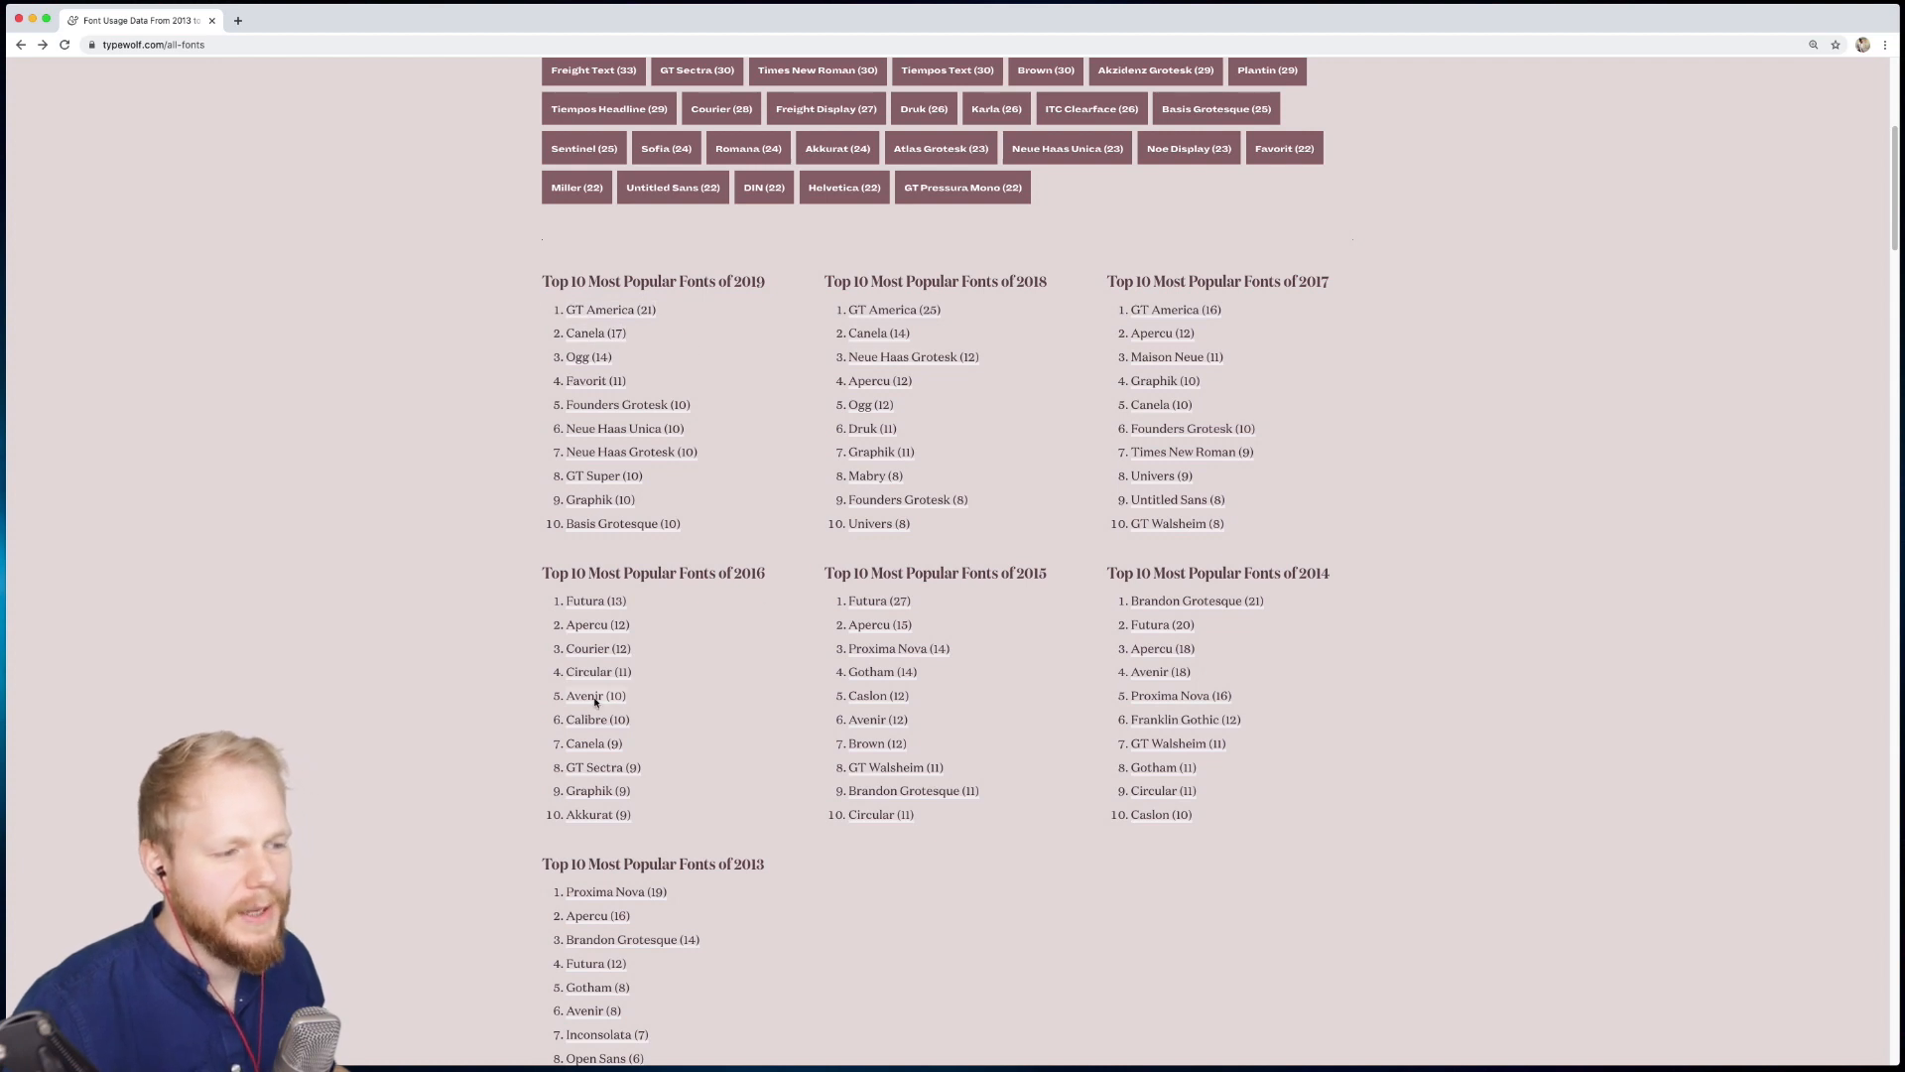
mouse_move(1181, 791)
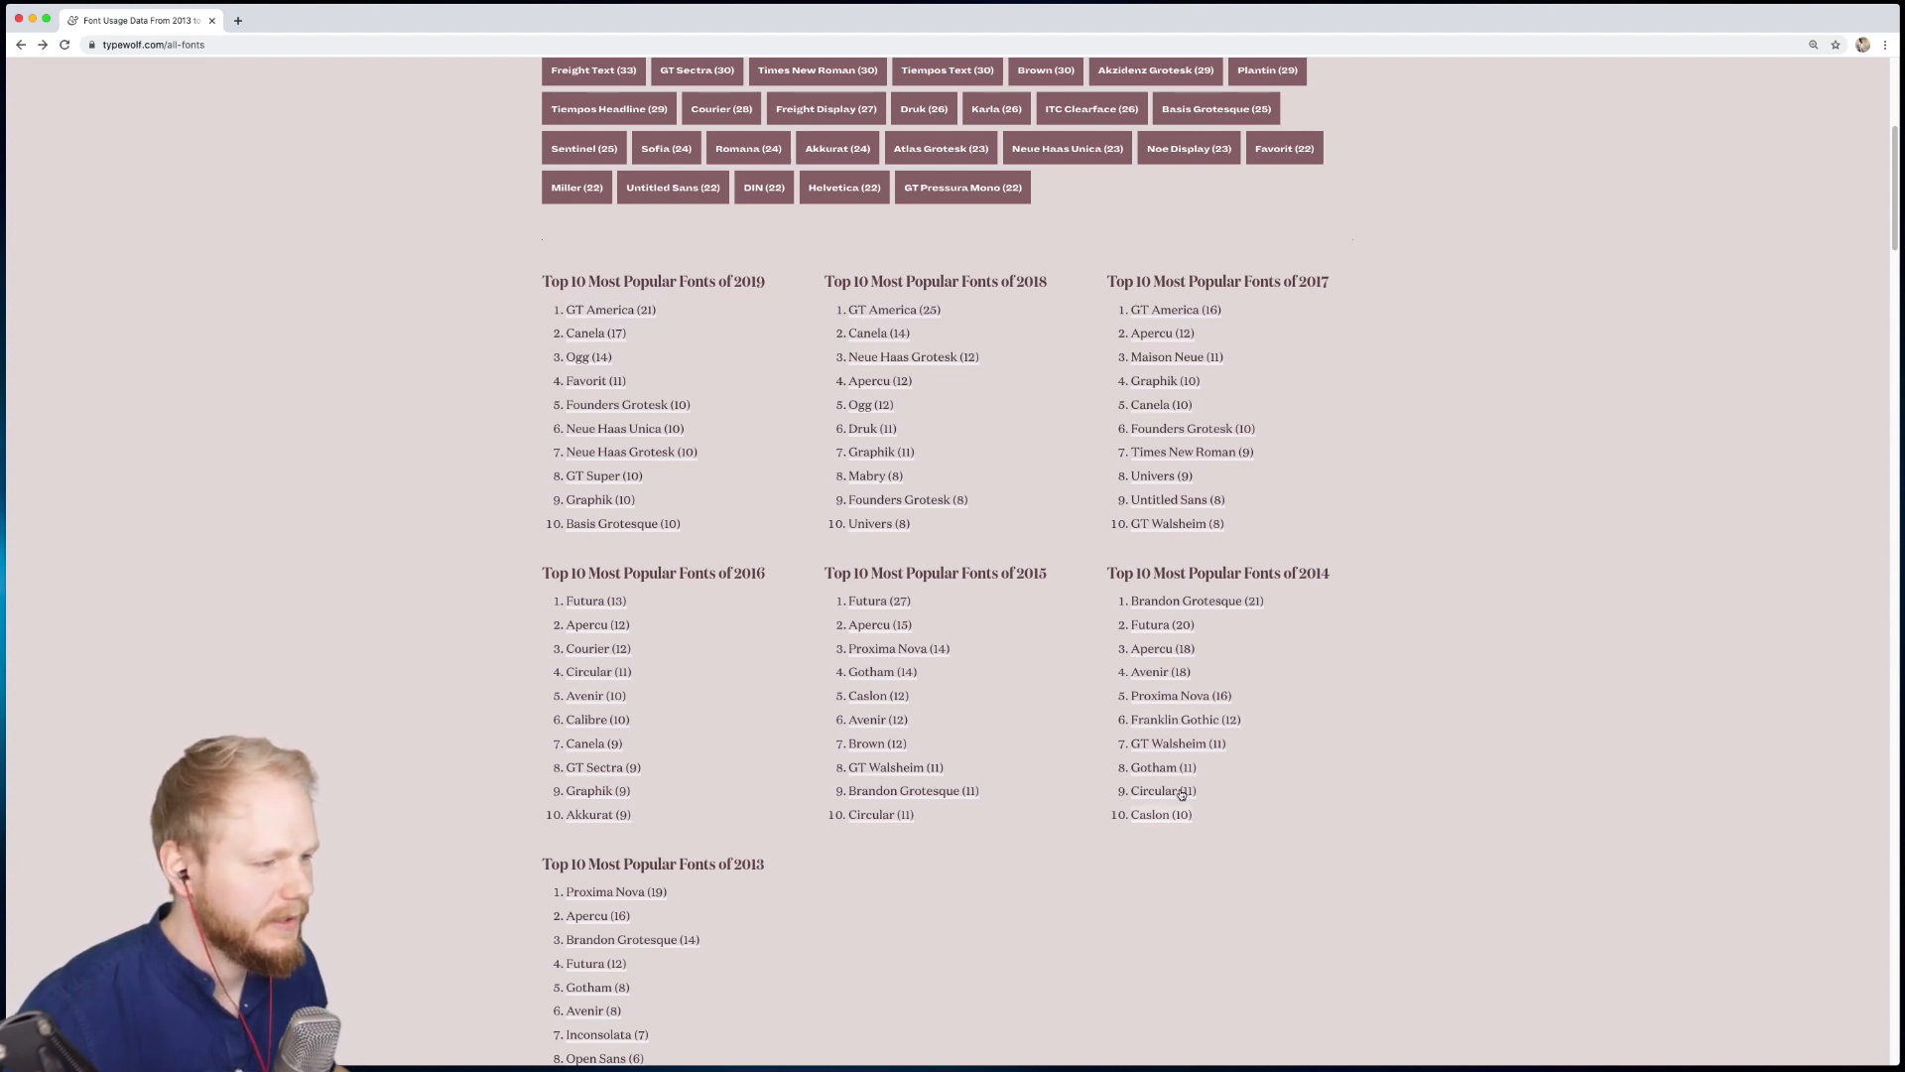
mouse_move(1209, 656)
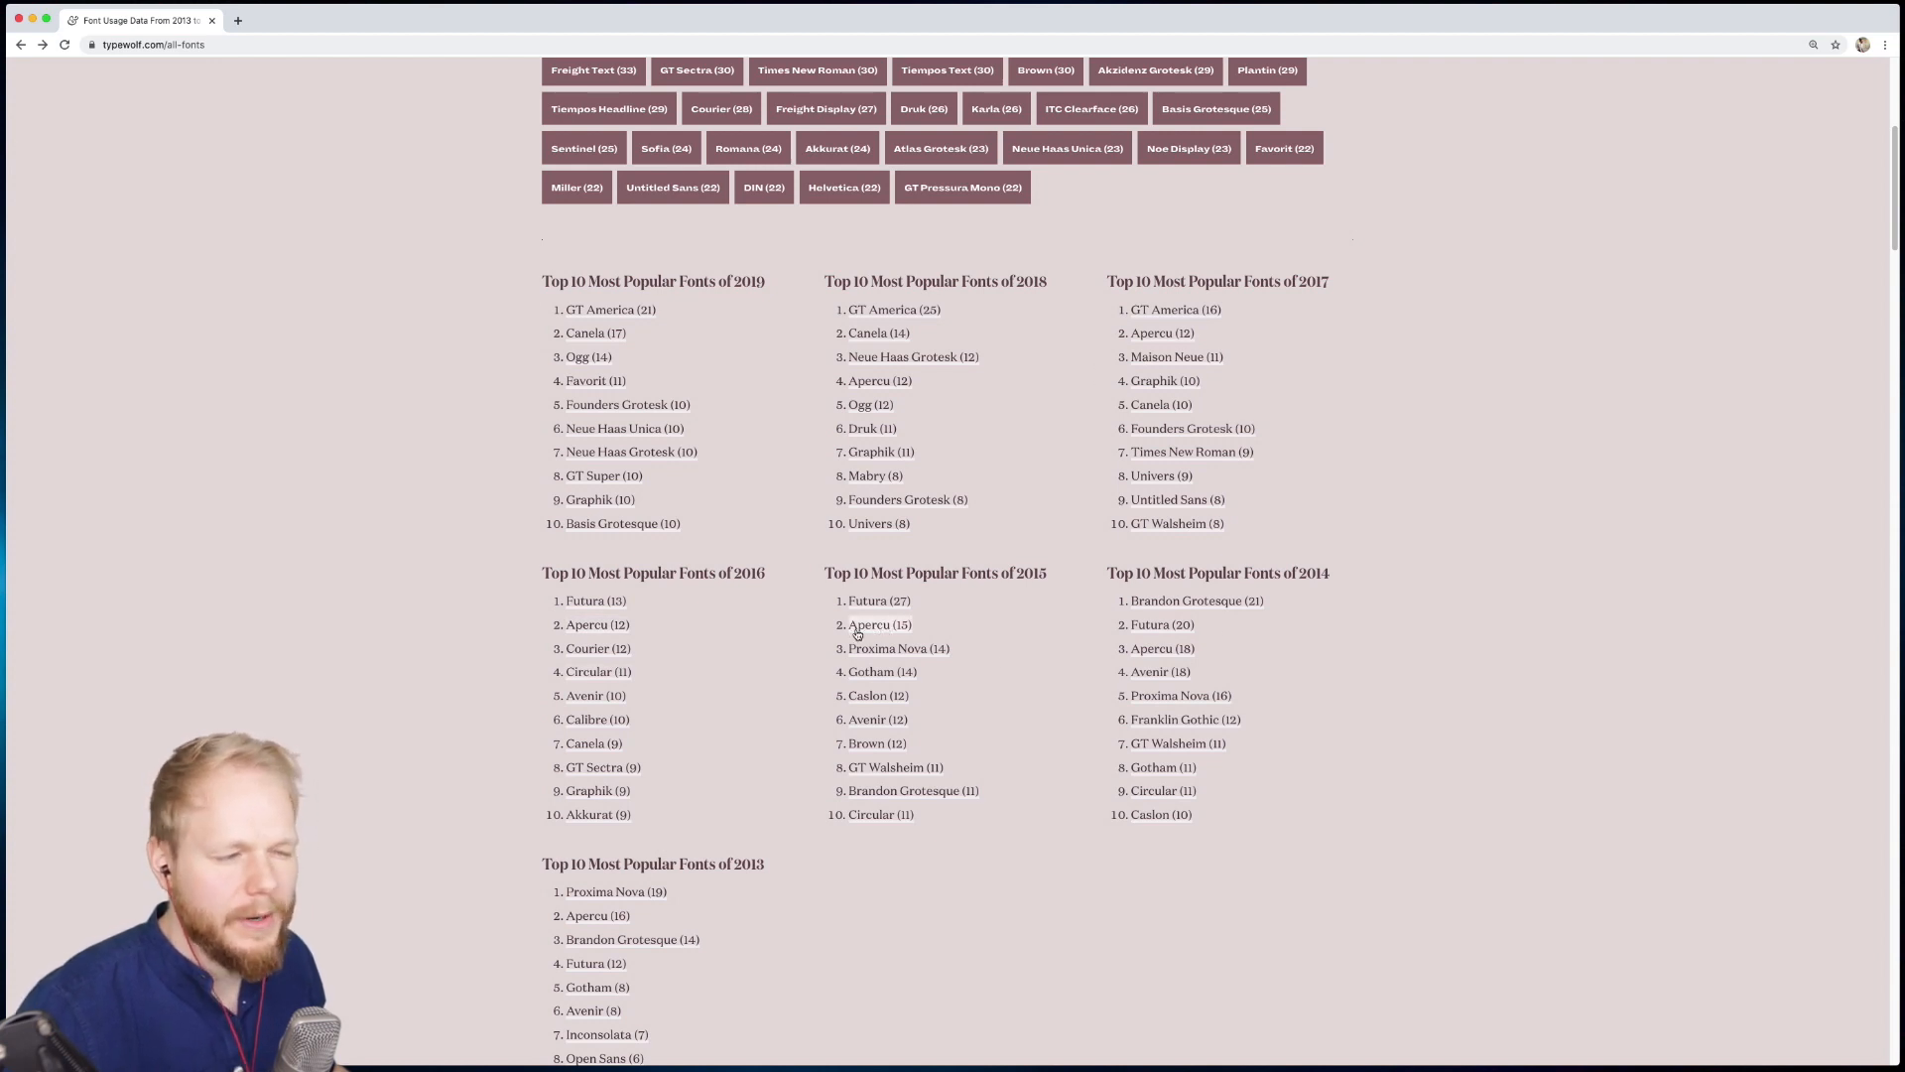
mouse_move(877, 629)
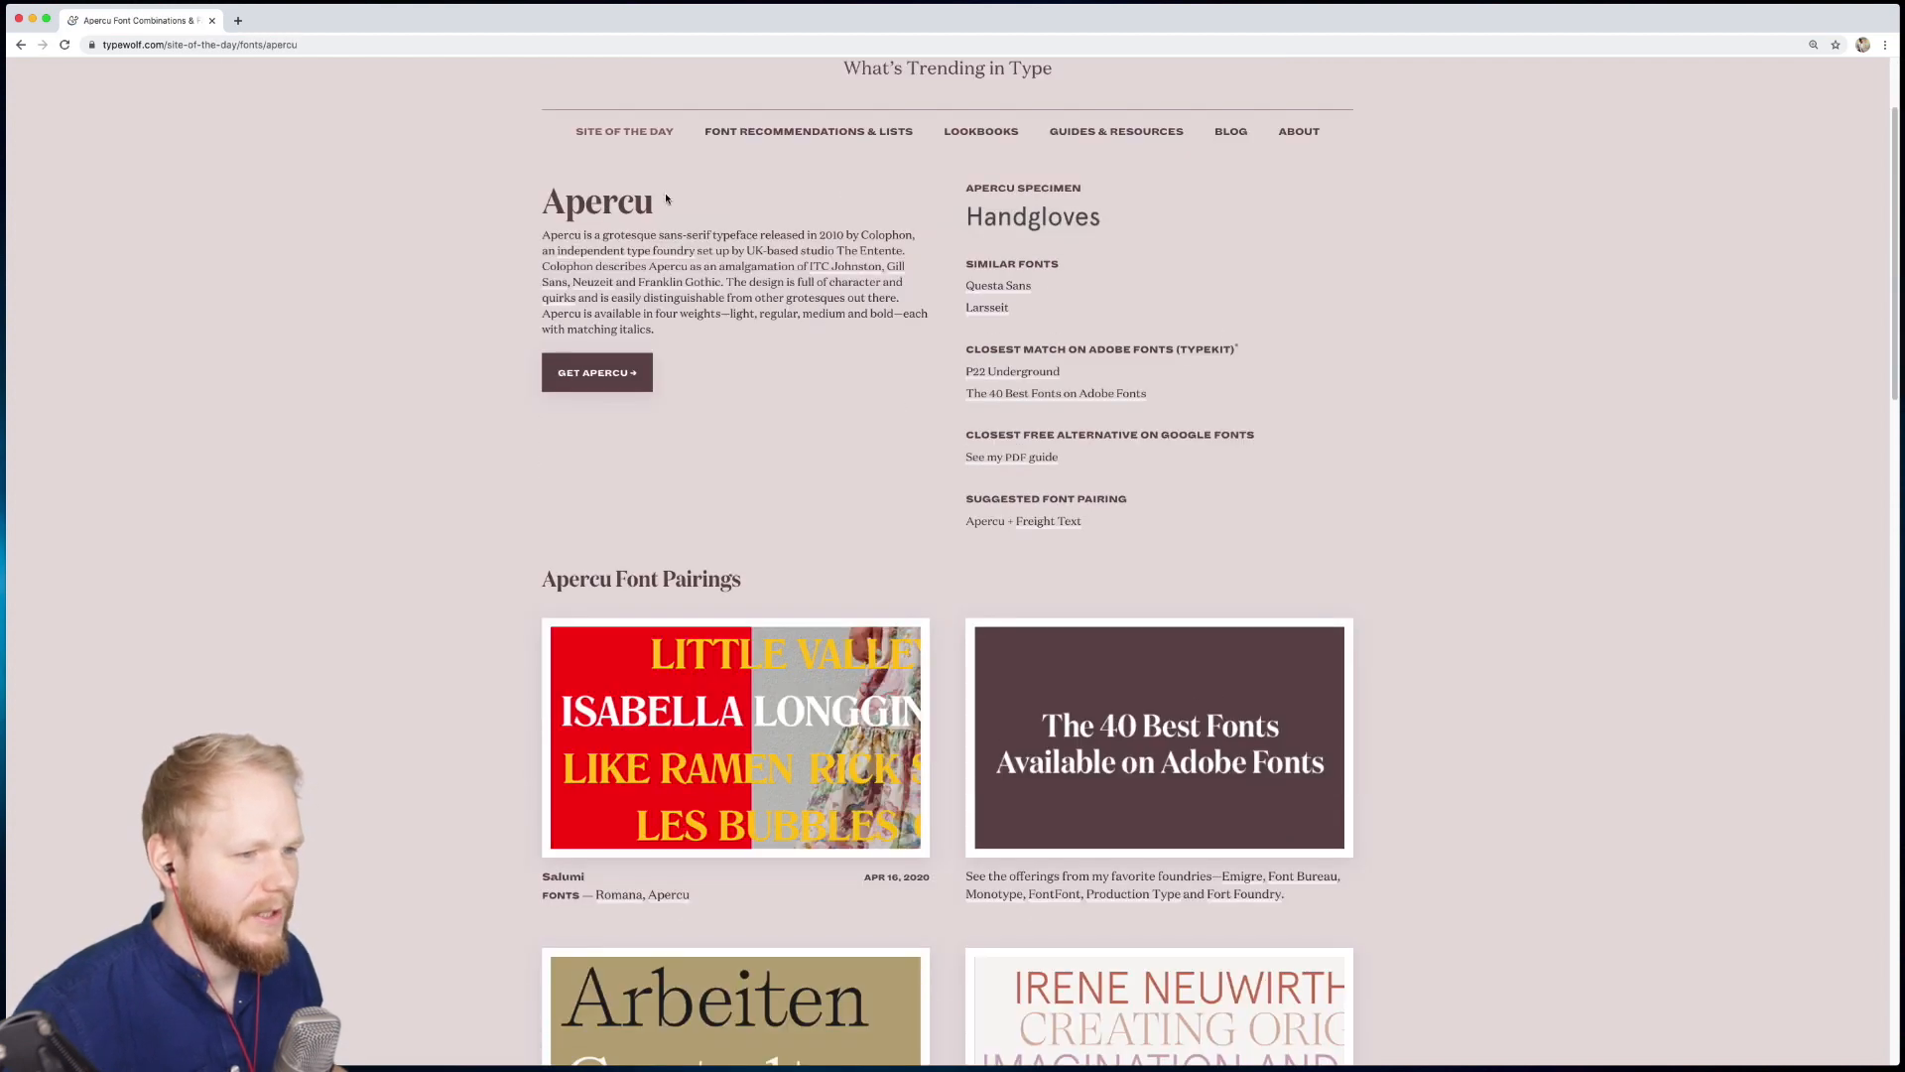
Step: Highlight the Apercu name, scroll down, and load Apercu Font Pairings page 2
double_click(596, 200)
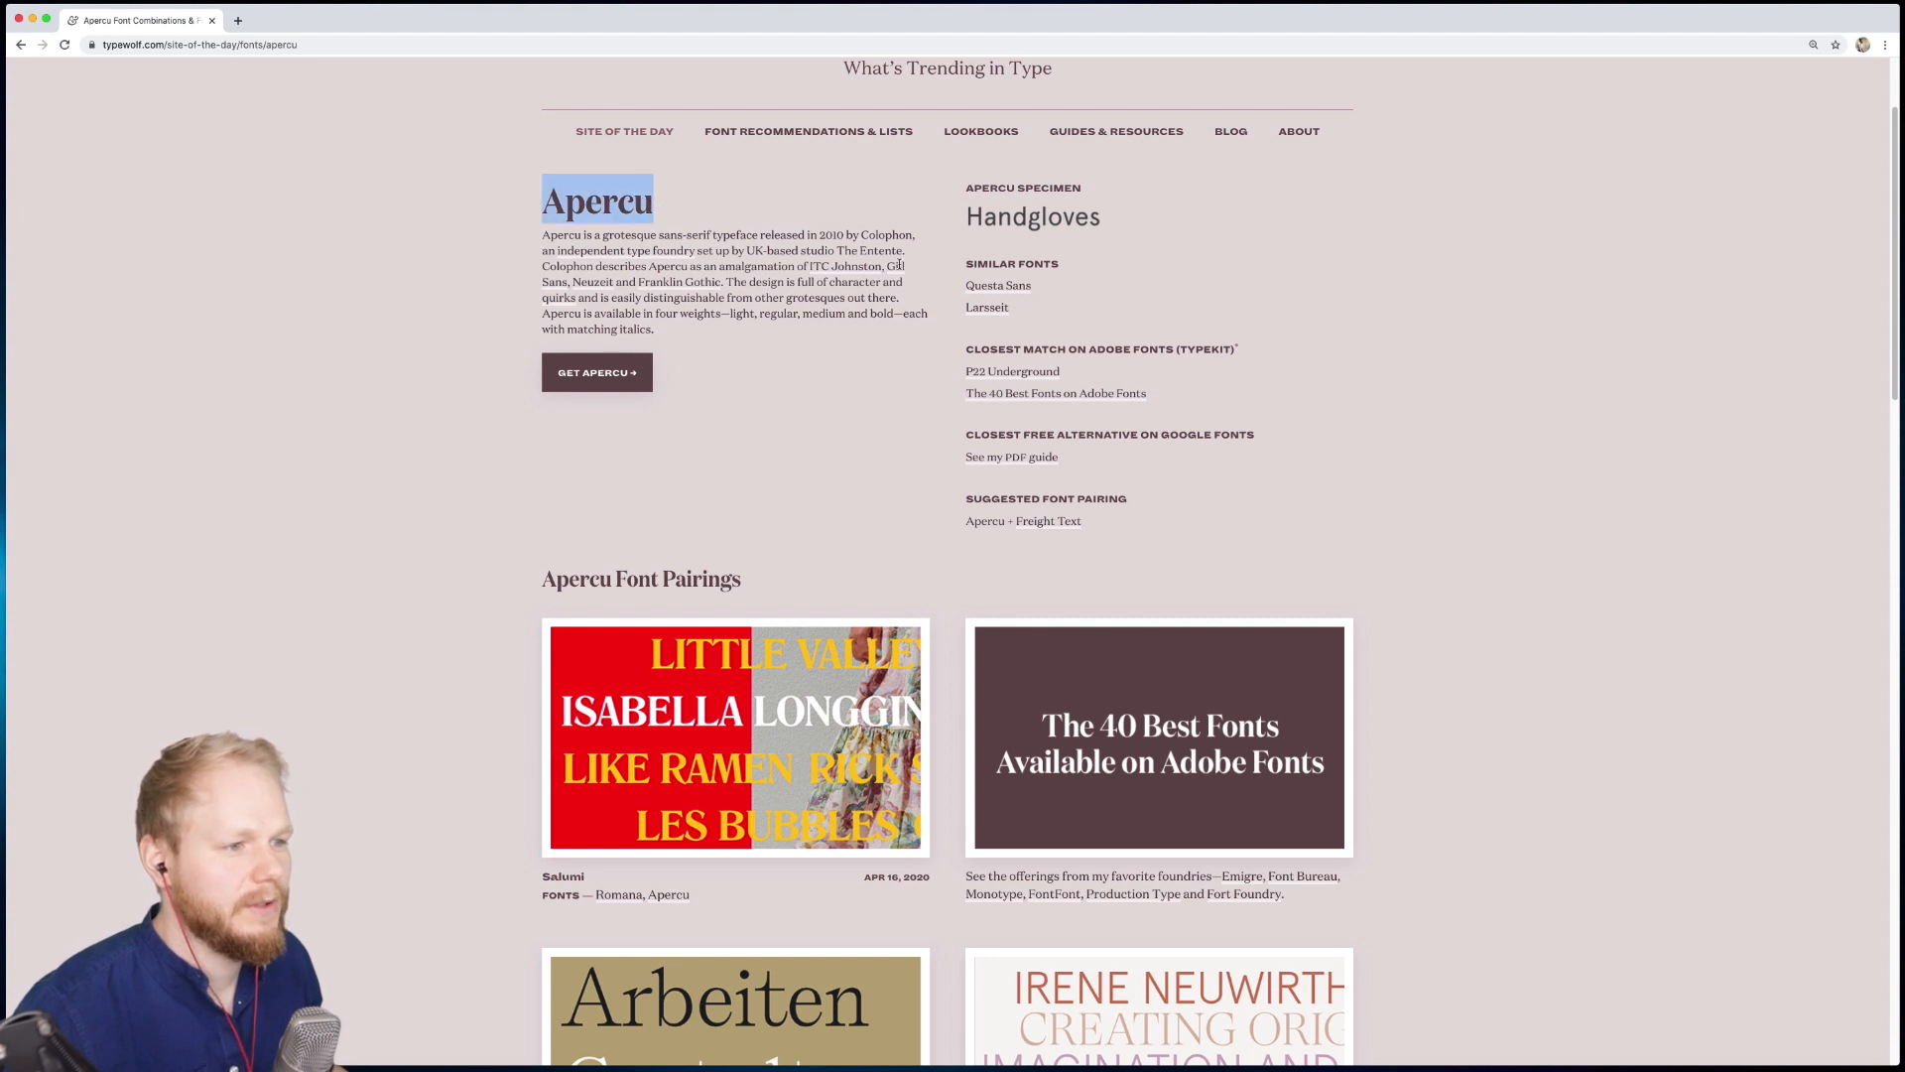
scroll(down, 3)
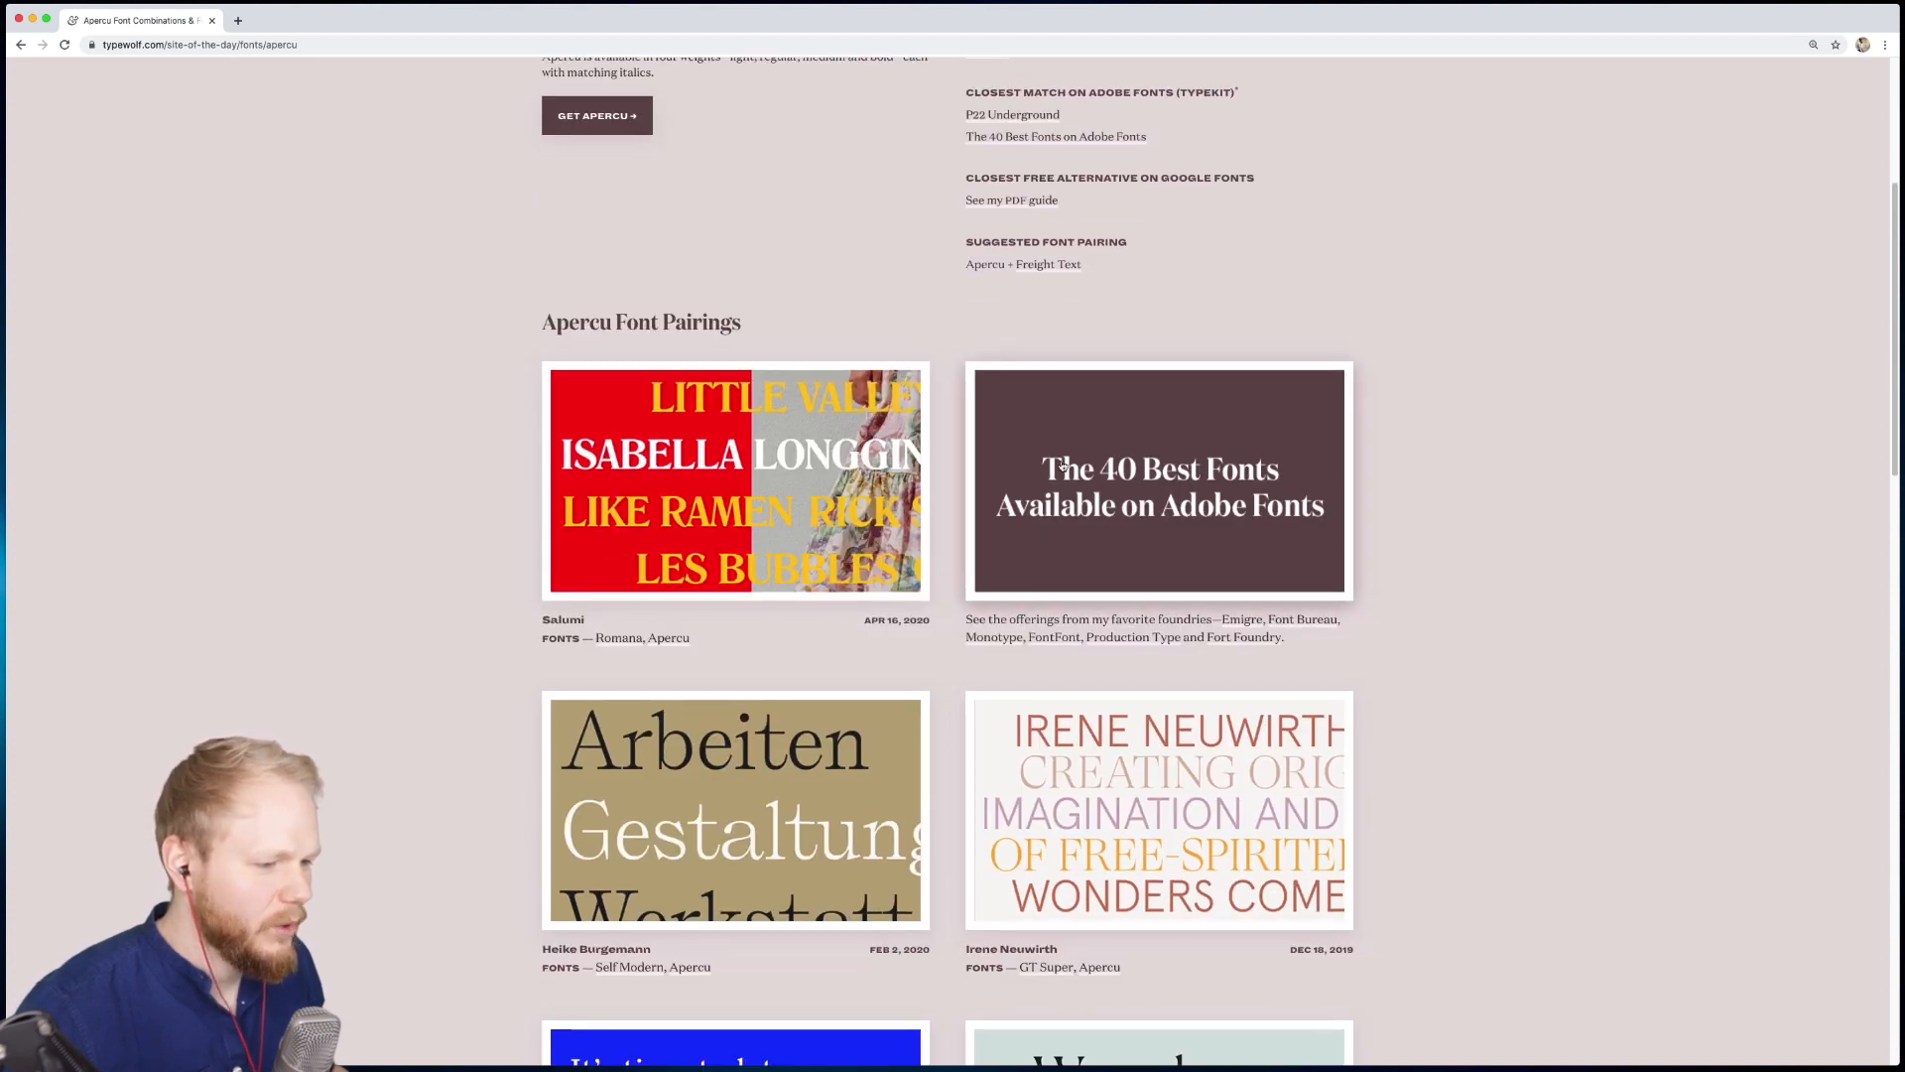
scroll(down, 3)
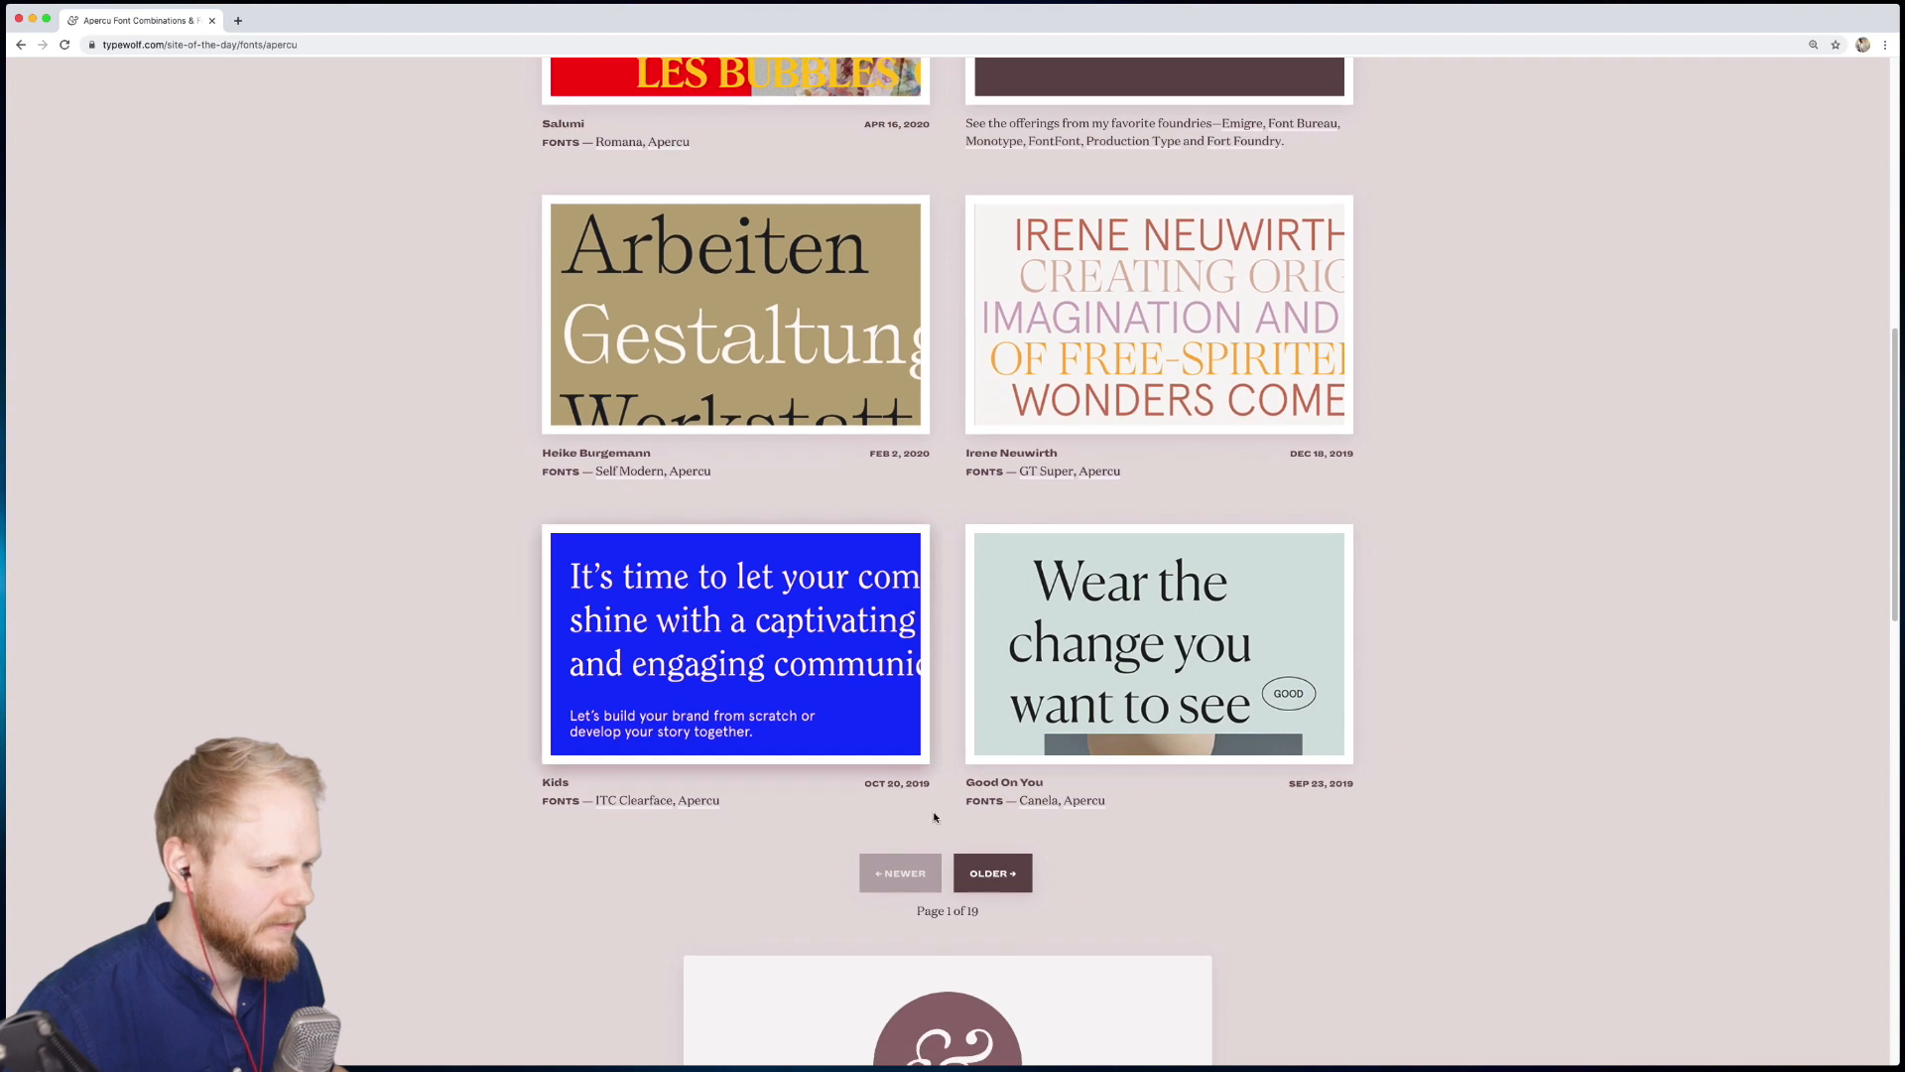
click(992, 872)
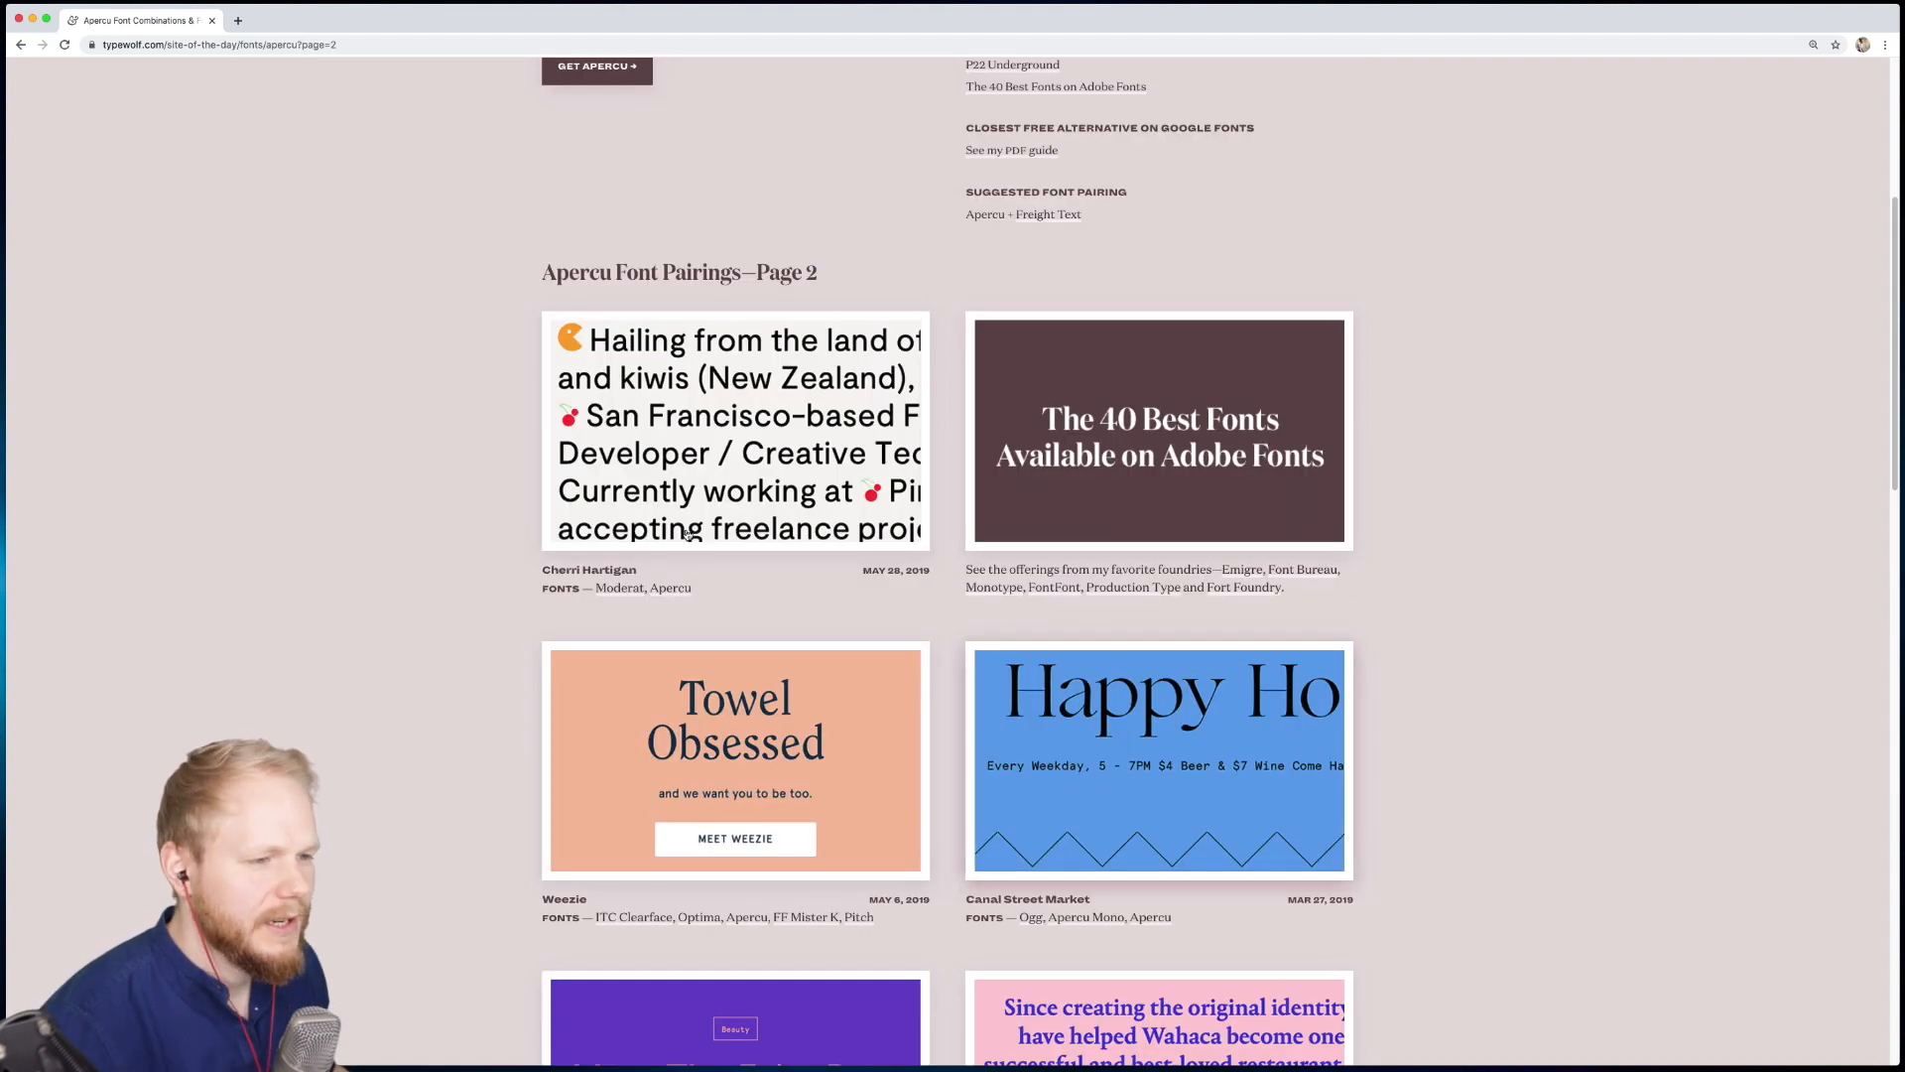
scroll(up, 3)
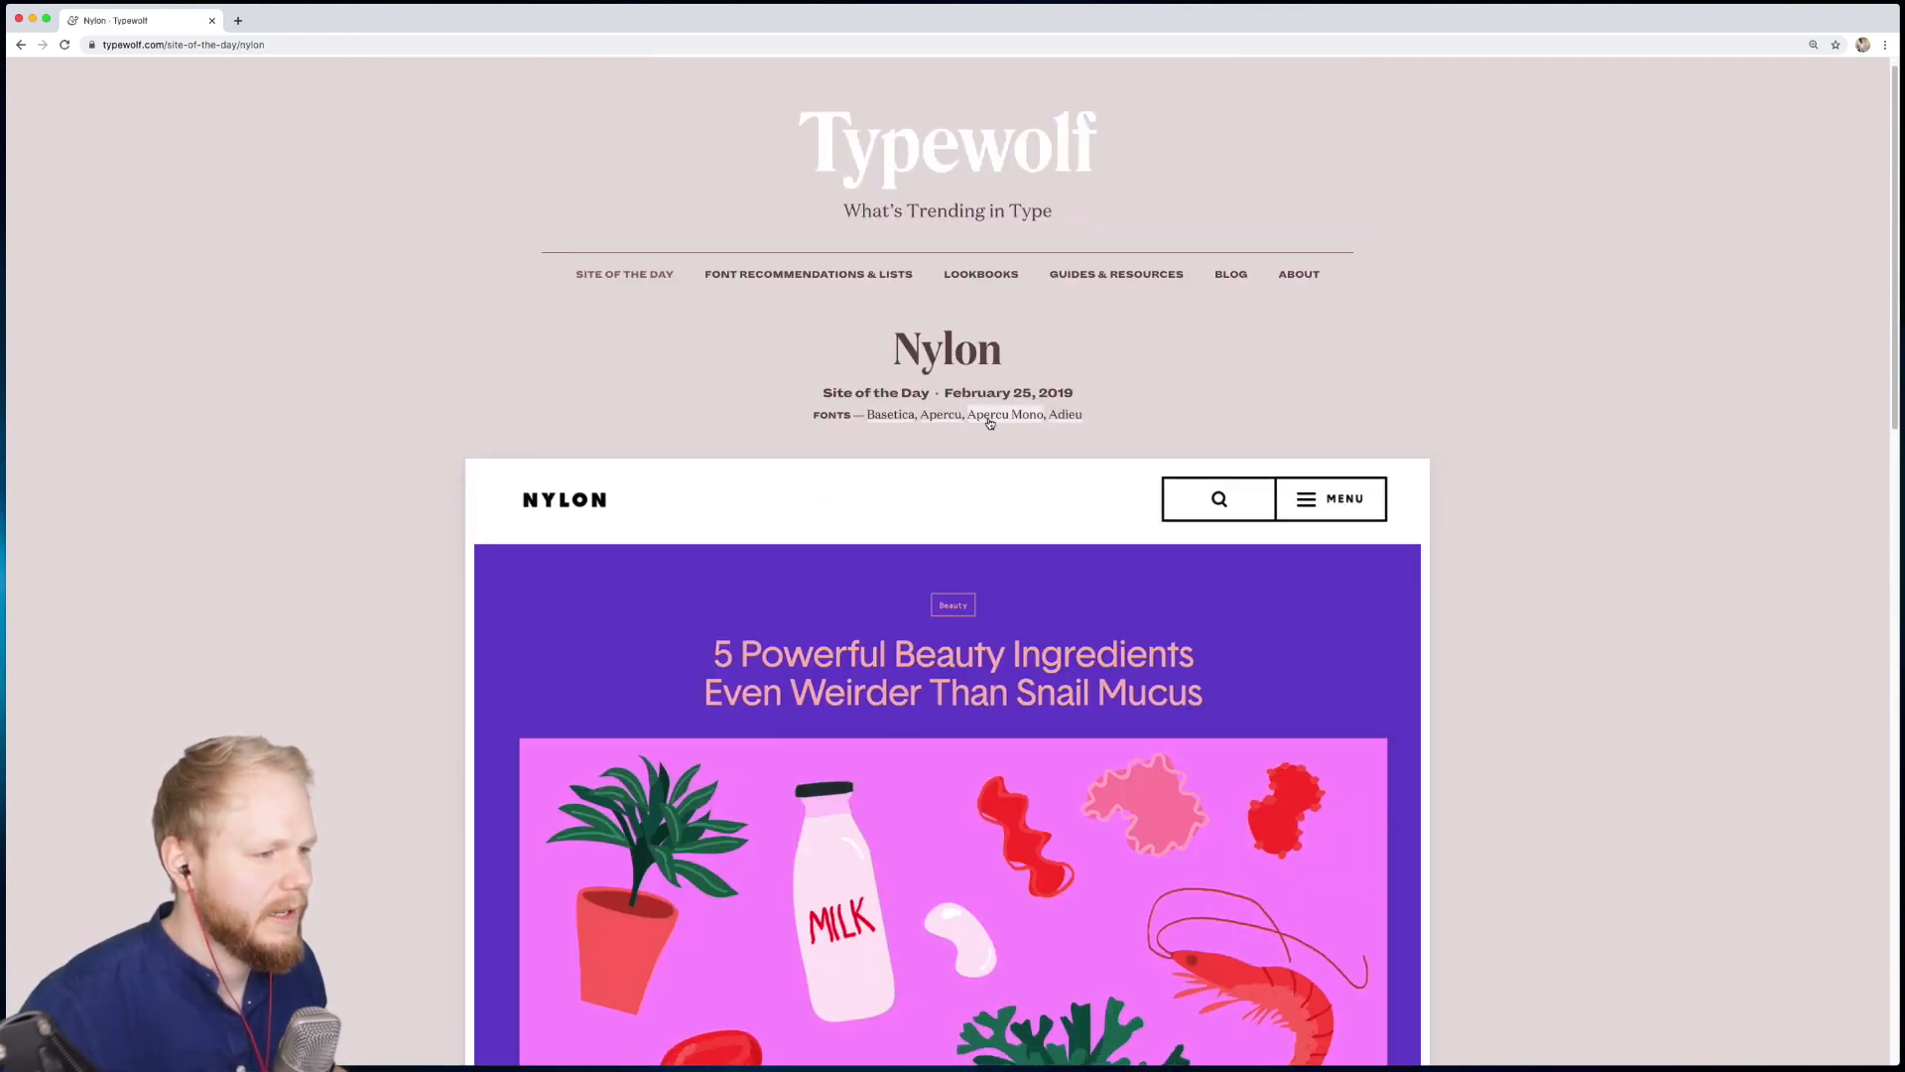
Step: Scroll through the Nylon Site of the Day post and its screenshot
scroll(up, 3)
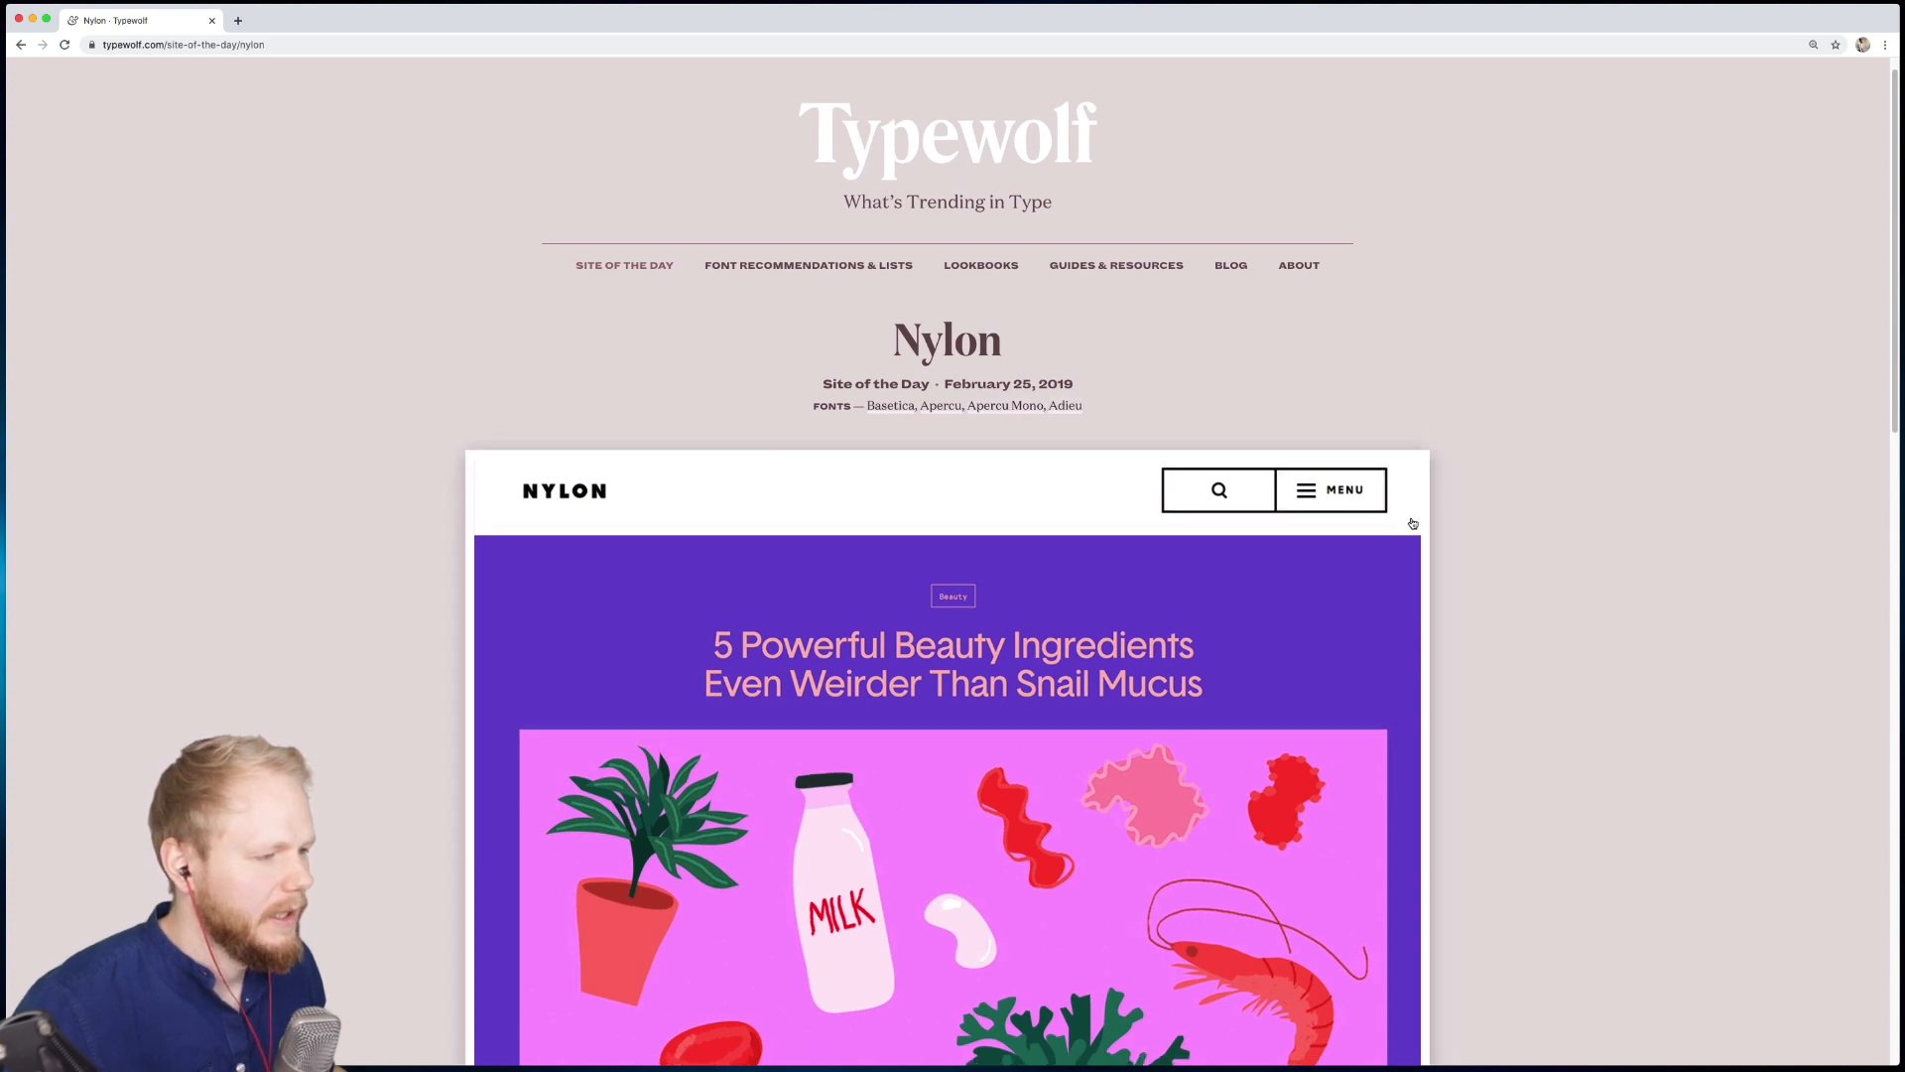
scroll(down, 3)
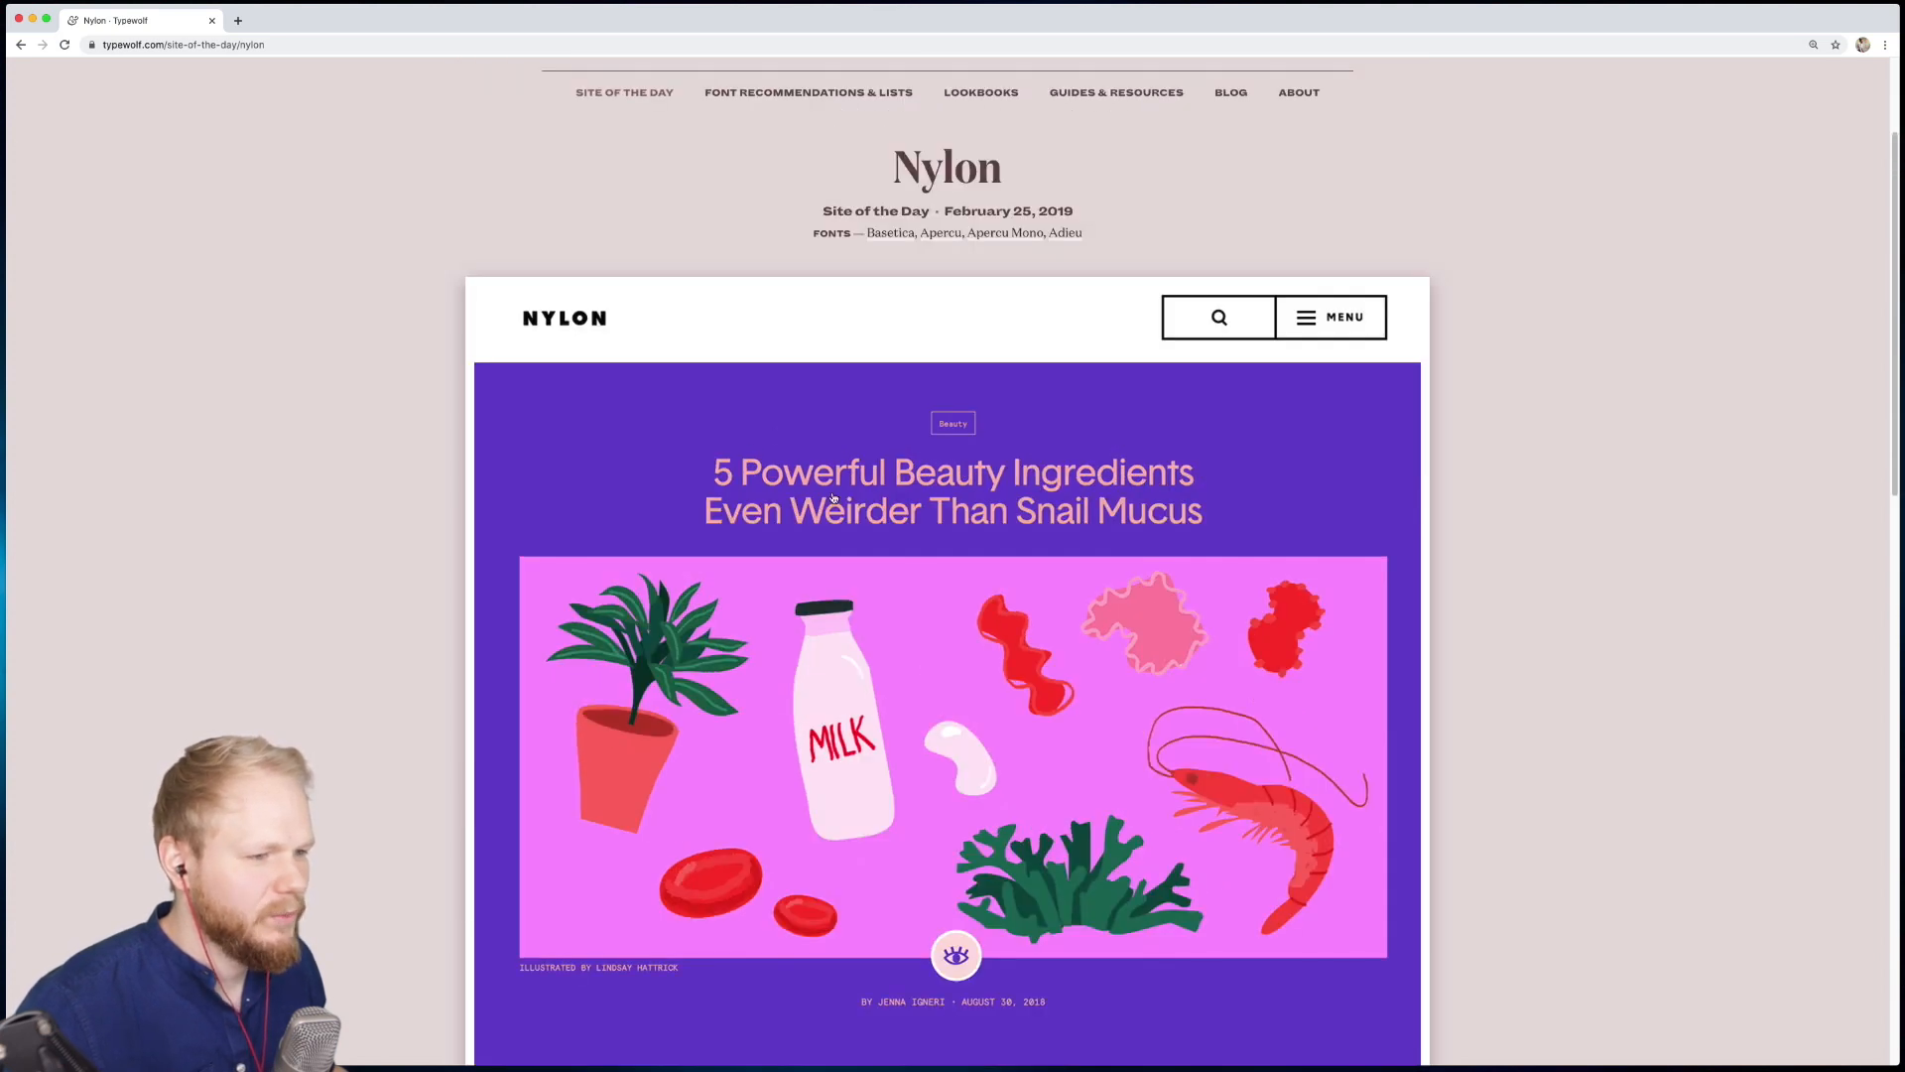
mouse_move(807, 534)
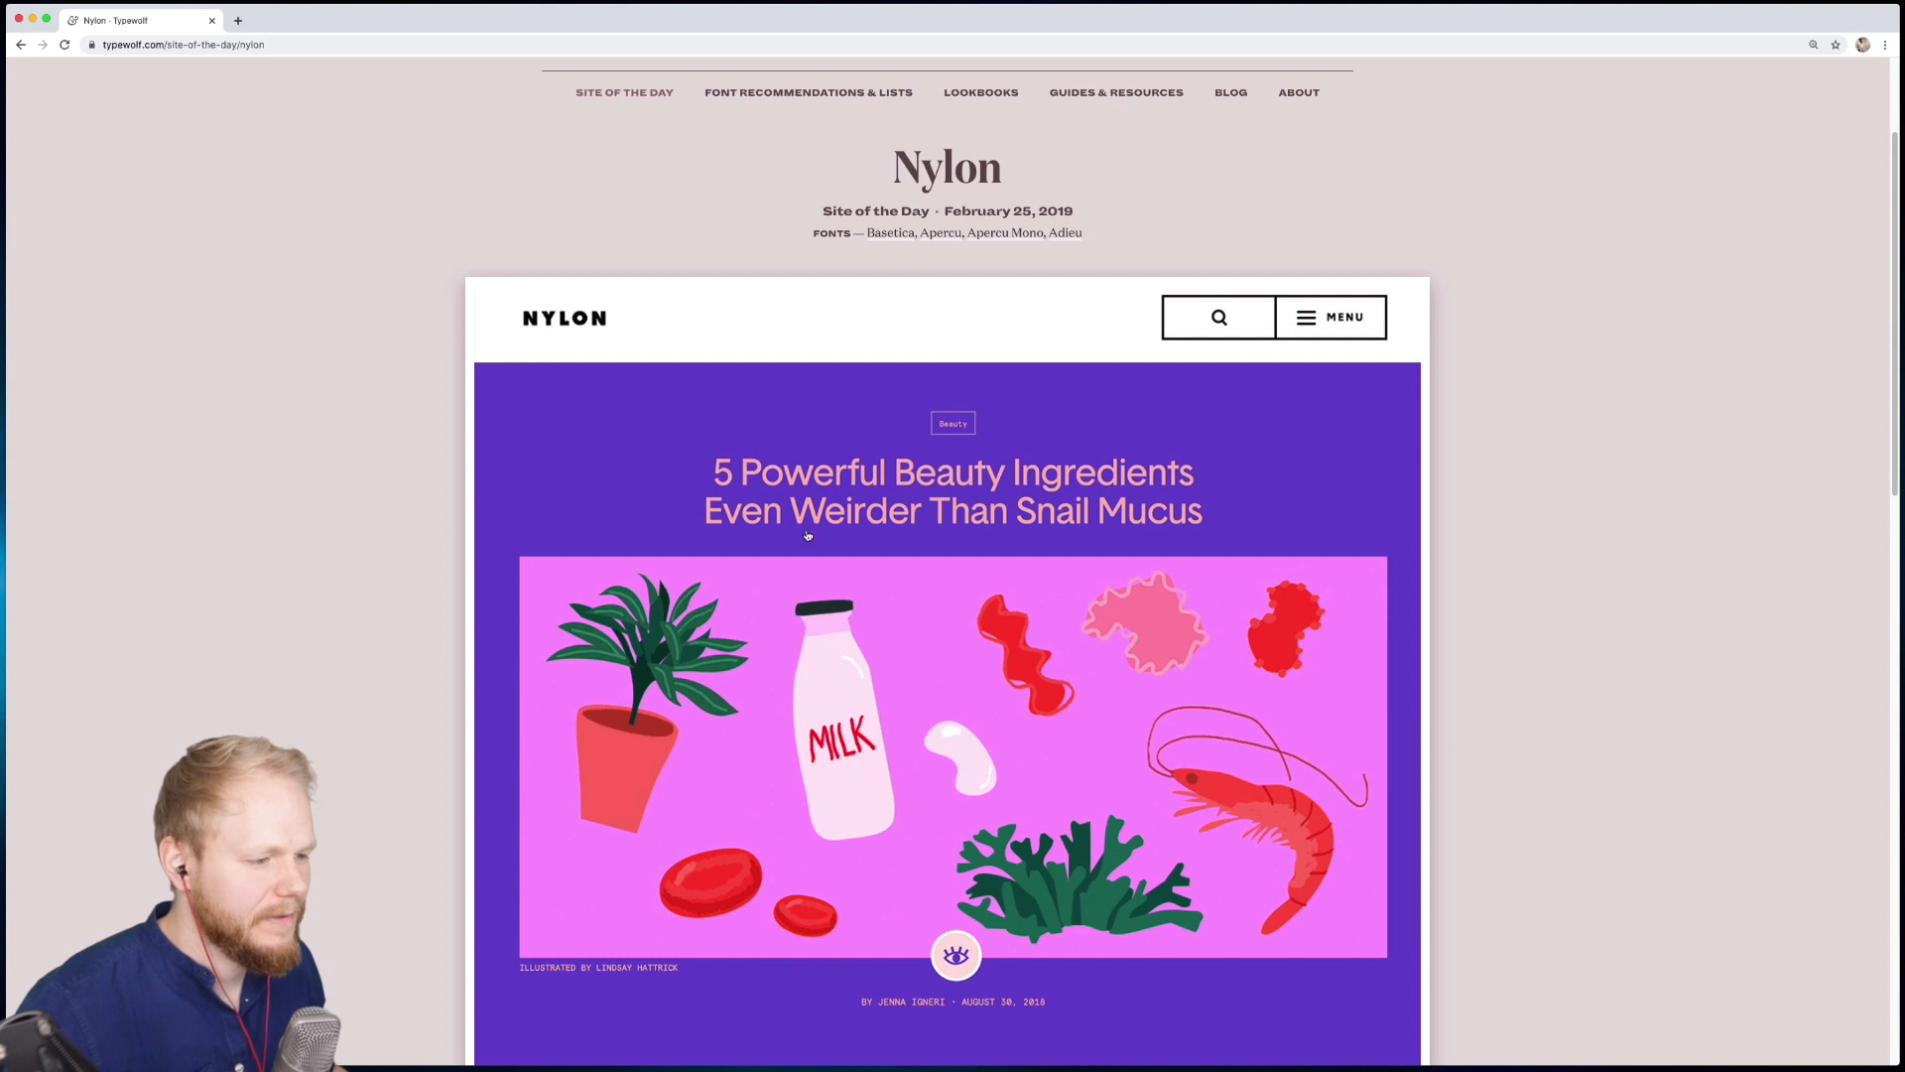
scroll(down, 3)
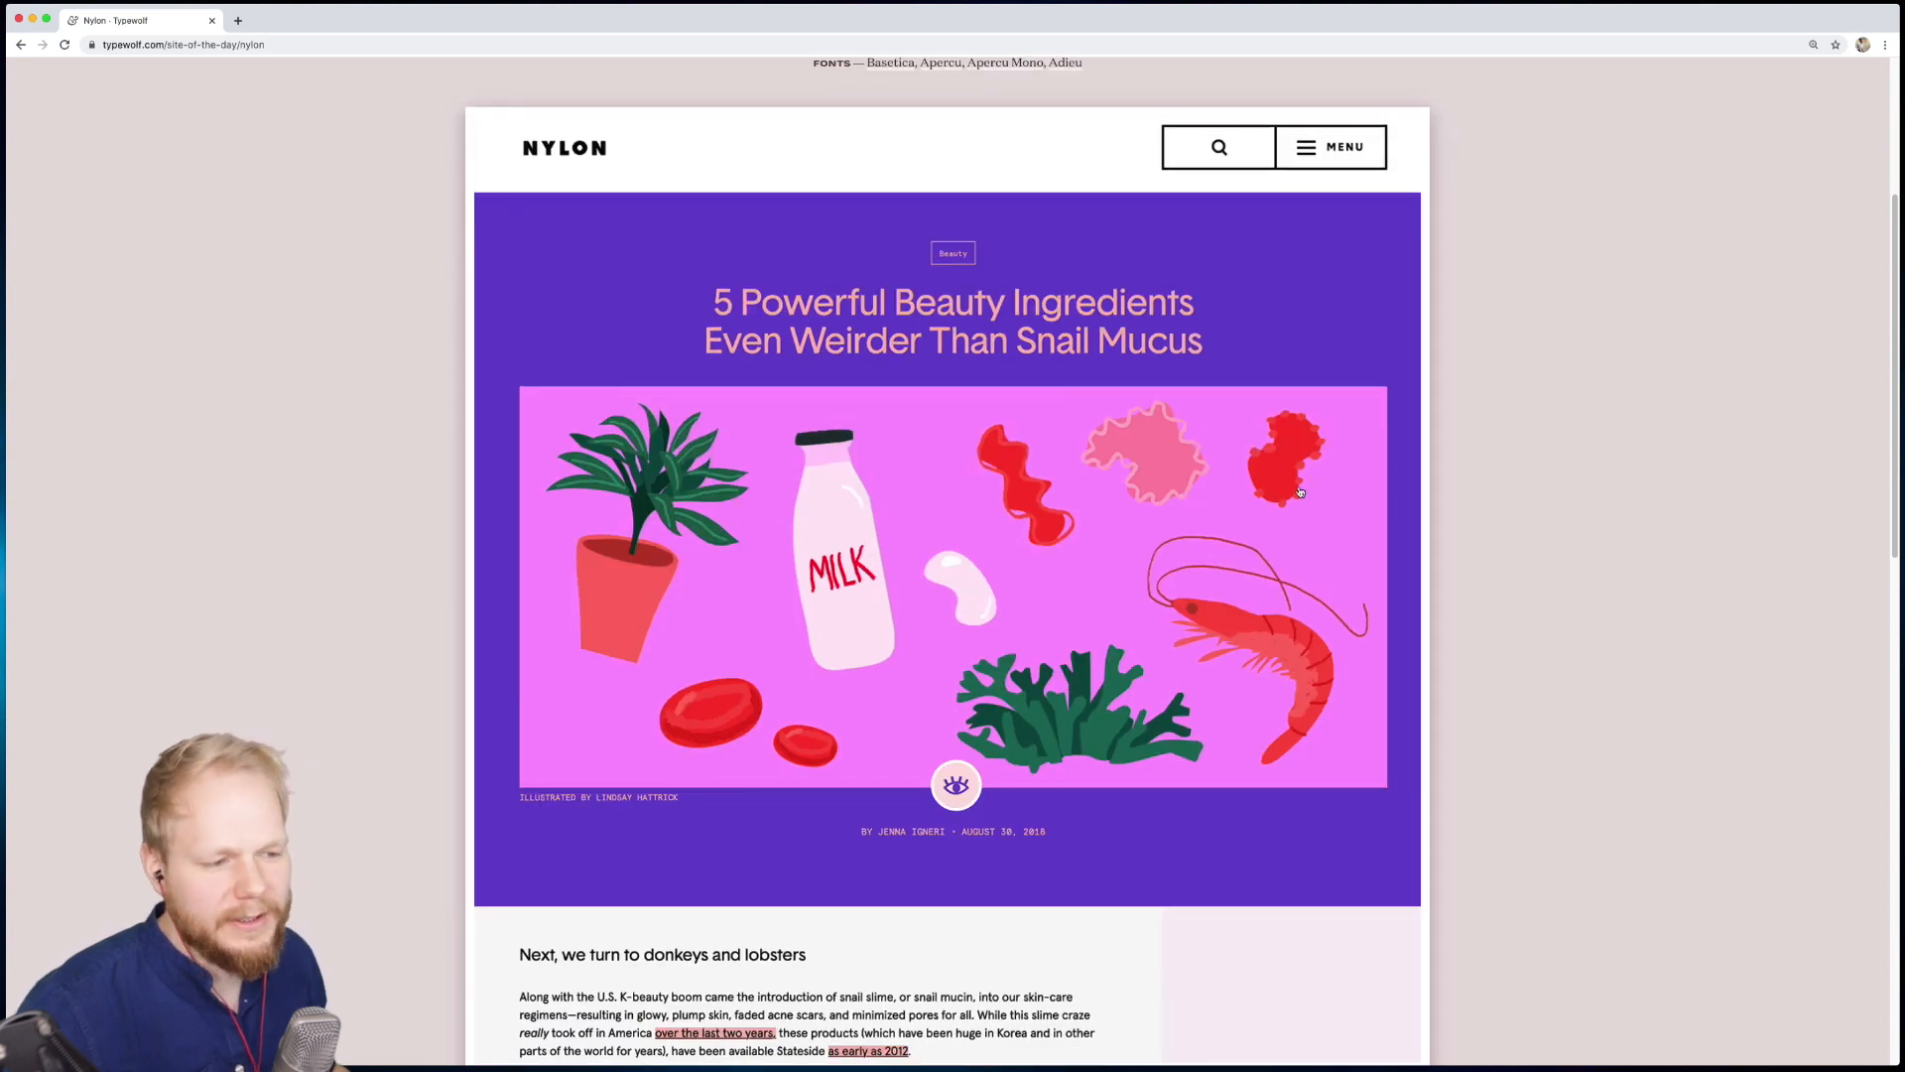
mouse_move(832, 429)
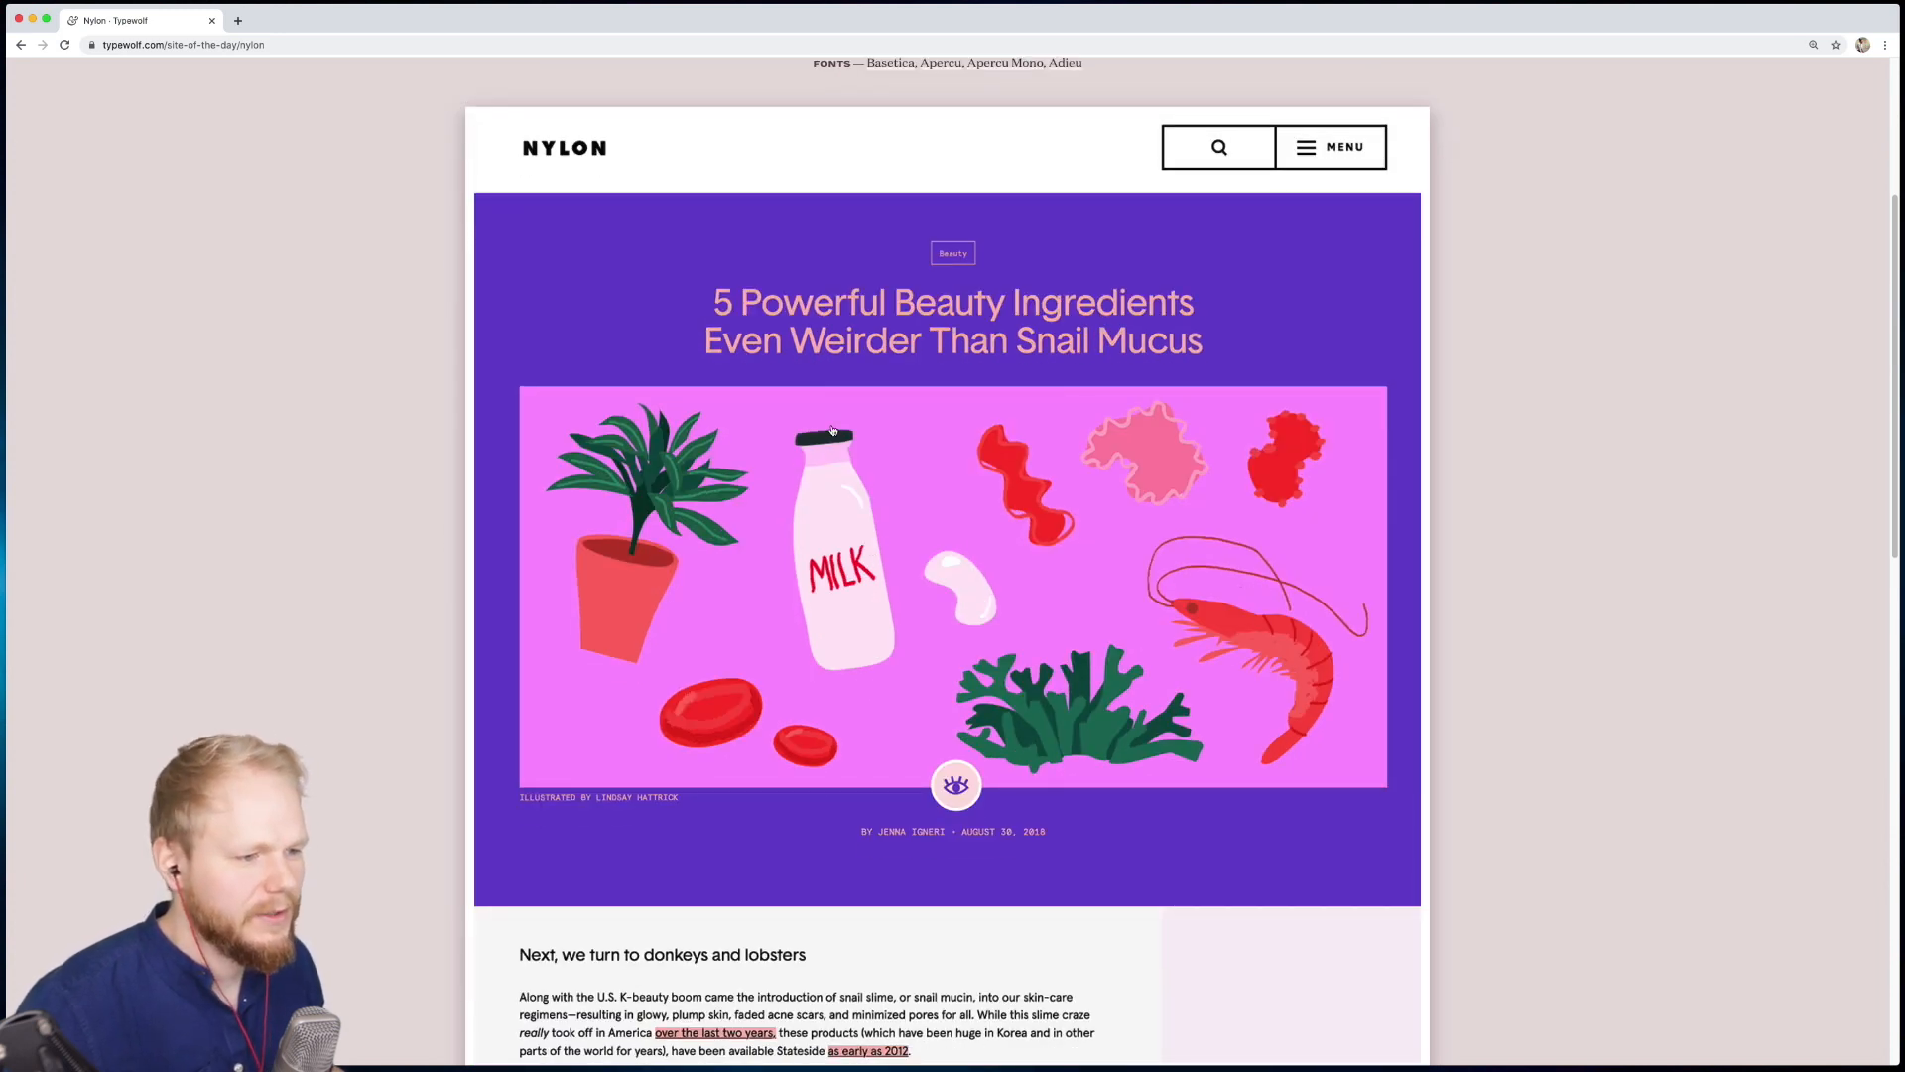
scroll(down, 3)
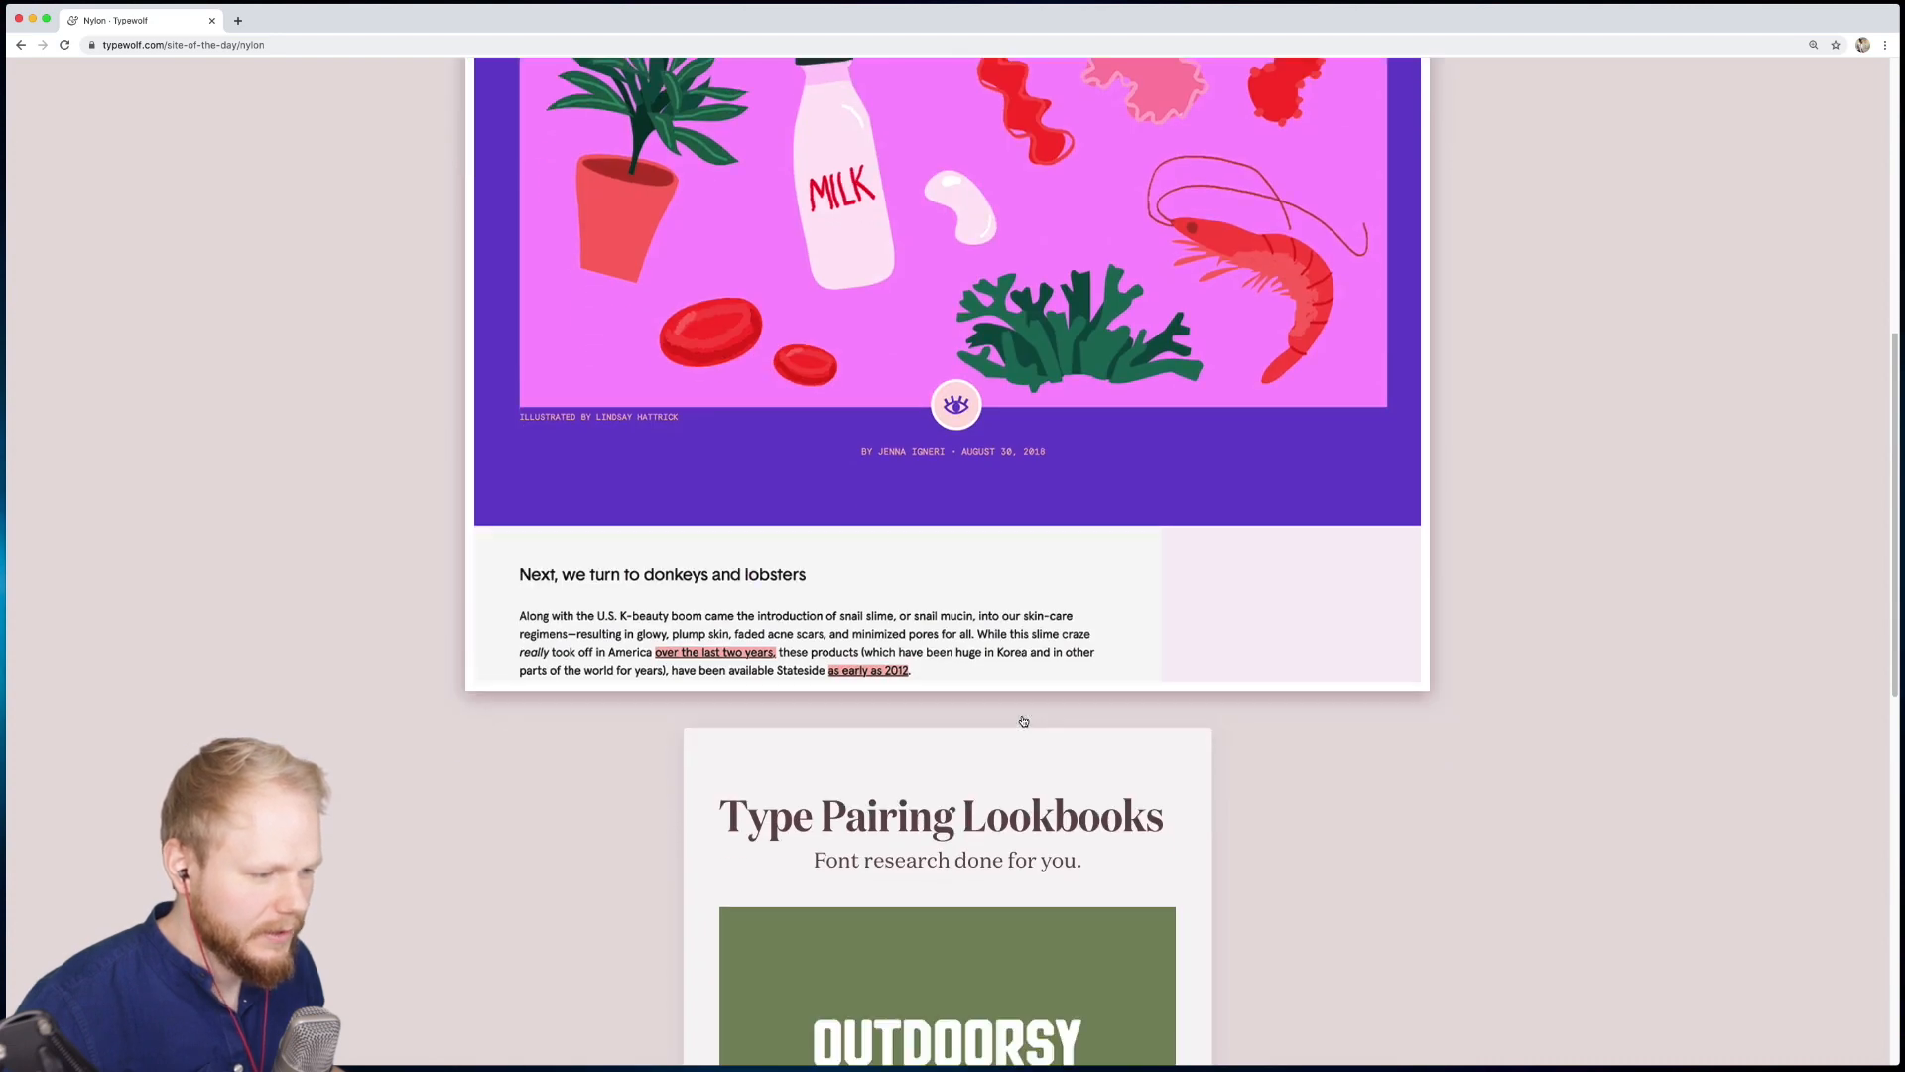
scroll(up, 3)
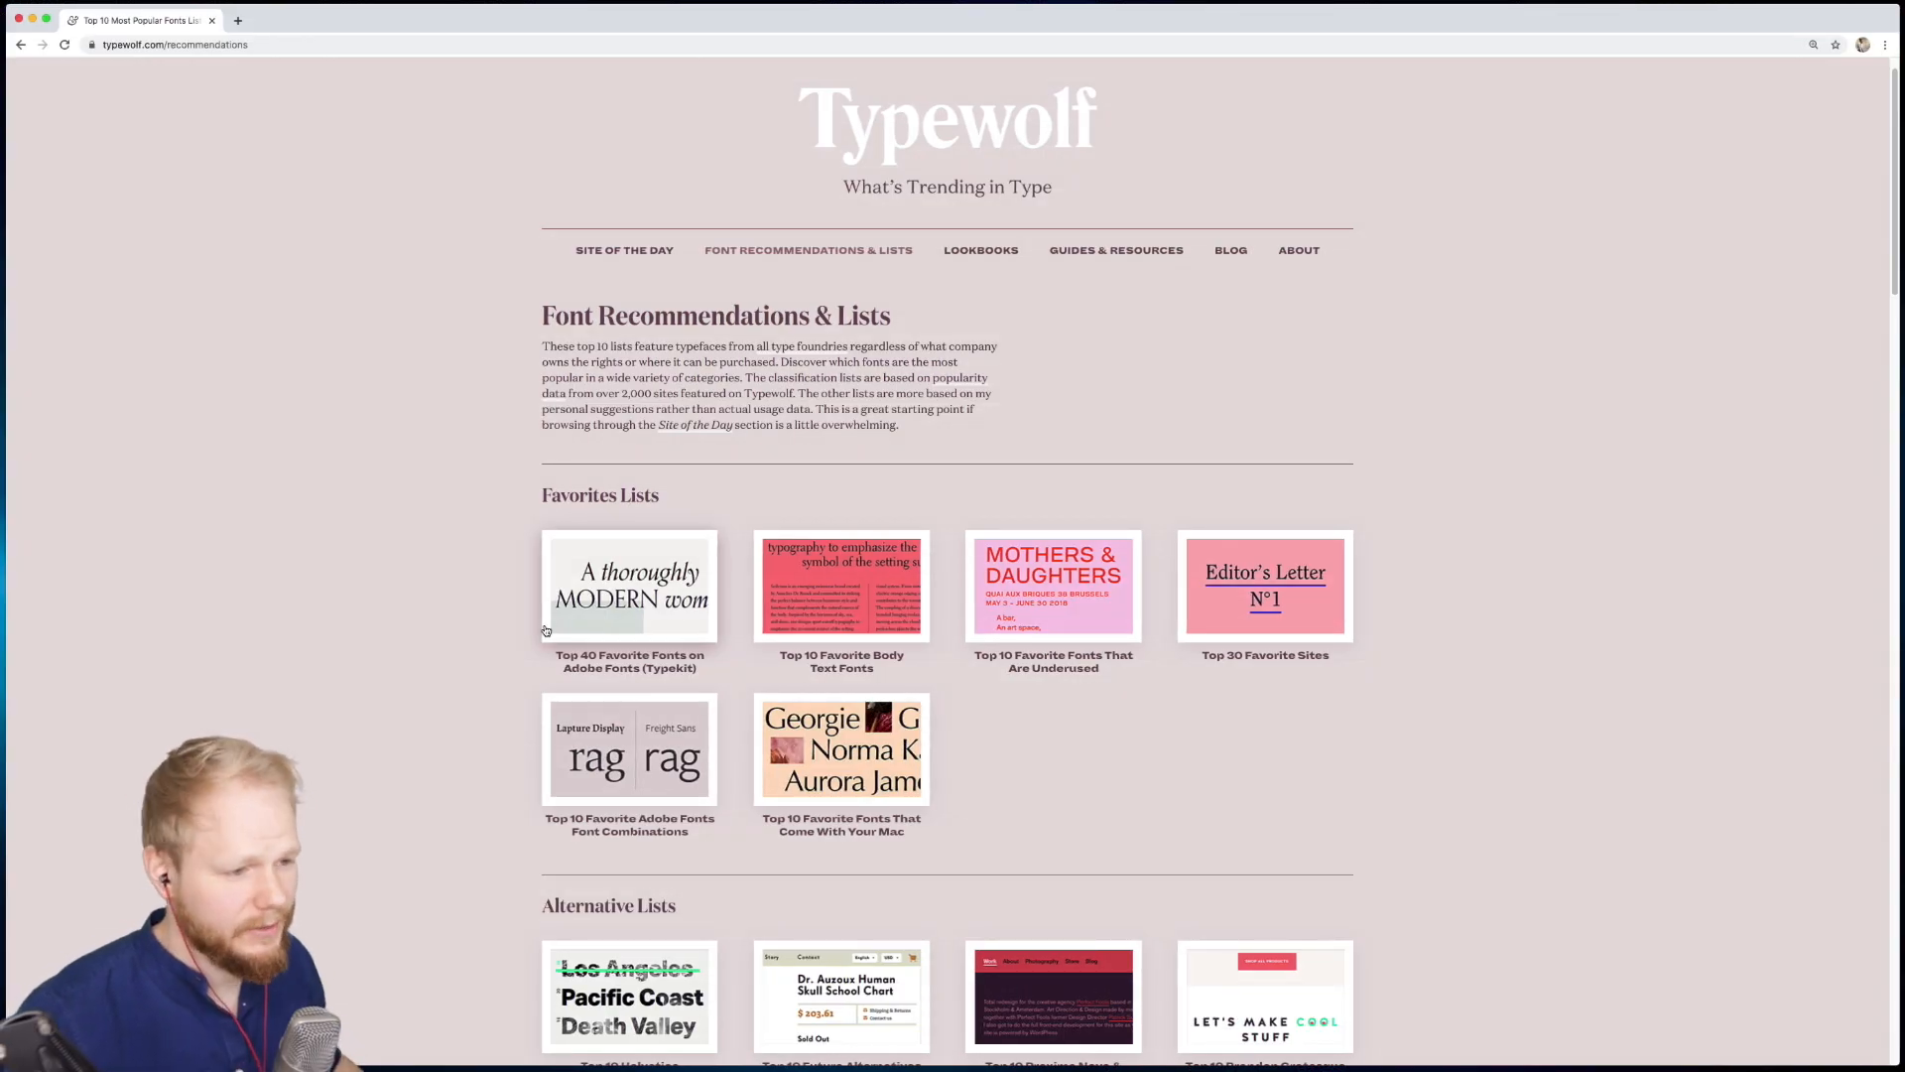
Step: Scroll to Alternative Lists and open Top 10 Helvetica Alternatives, starting with Aktiv Grotesk and Univers
scroll(down, 3)
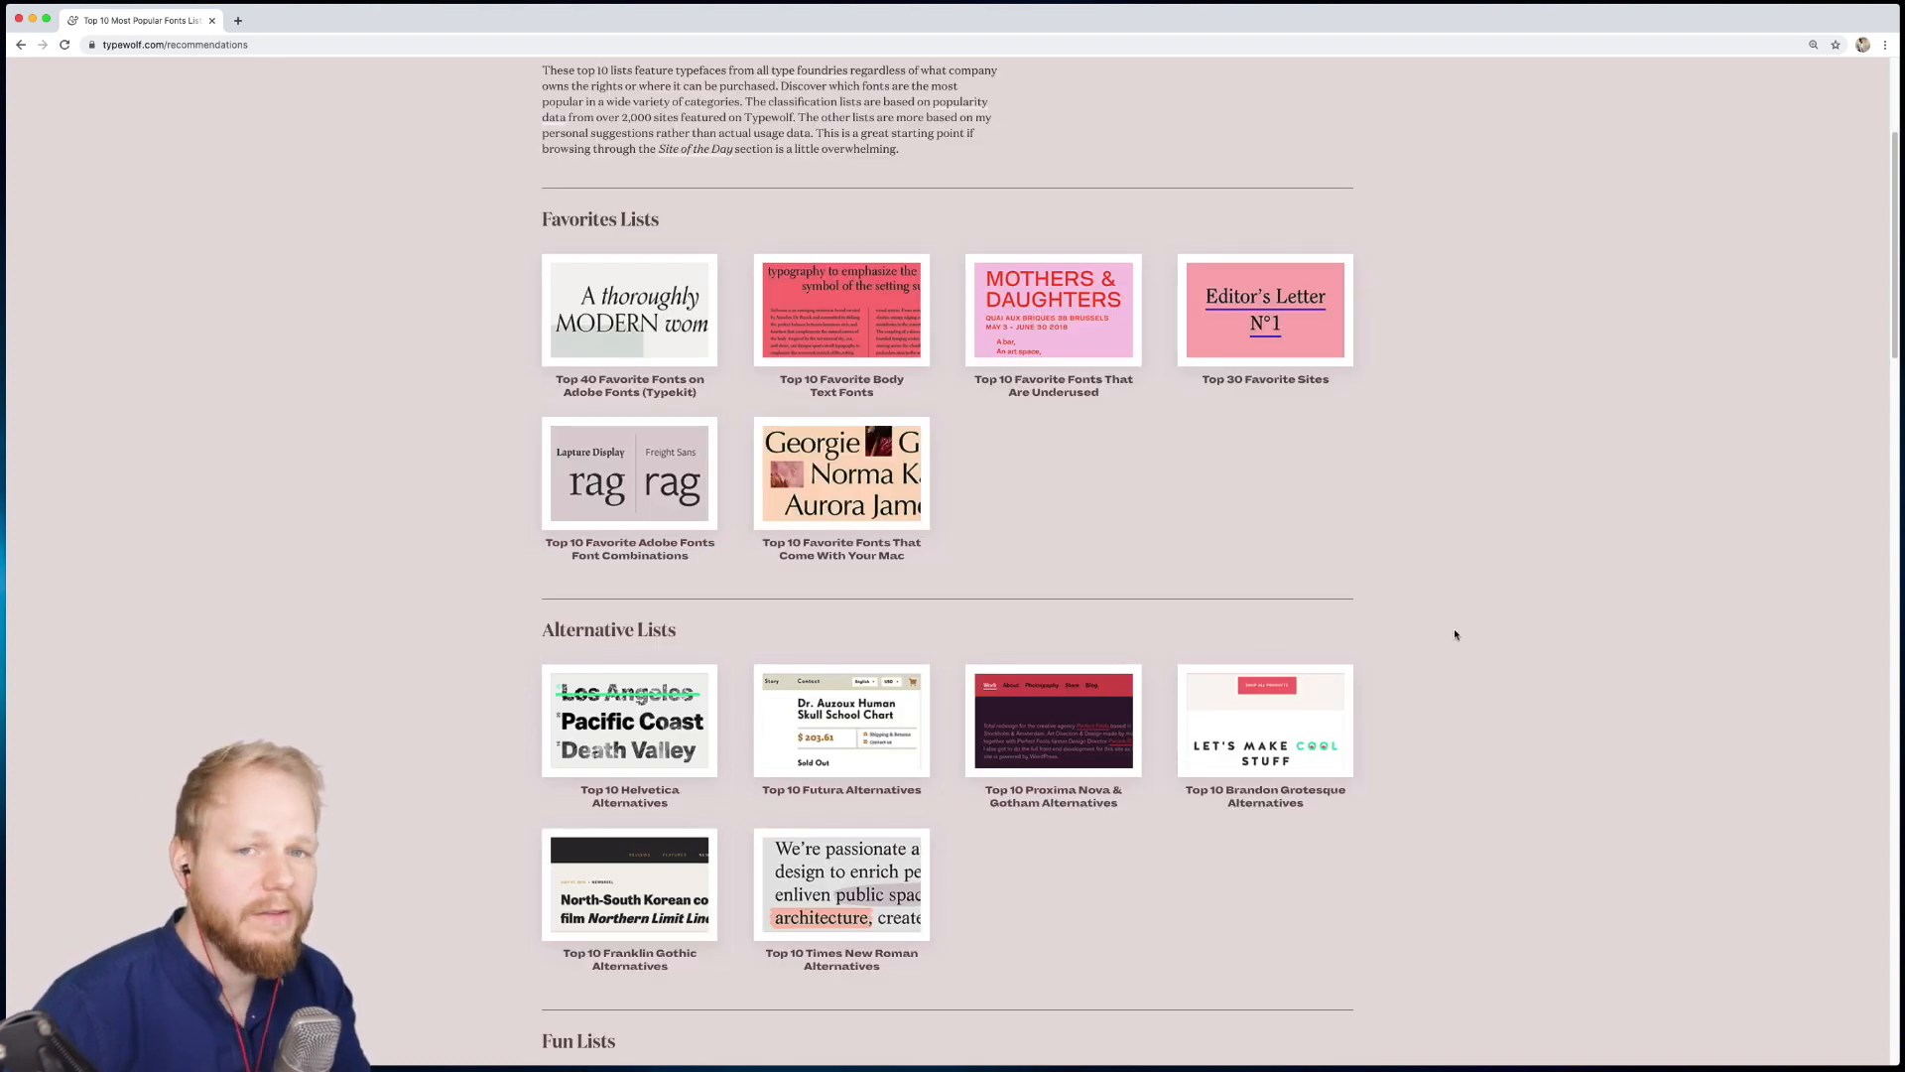
mouse_move(1349, 585)
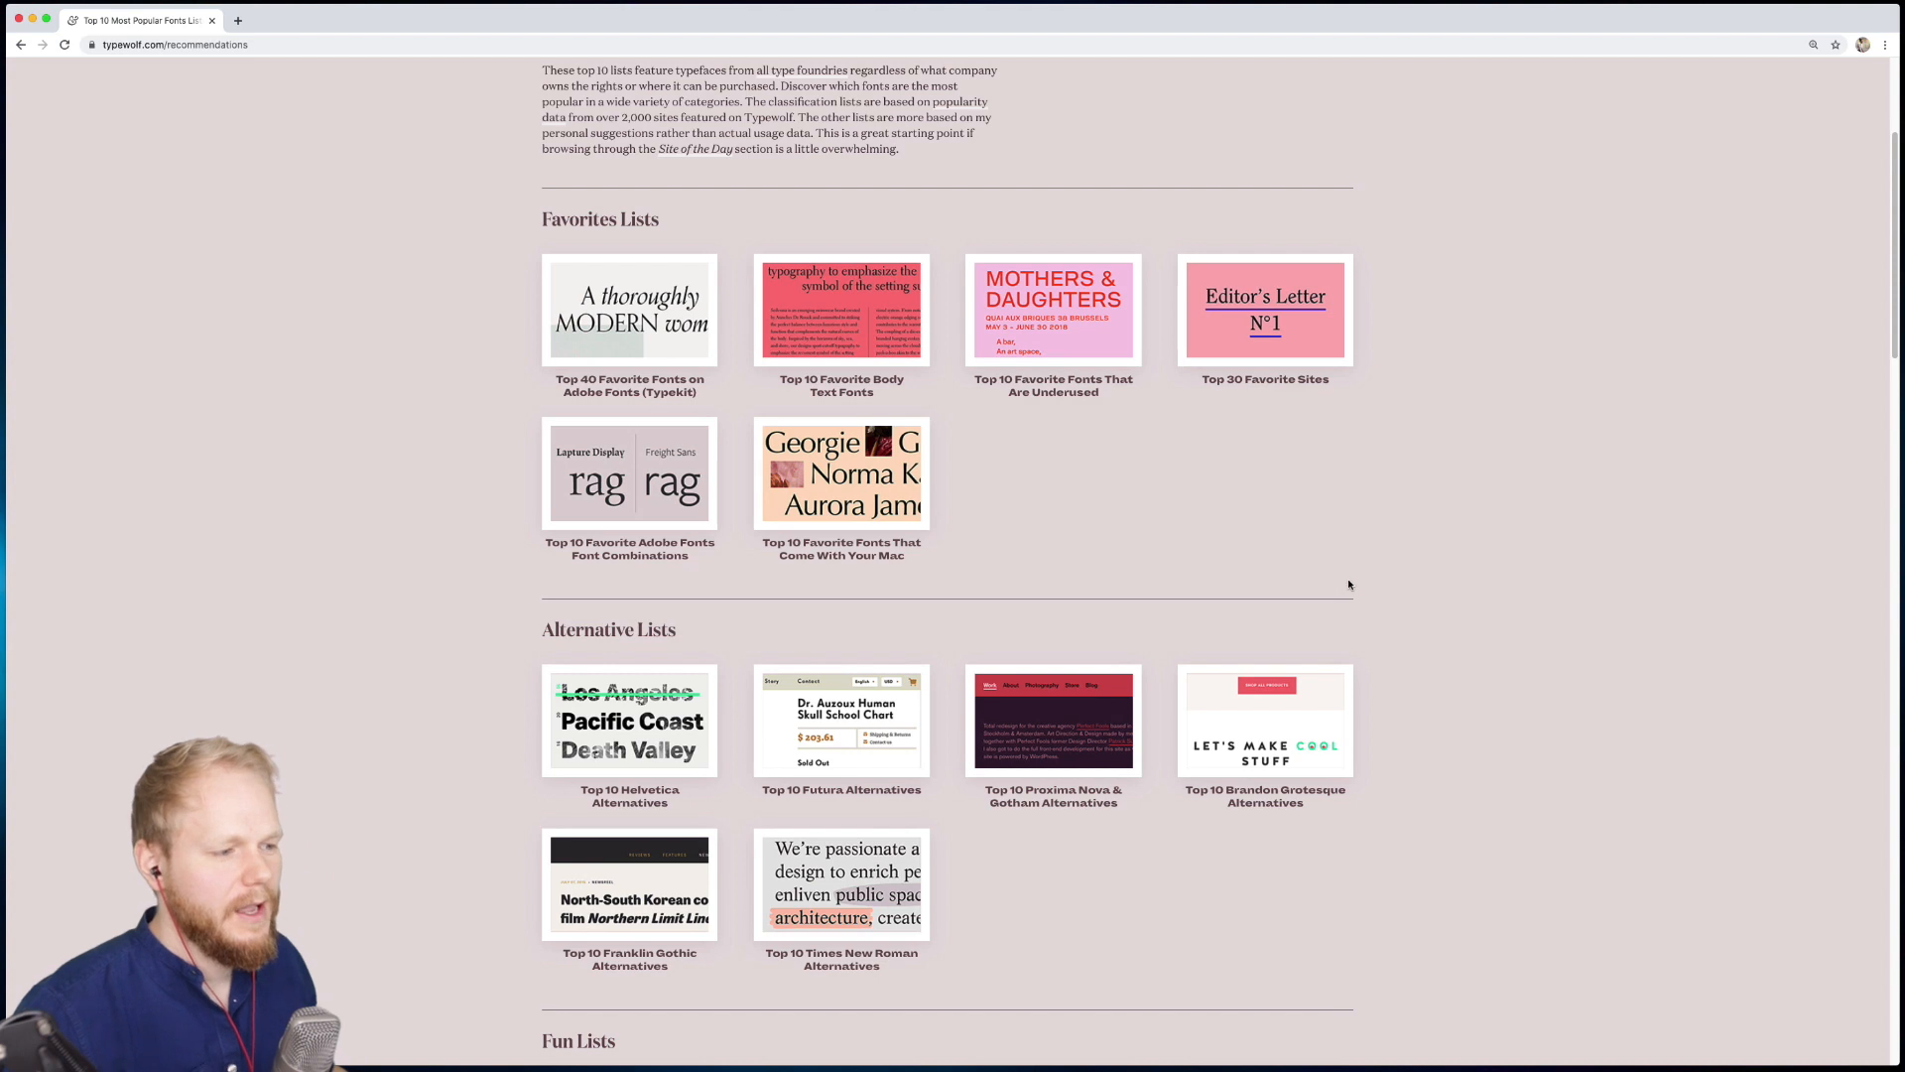
scroll(down, 3)
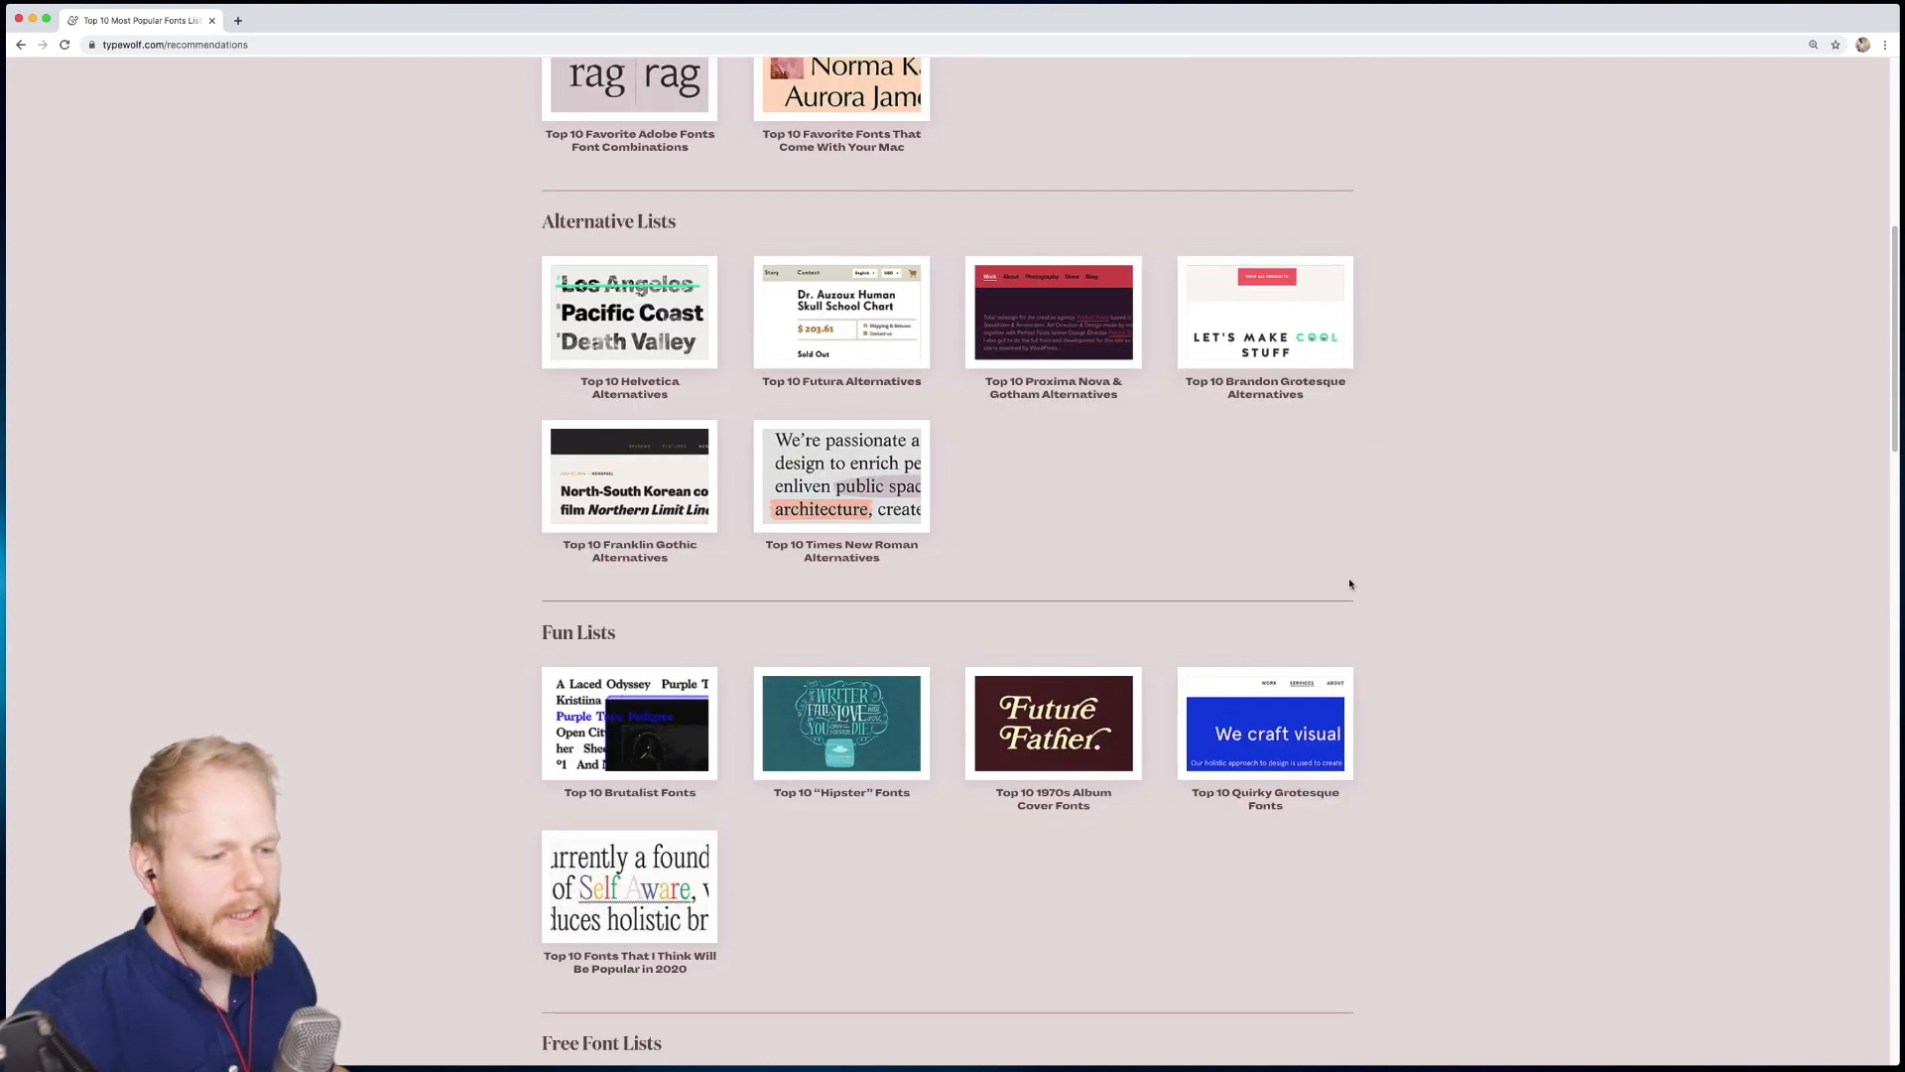
mouse_move(1136, 478)
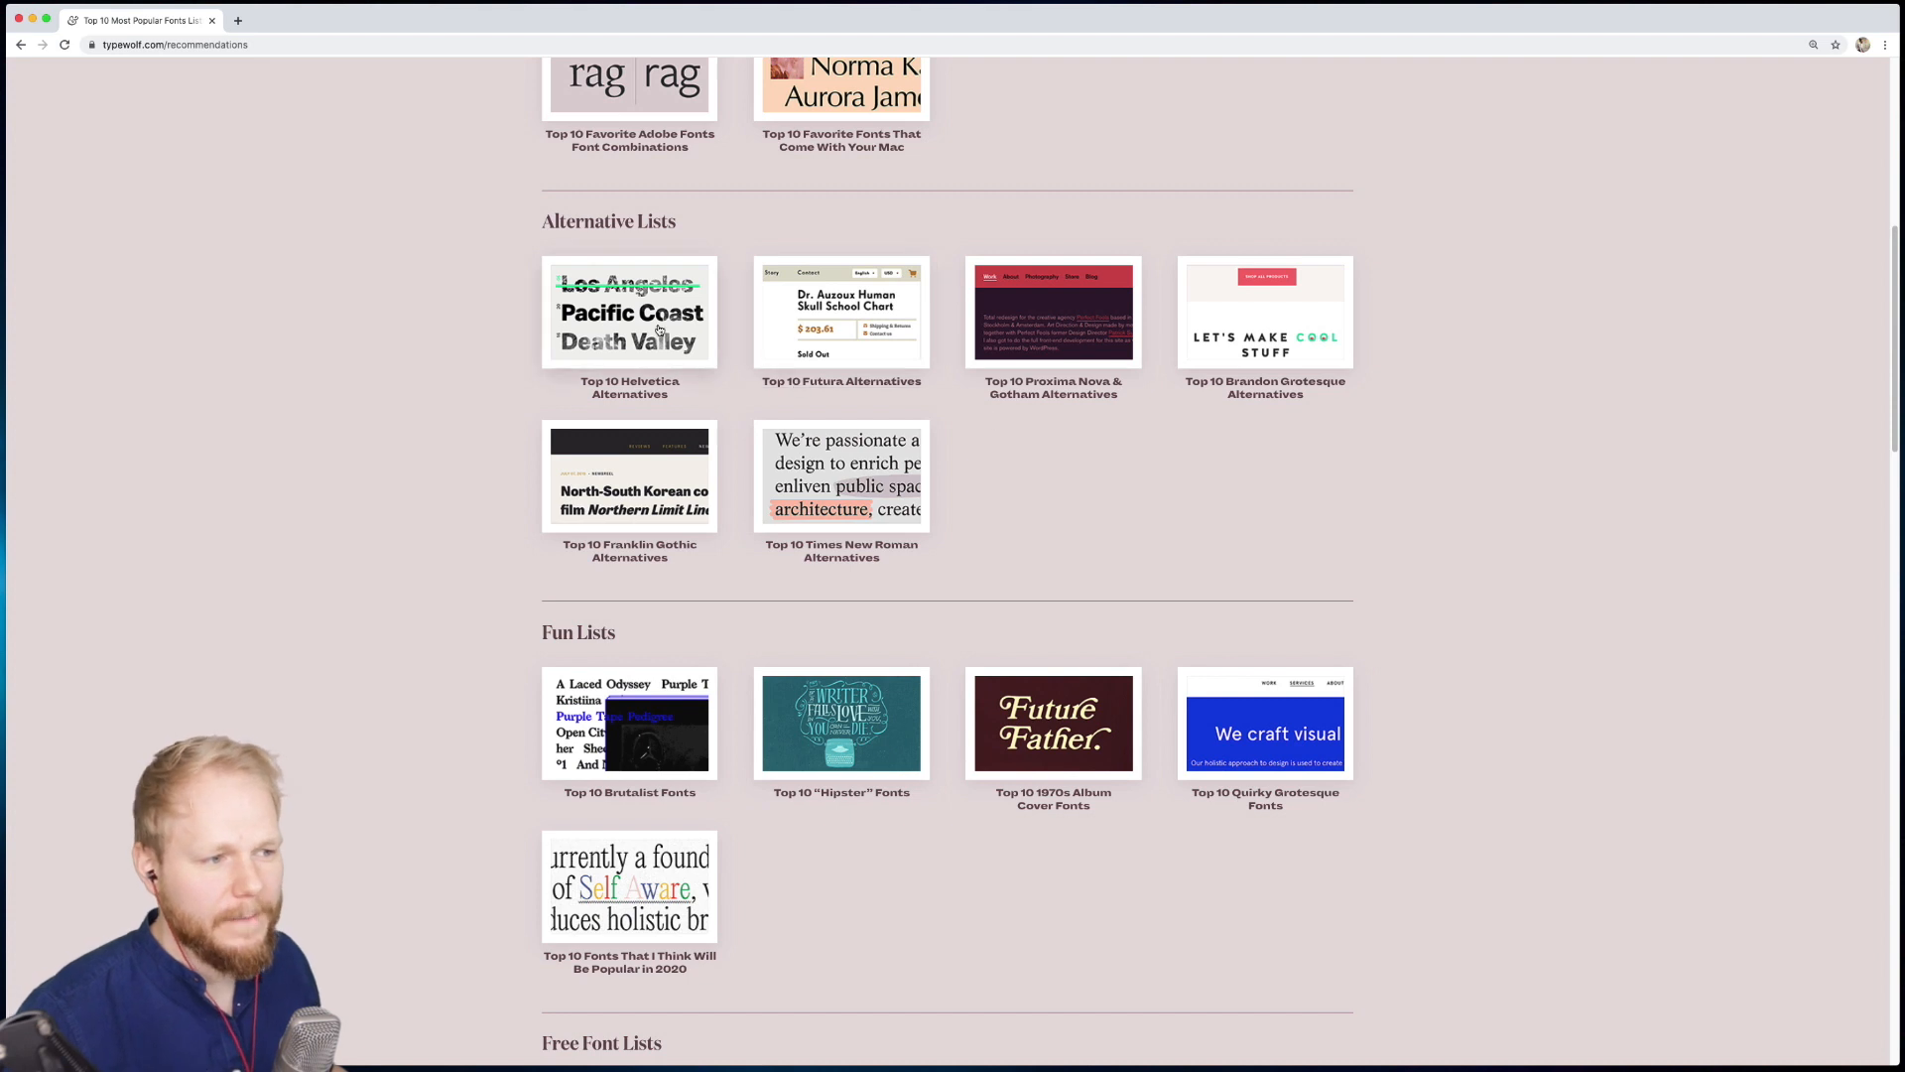
click(629, 311)
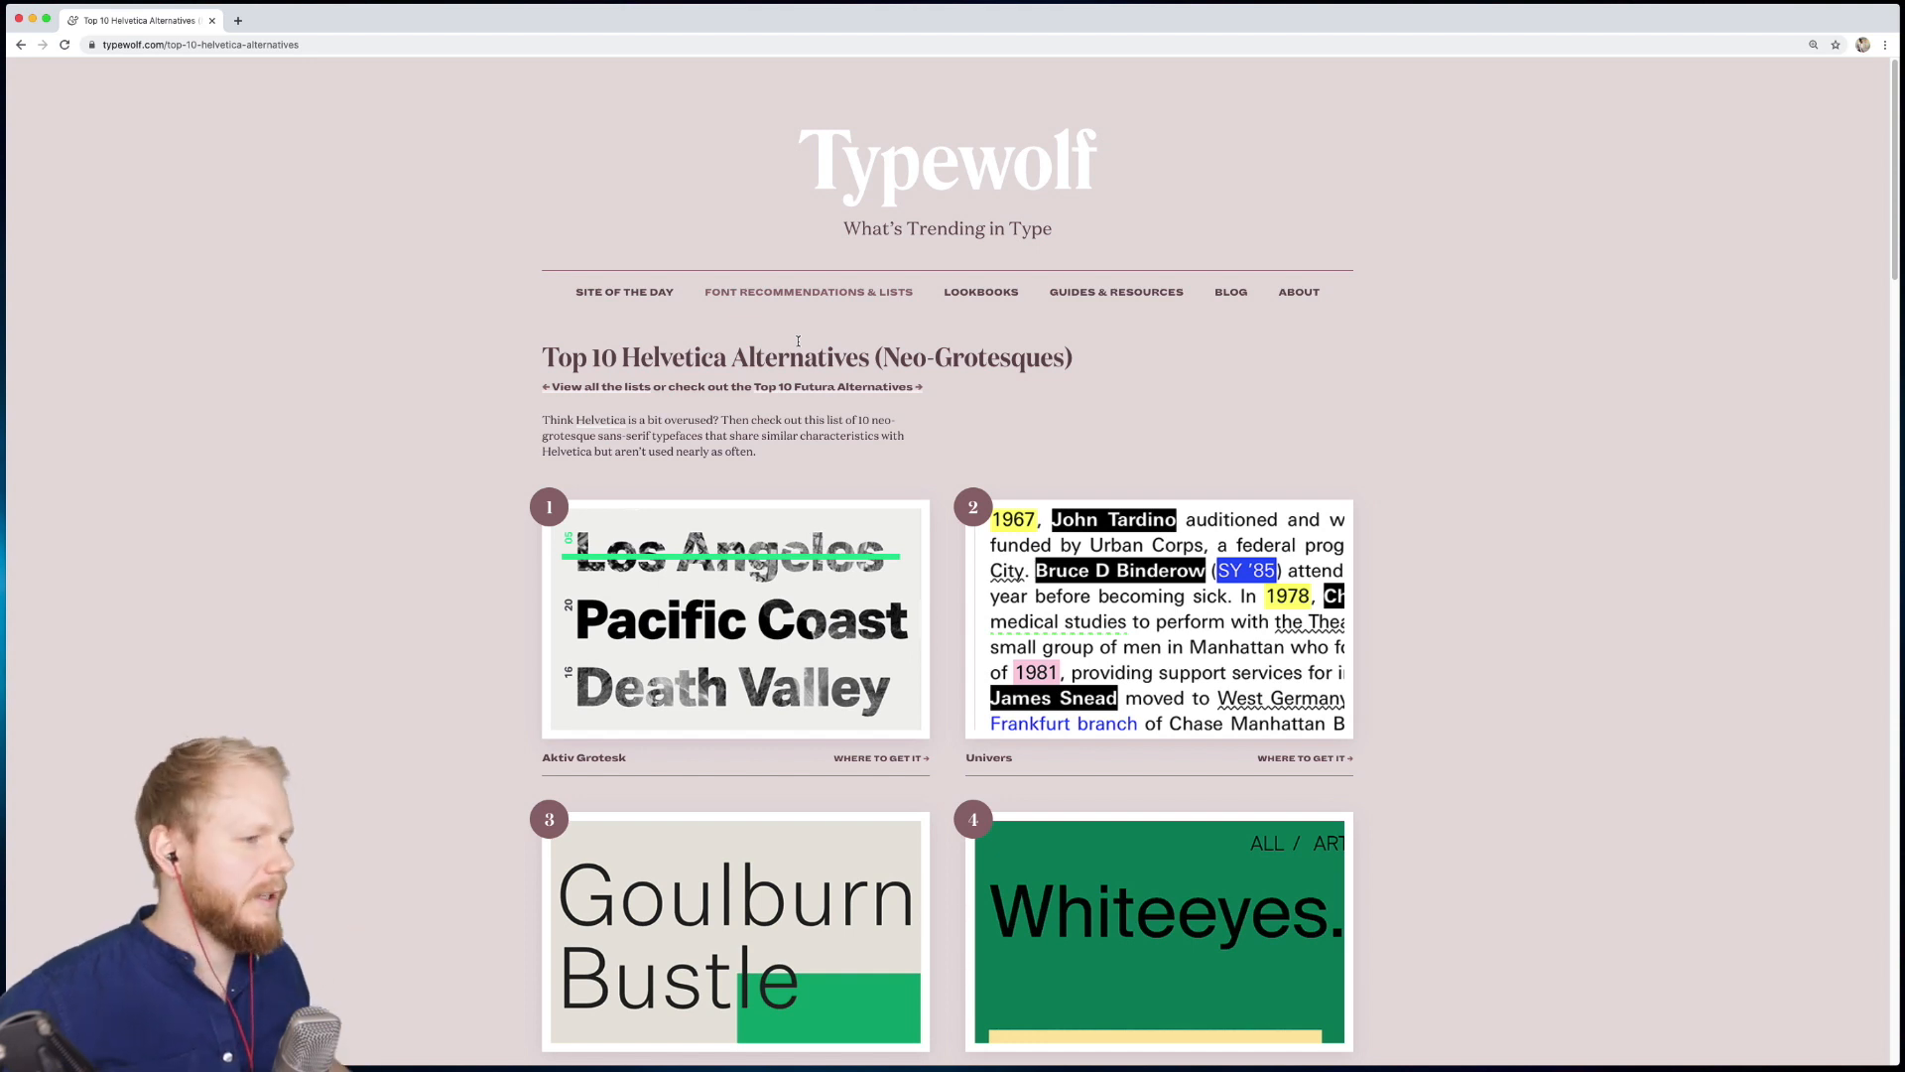
mouse_move(624, 292)
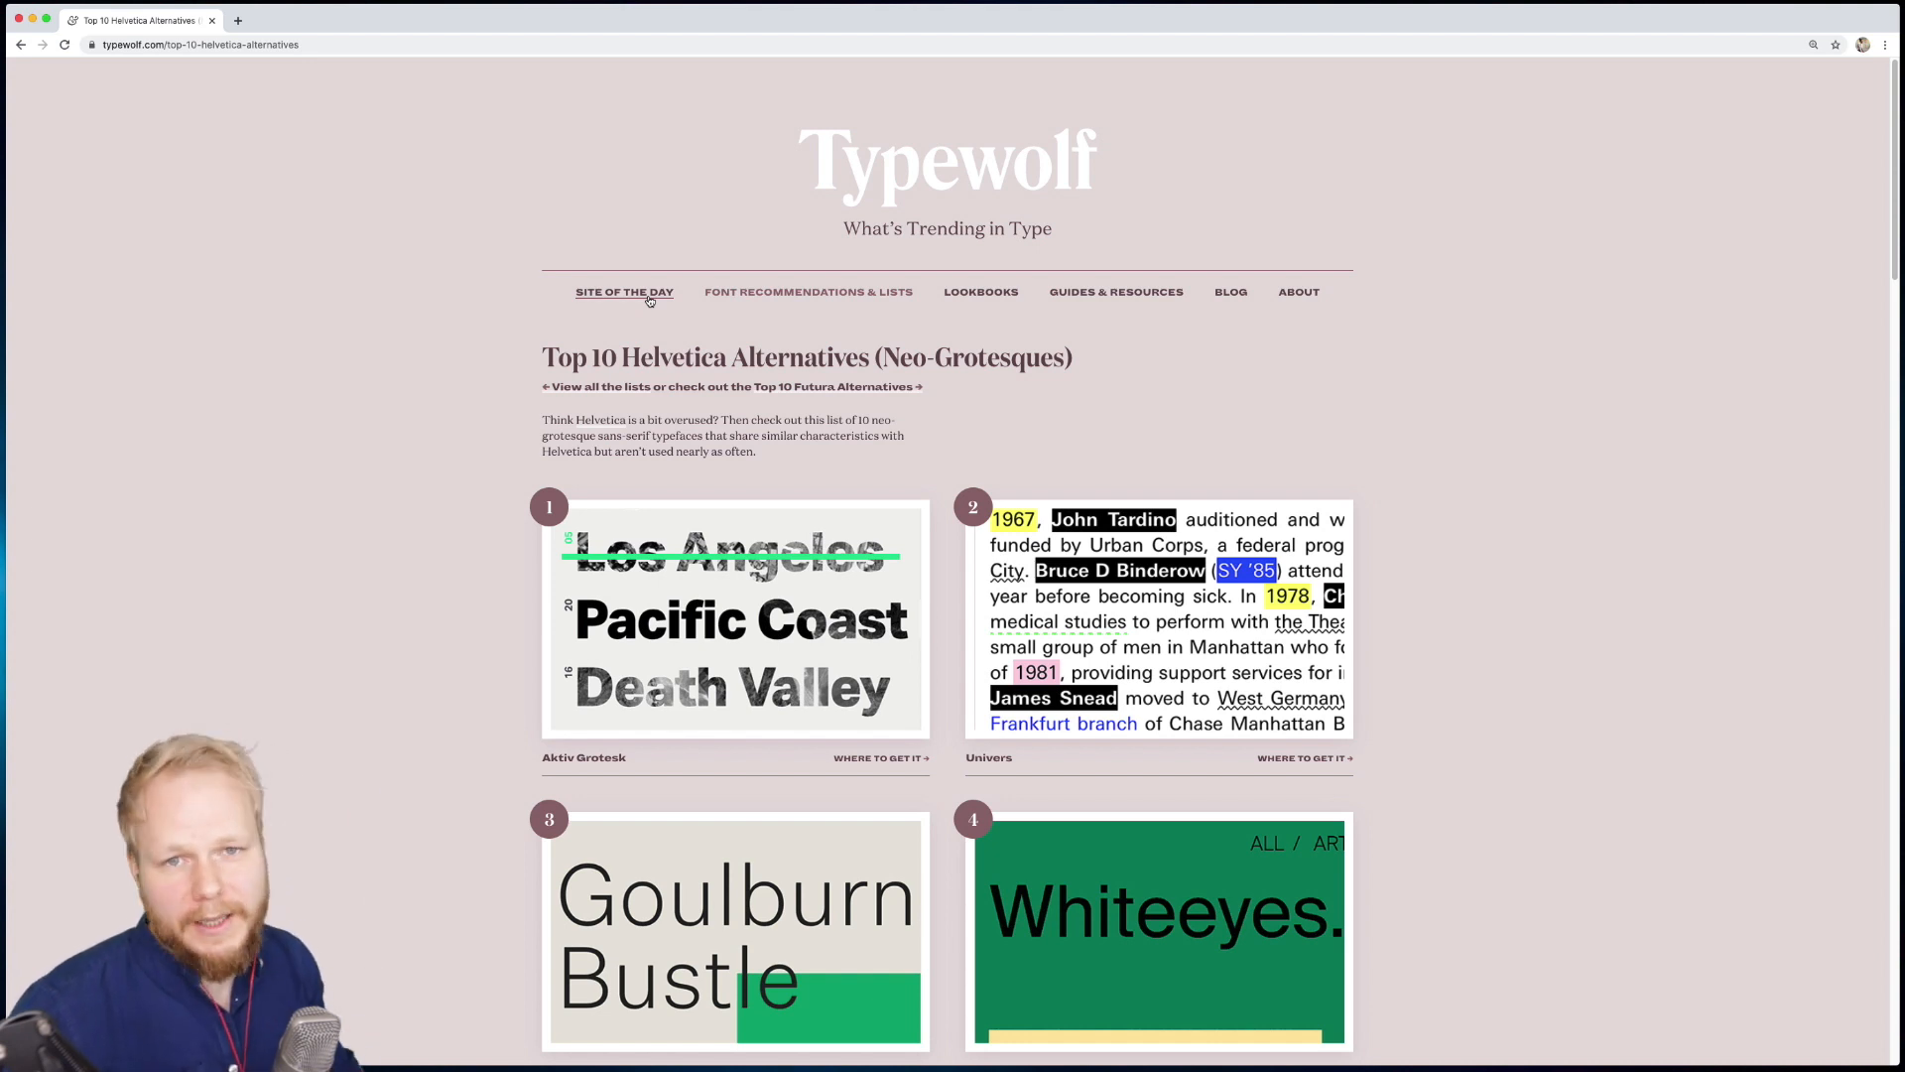
mouse_move(567, 381)
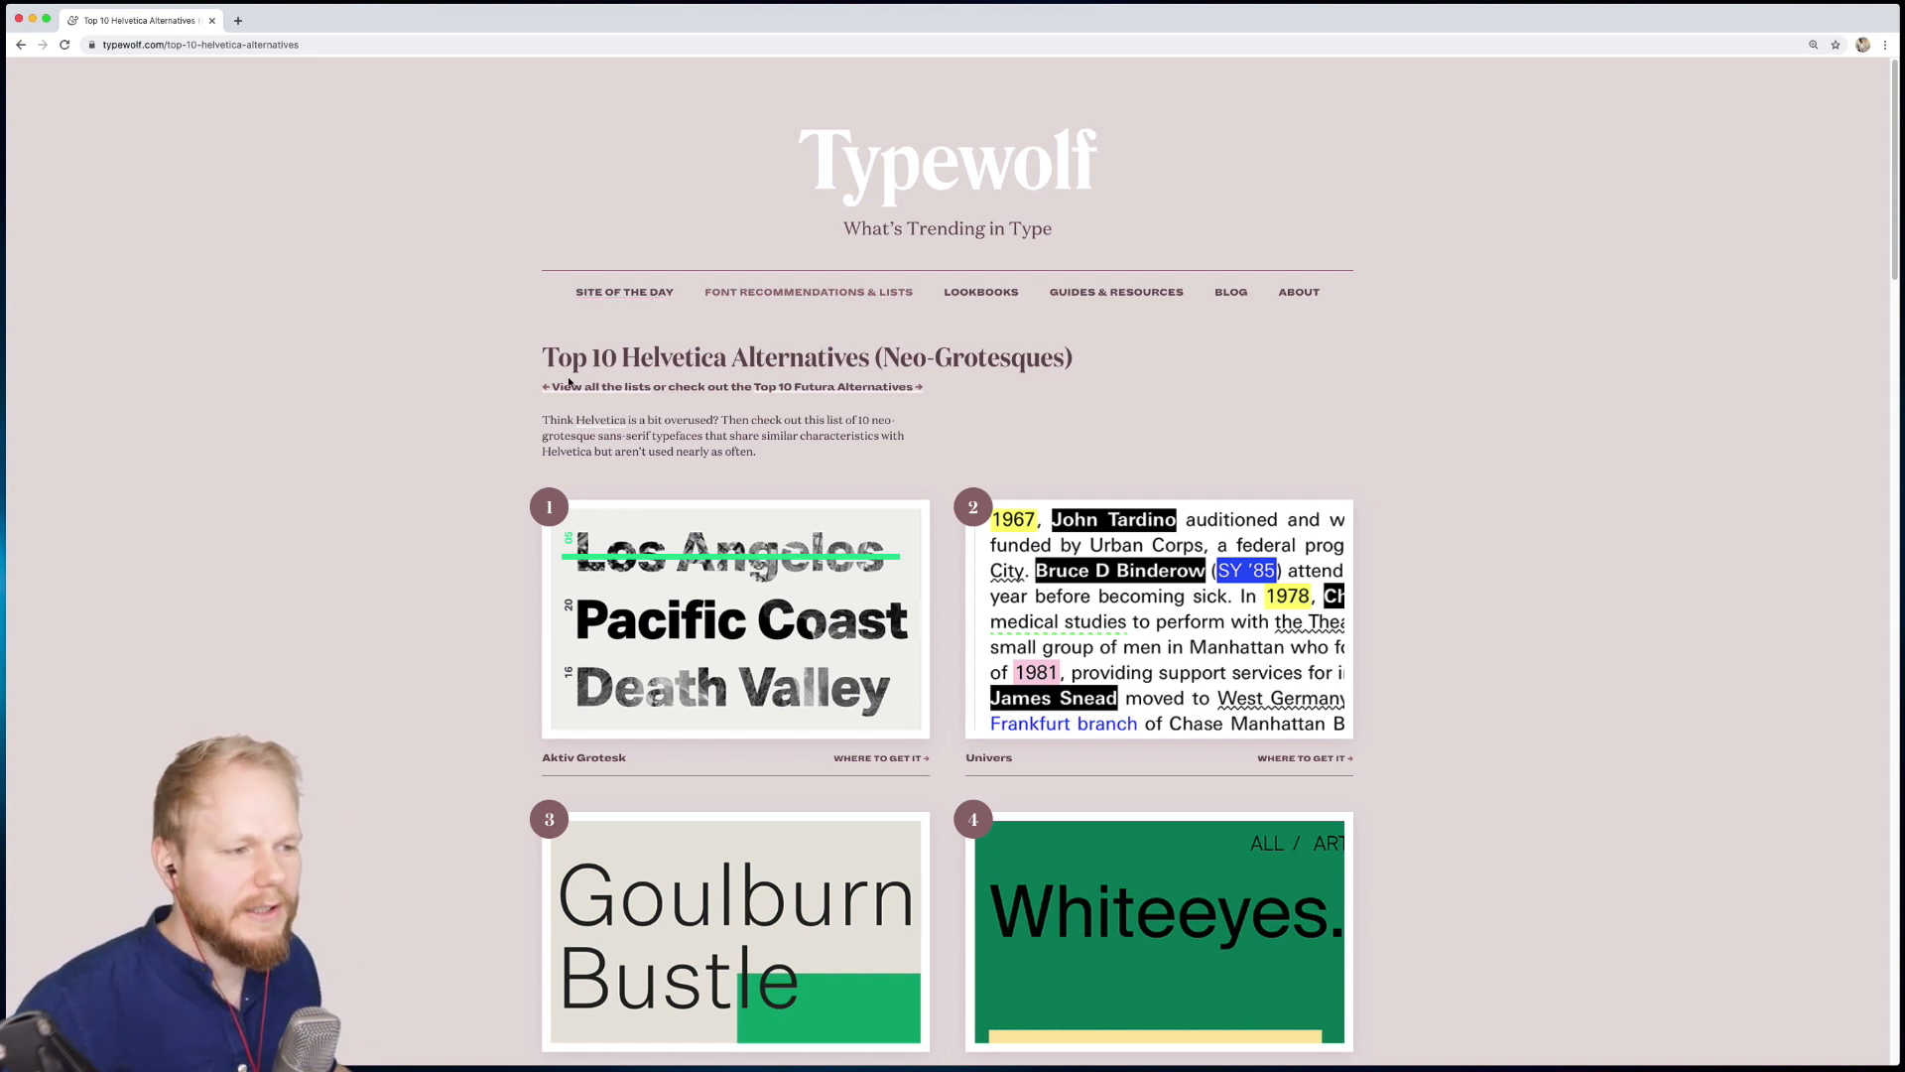
mouse_move(1008, 336)
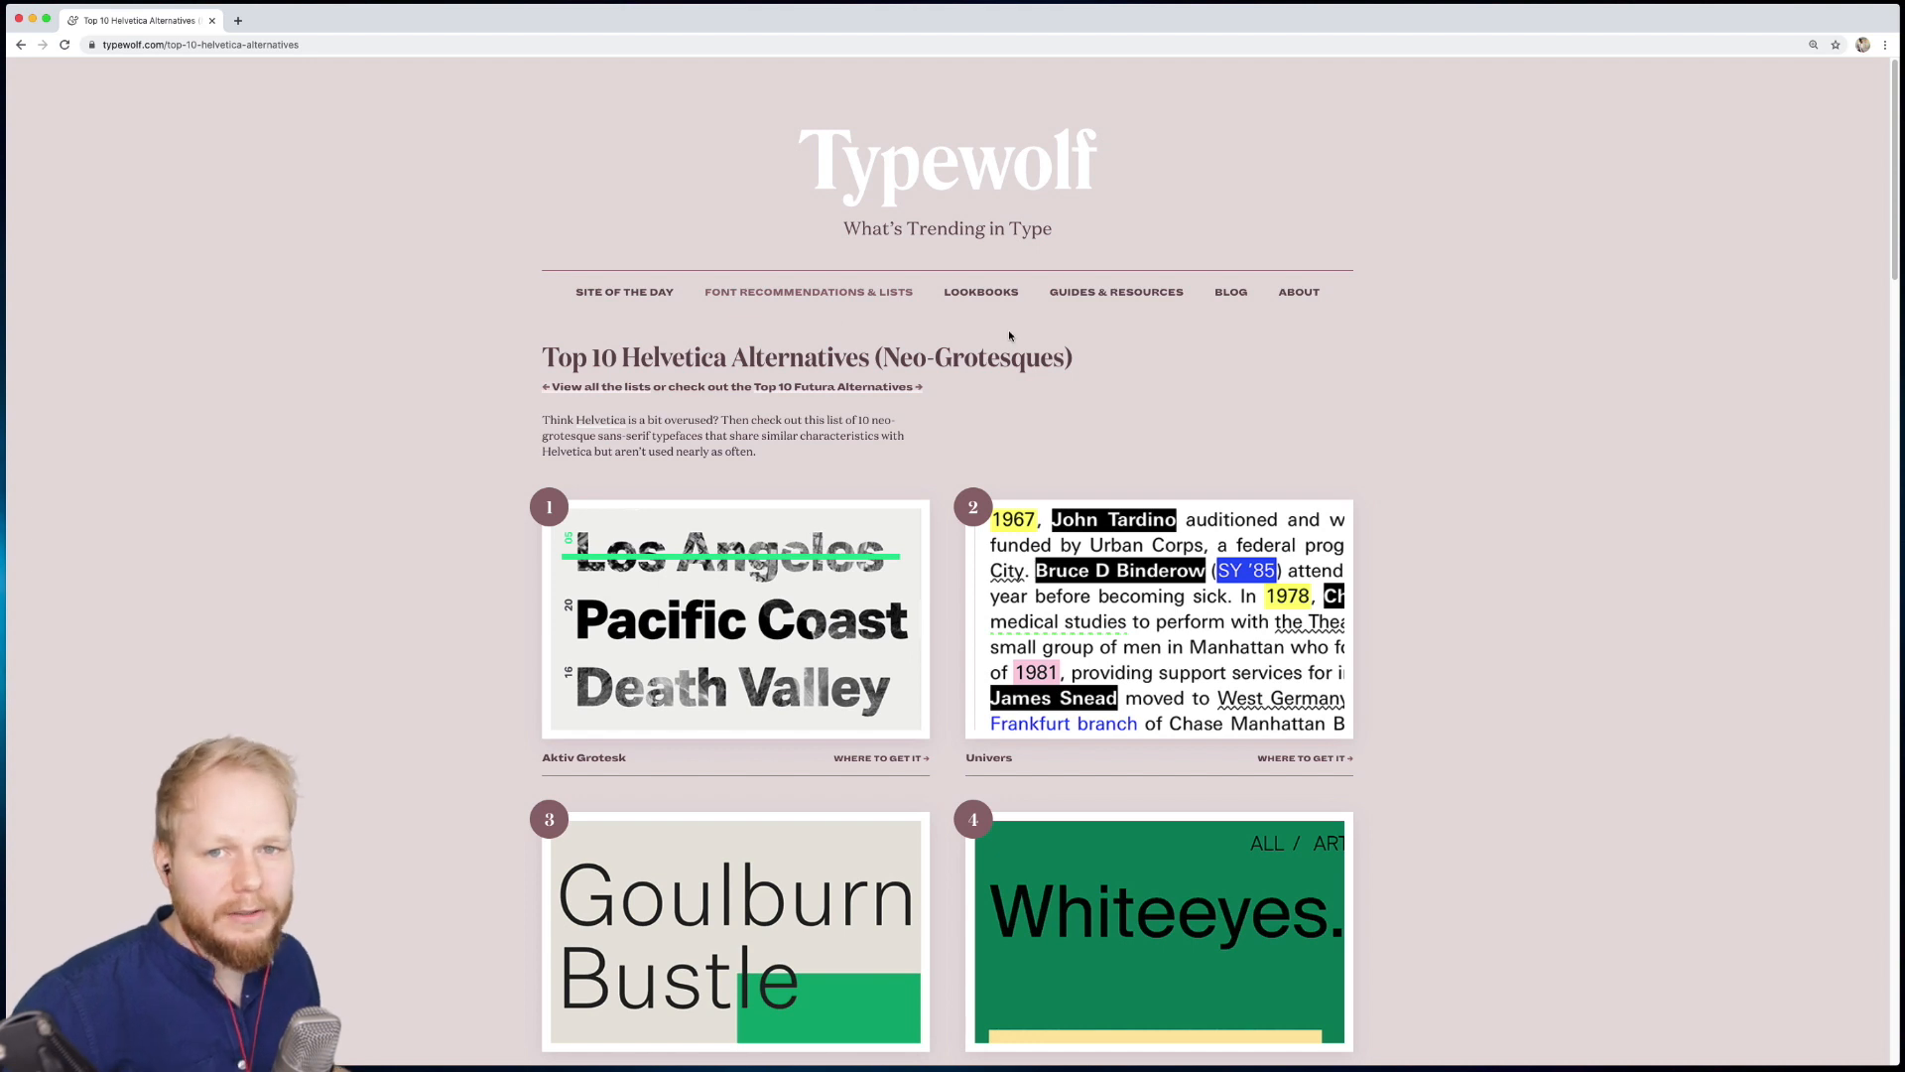
mouse_move(964, 351)
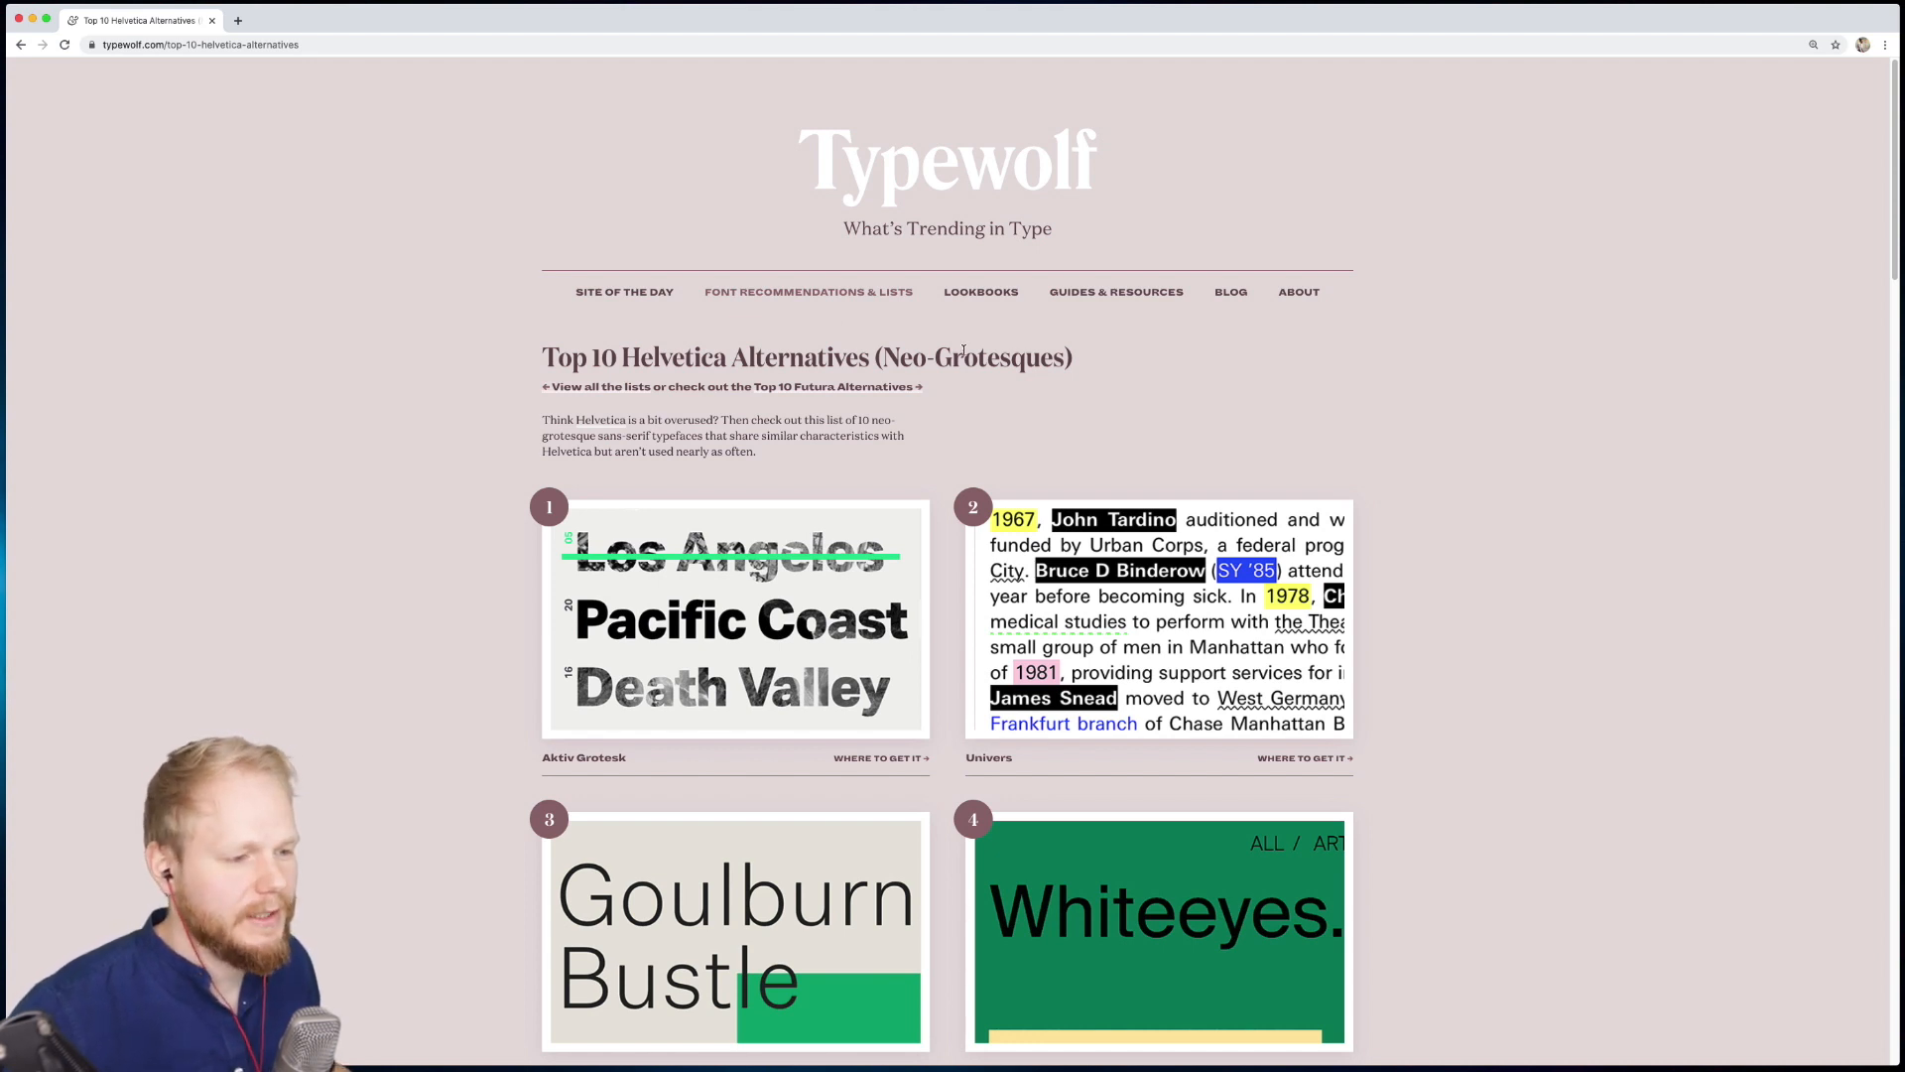
scroll(down, 3)
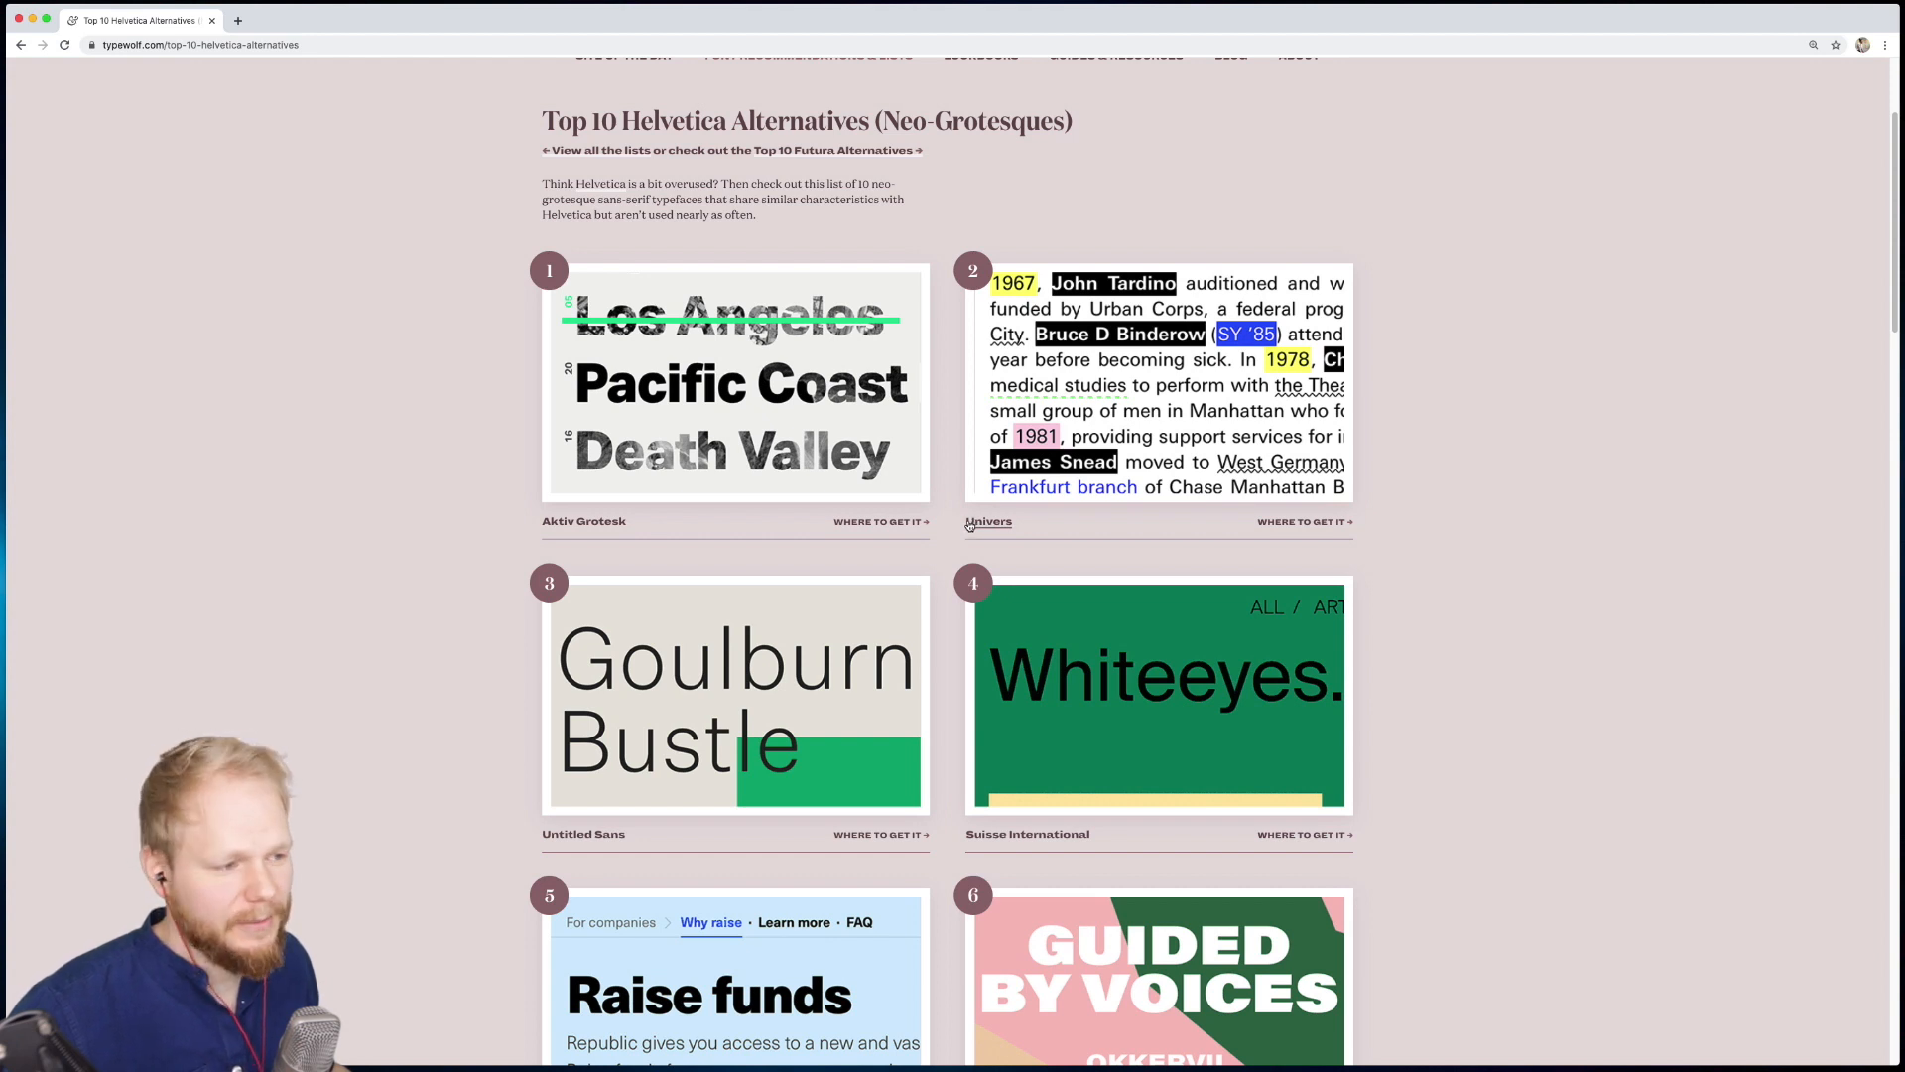
scroll(down, 3)
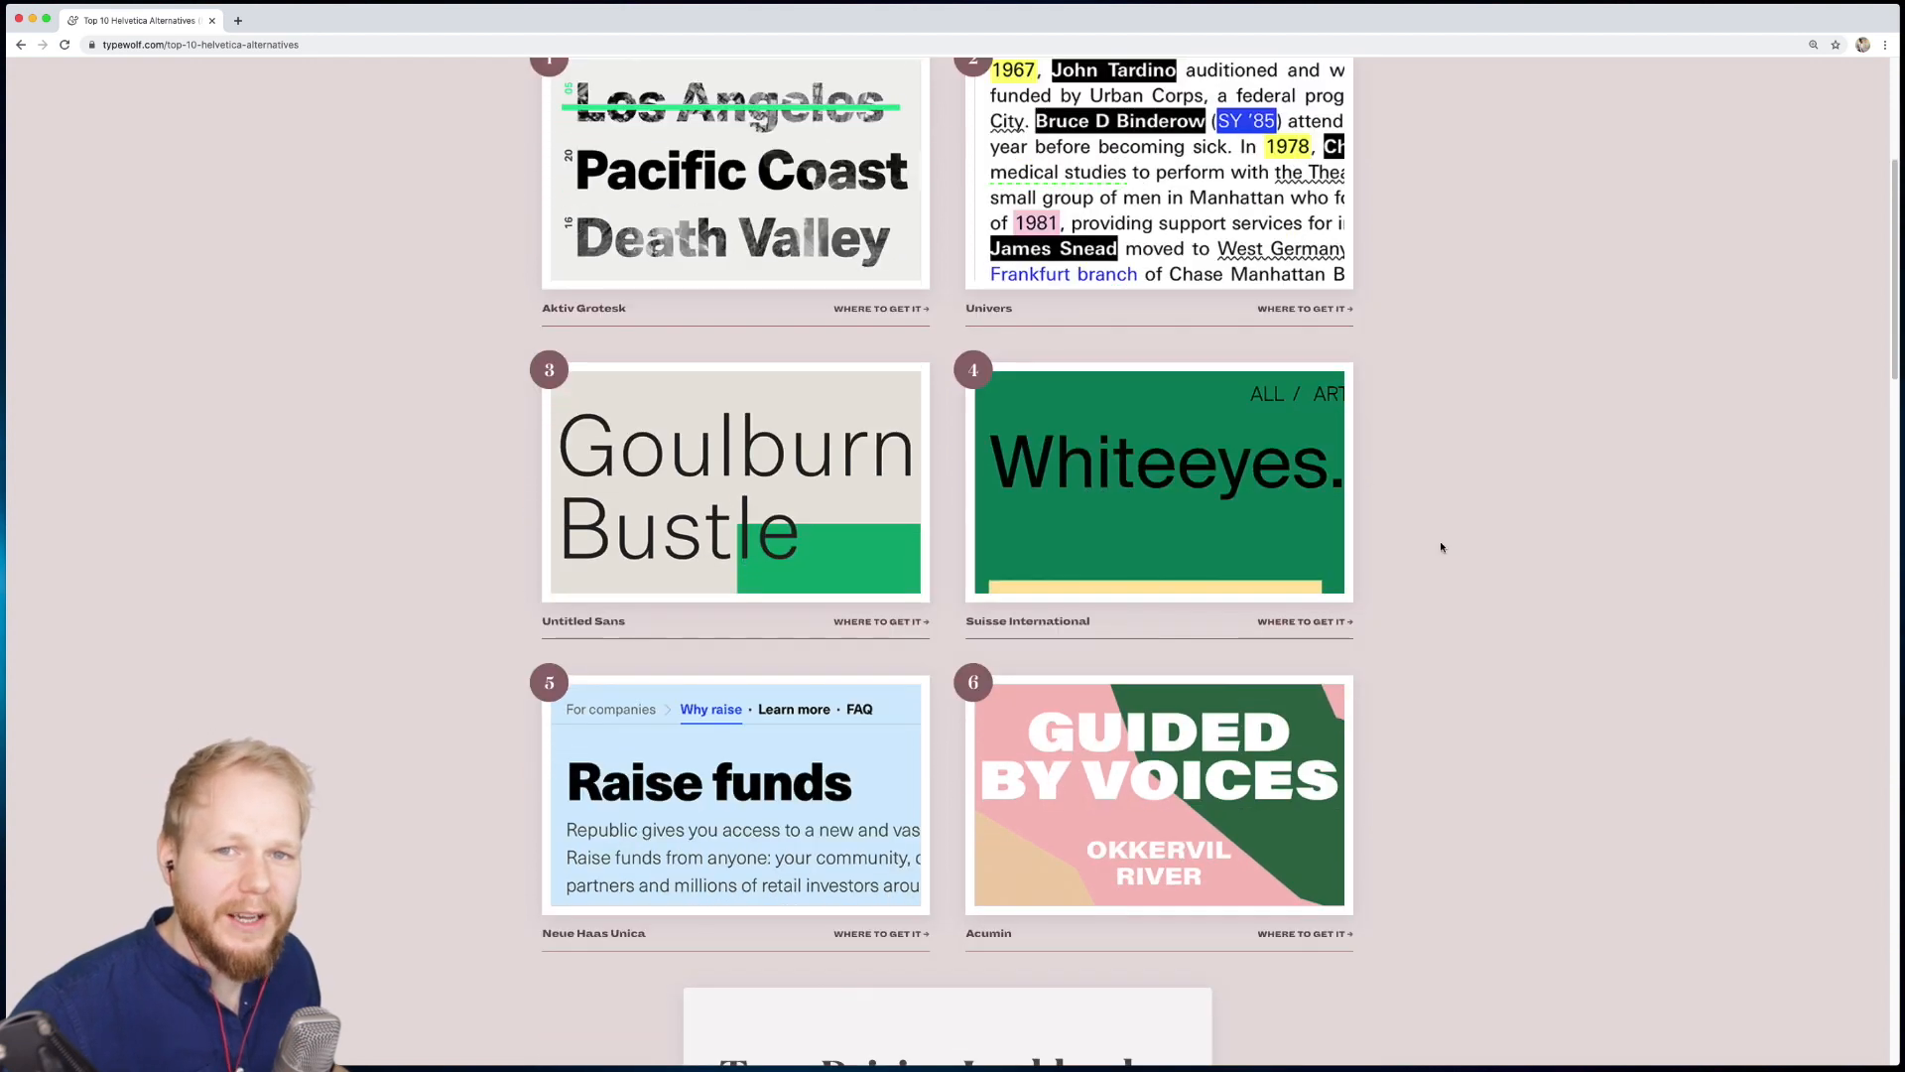
scroll(down, 3)
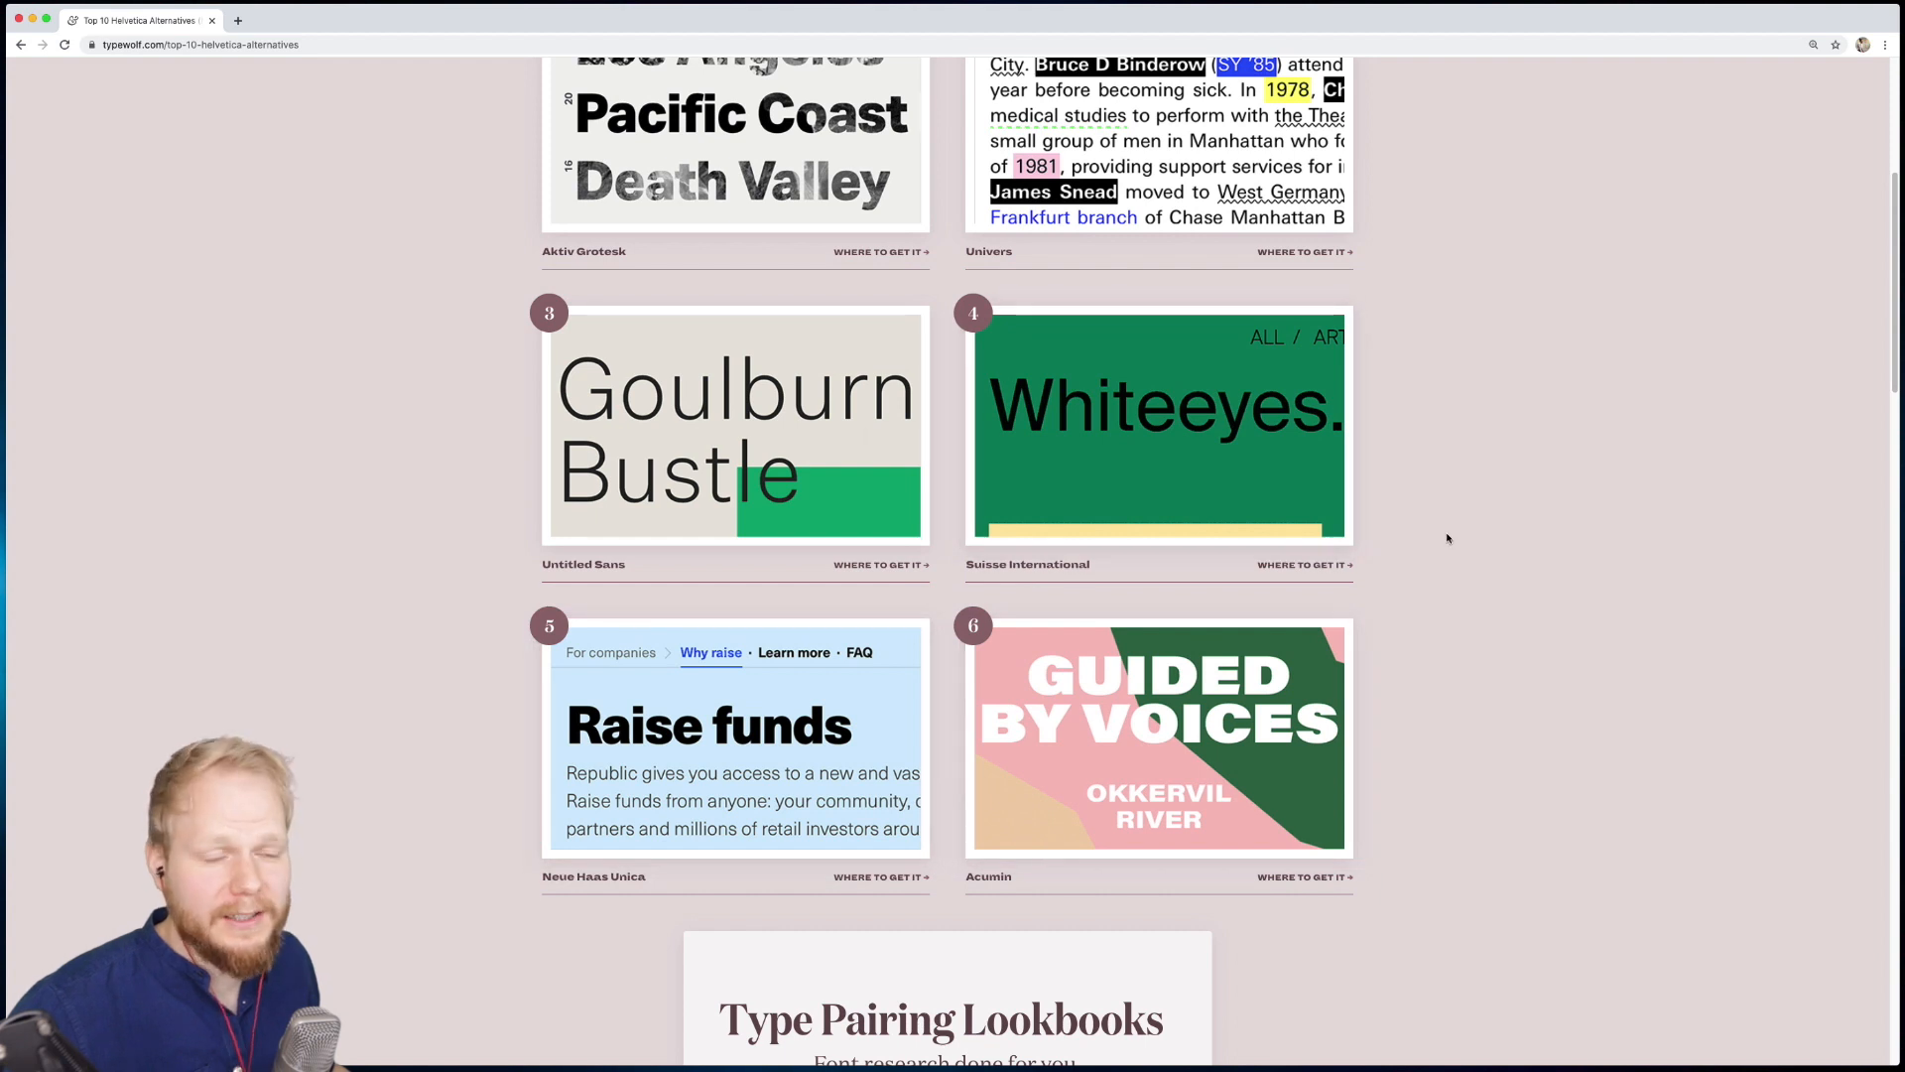
scroll(up, 3)
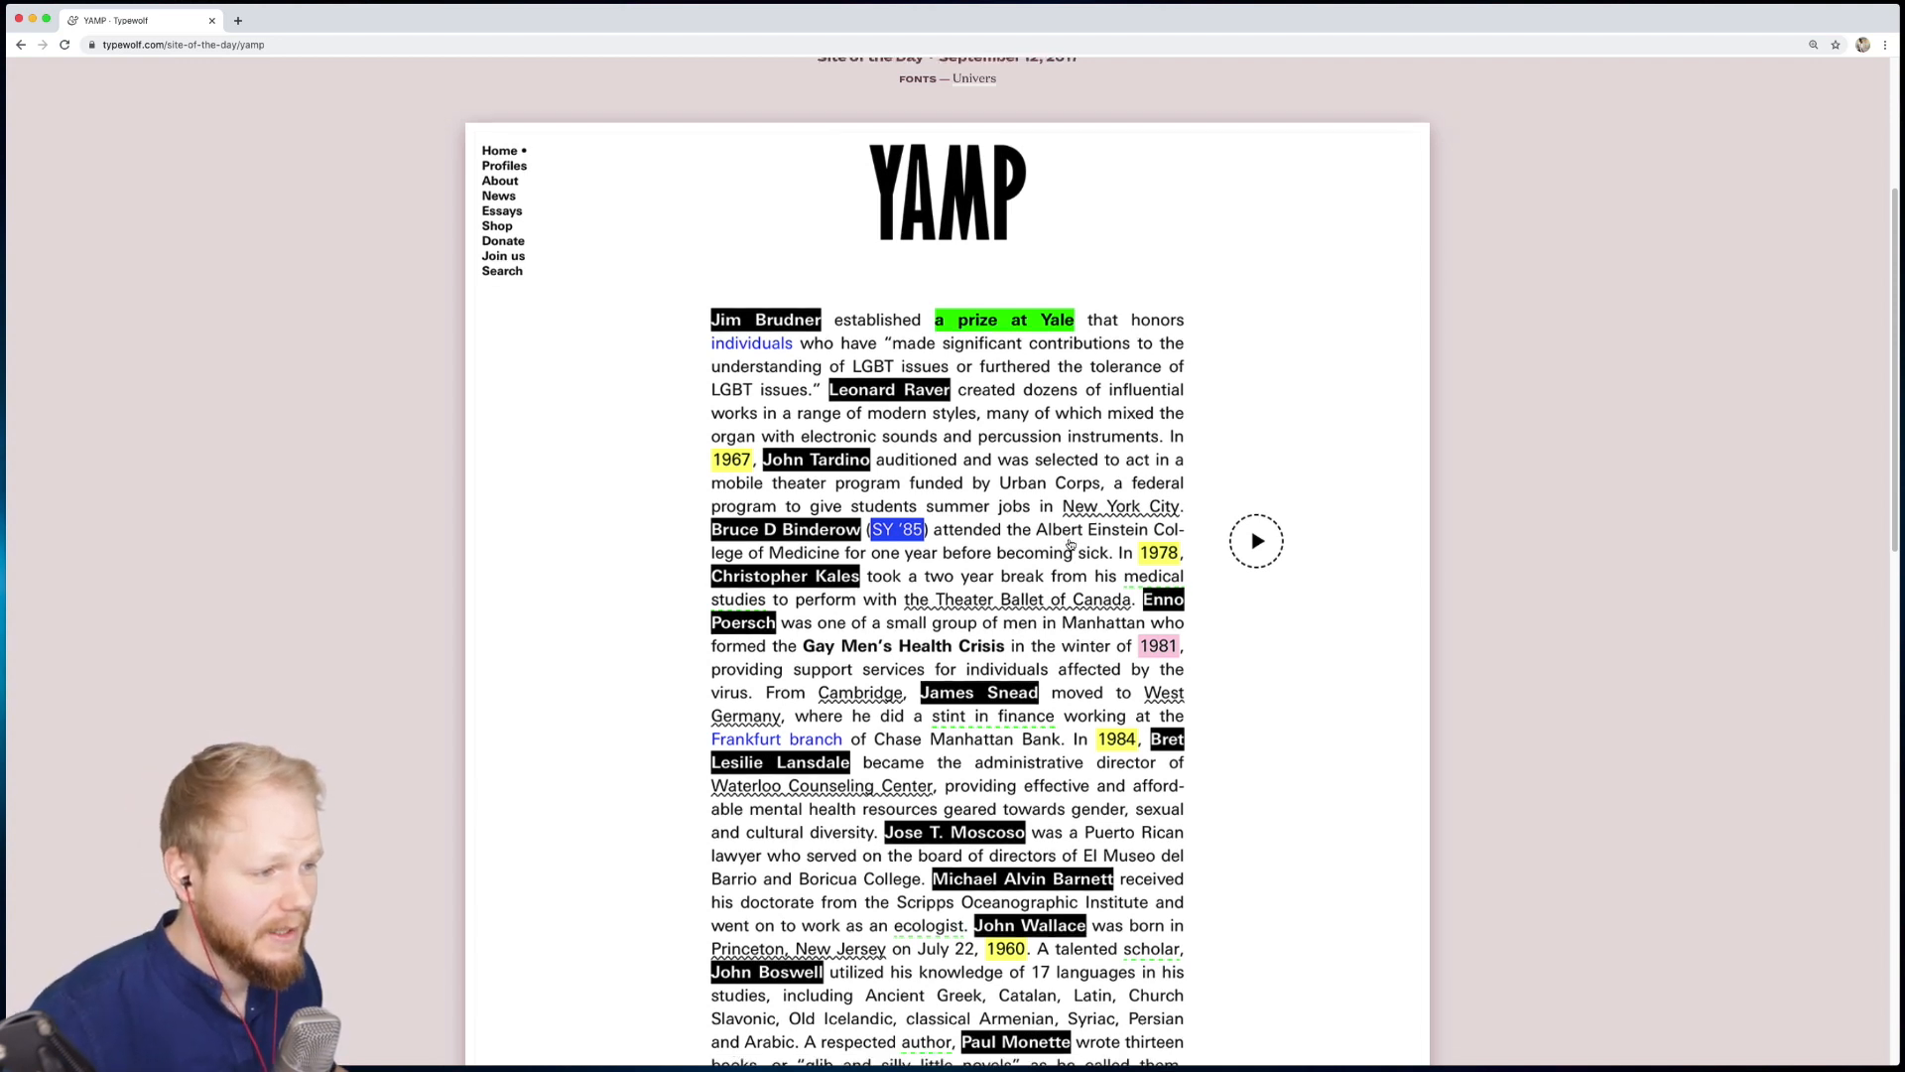
Step: Scroll through the YAMP post's screenshot, then go back to the Site of the Day gallery
scroll(up, 3)
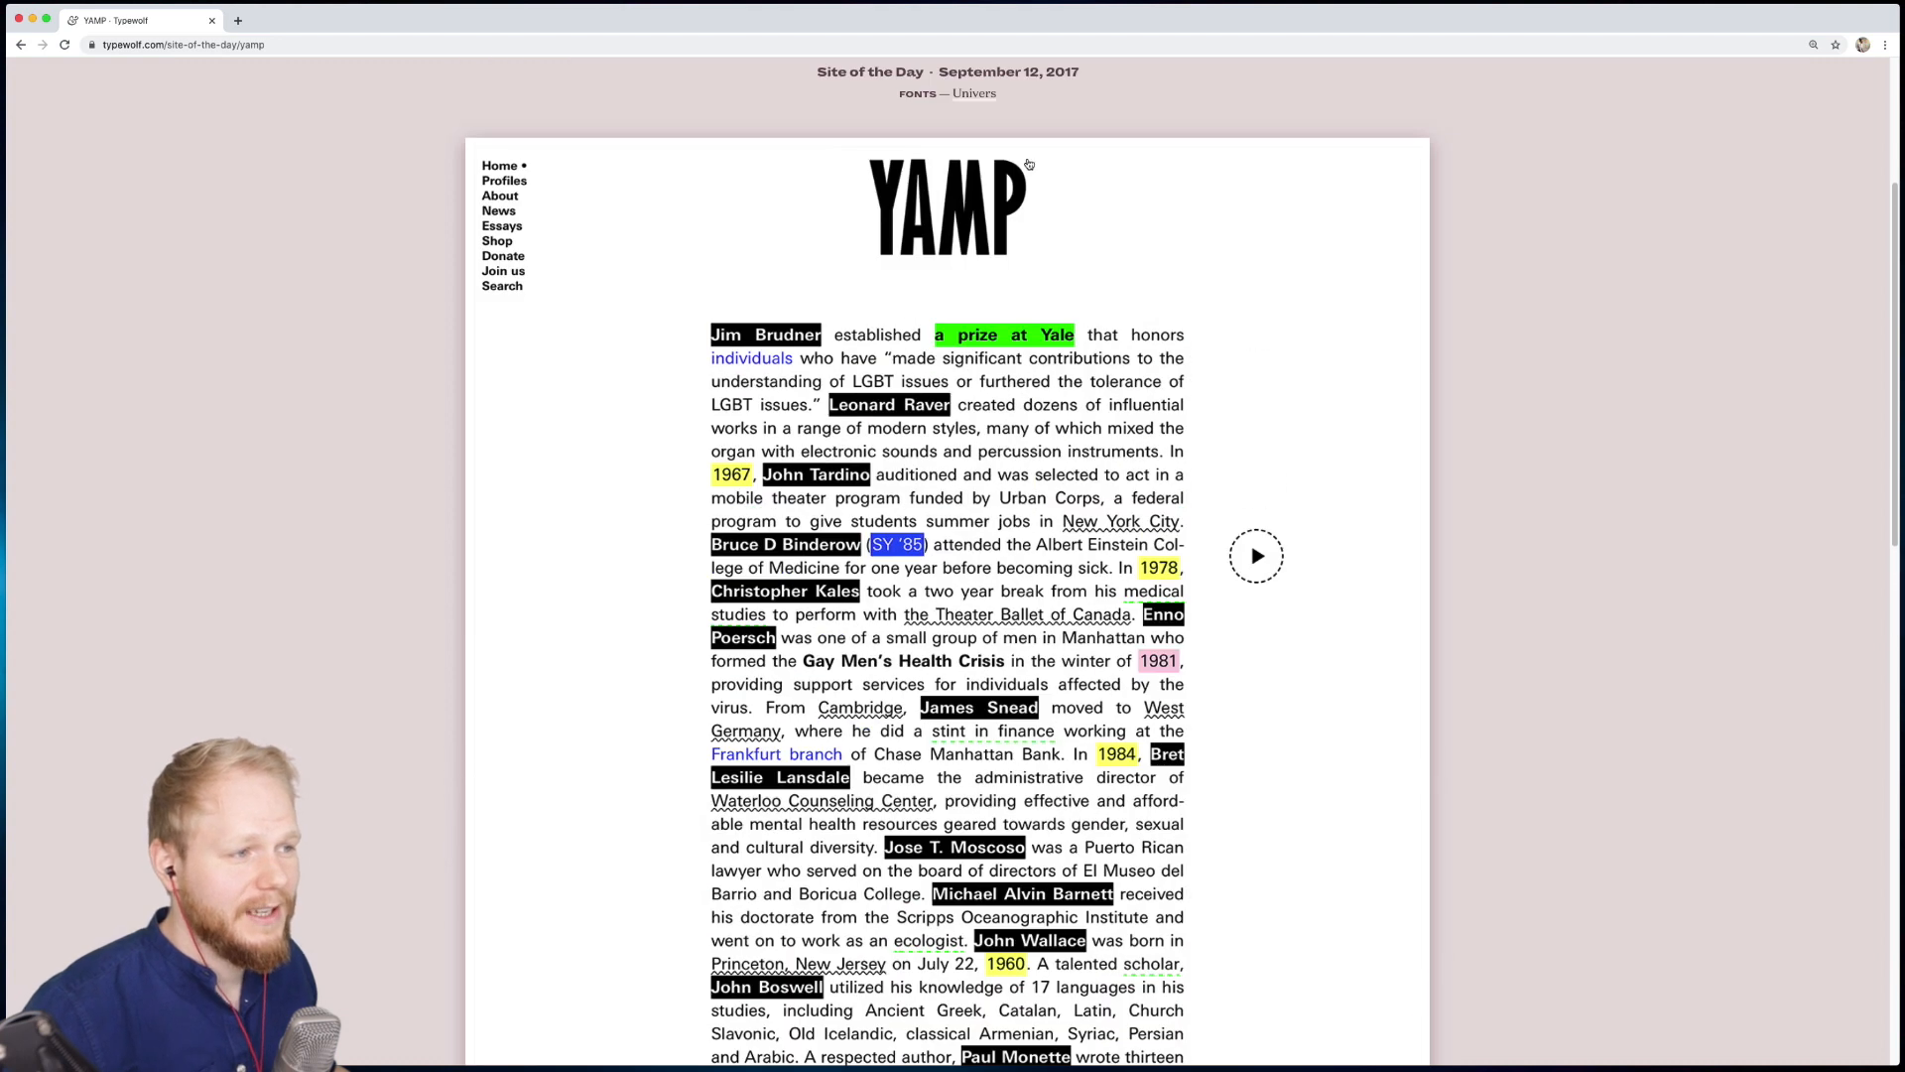
scroll(up, 3)
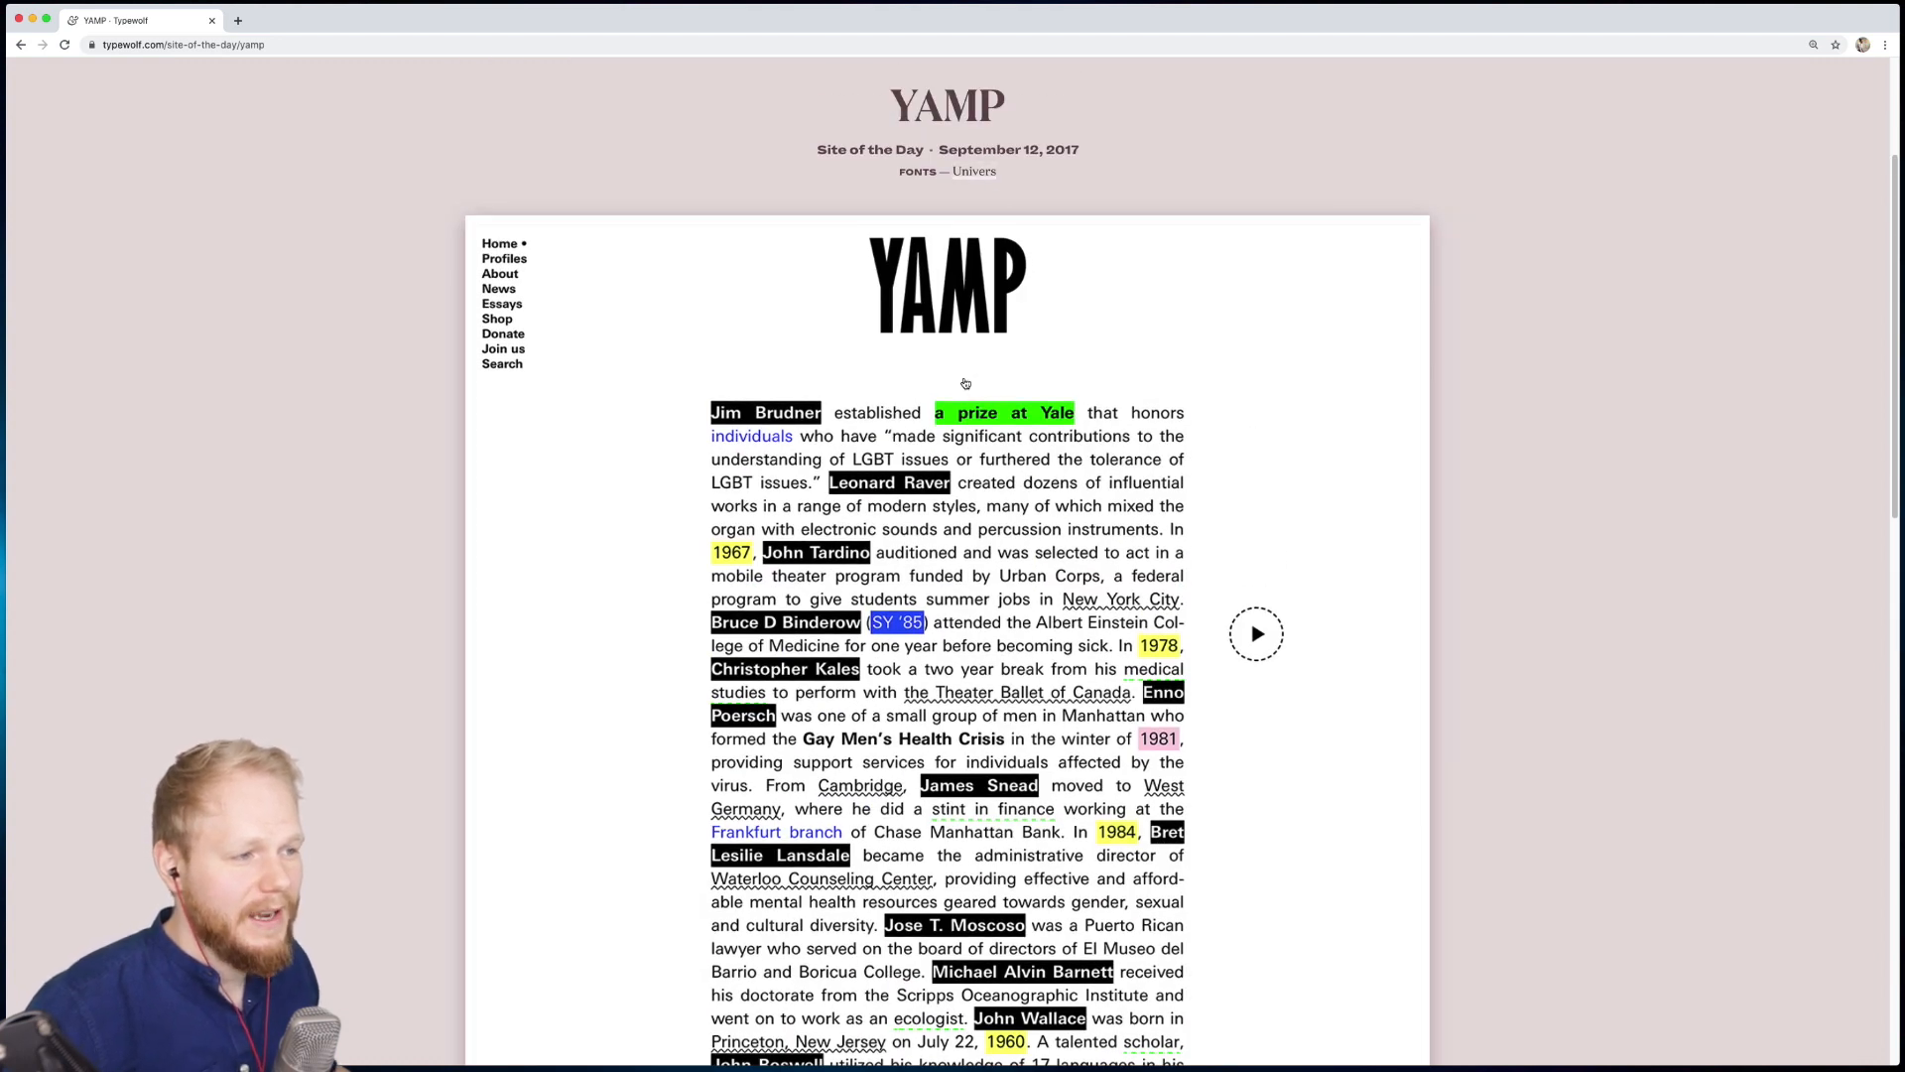
scroll(down, 3)
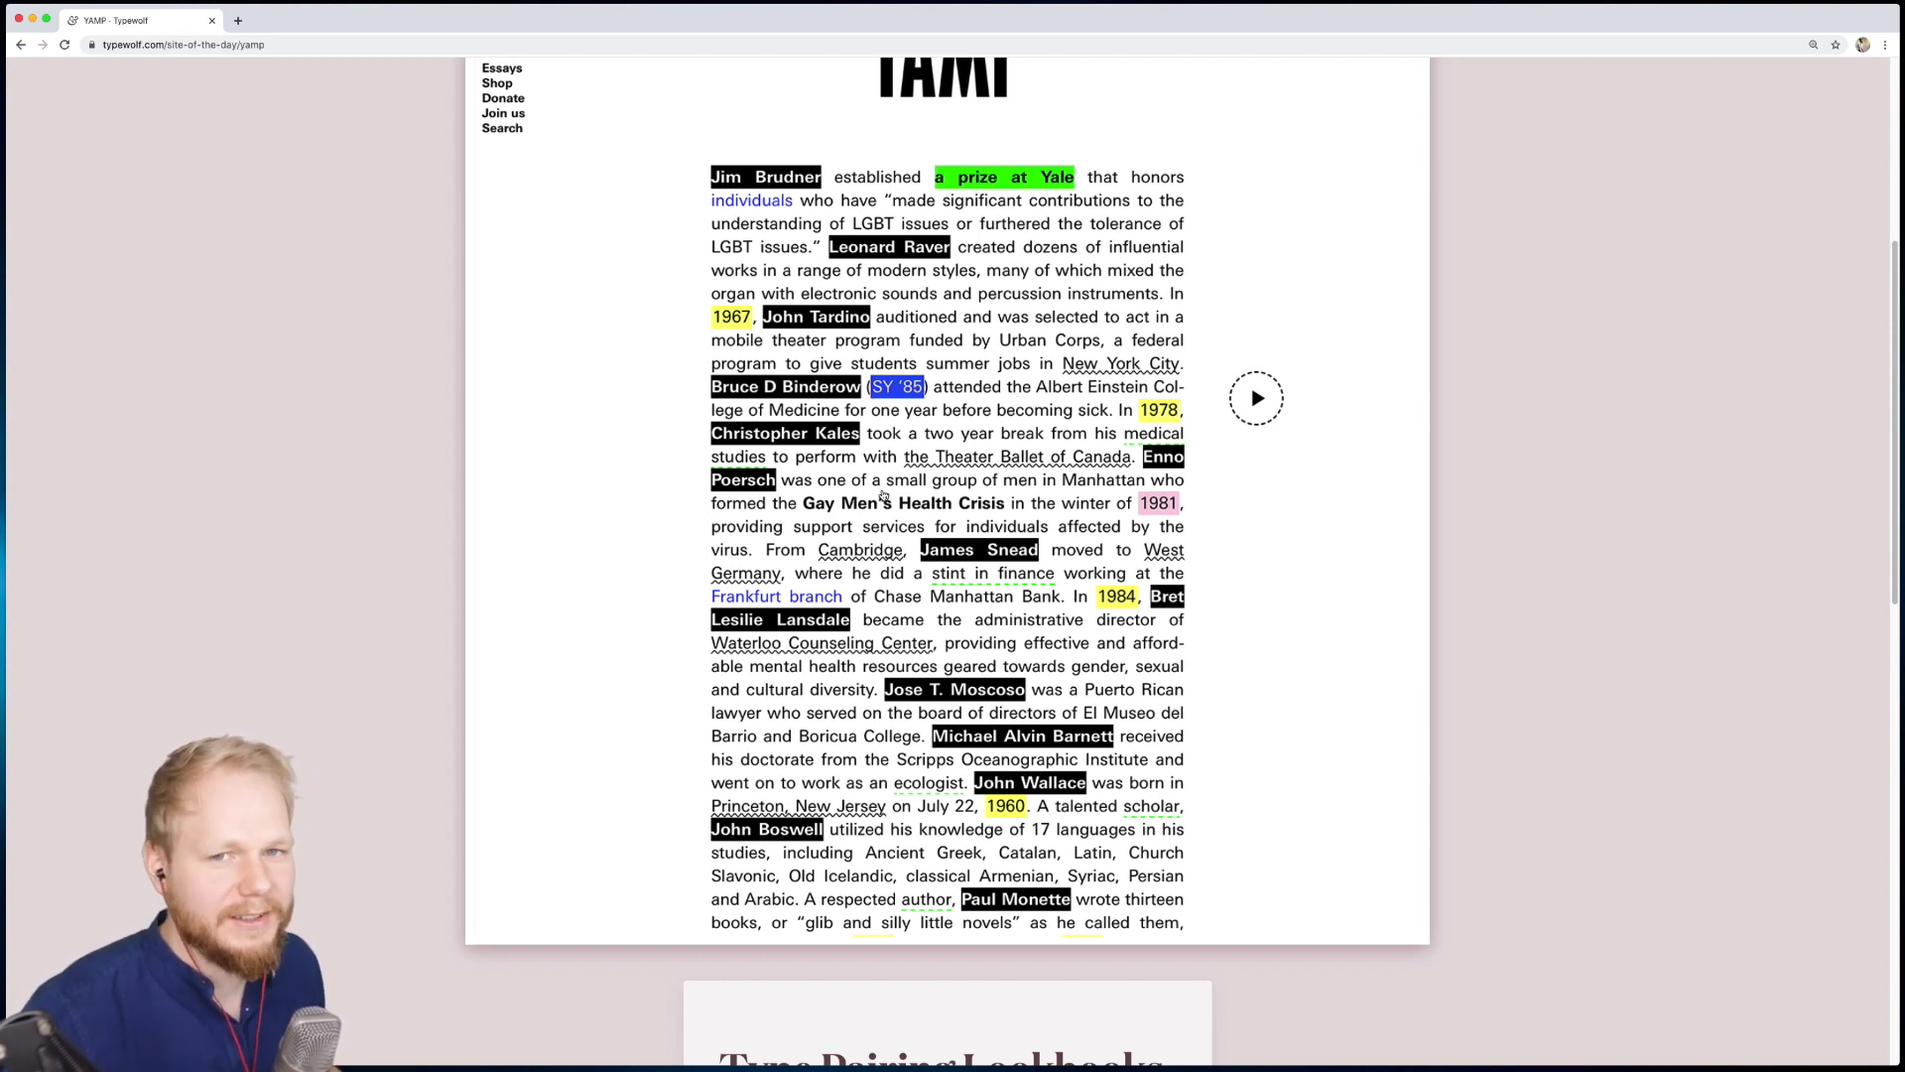
click(19, 45)
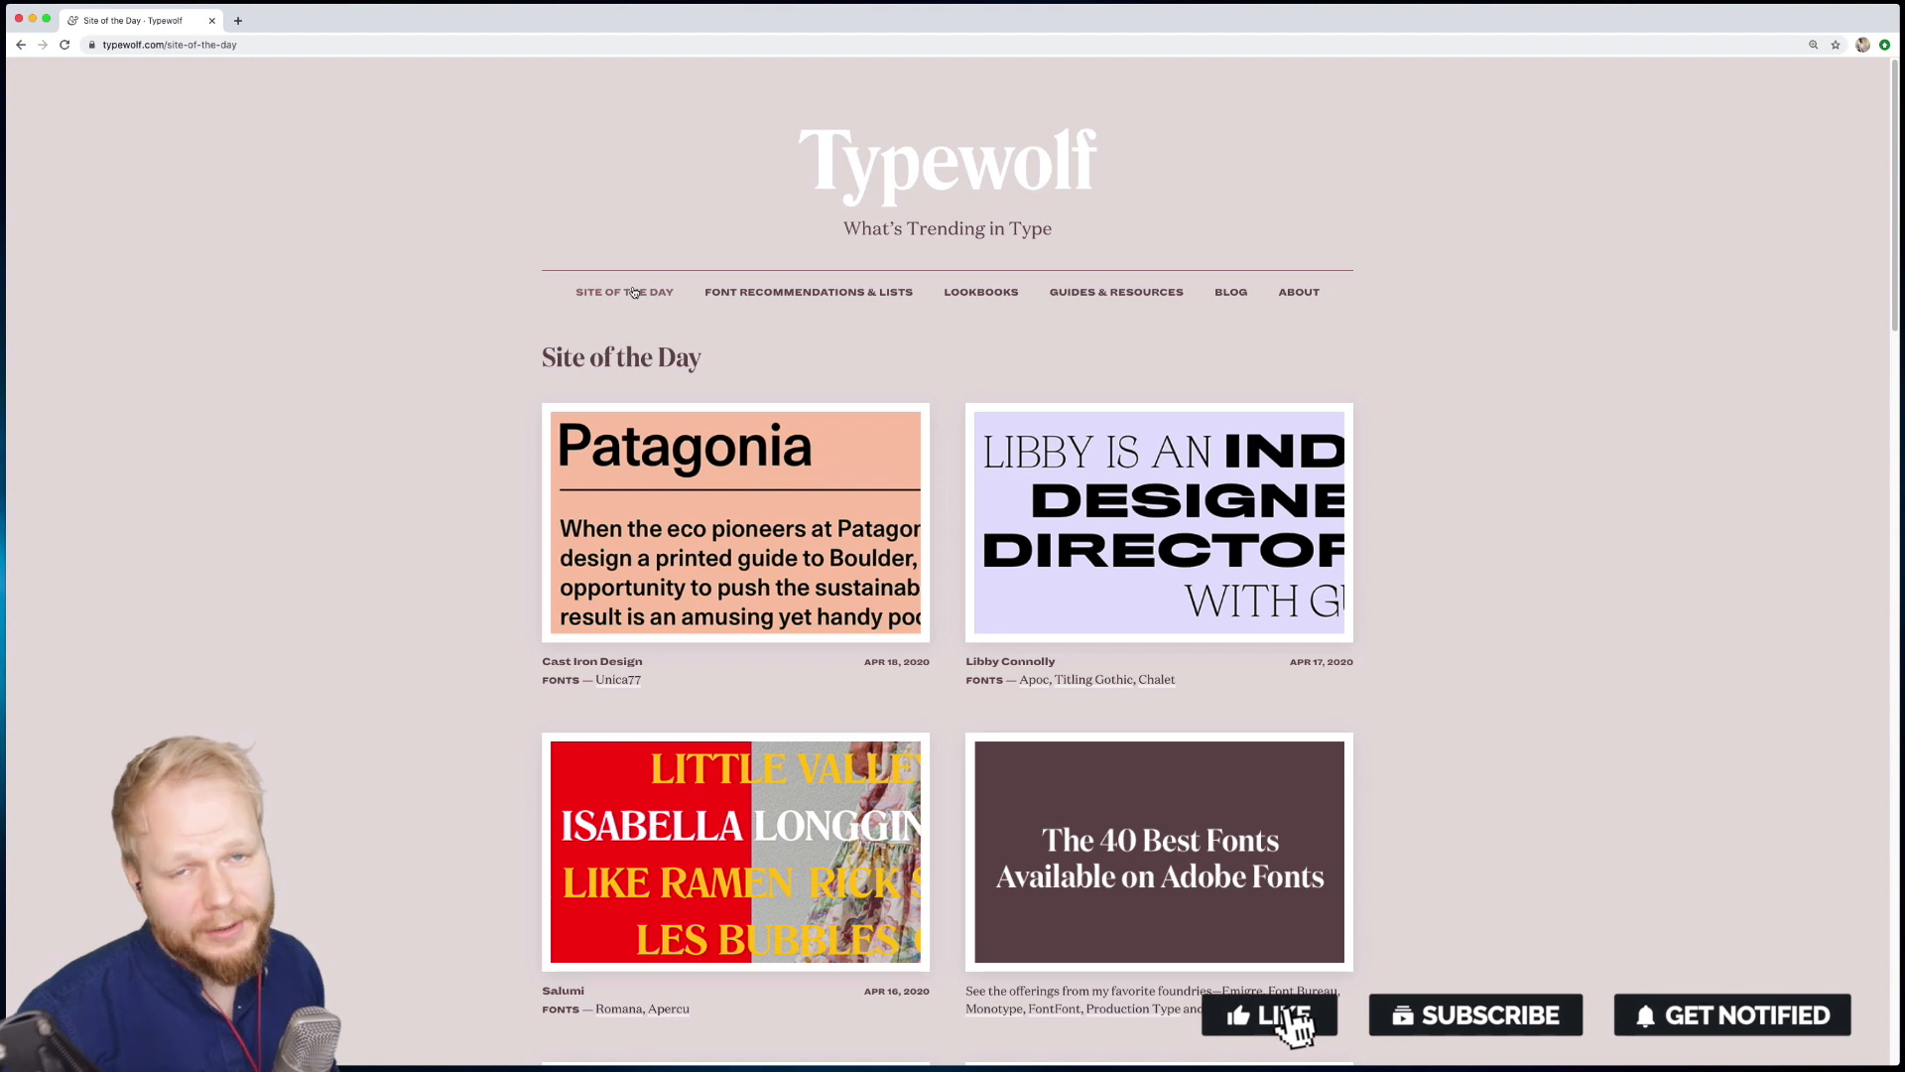
Step: Return to the Site of the Day gallery showing Cast Iron Design and Libby Connolly
click(1473, 1014)
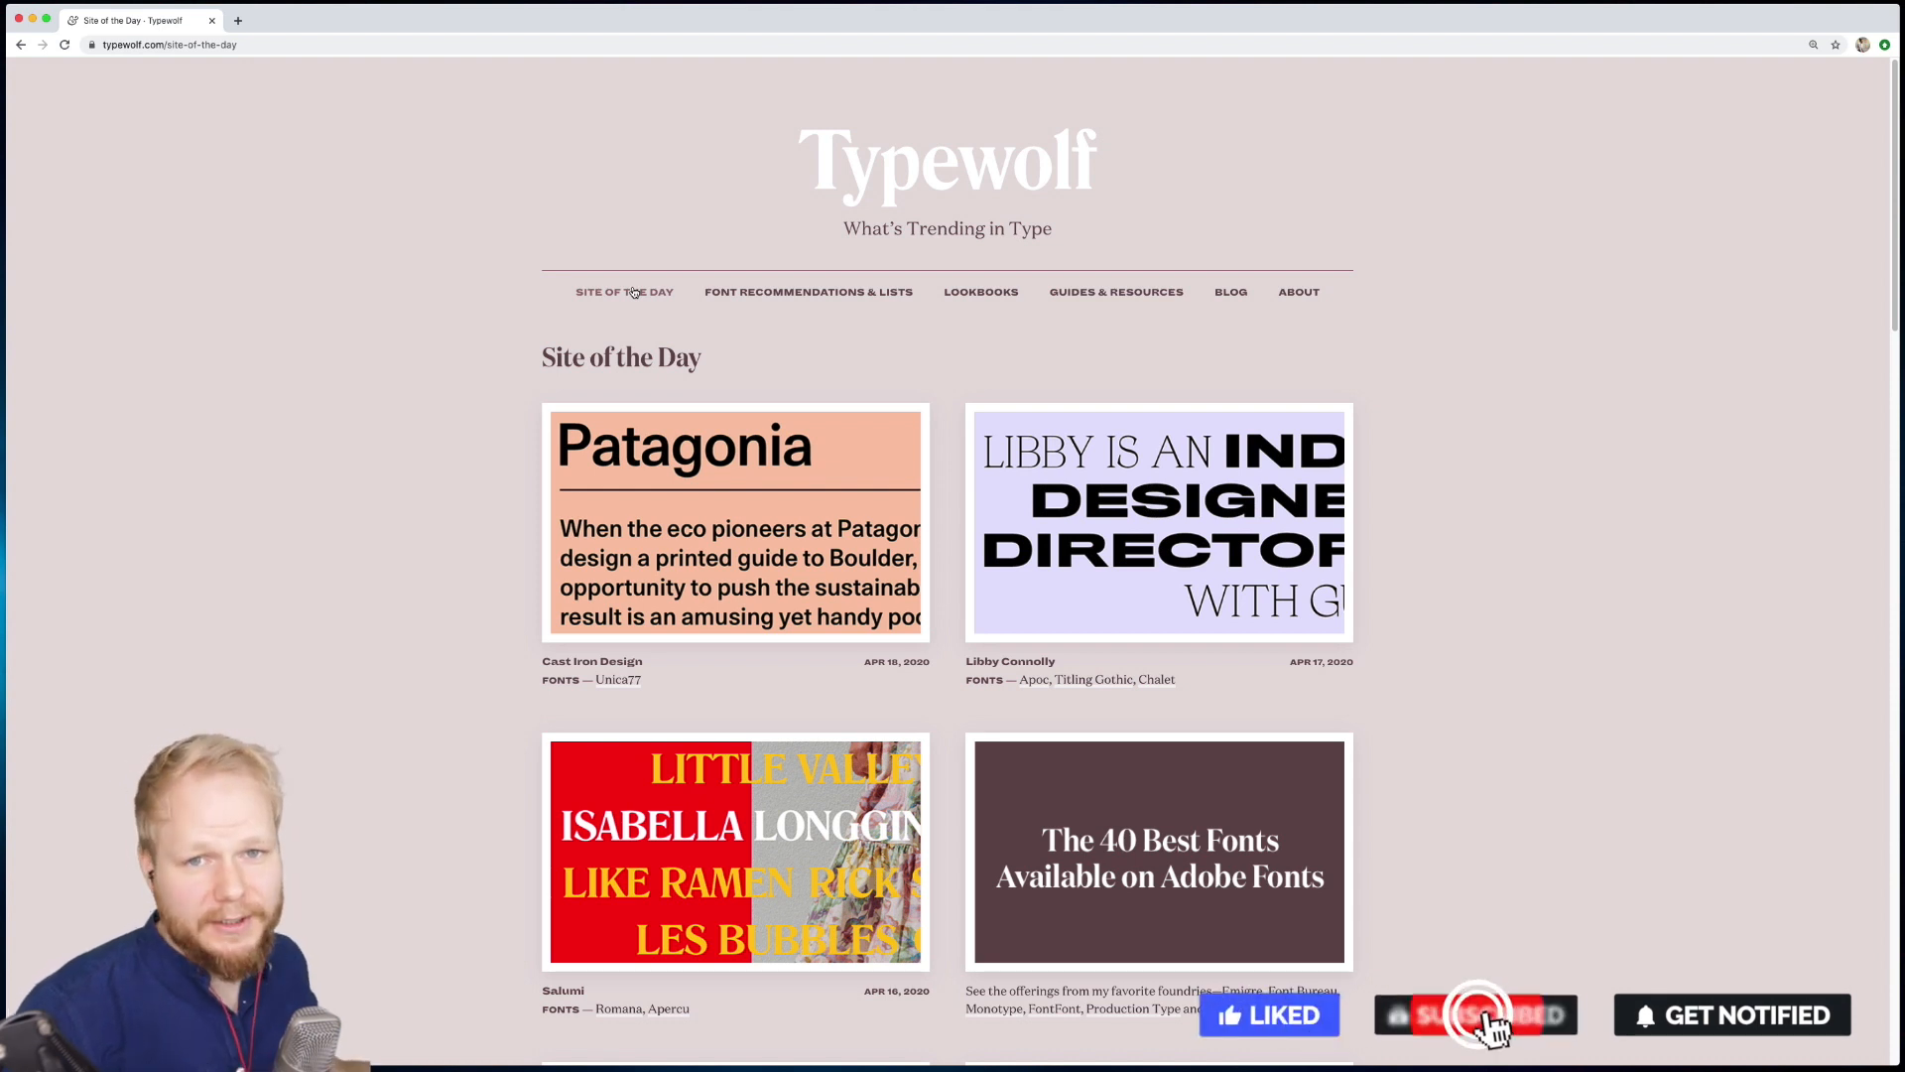
click(1474, 1014)
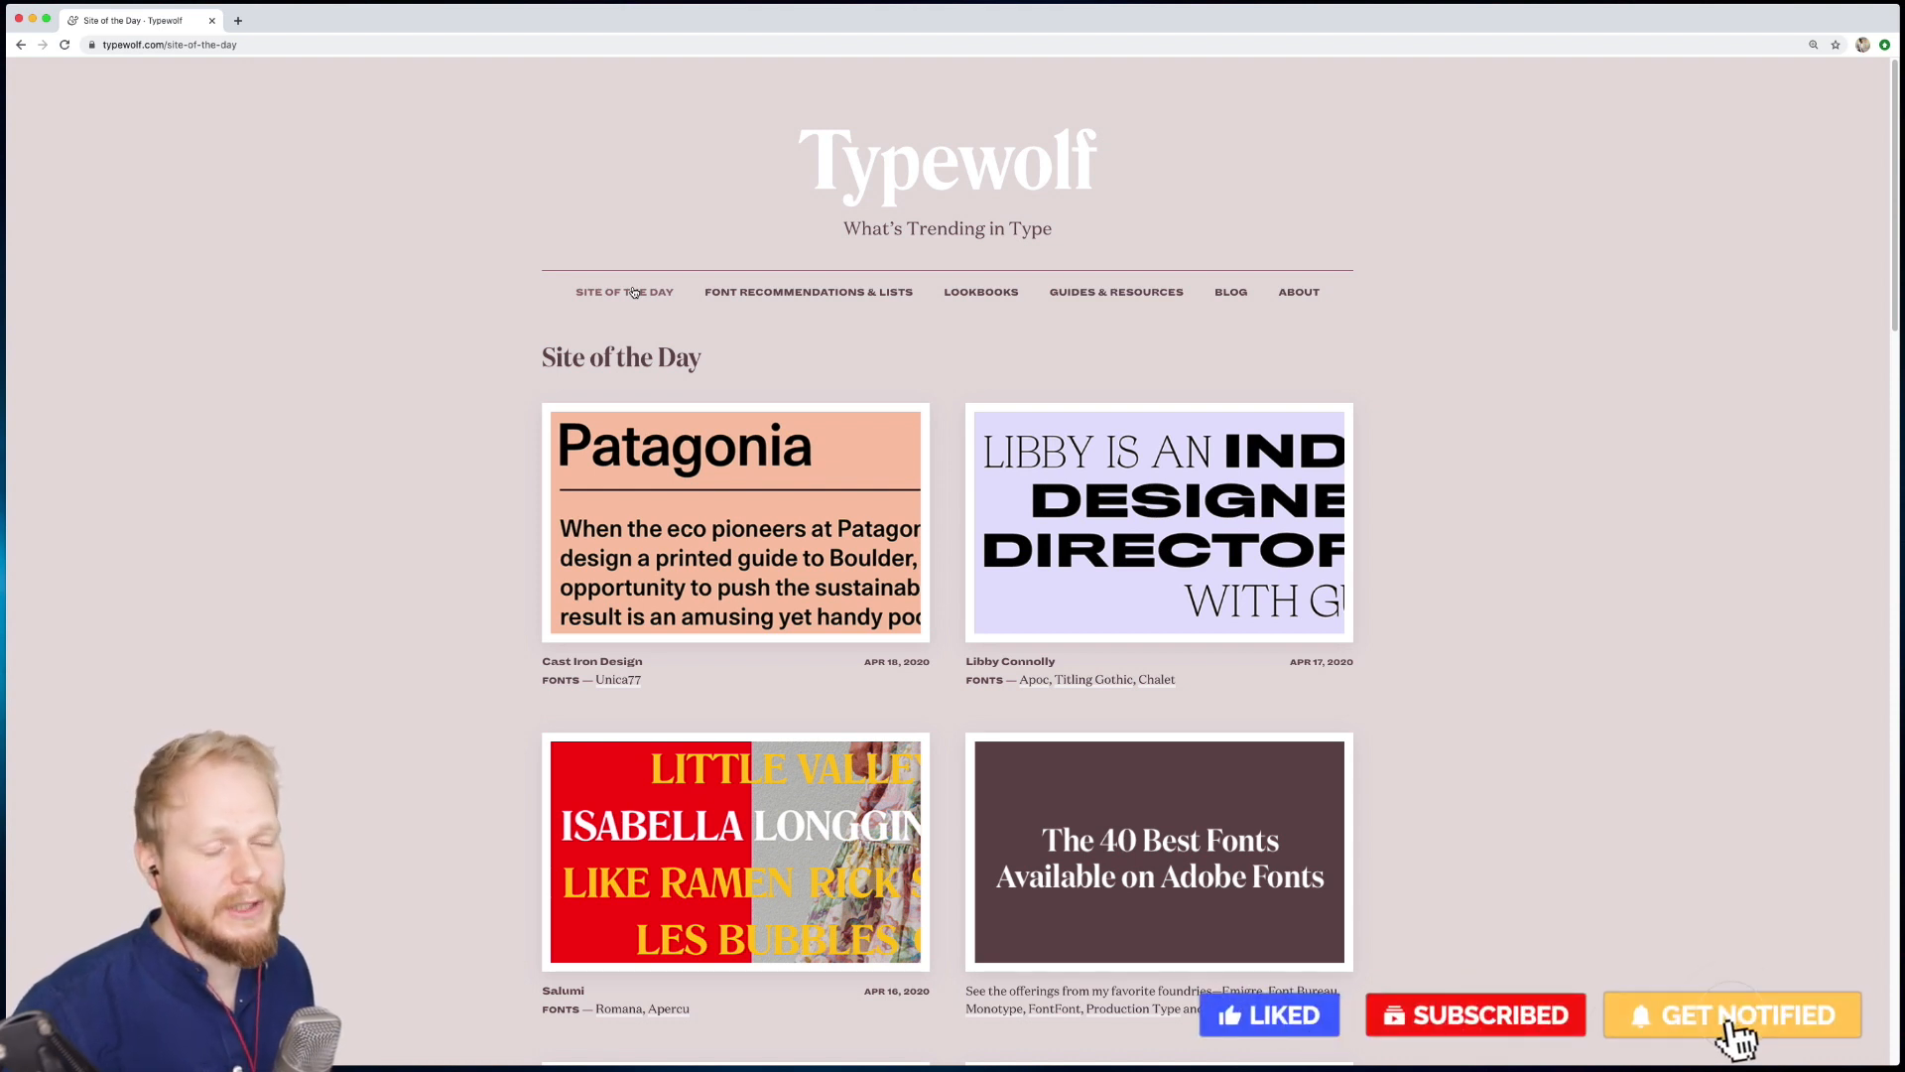